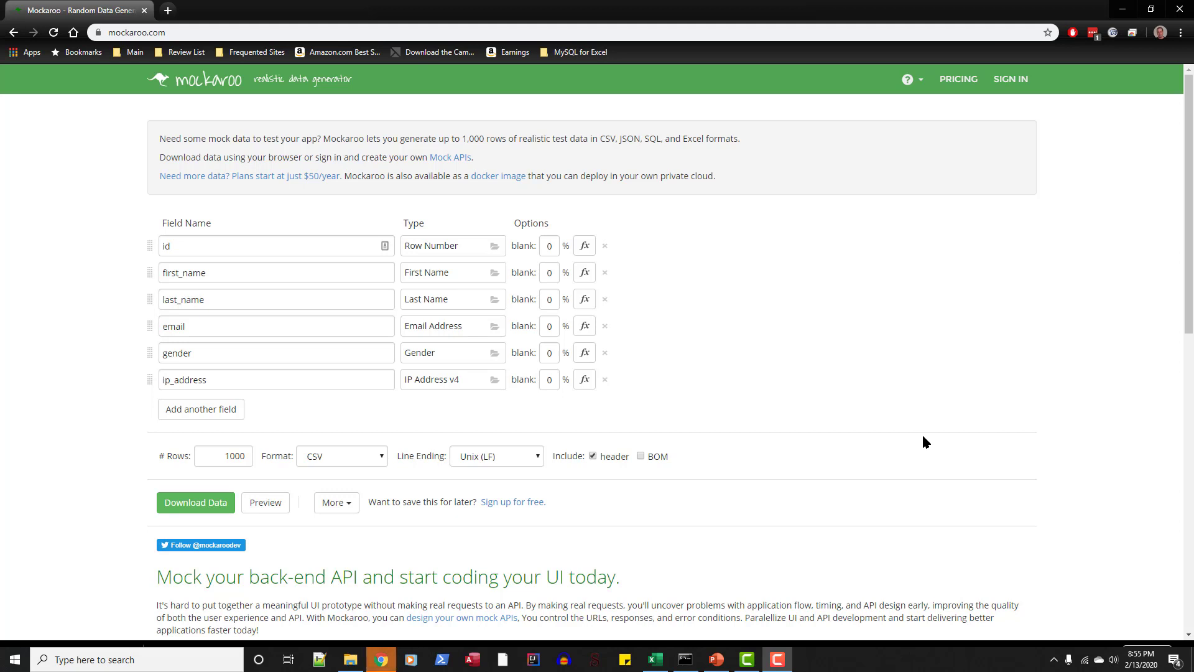
mouse_move(921, 390)
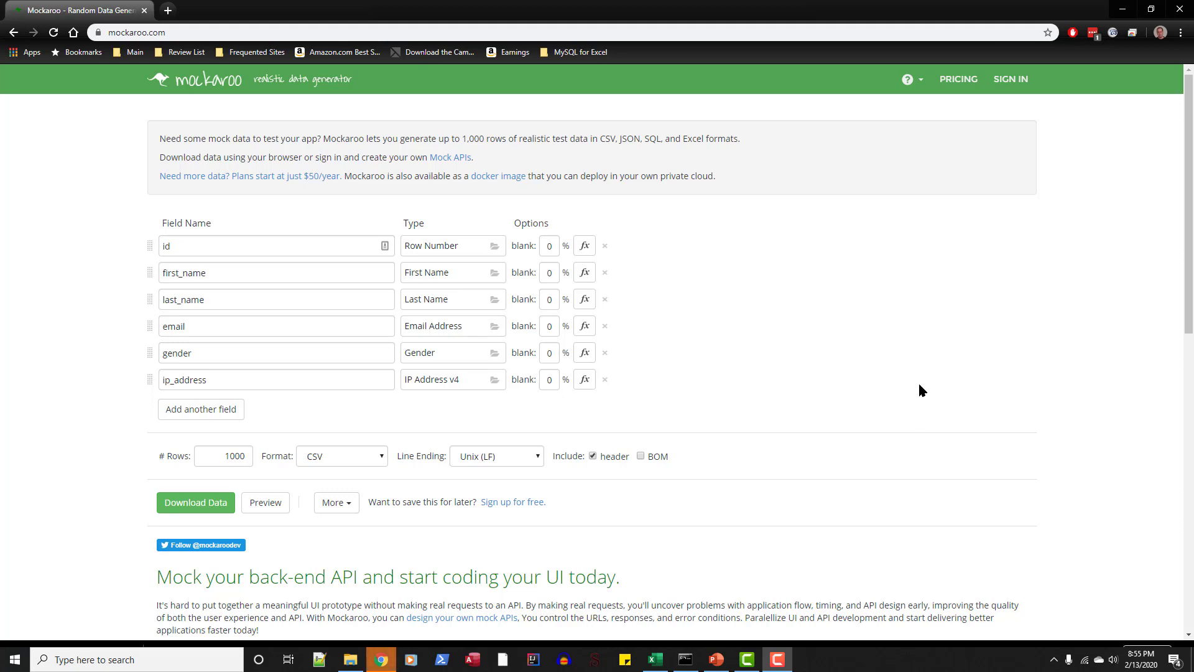
- Download 1,000 rows from the default six fields as MOCK_DATA.csv
click(194, 502)
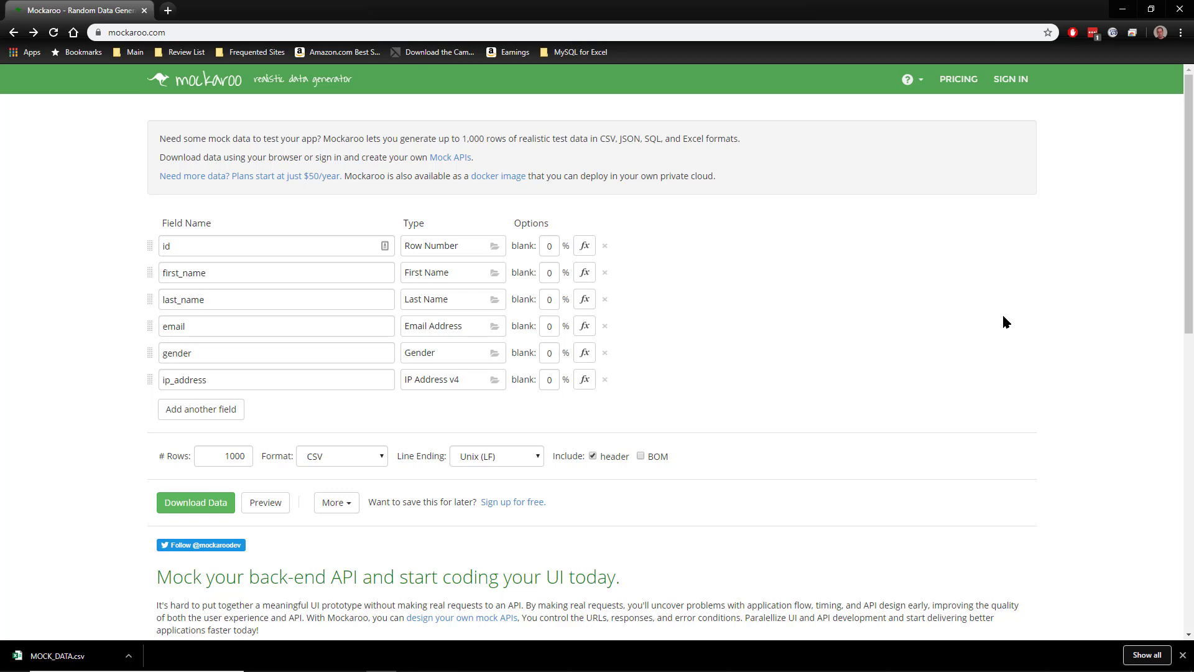
mouse_move(772, 331)
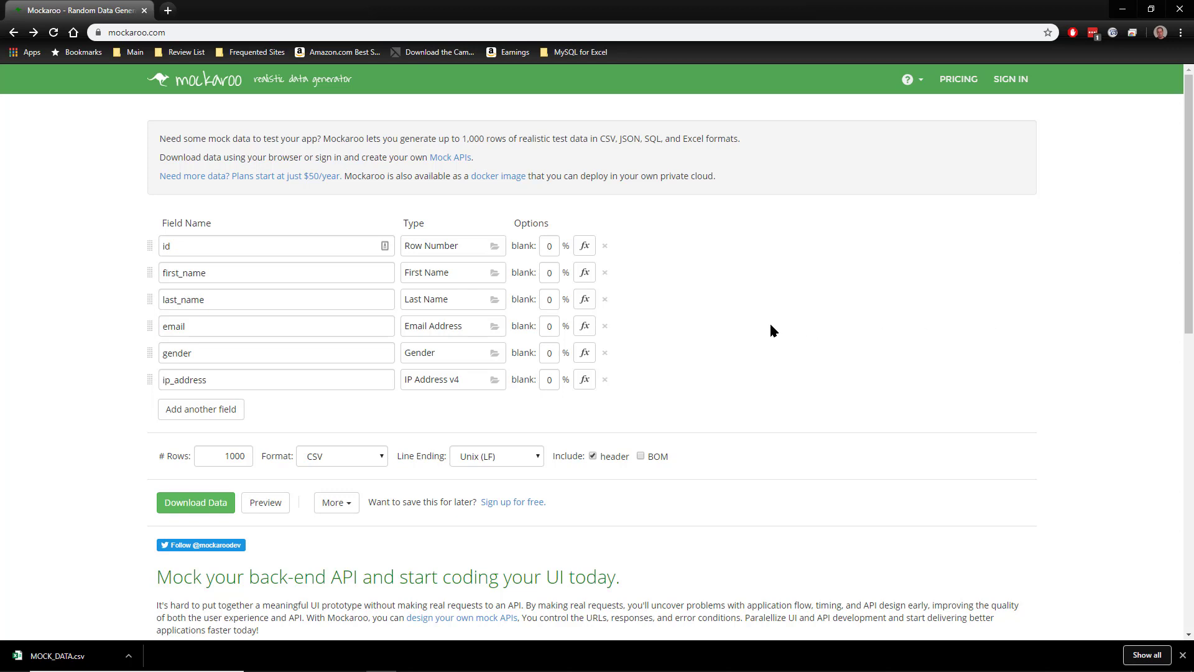
mouse_move(800, 320)
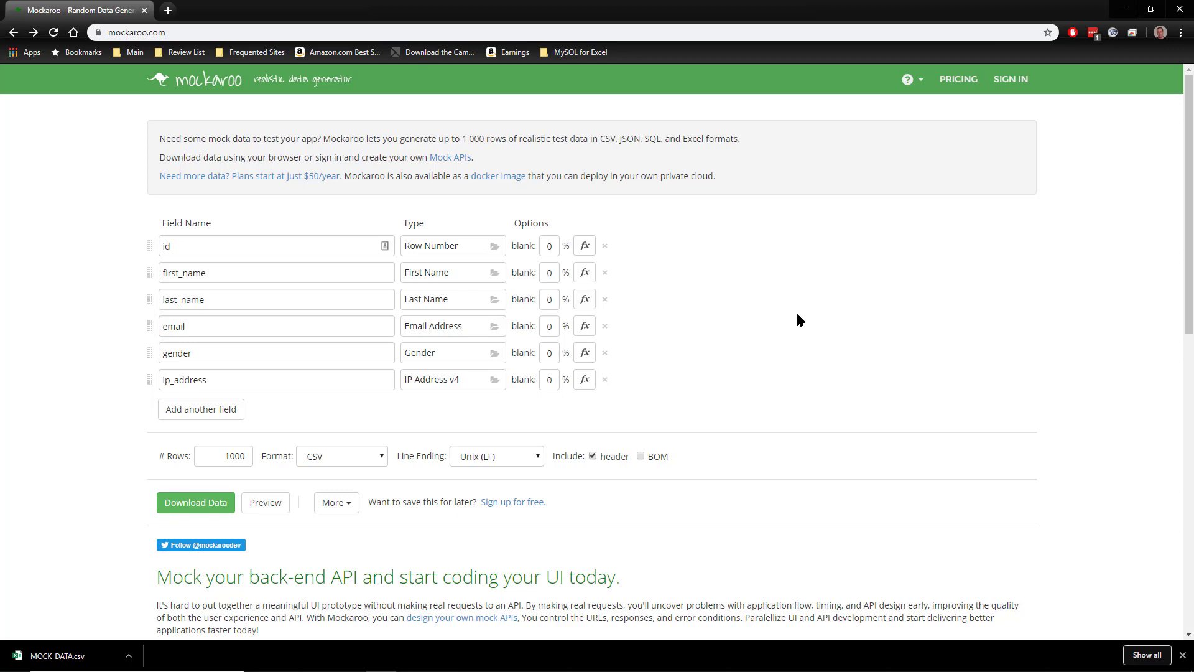
mouse_move(876, 302)
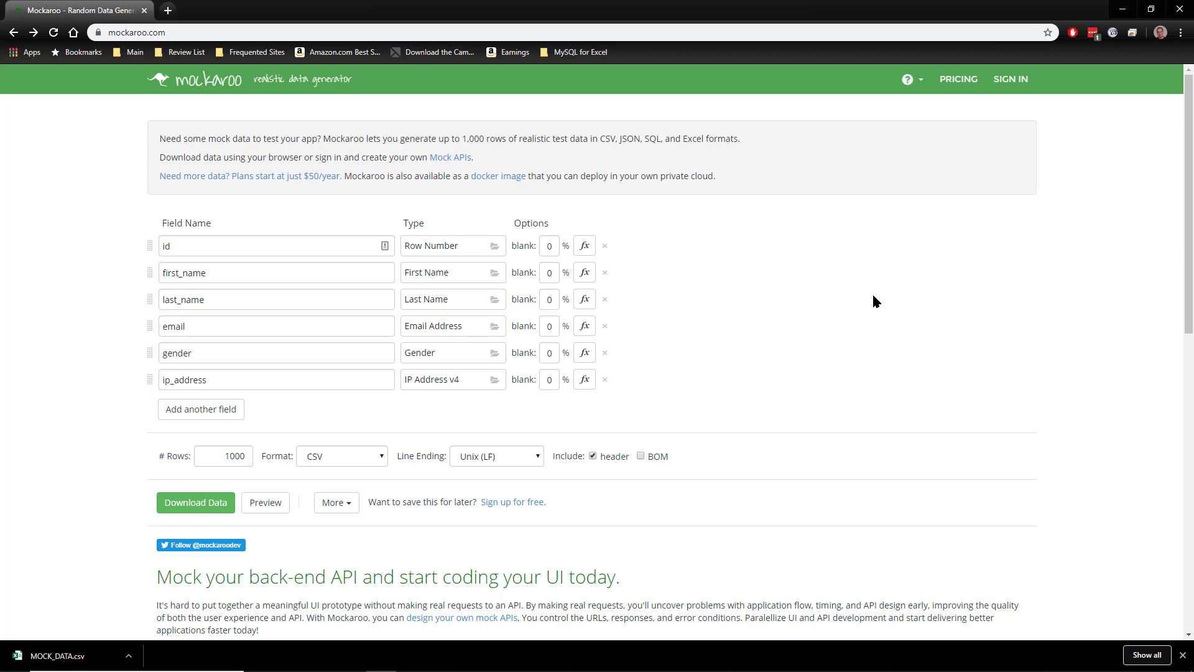
scroll(down, 3)
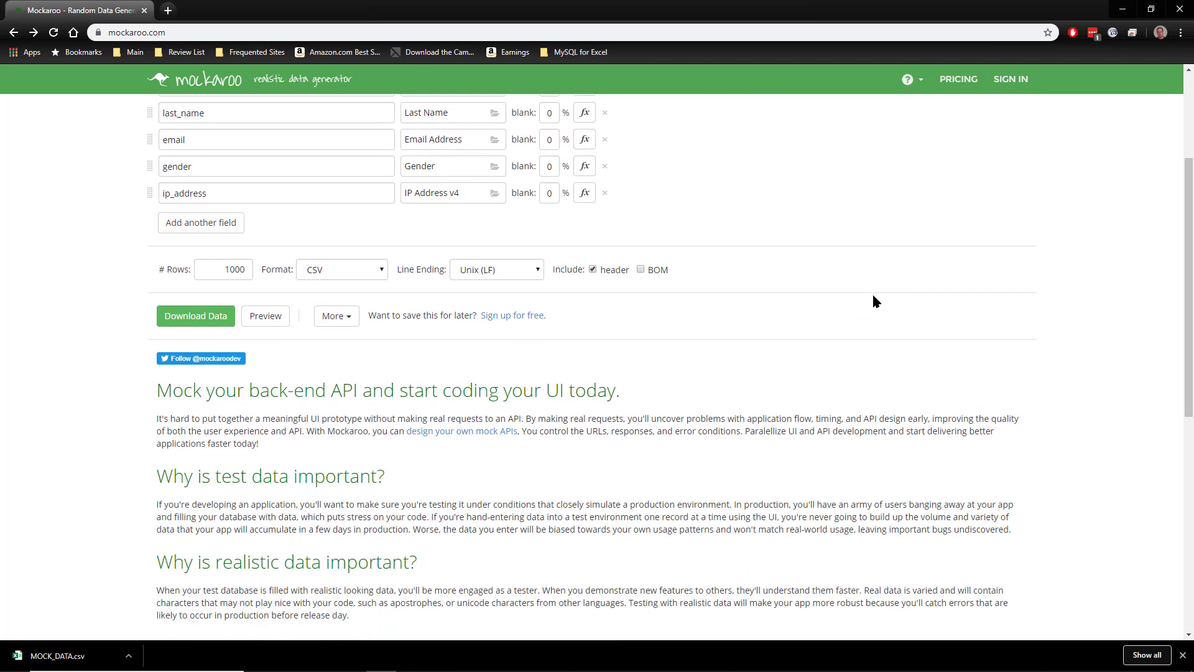
scroll(up, 3)
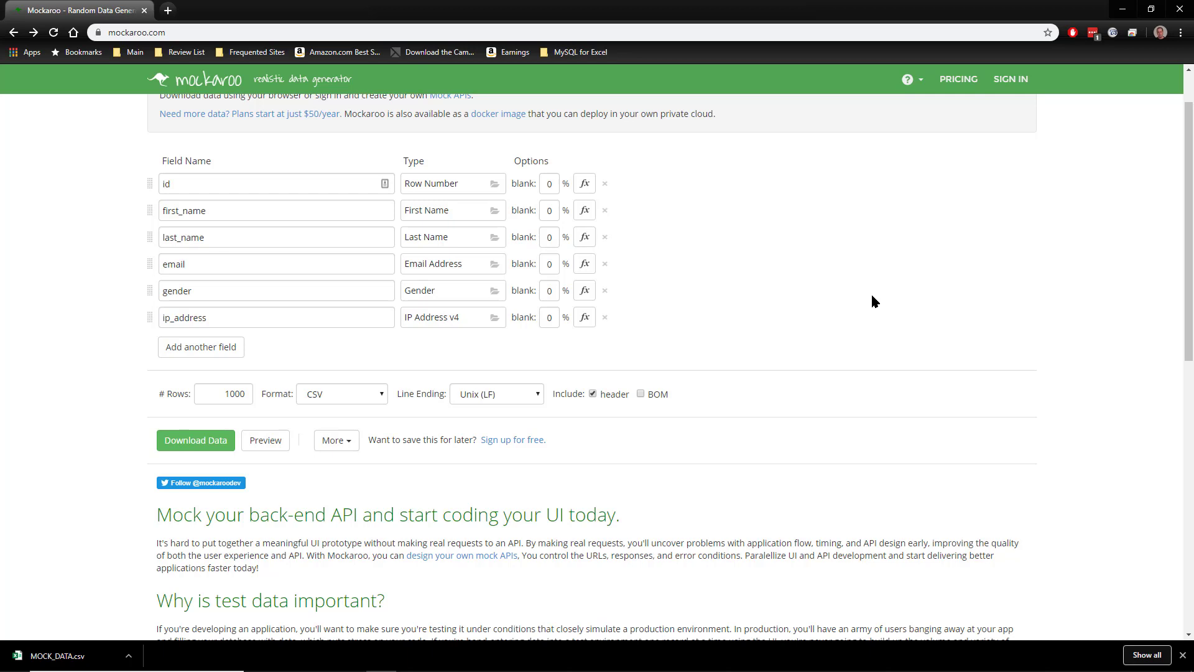
mouse_move(850, 392)
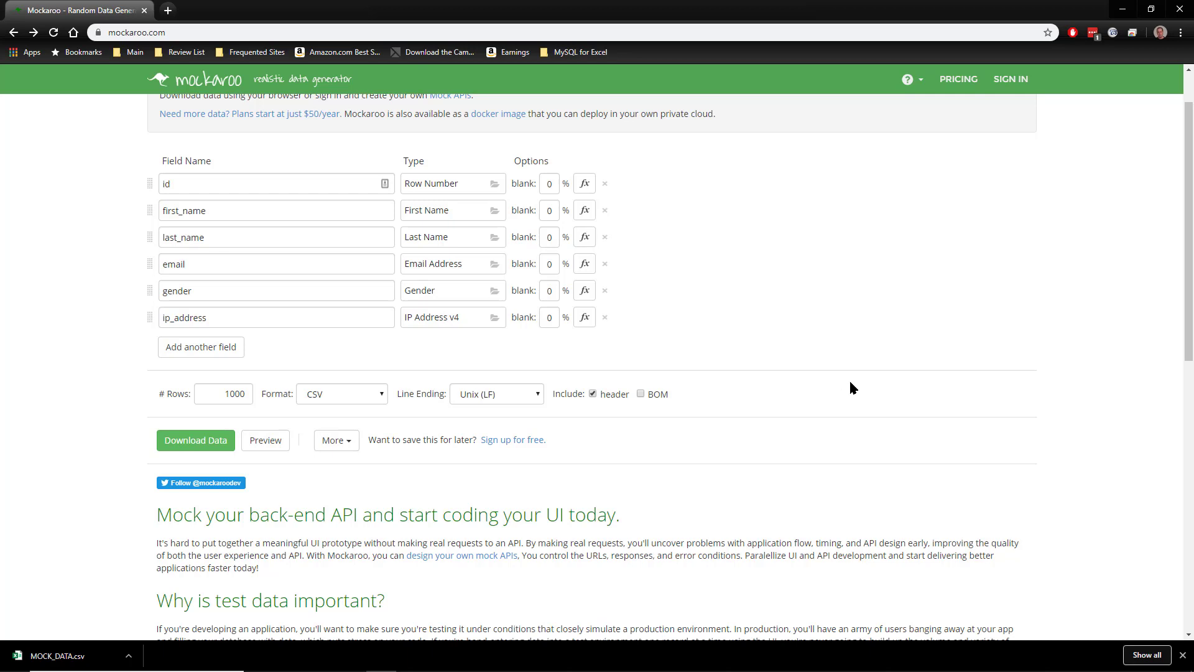
mouse_move(859, 388)
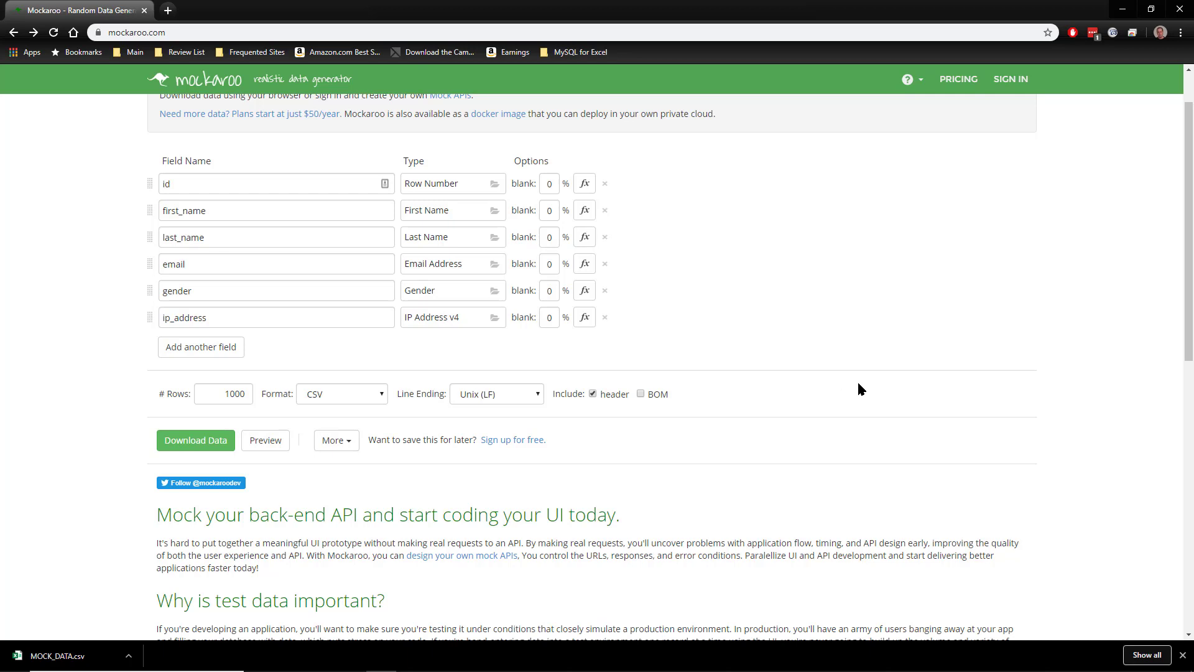
scroll(up, 3)
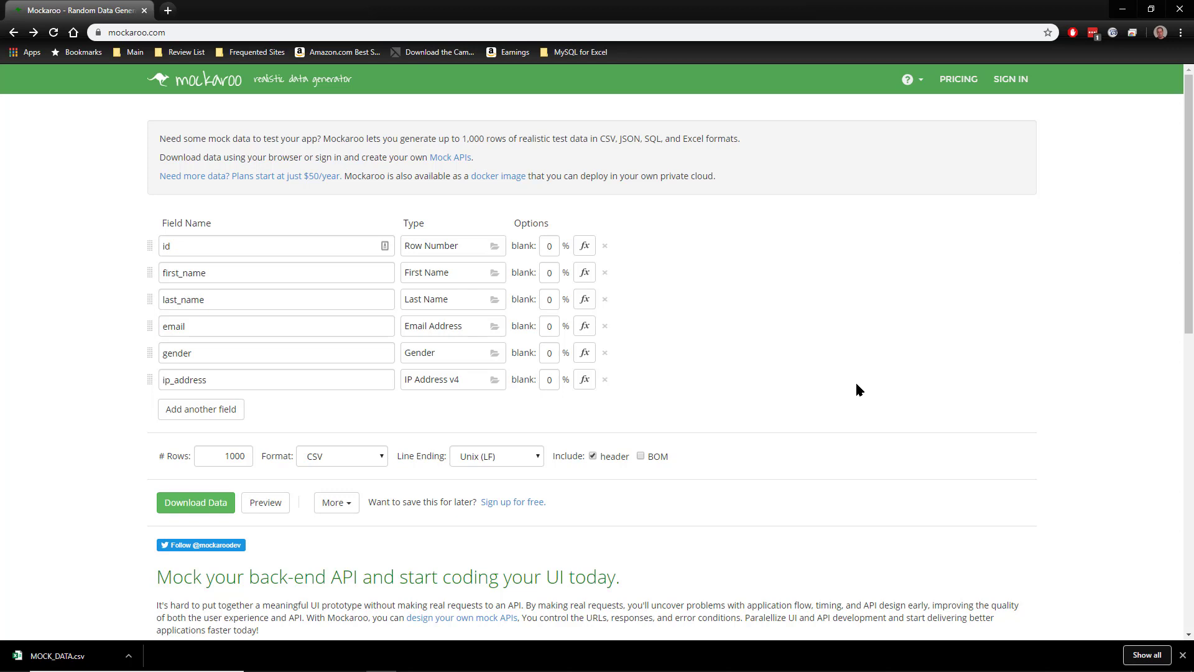
mouse_move(380, 203)
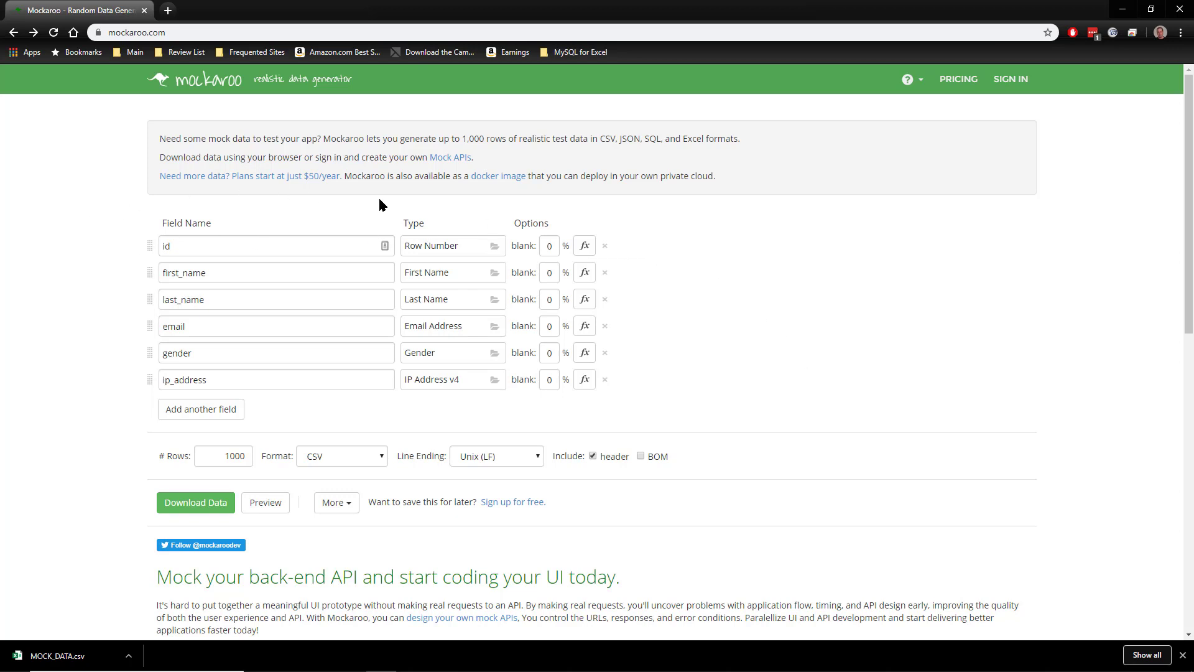
mouse_move(565, 291)
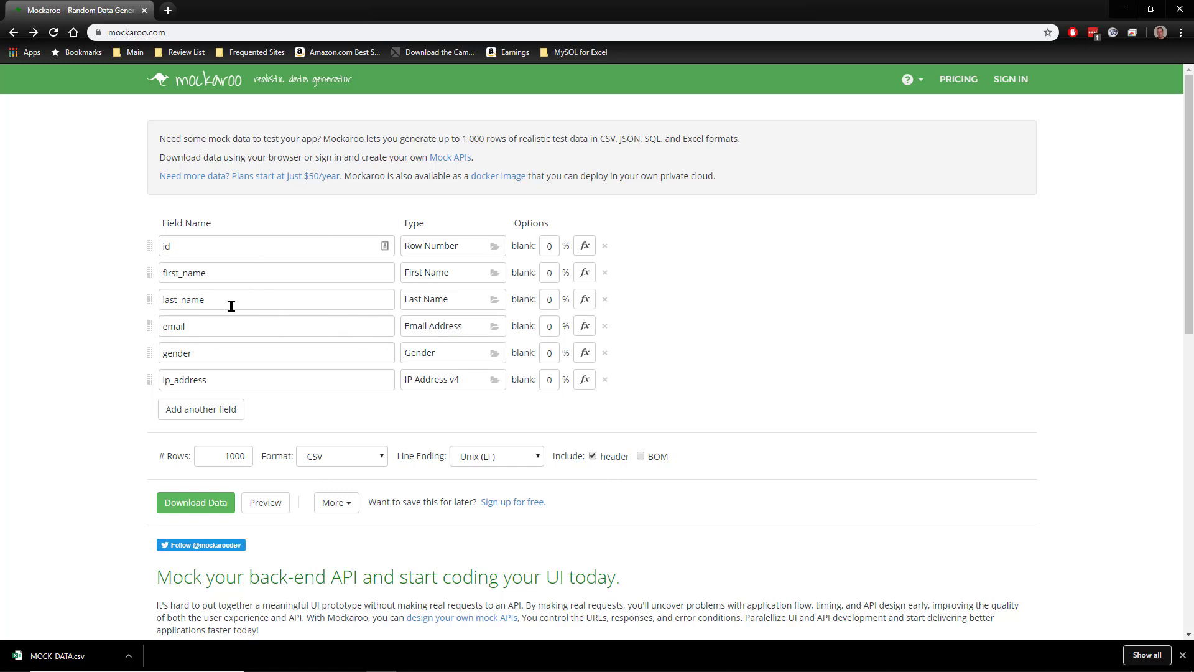
mouse_move(955, 299)
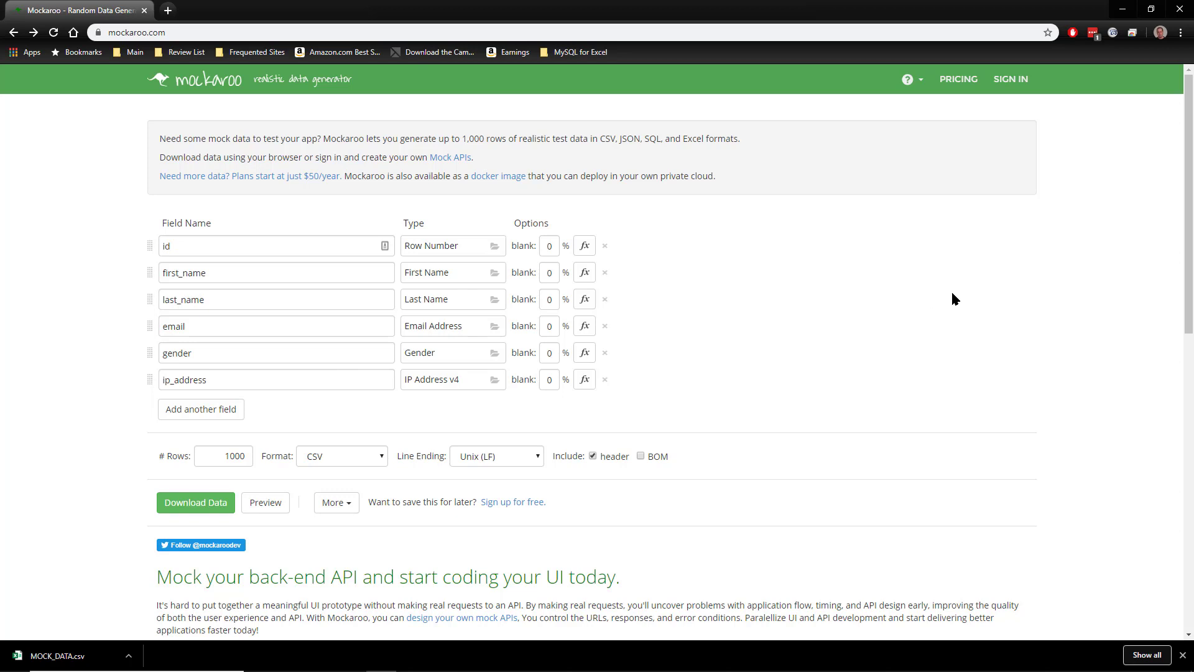
scroll(down, 3)
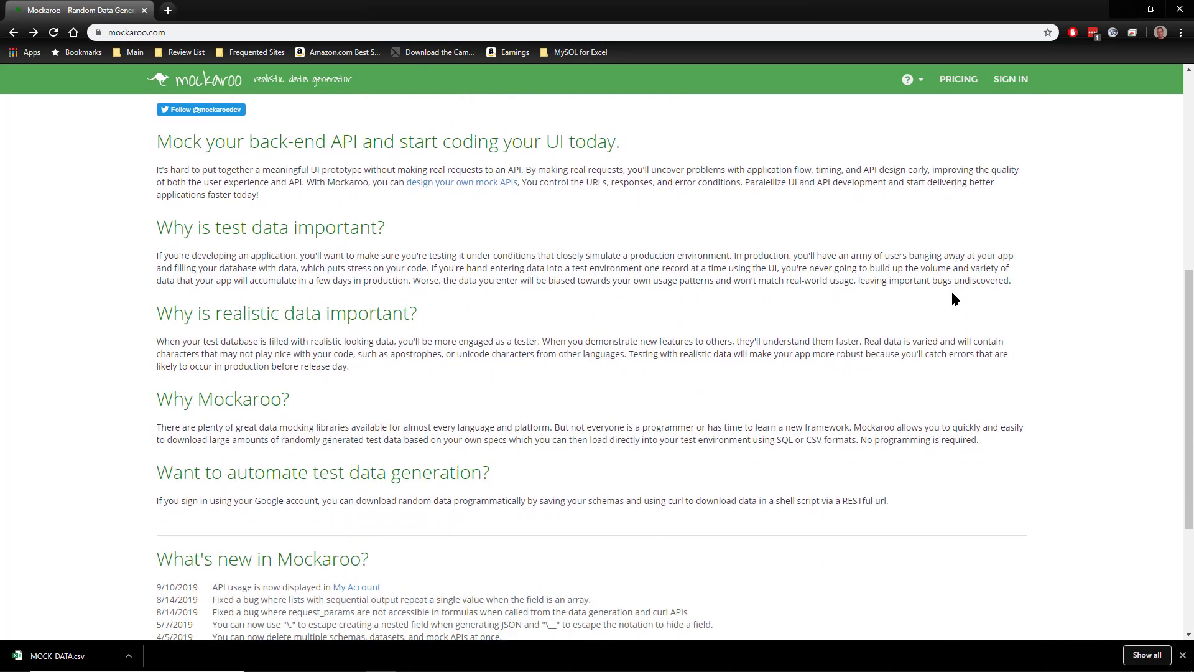
mouse_move(1101, 375)
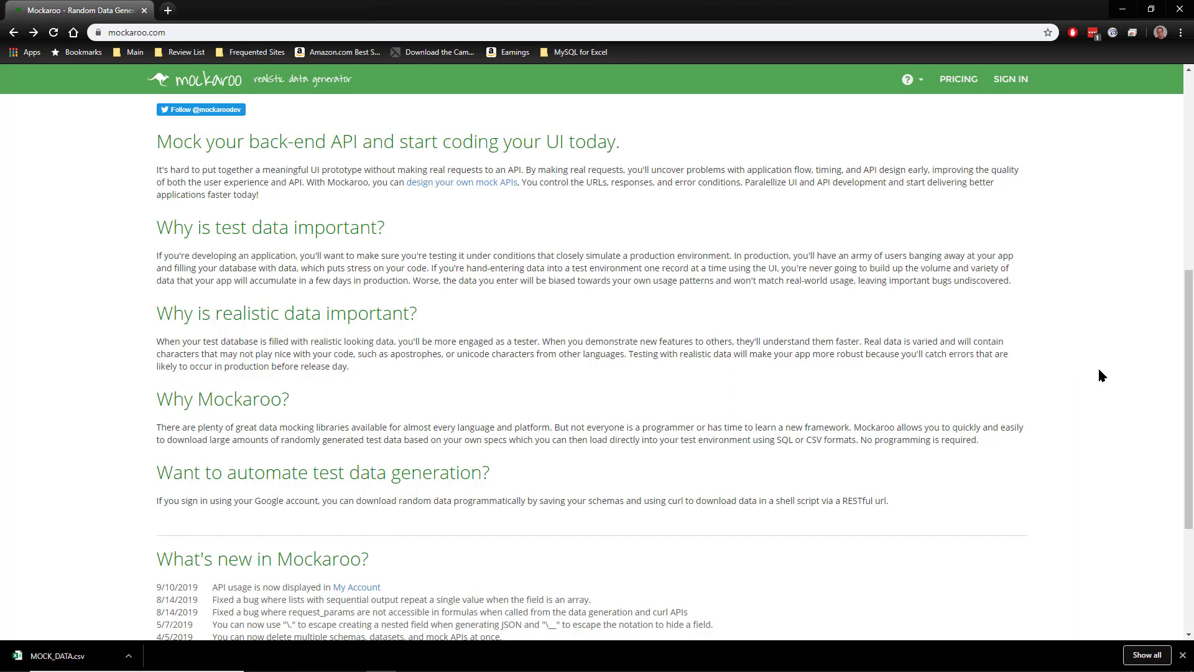
mouse_move(303, 253)
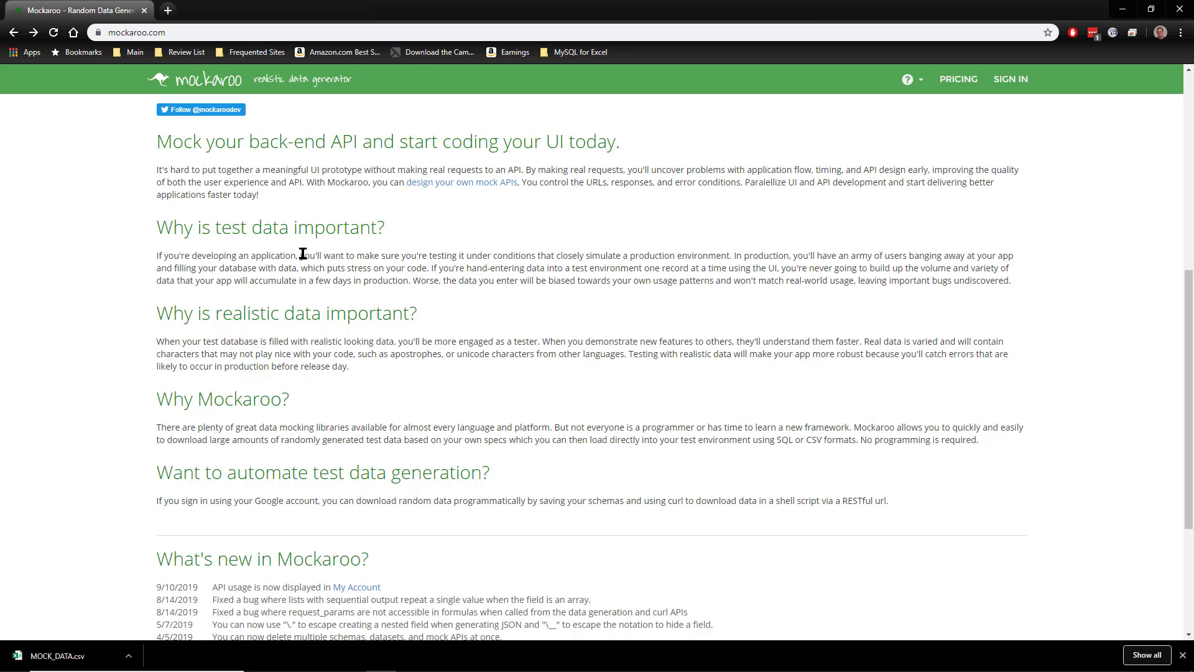
mouse_move(253, 347)
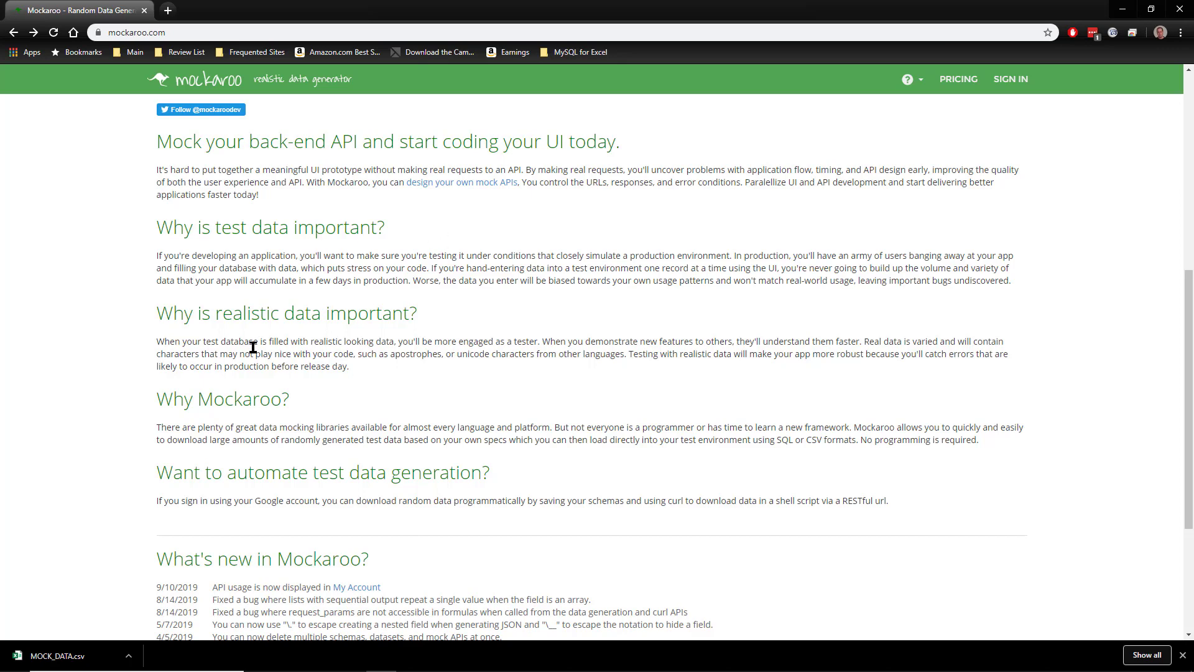
mouse_move(895, 394)
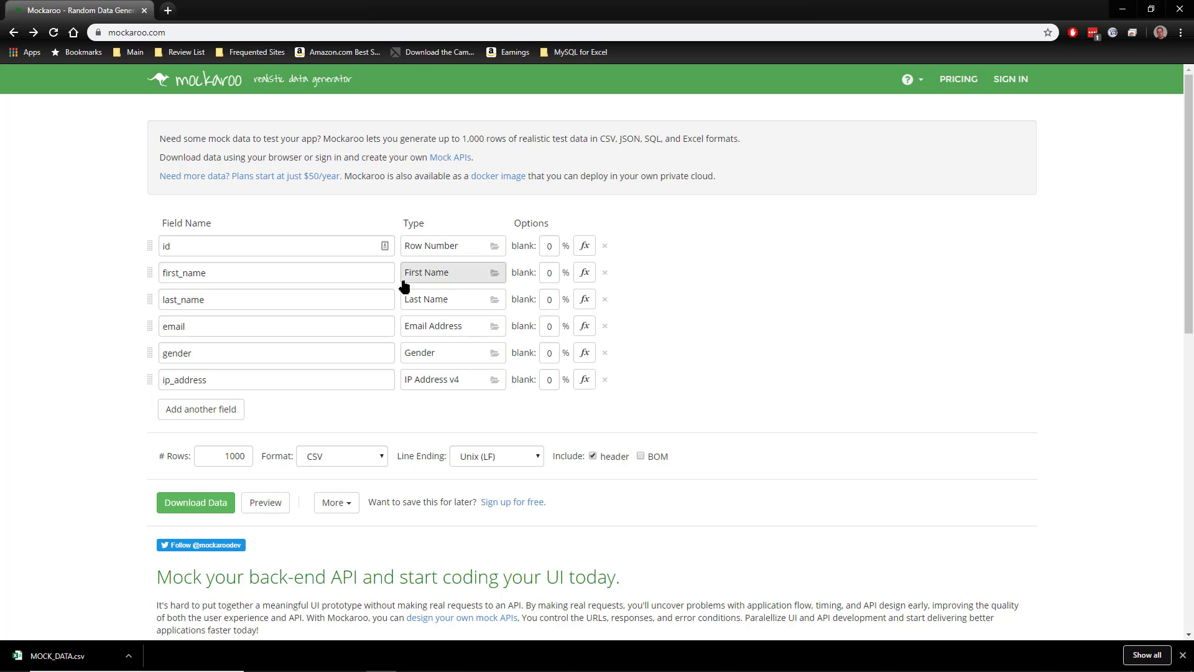
mouse_move(472, 245)
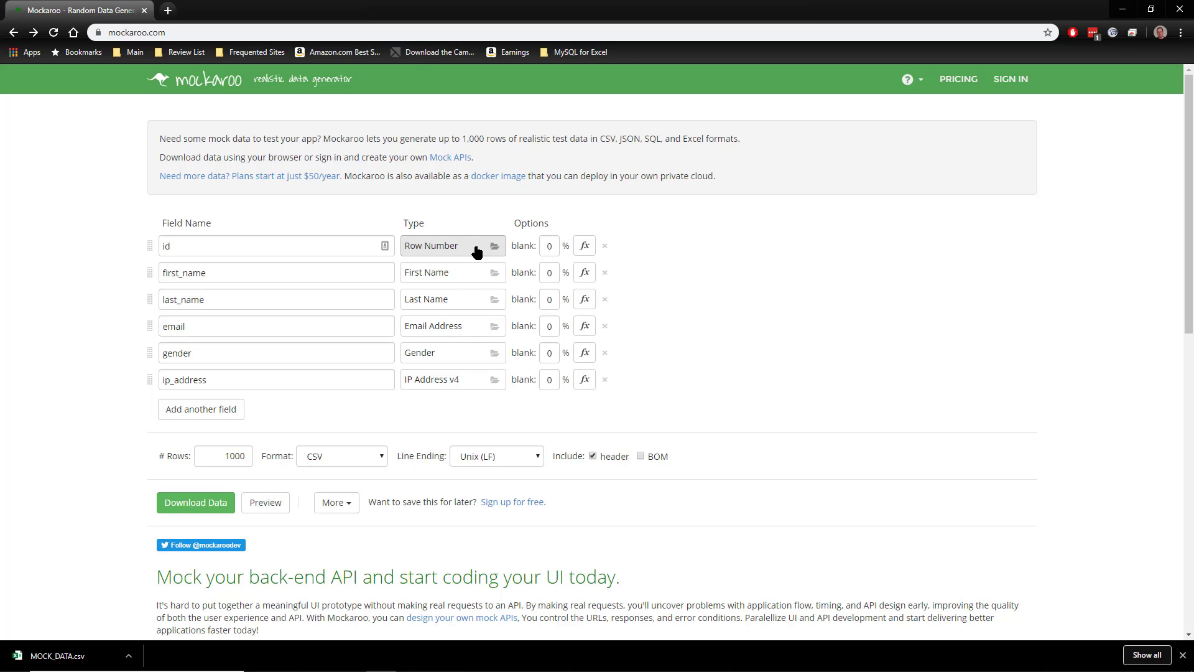
mouse_move(232, 238)
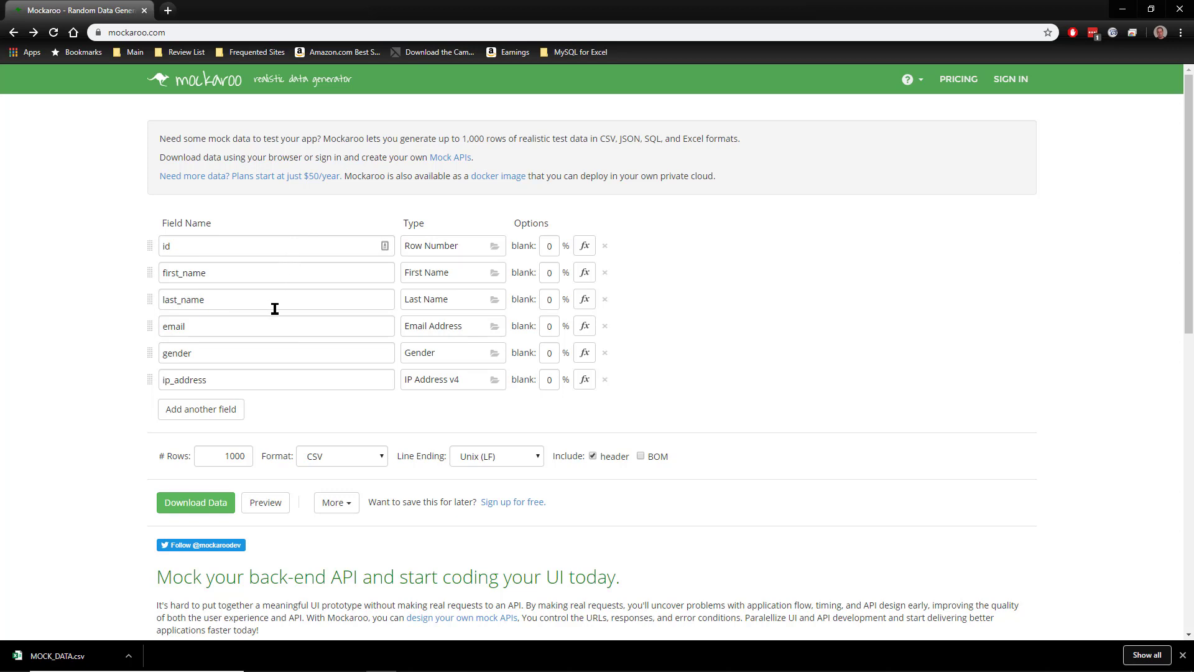
- Rename the first three fields to row_id, FirstName and LastName
click(274, 299)
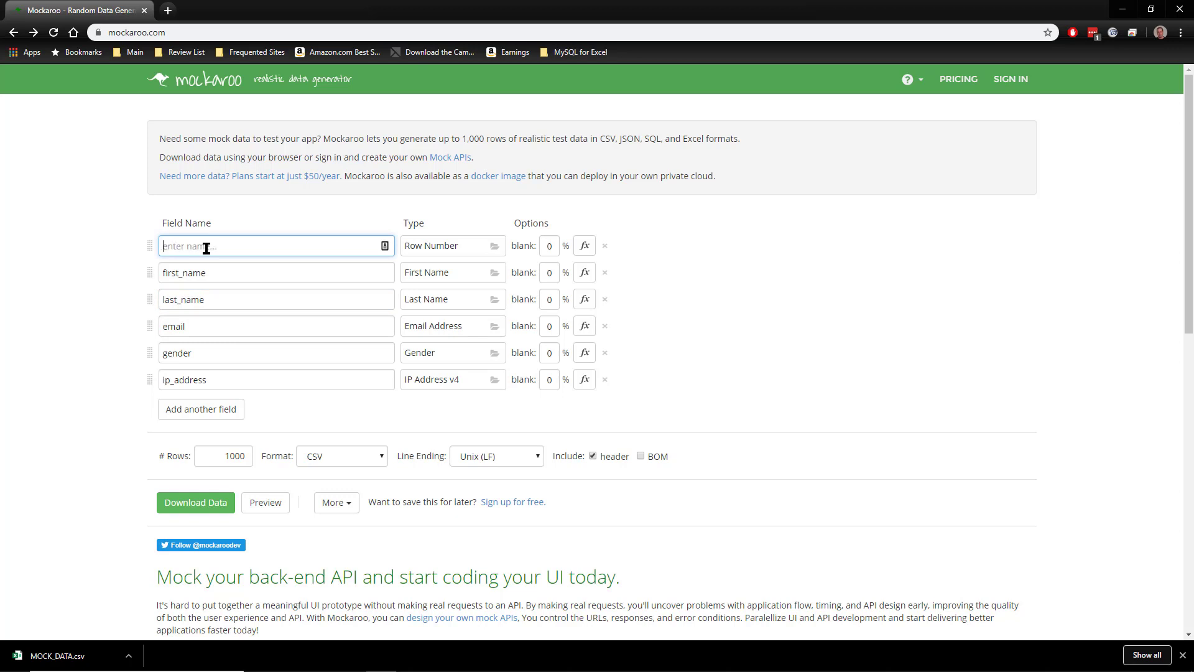
text(row_)
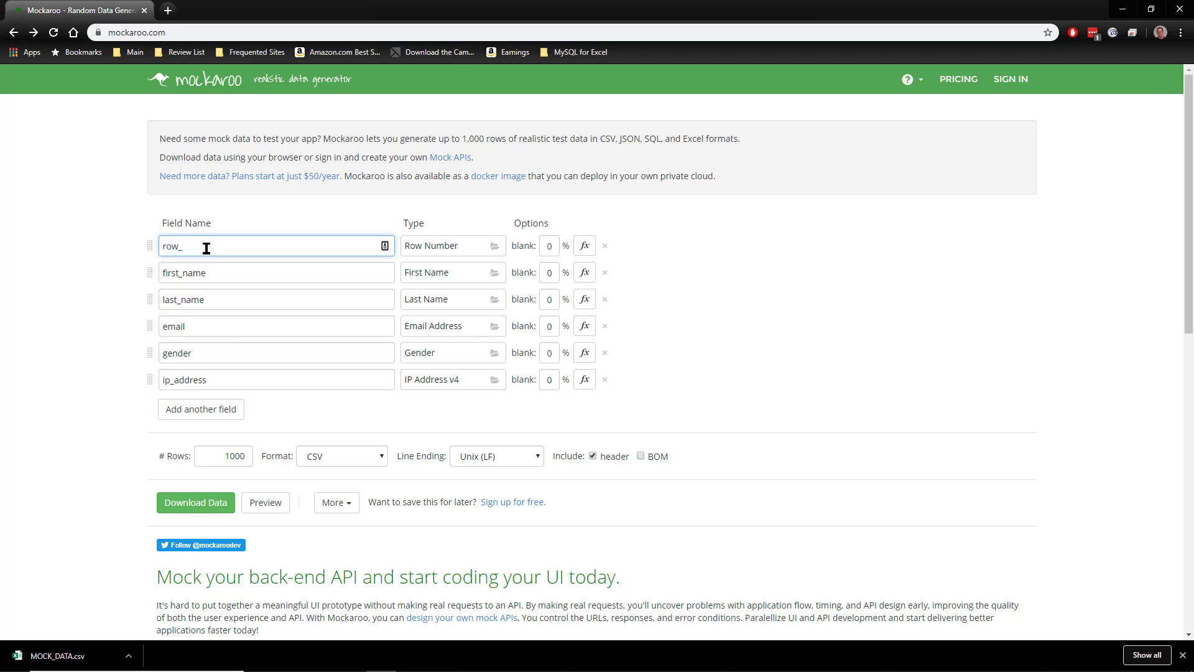
text(id)
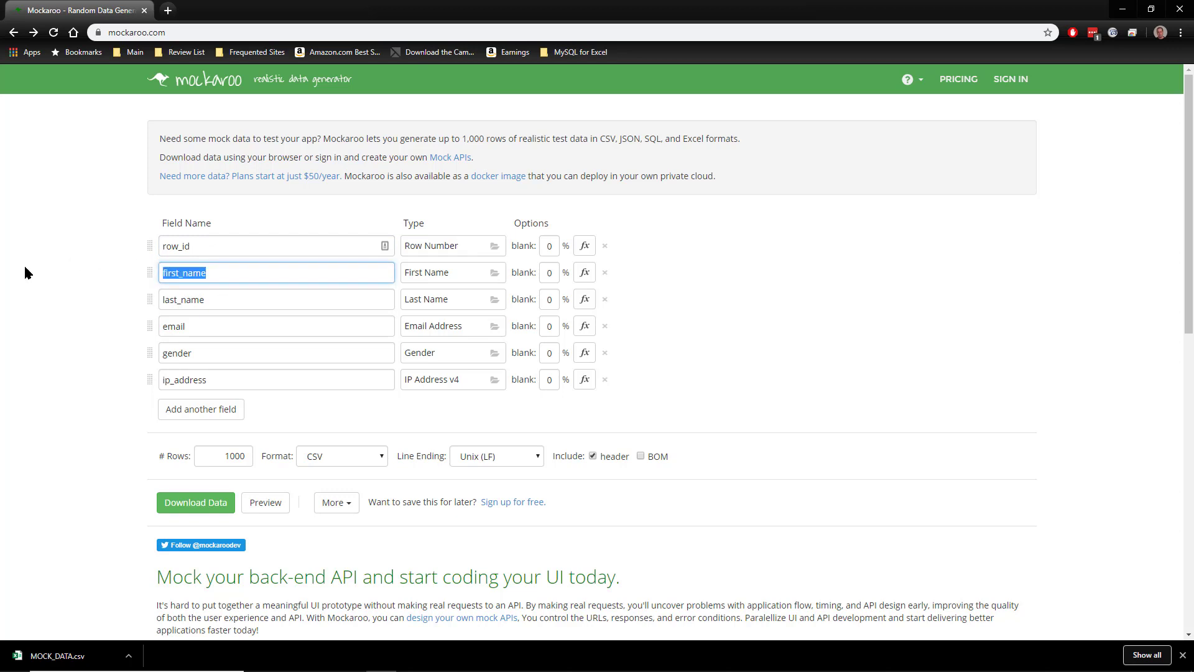
text(FirstName)
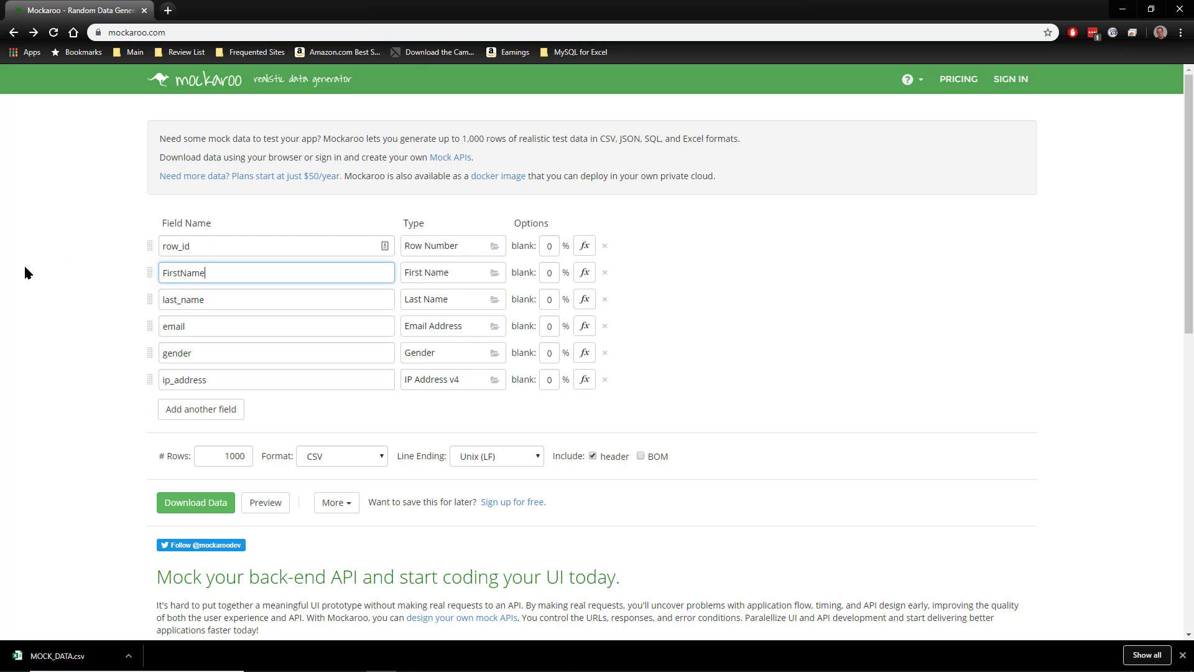
mouse_move(584, 271)
text(Last)
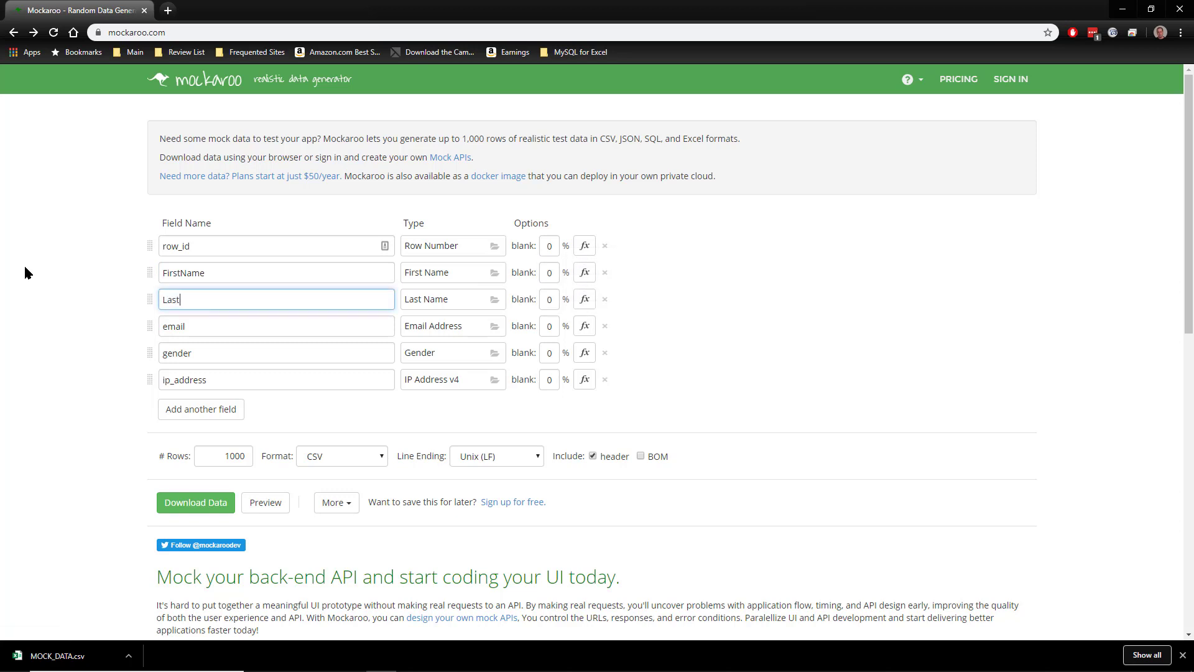
click(452, 299)
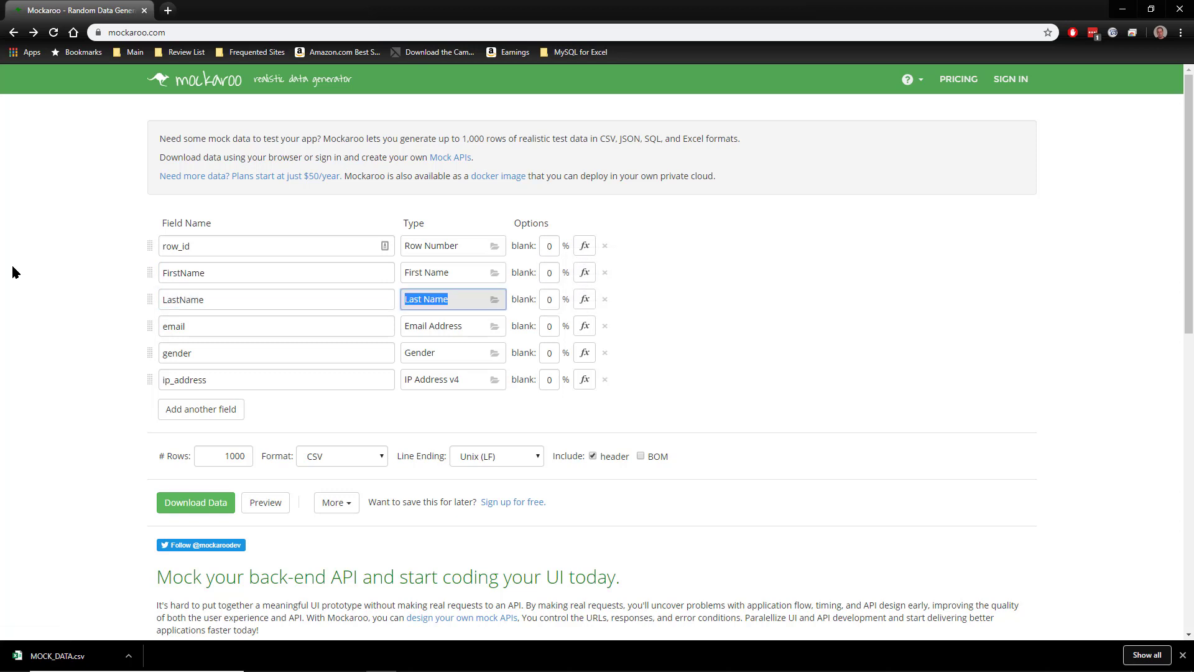
mouse_move(150, 303)
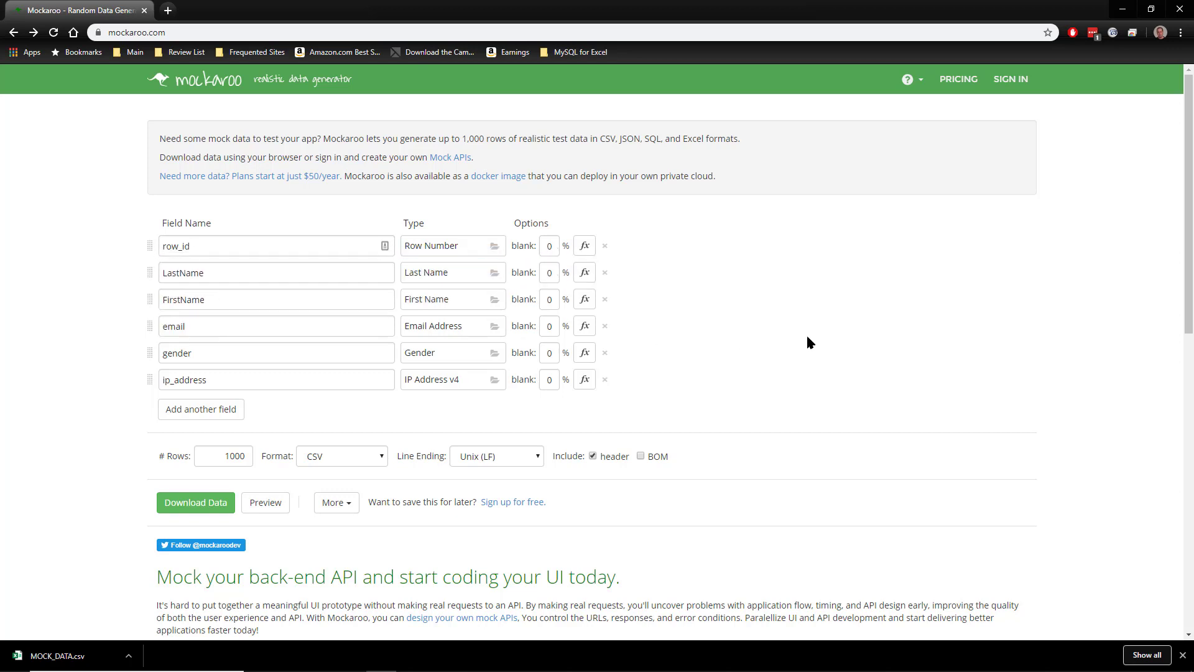
mouse_move(192, 343)
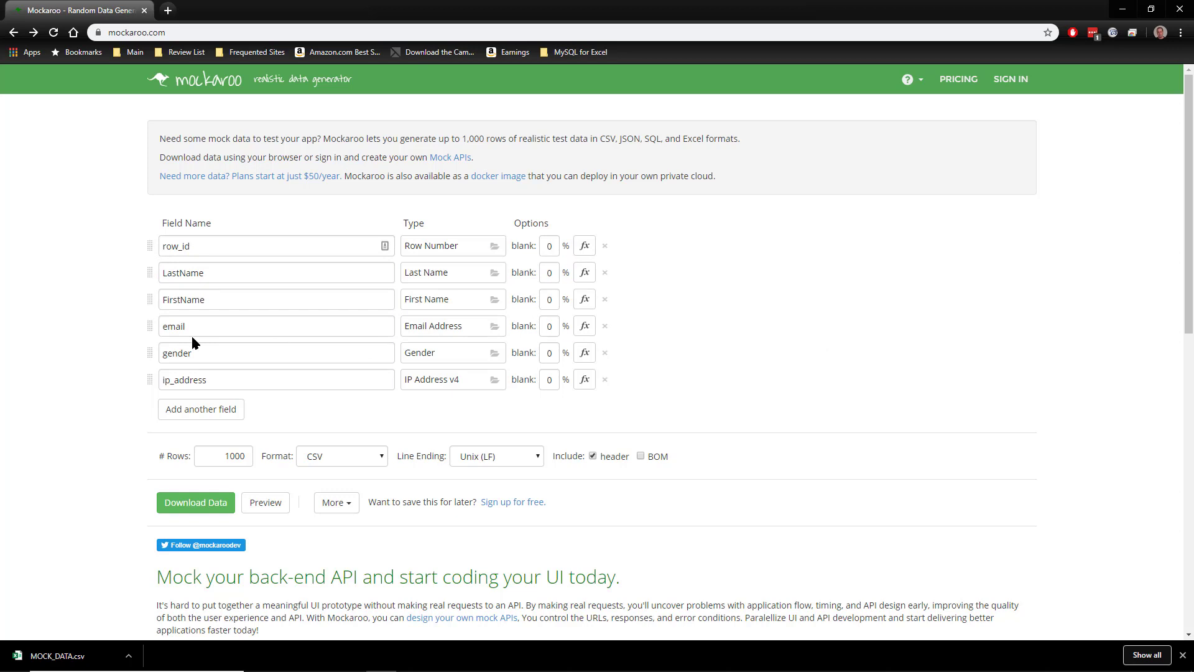
mouse_move(457, 245)
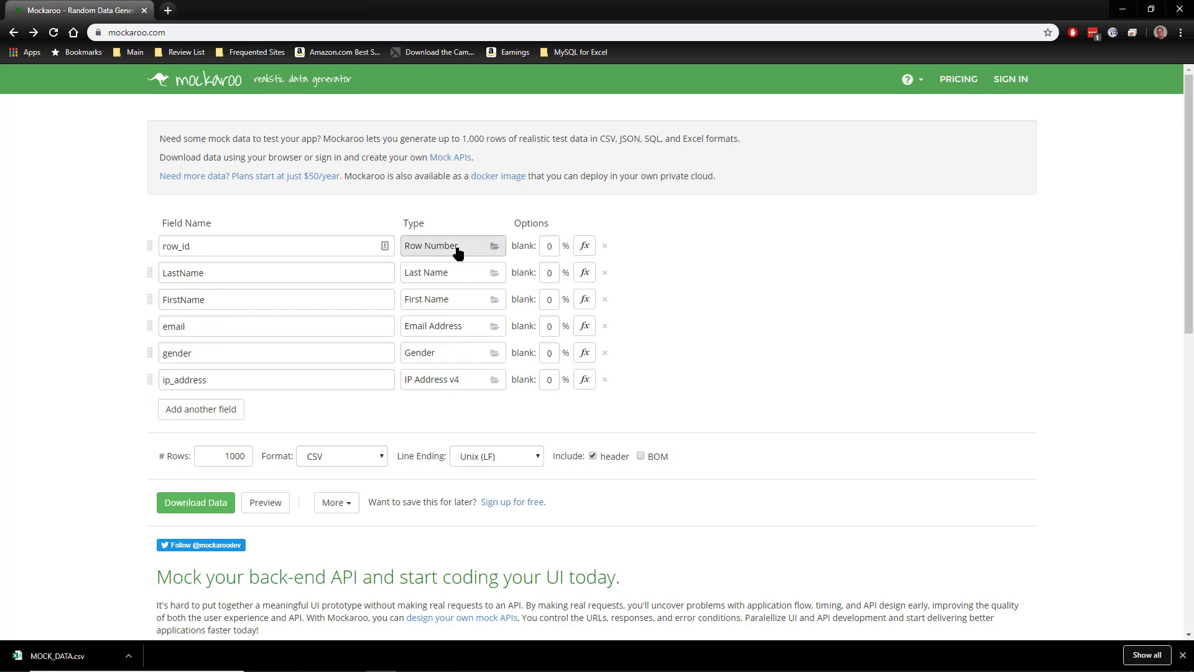
mouse_move(666, 228)
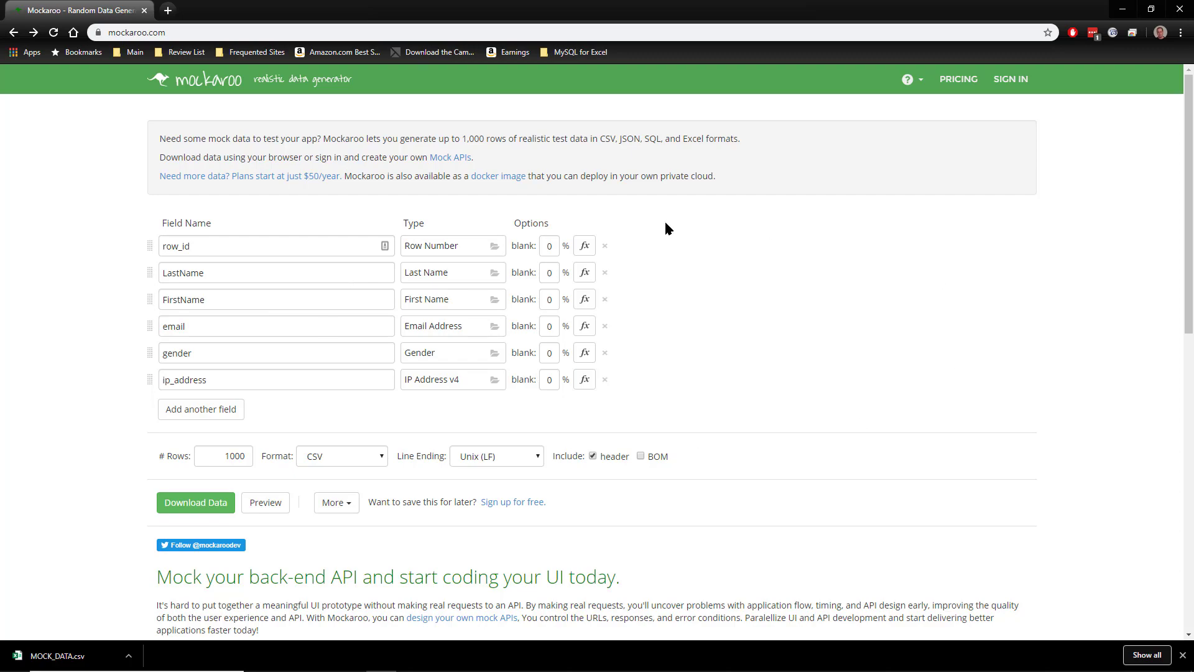
mouse_move(452, 245)
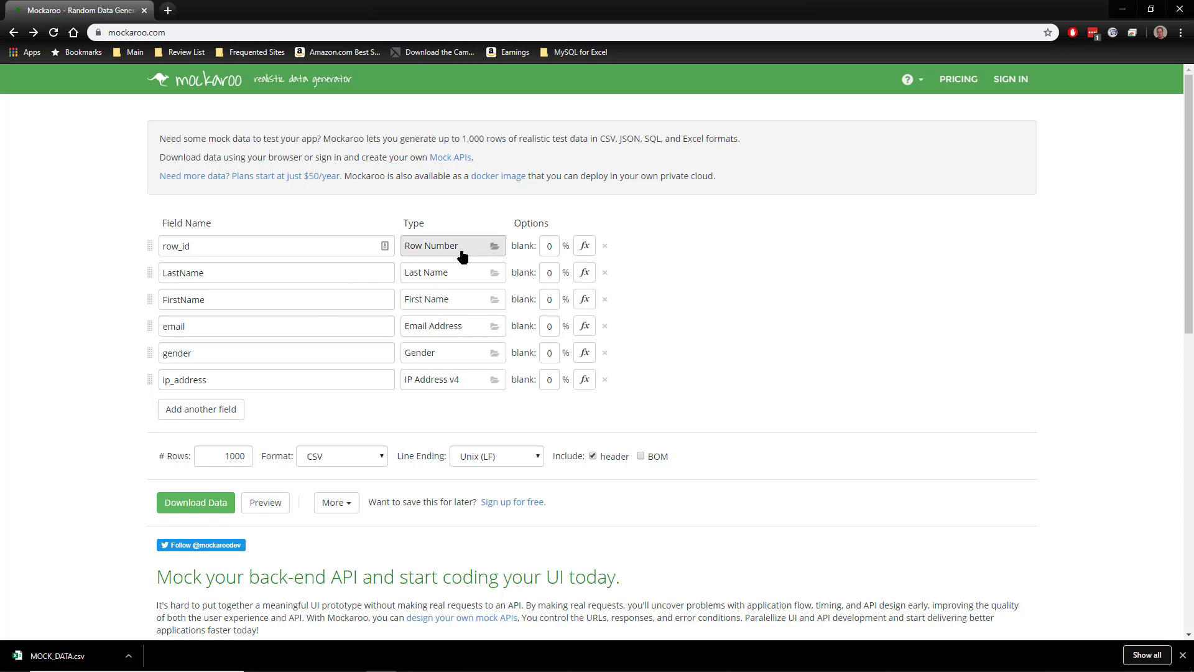
- Open row_id's type picker and scroll the 143 field types down to Words
click(445, 245)
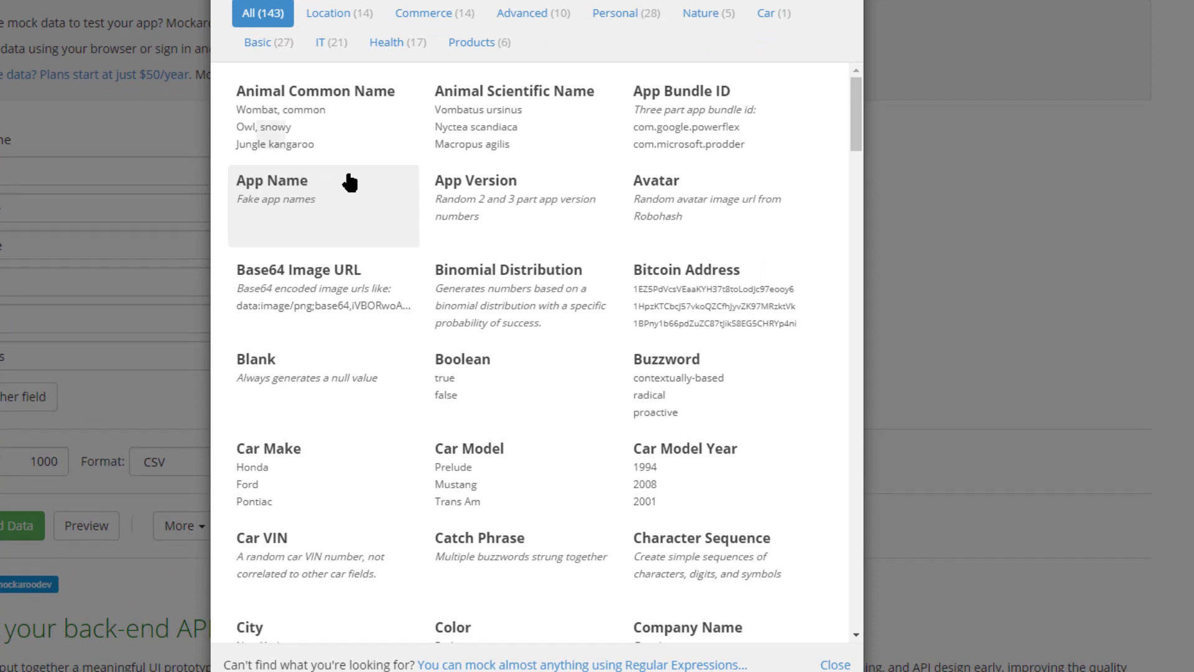
mouse_move(475, 509)
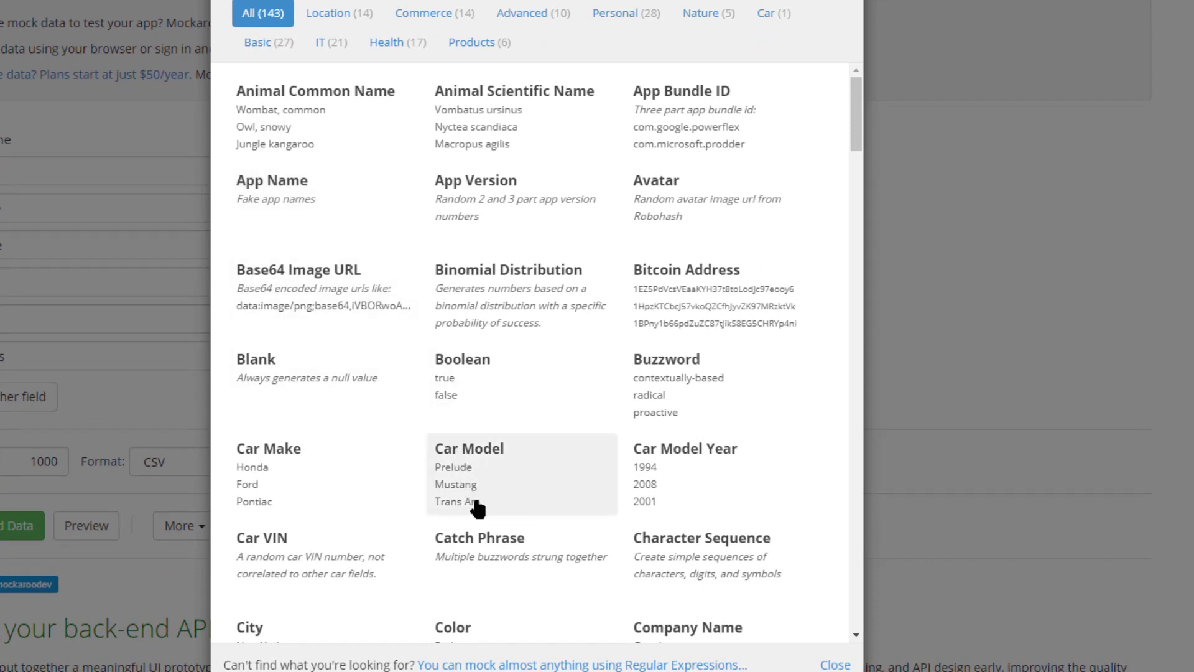
mouse_move(800, 309)
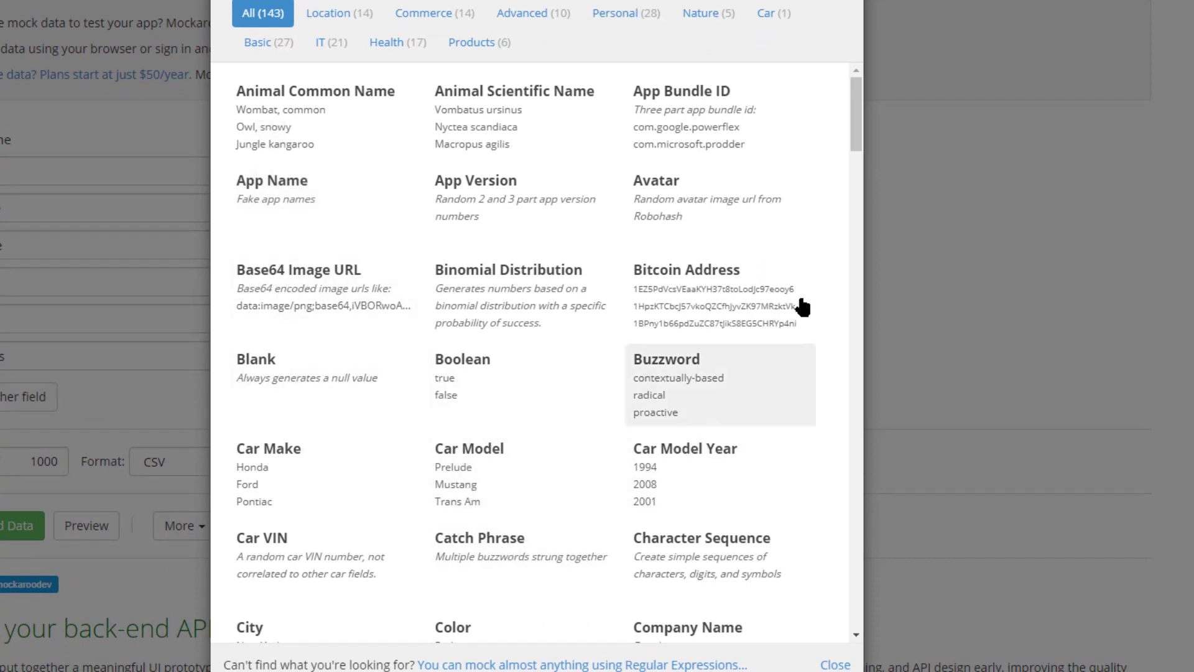
mouse_move(265, 128)
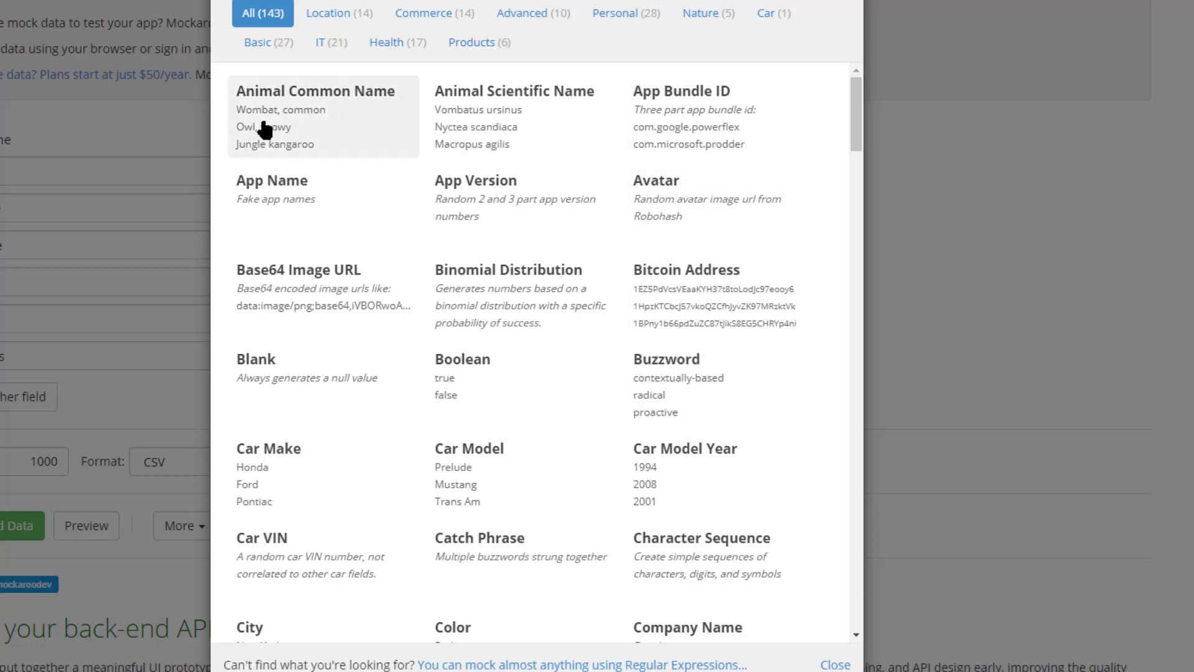
mouse_move(401, 210)
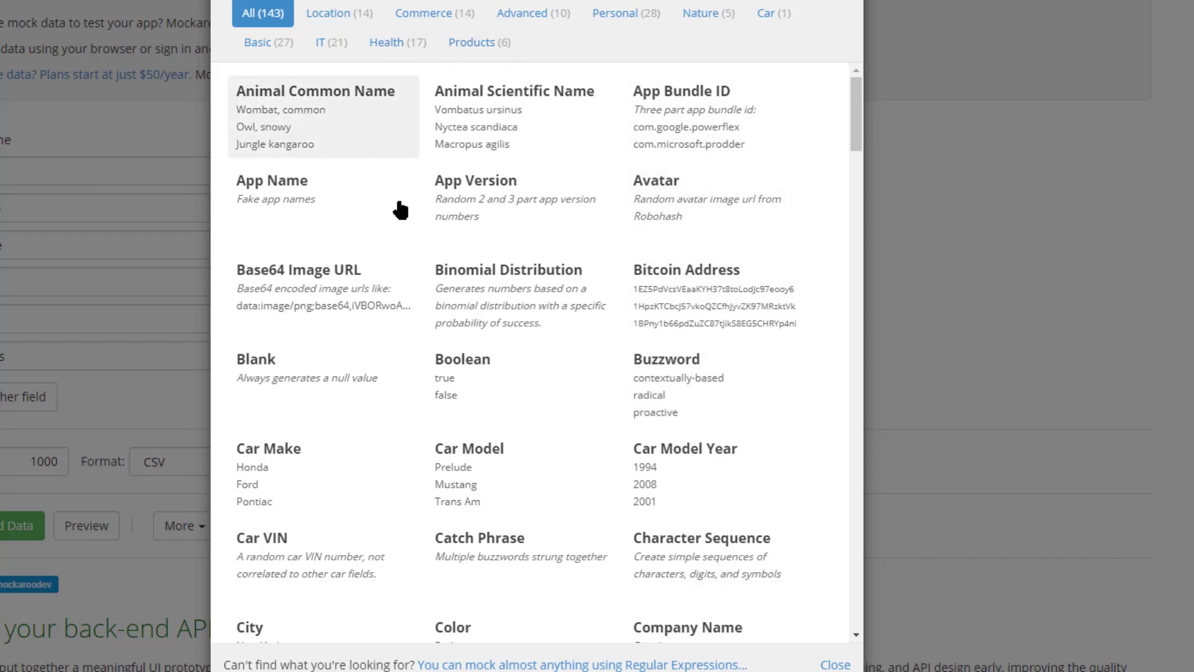
mouse_move(389, 397)
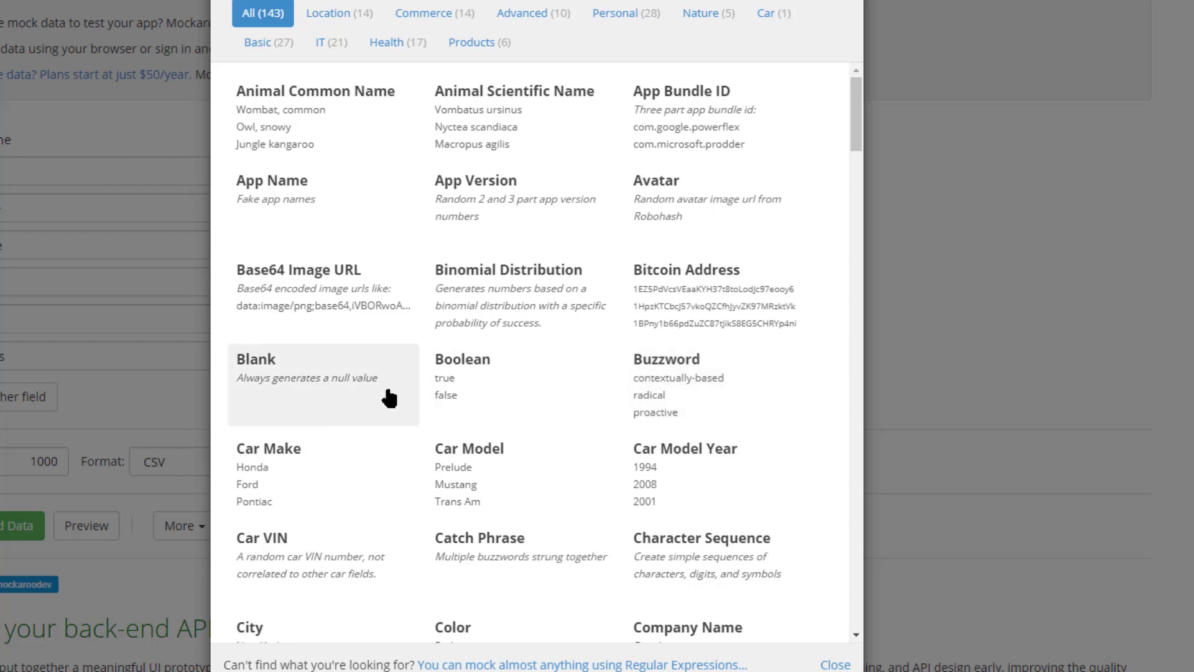
mouse_move(479, 397)
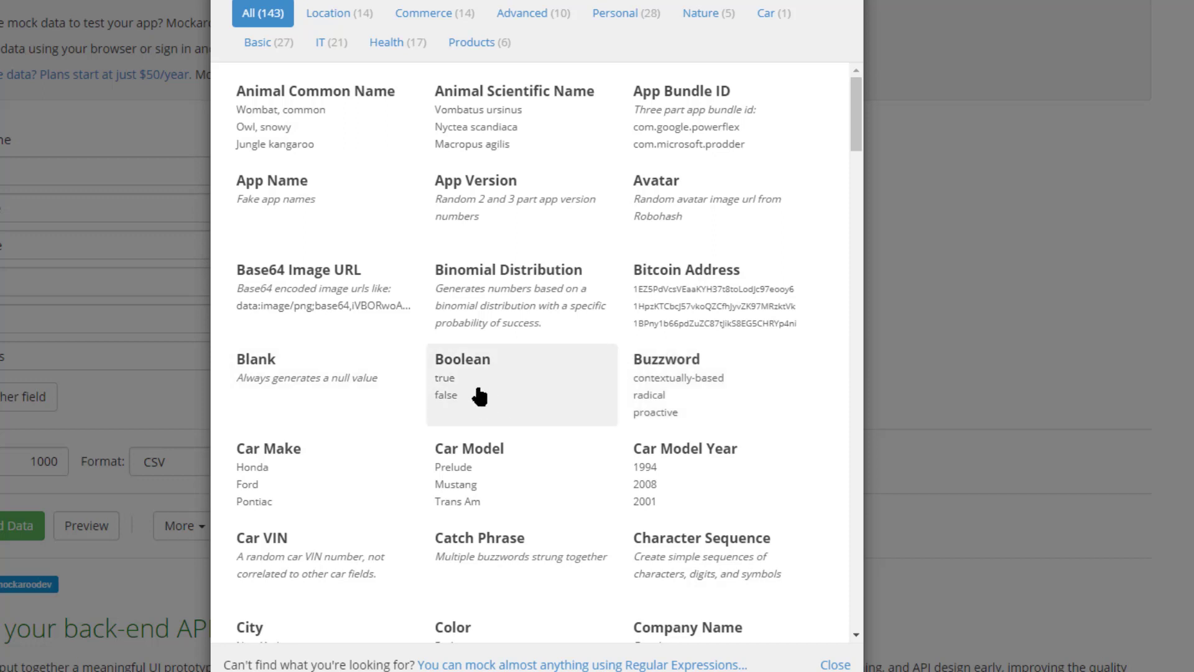
mouse_move(794, 278)
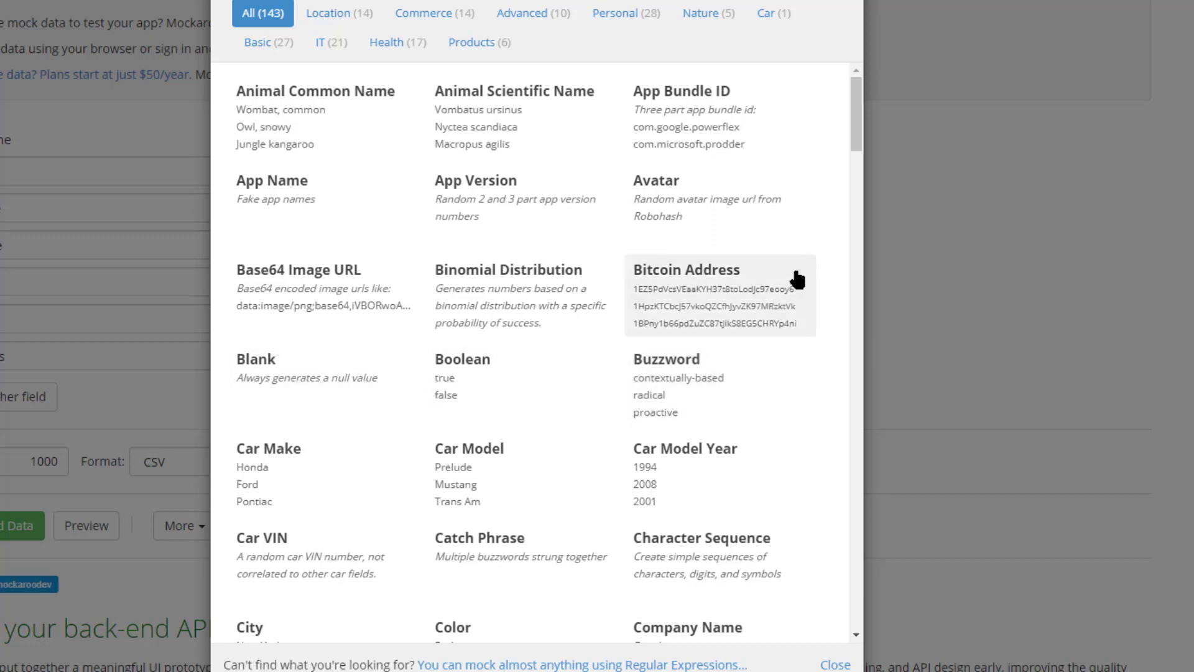
scroll(down, 3)
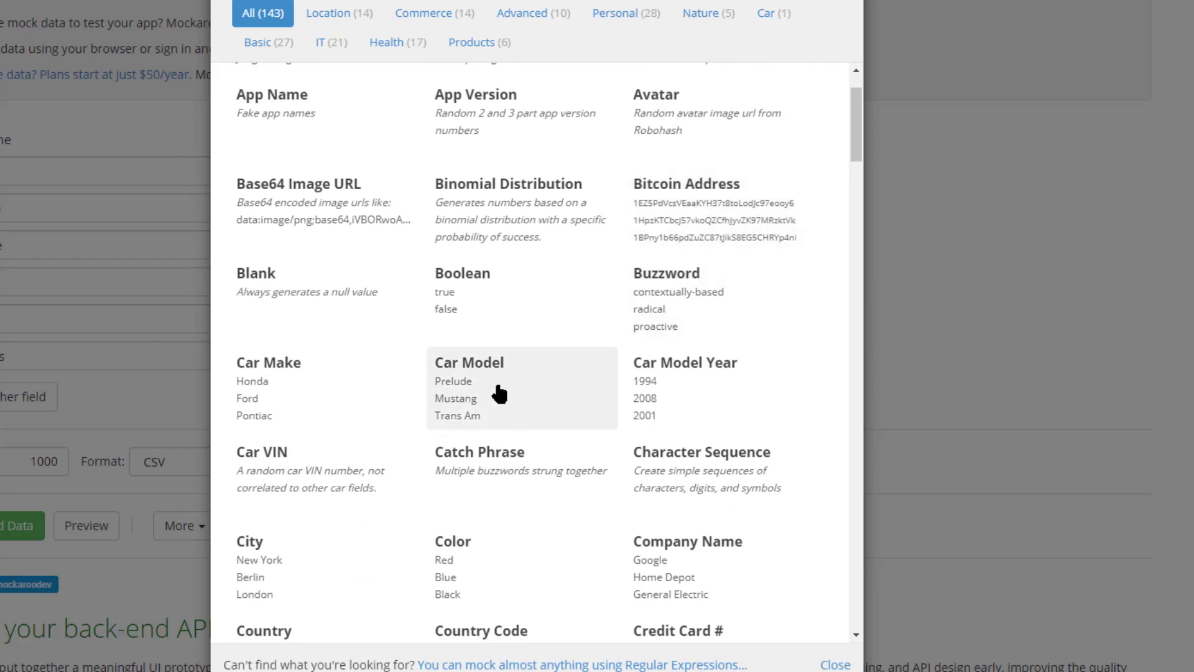
mouse_move(747, 383)
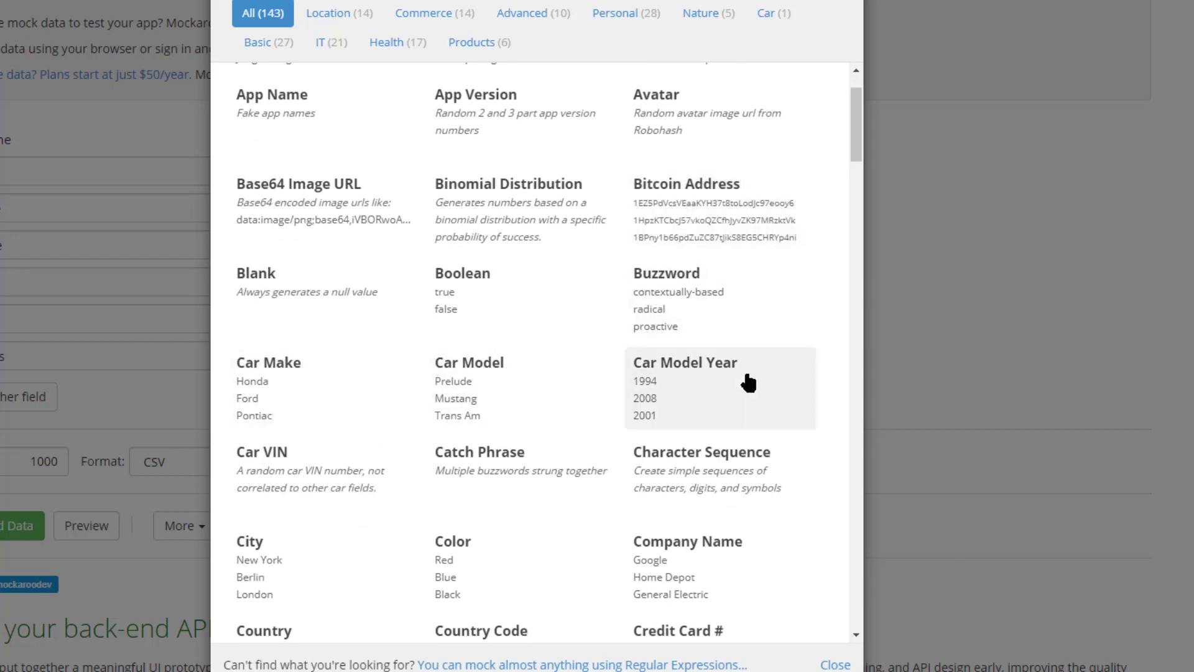
scroll(down, 3)
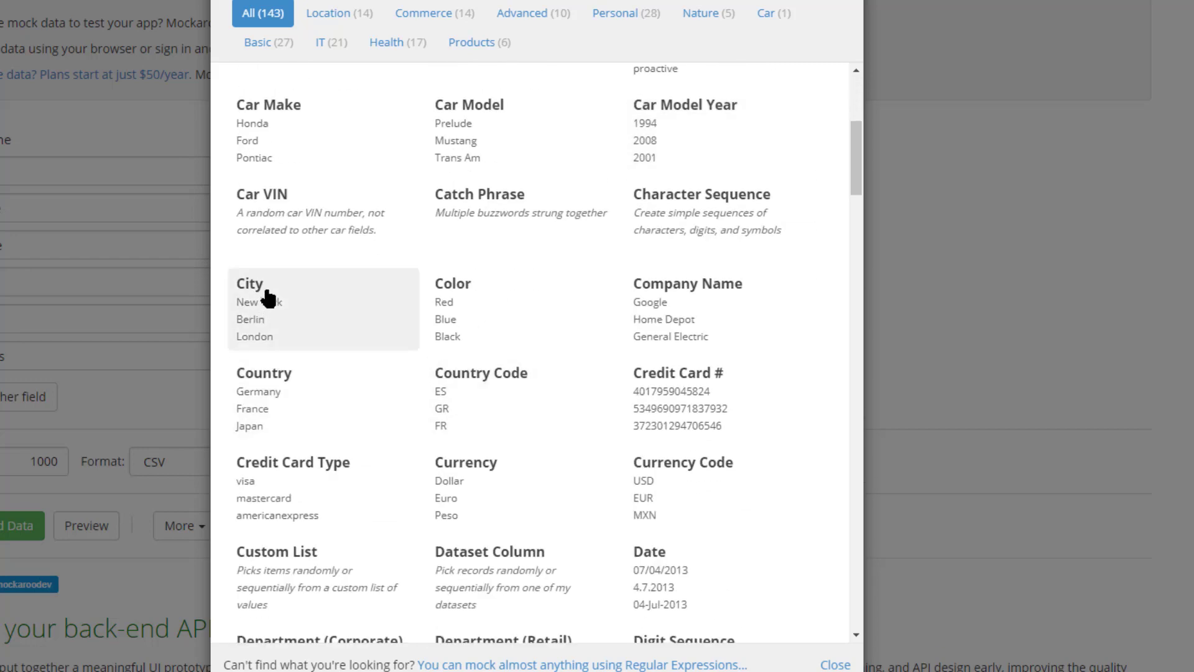
mouse_move(258, 407)
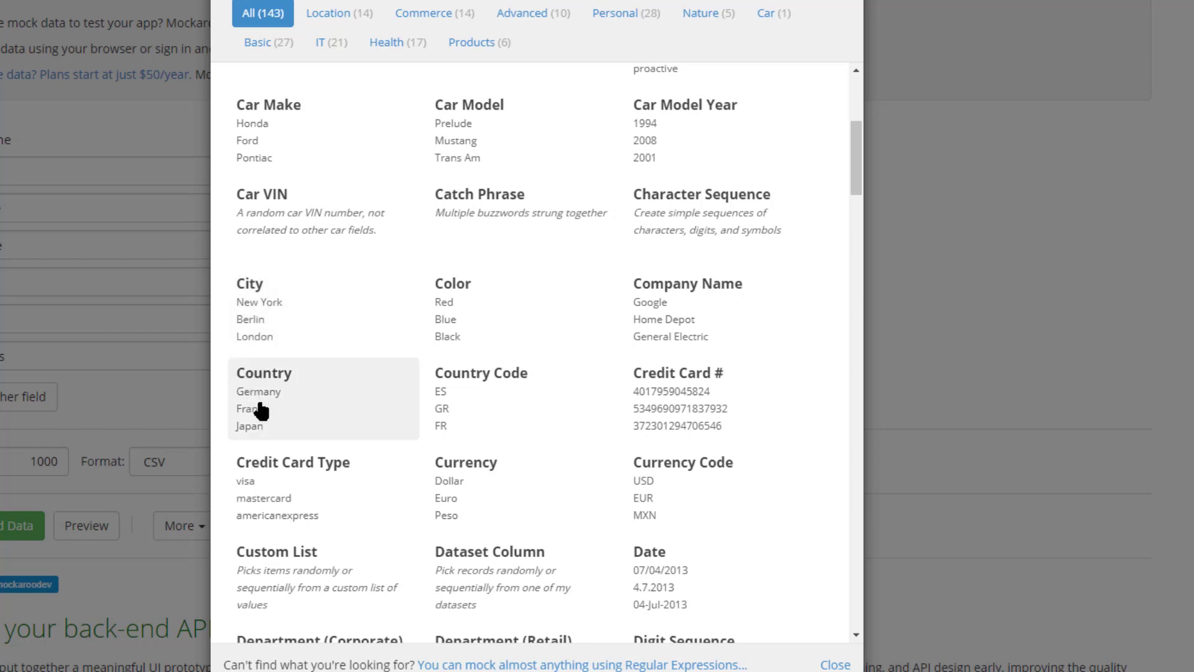
mouse_move(767, 400)
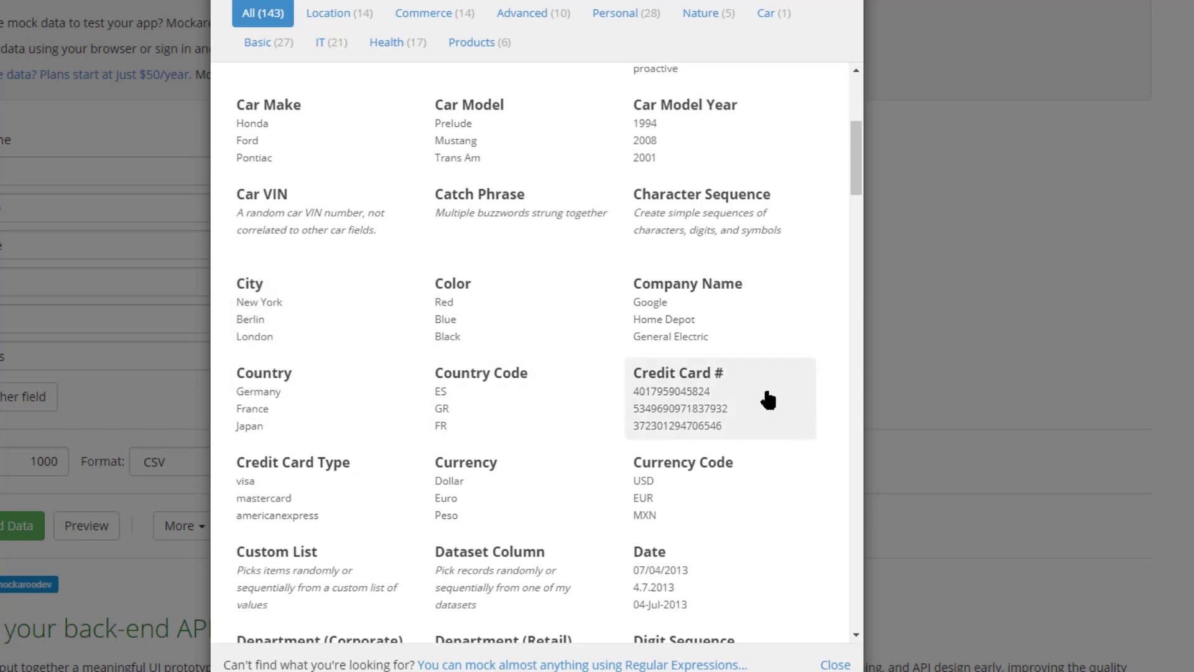
scroll(down, 3)
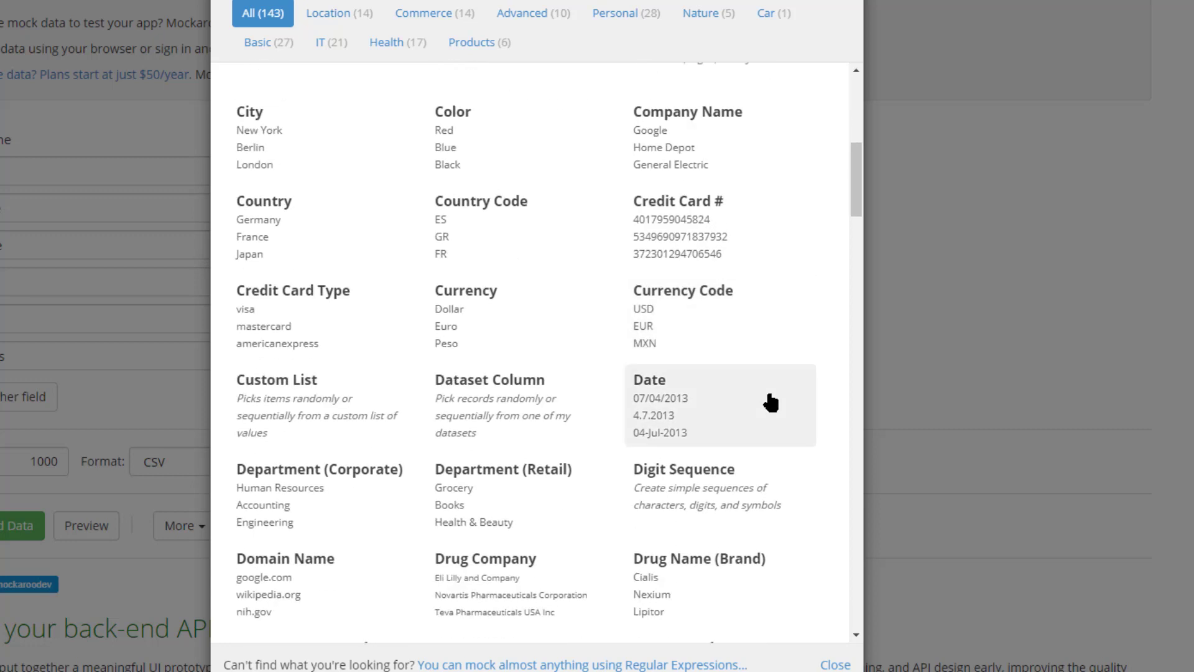
mouse_move(723, 311)
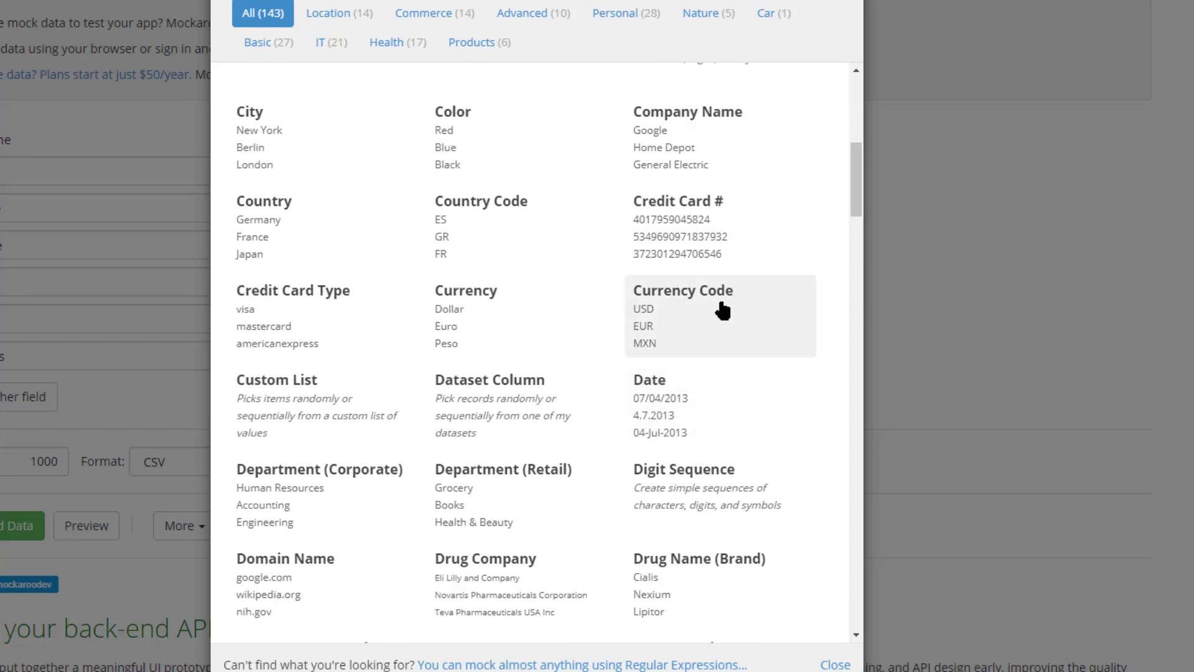
scroll(down, 3)
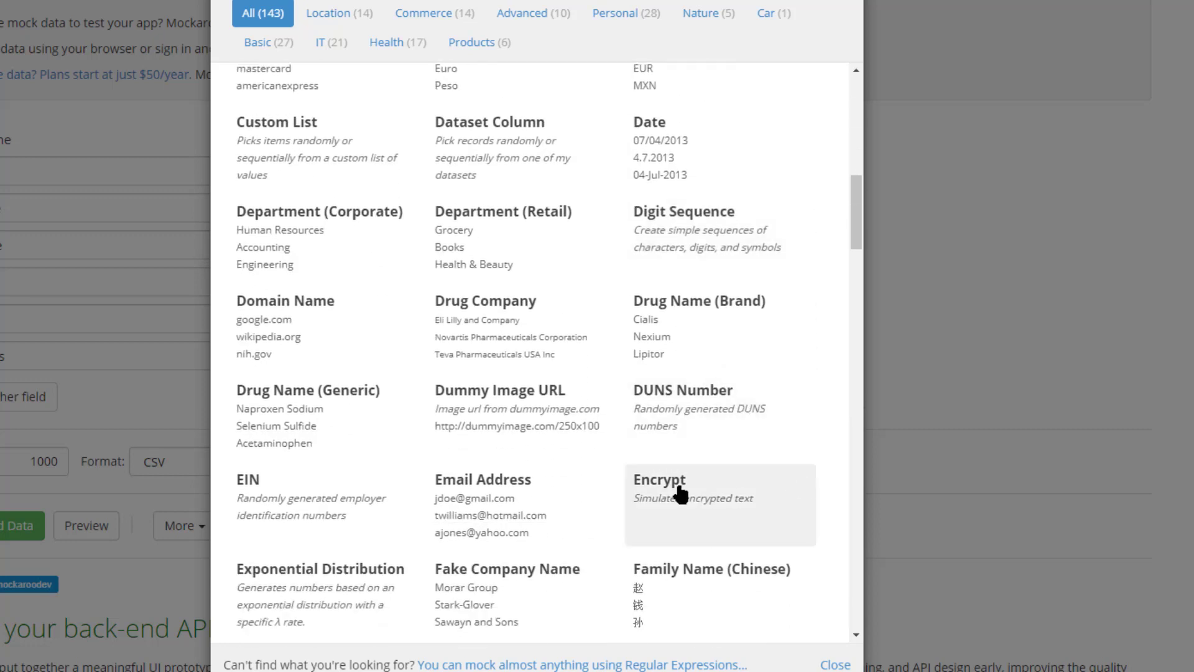
mouse_move(696, 328)
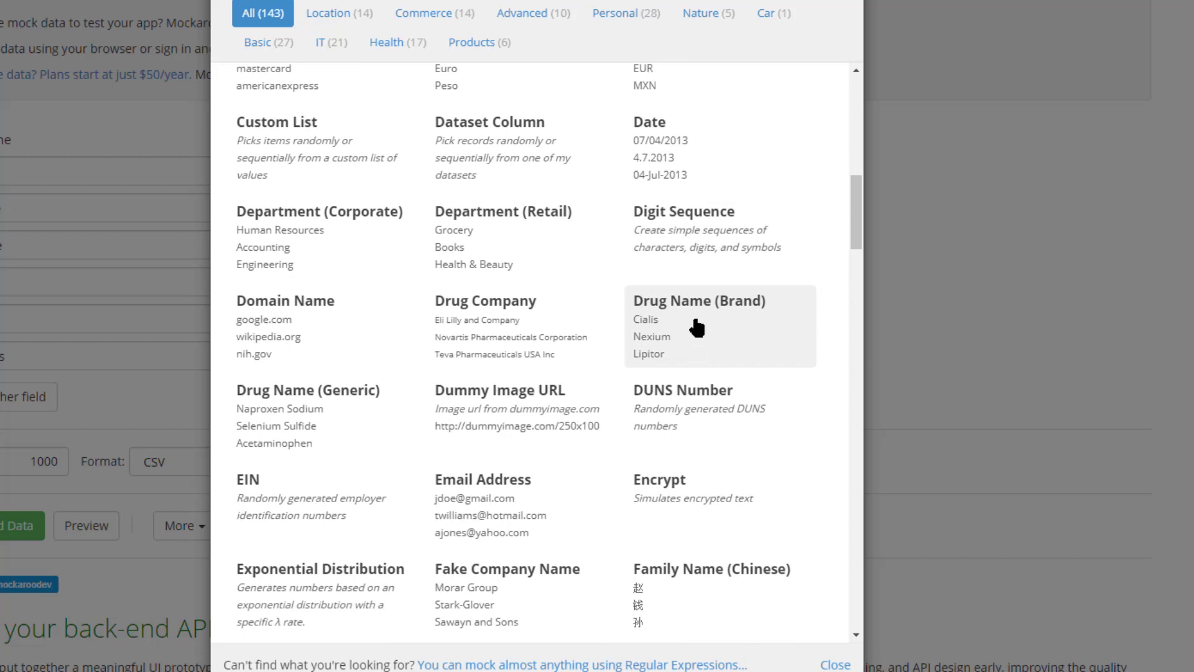
mouse_move(502, 354)
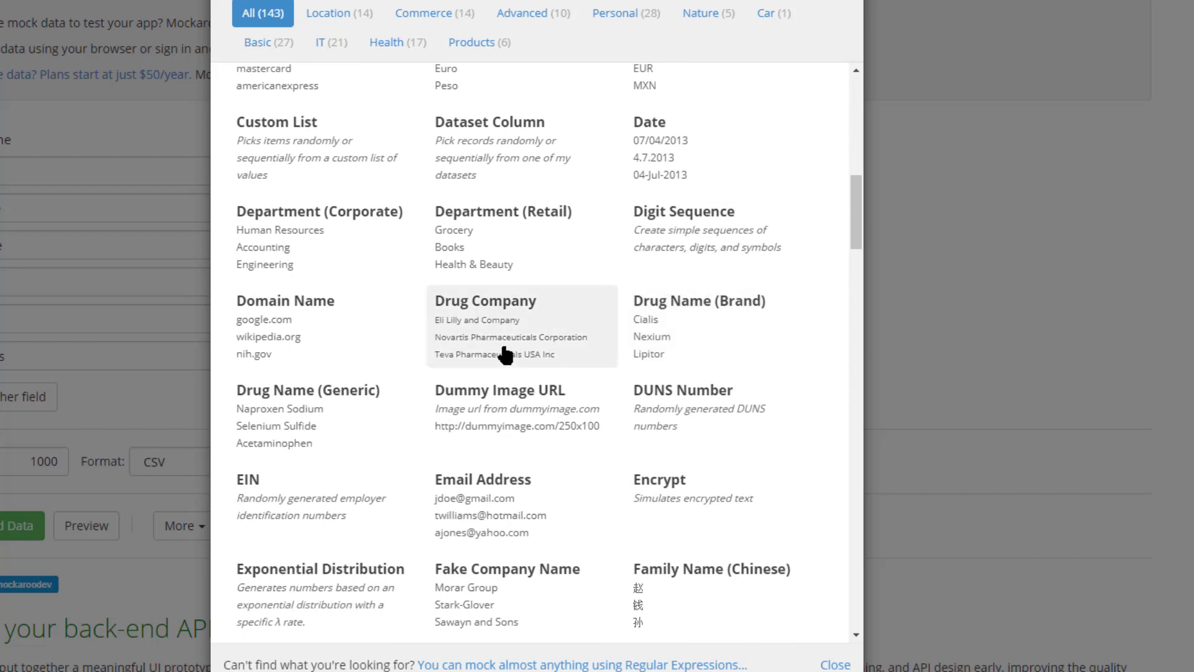
scroll(down, 3)
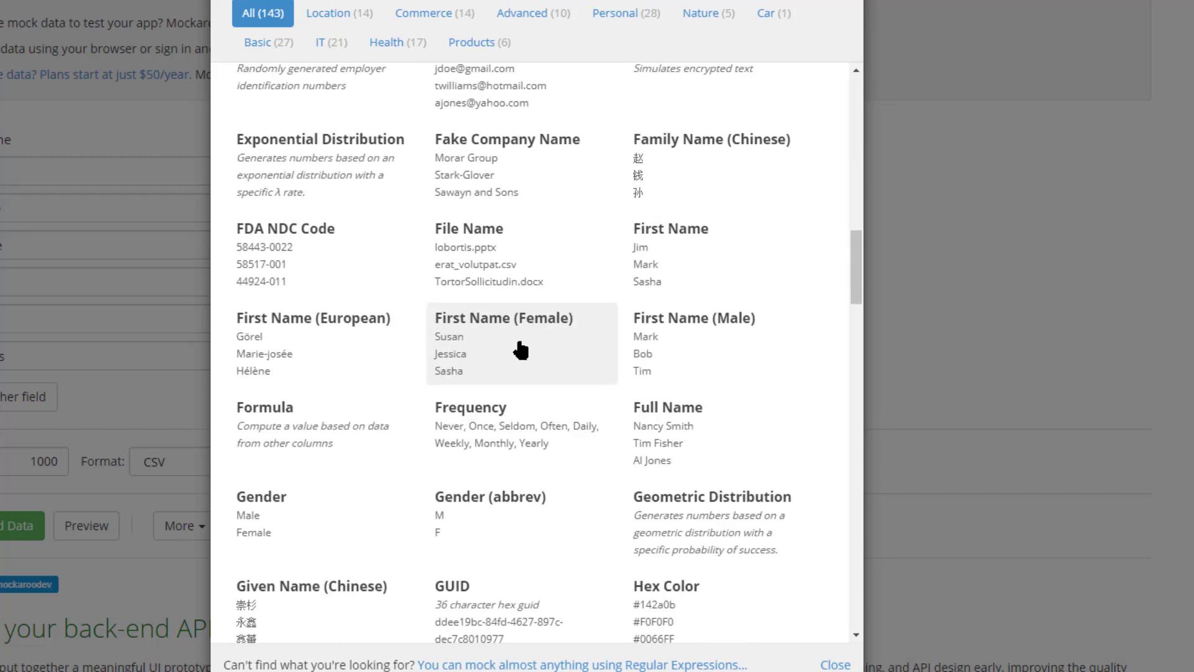
mouse_move(719, 237)
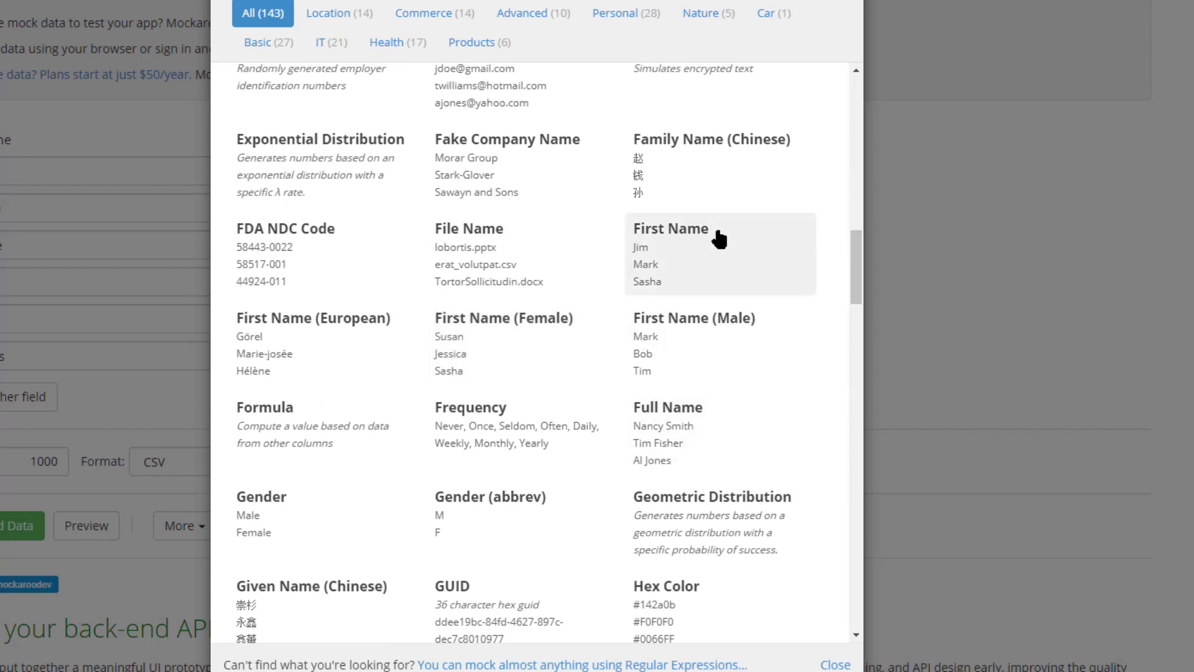
mouse_move(699, 373)
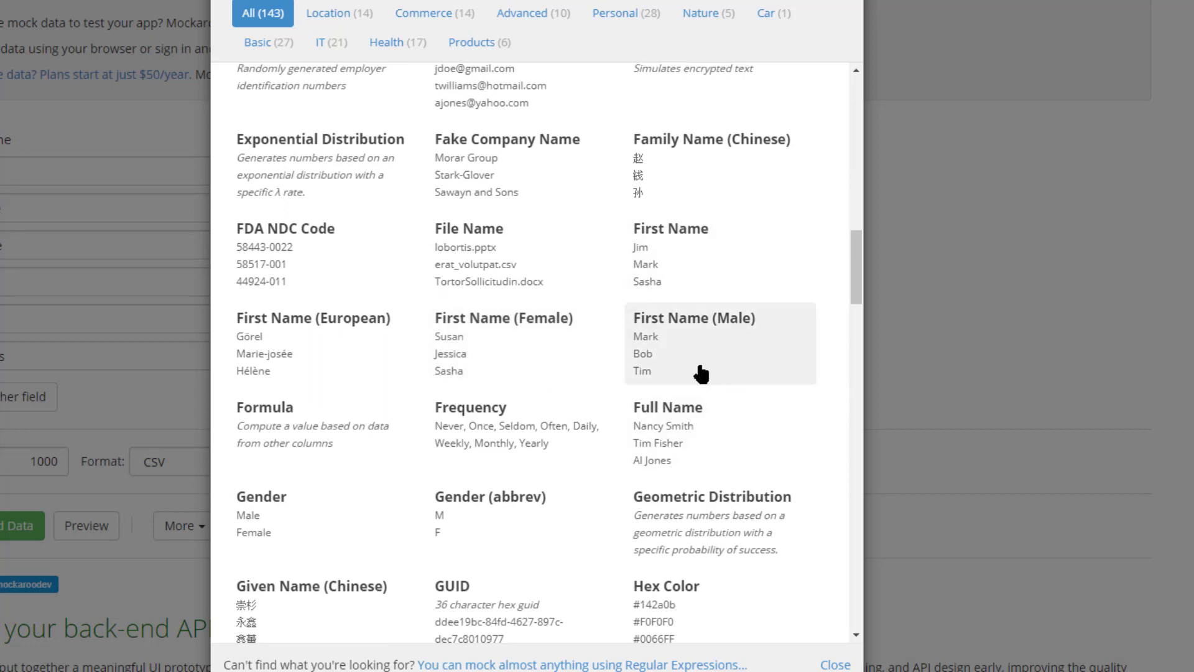
mouse_move(406, 371)
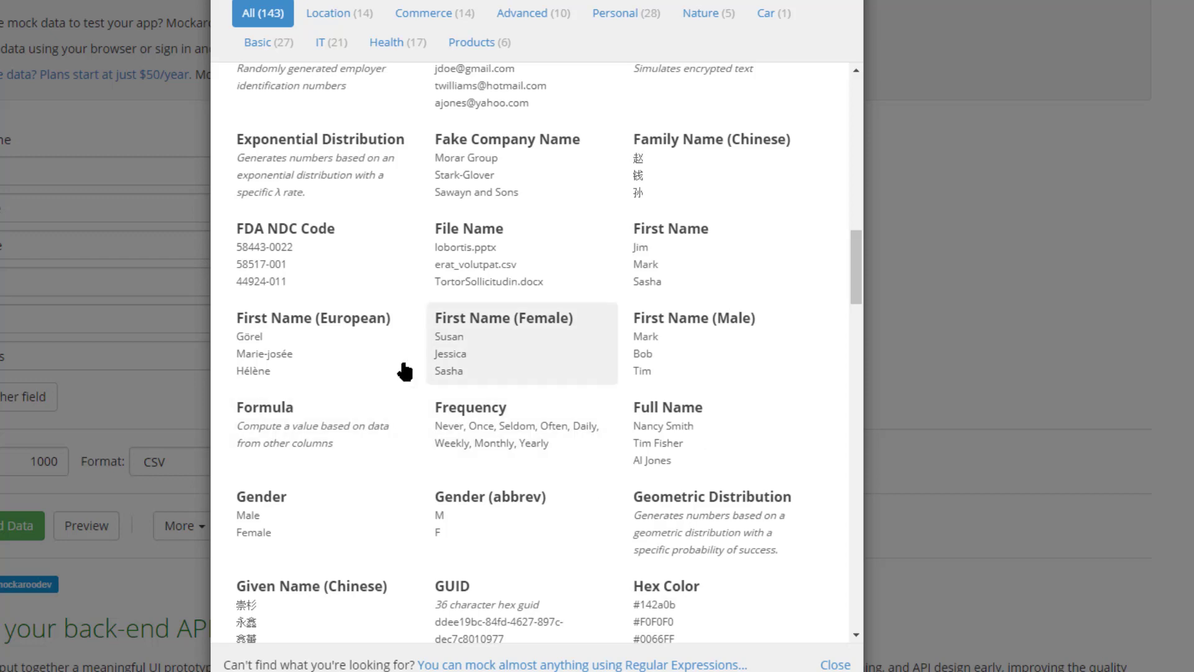
mouse_move(303, 341)
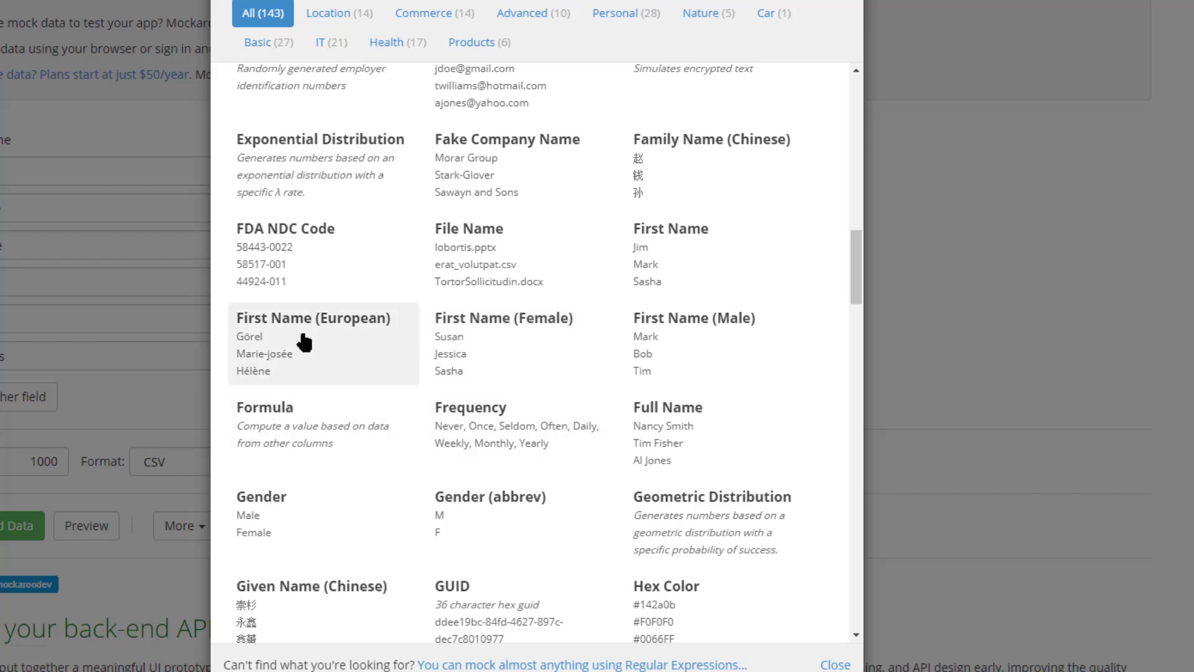
scroll(down, 3)
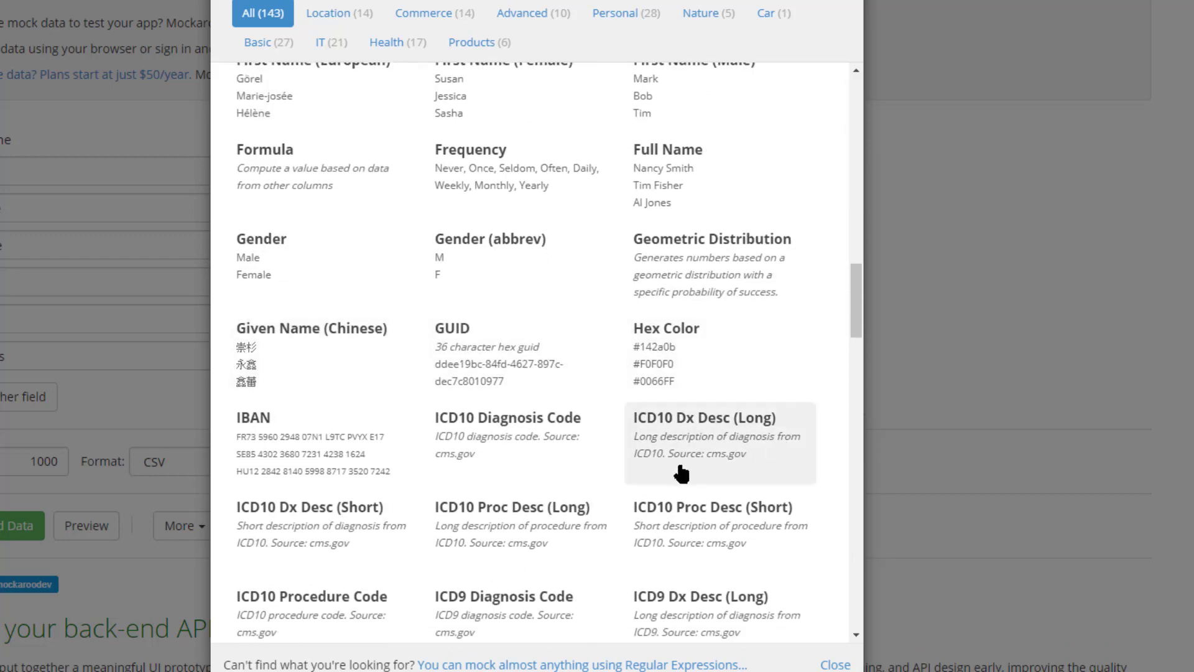
mouse_move(715, 358)
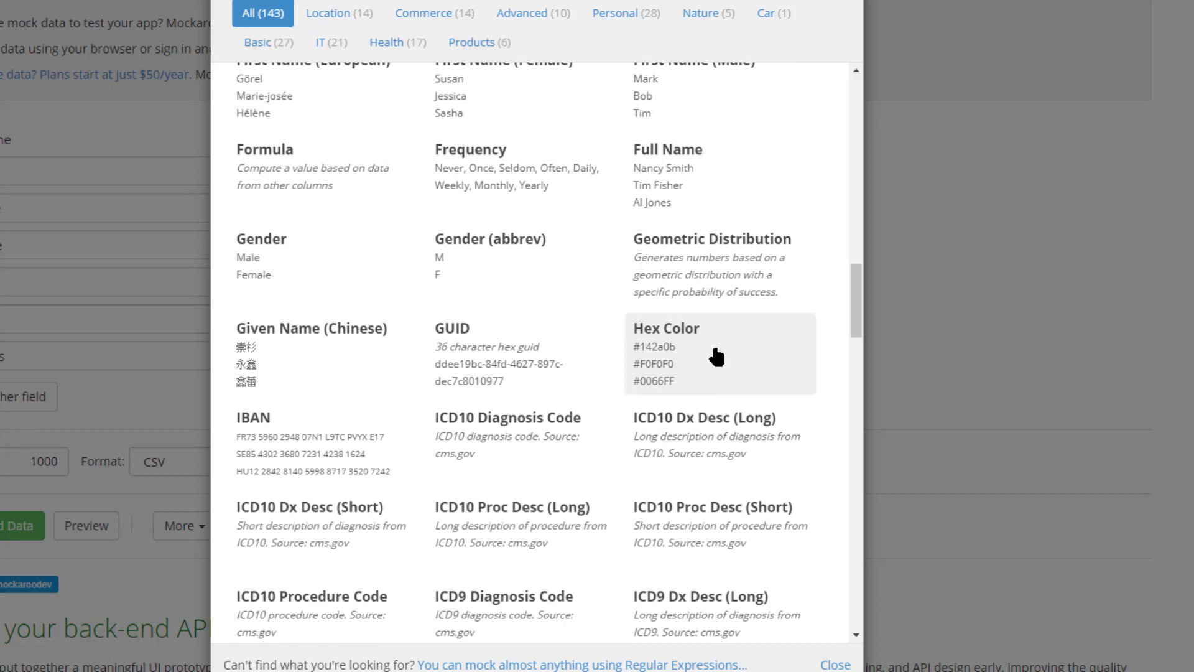
mouse_move(286, 381)
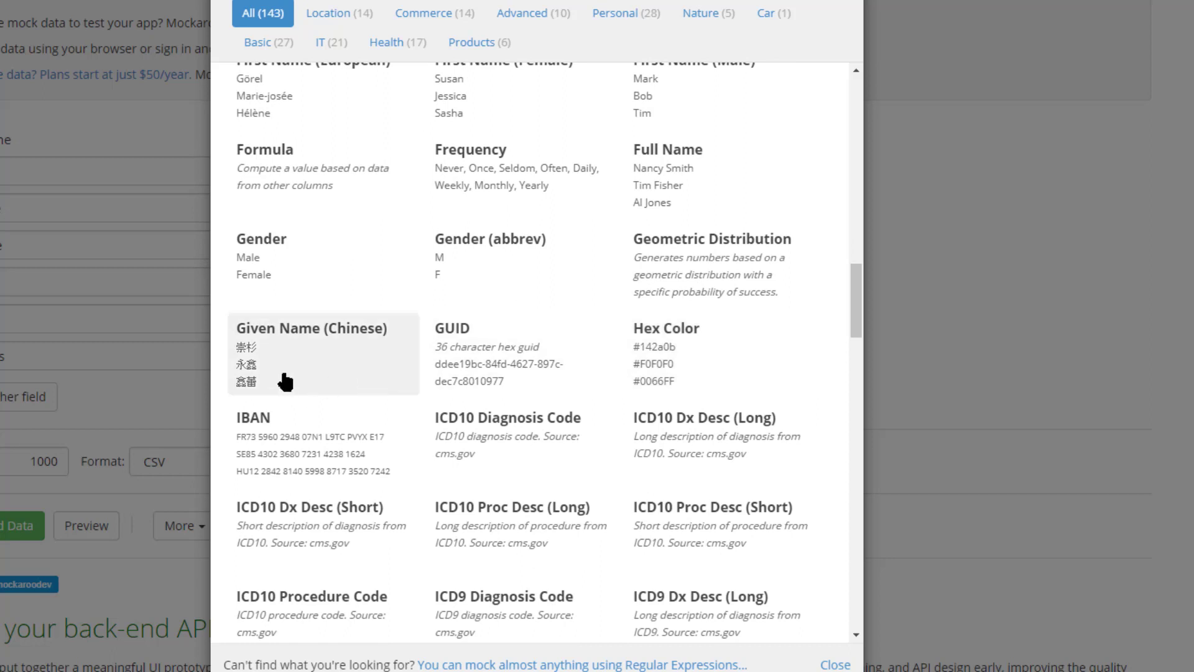
scroll(down, 3)
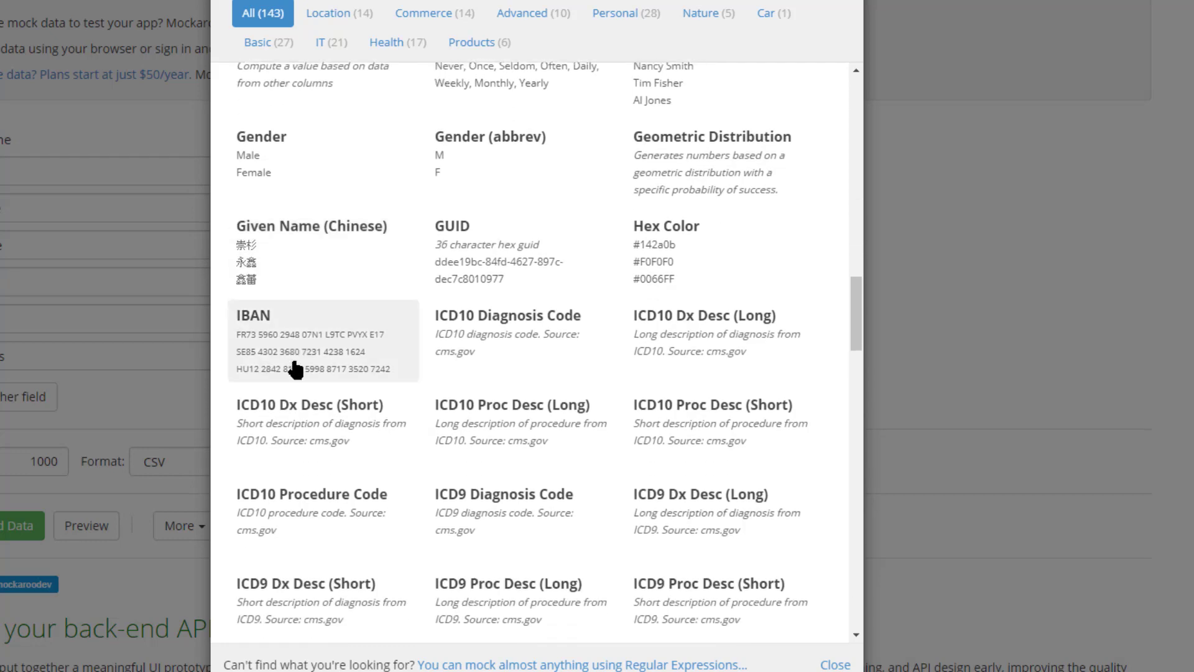
scroll(down, 3)
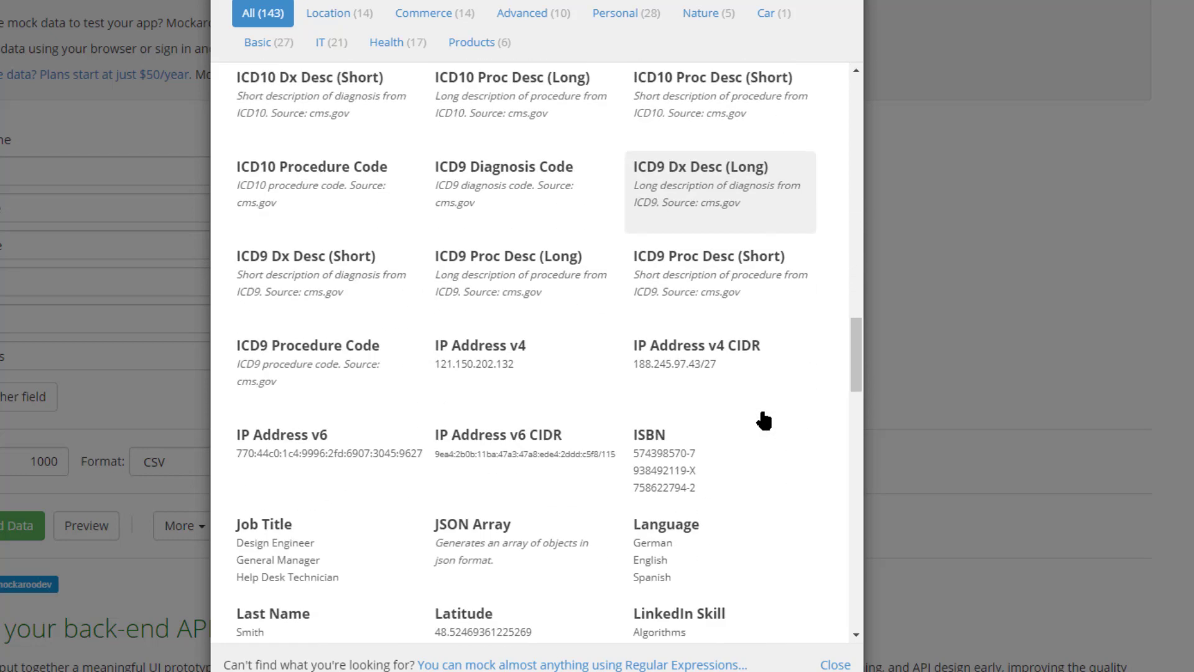
mouse_move(316, 200)
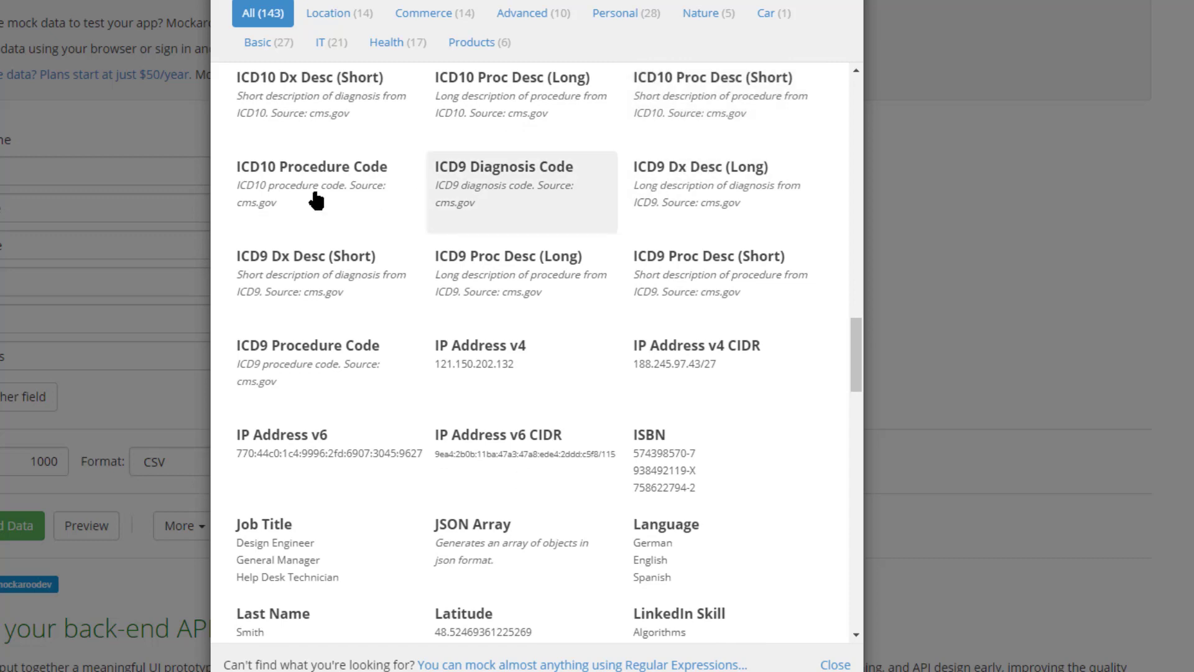
mouse_move(358, 335)
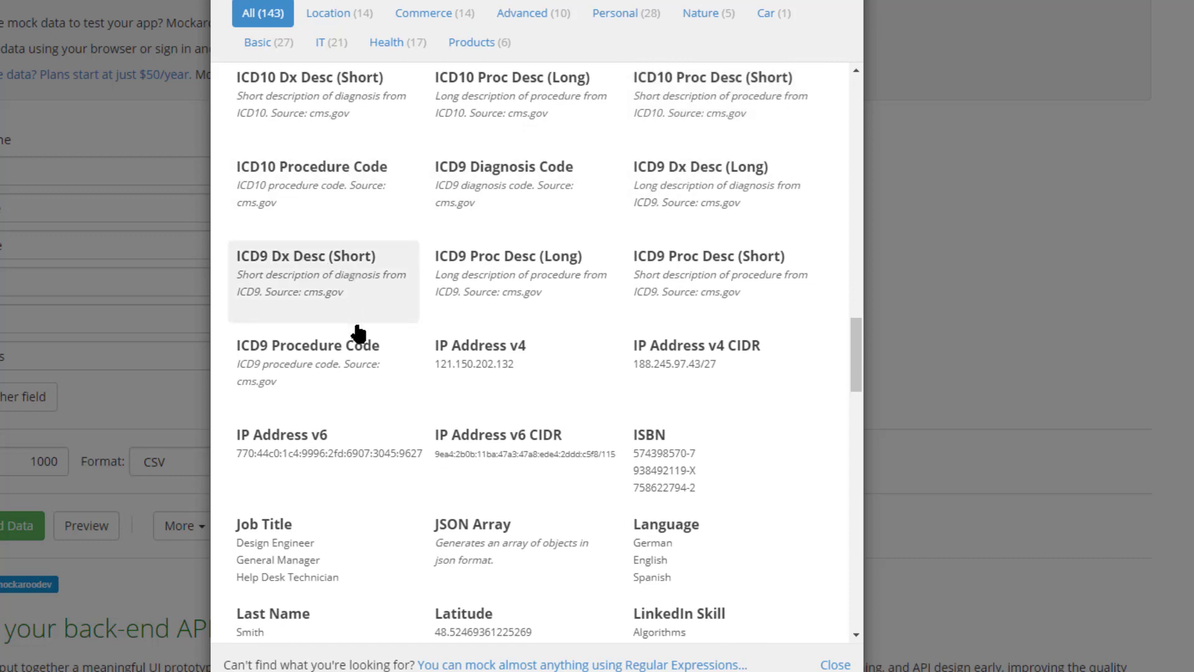
scroll(down, 3)
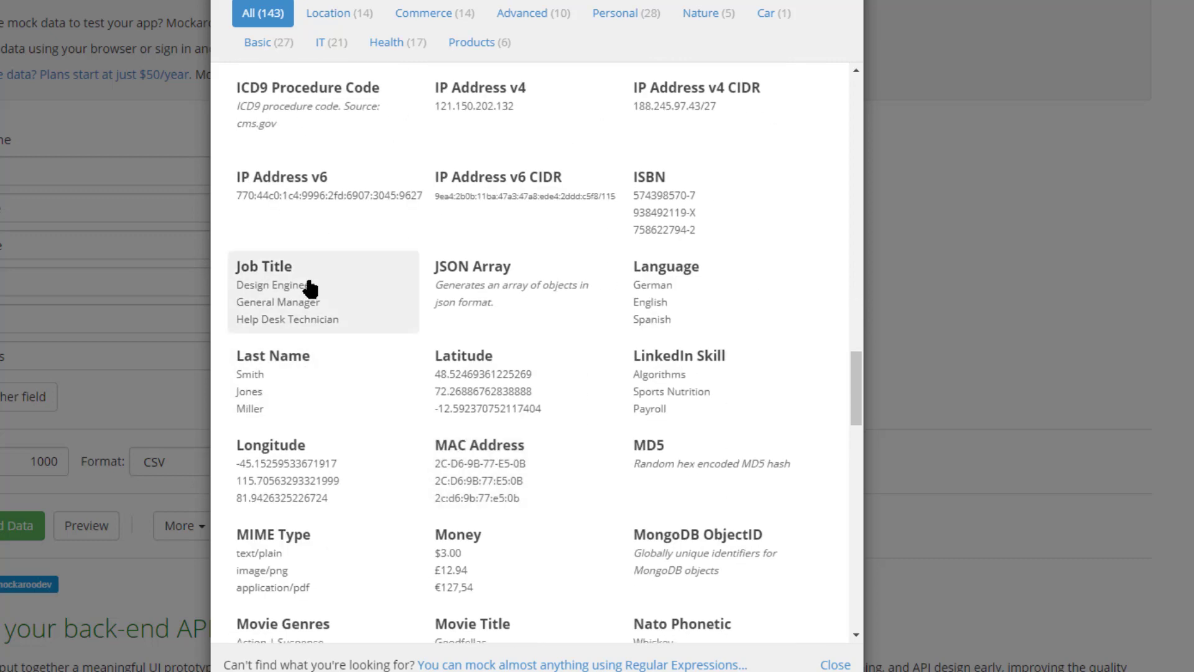
mouse_move(682, 391)
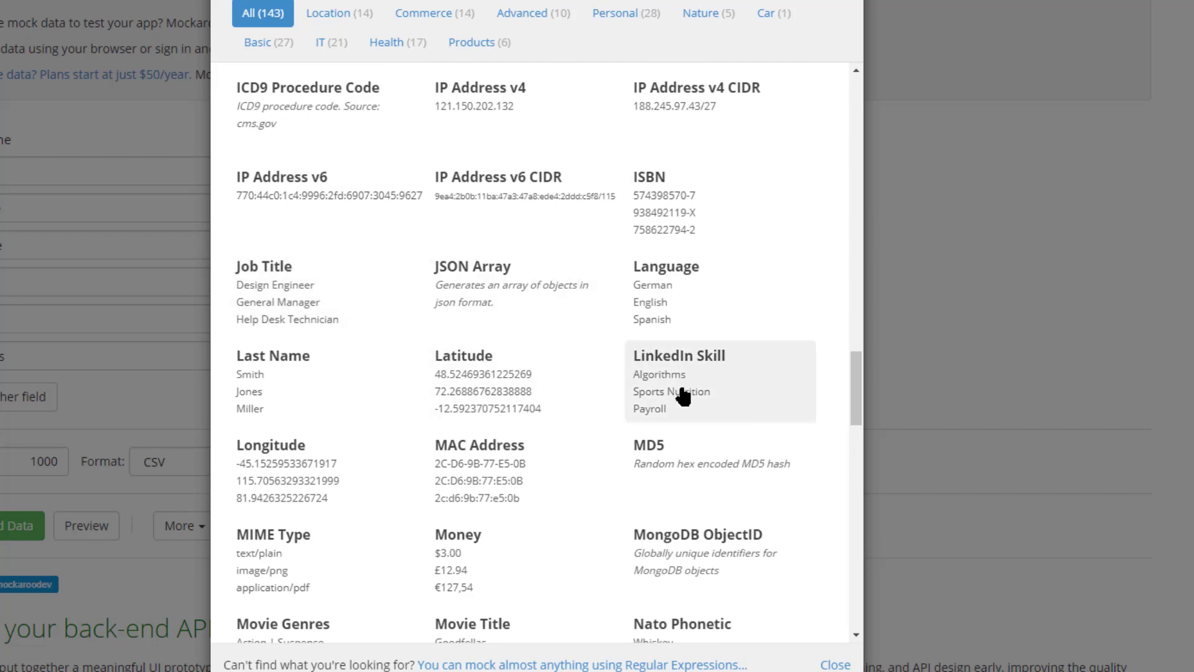
scroll(down, 3)
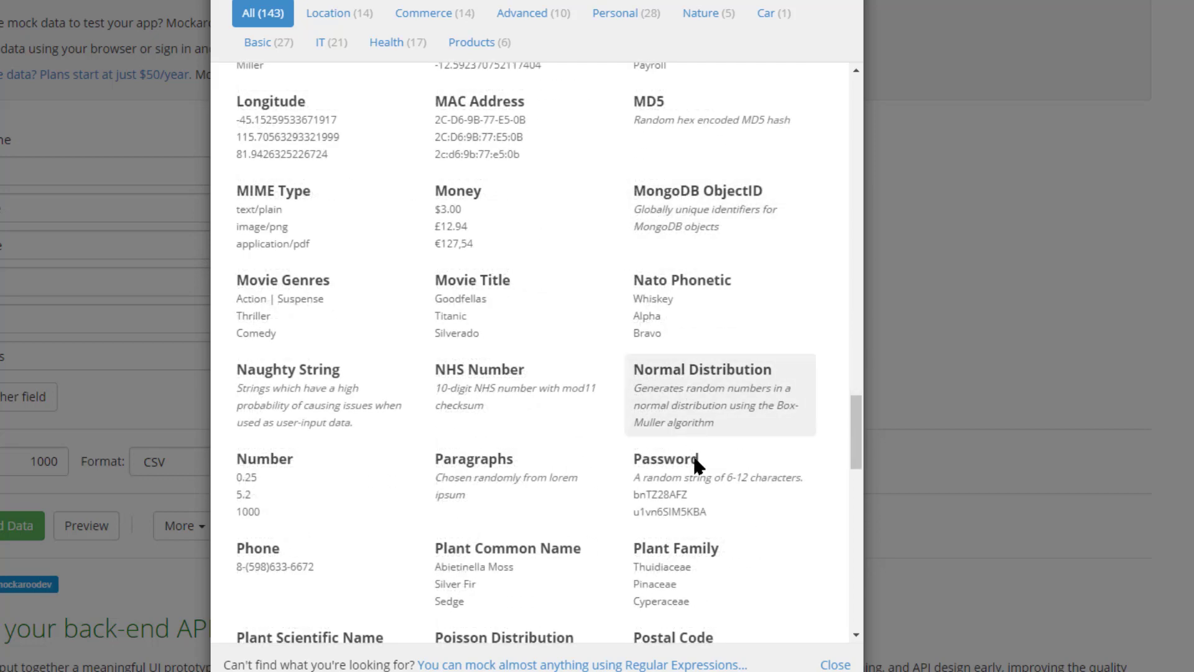
mouse_move(271, 305)
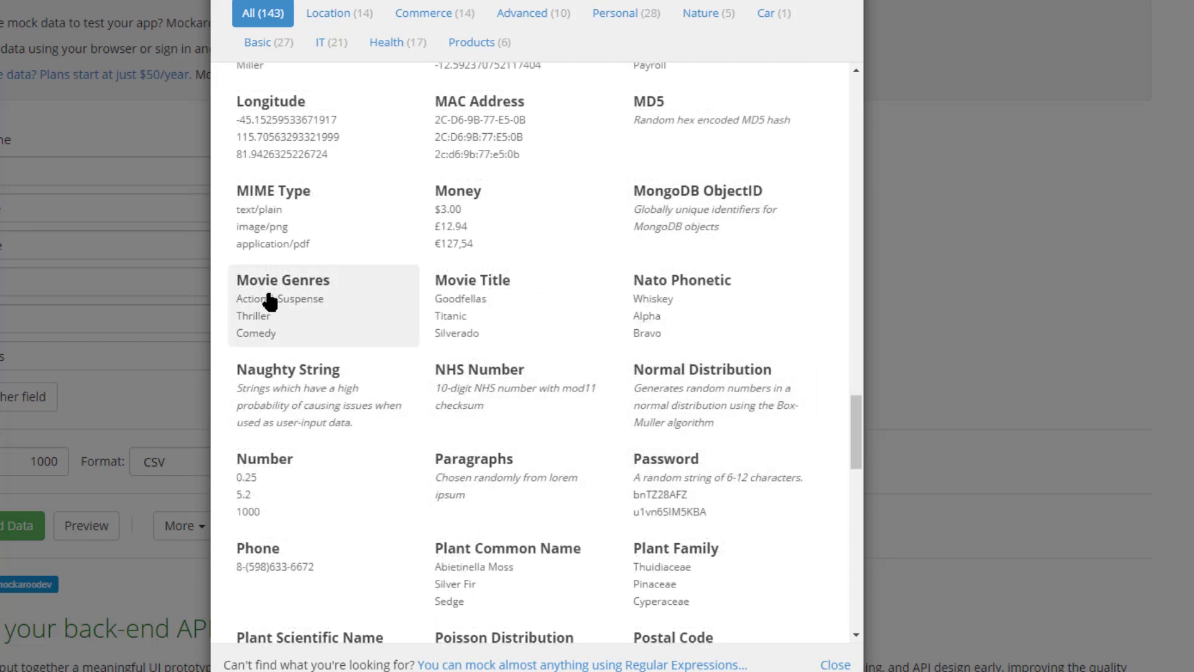
mouse_move(464, 340)
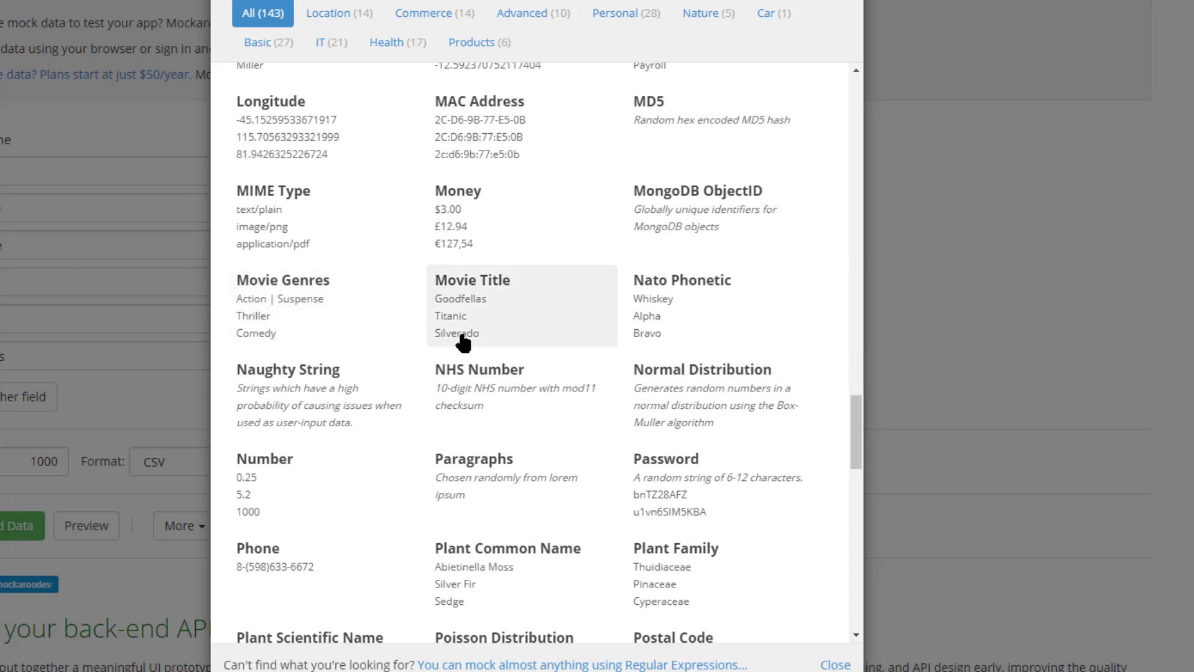
scroll(down, 3)
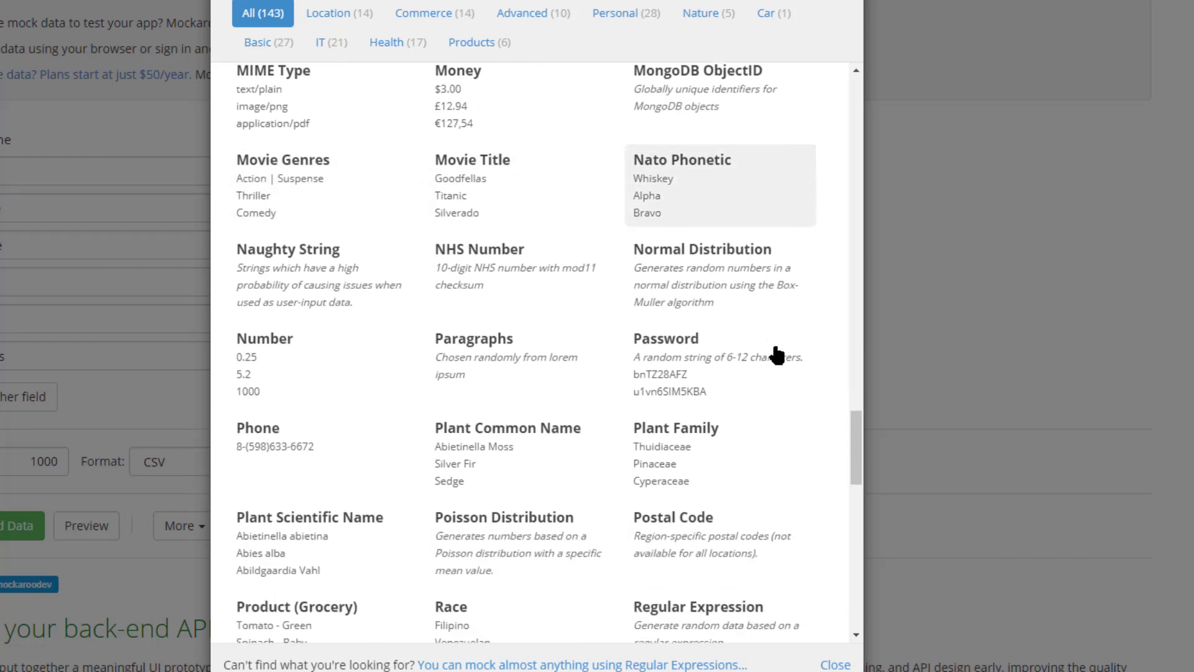
scroll(down, 3)
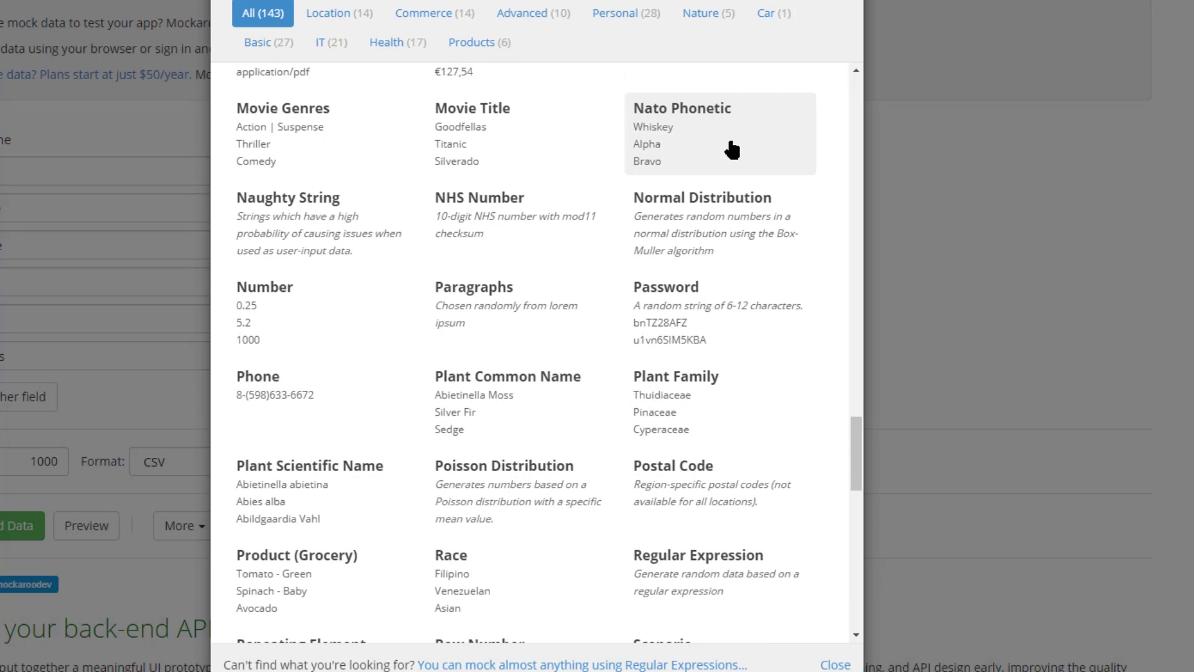
mouse_move(575, 284)
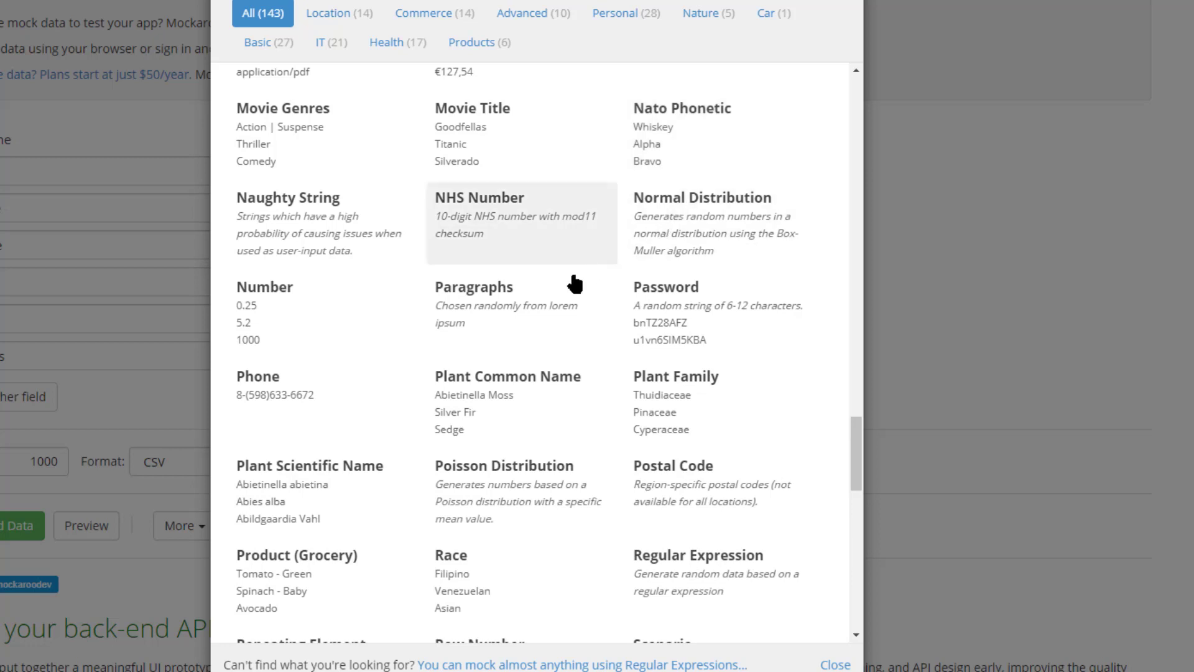
mouse_move(473, 323)
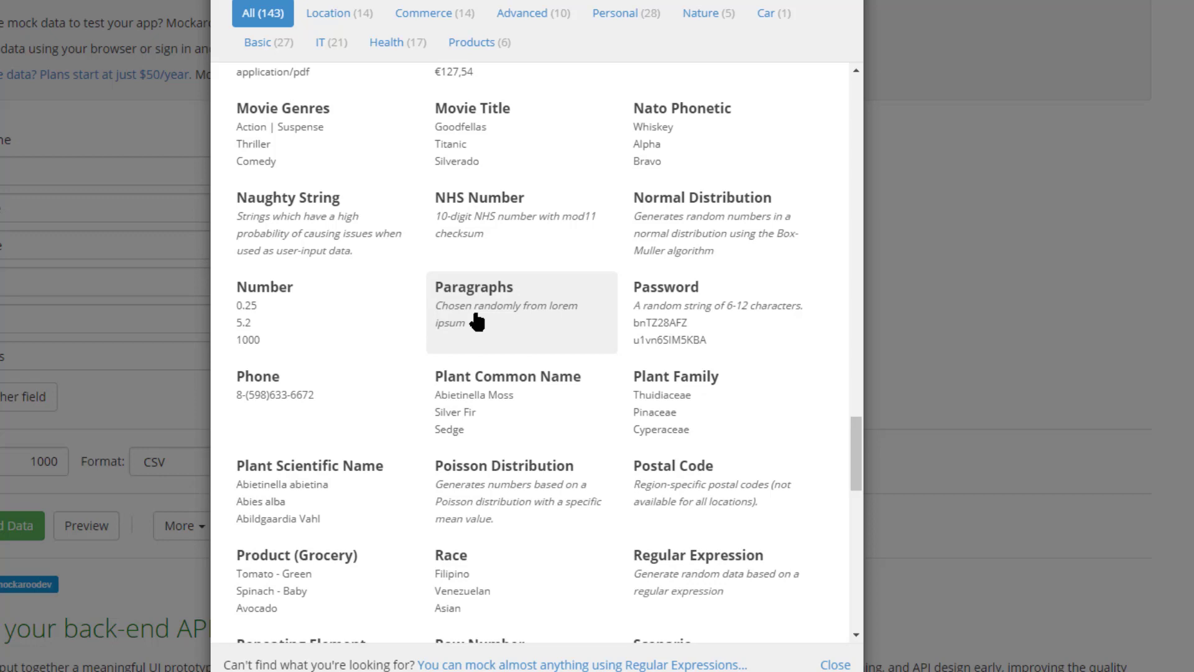
scroll(down, 3)
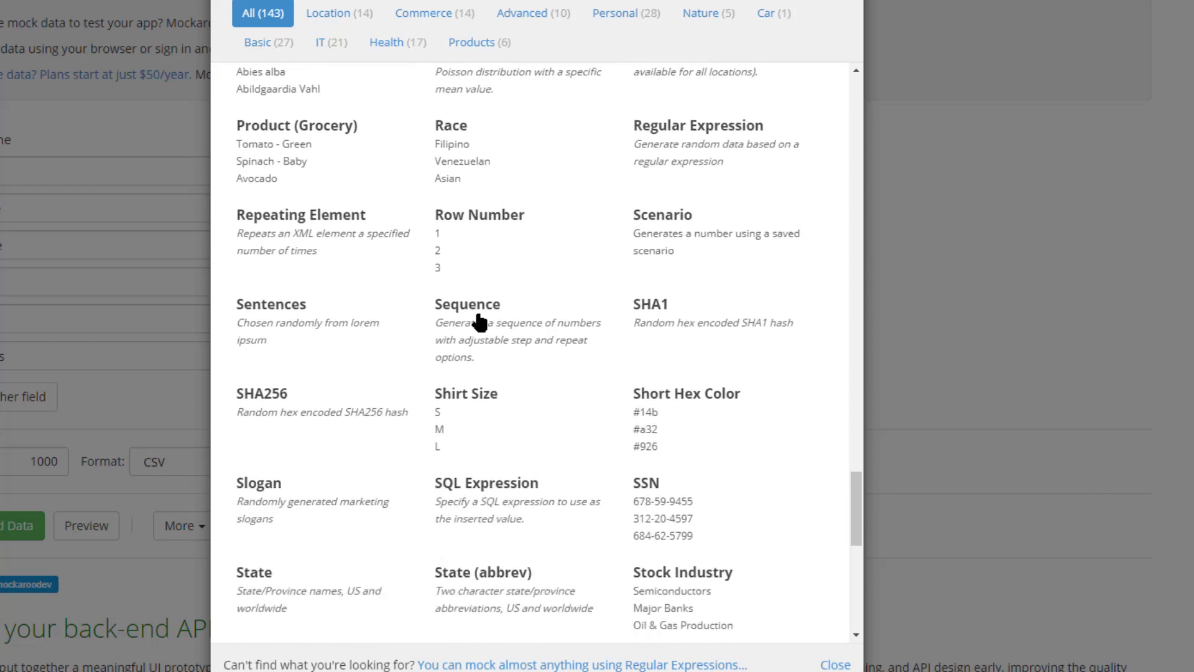
scroll(down, 3)
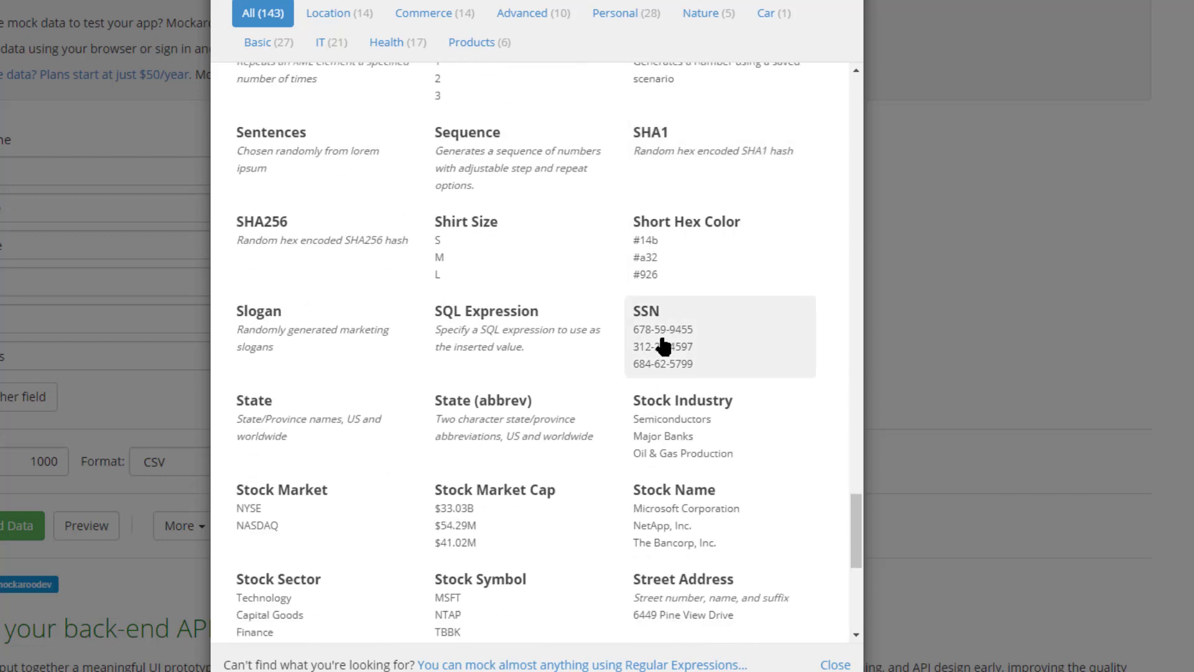
scroll(down, 3)
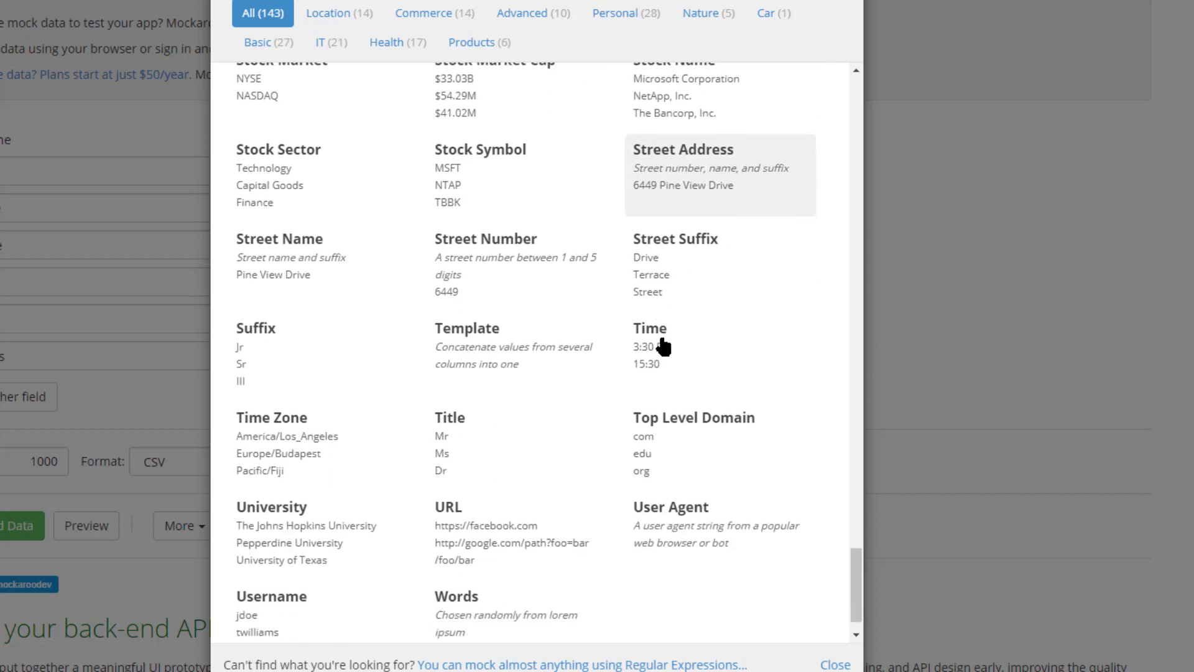
scroll(down, 3)
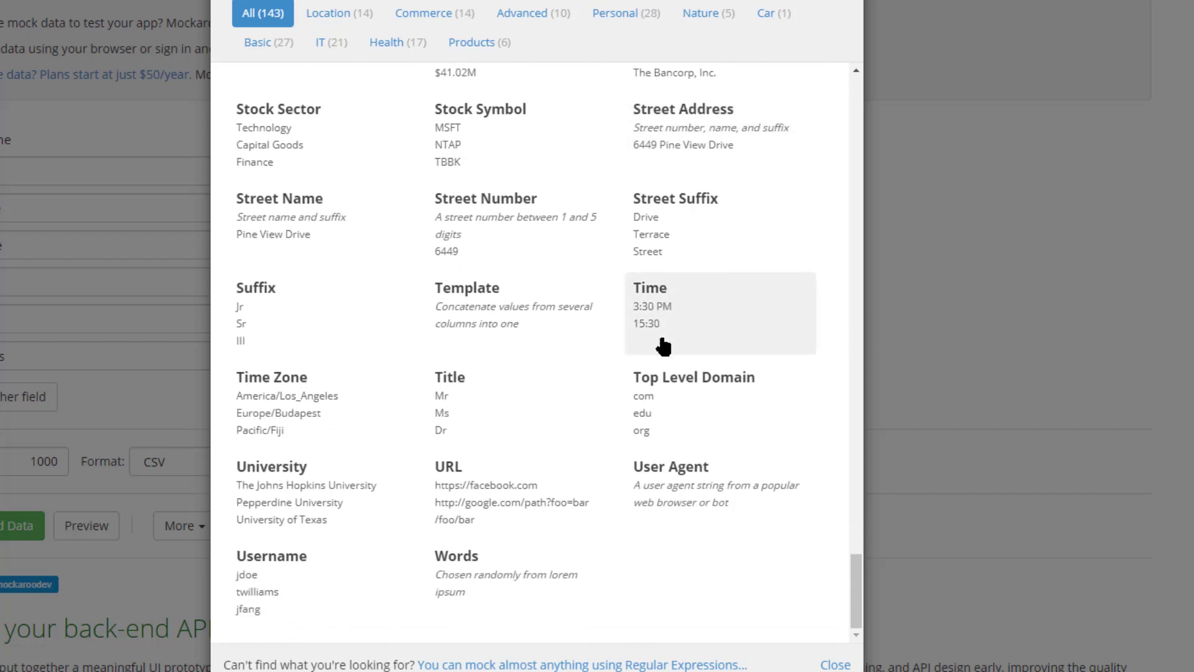
mouse_move(394, 425)
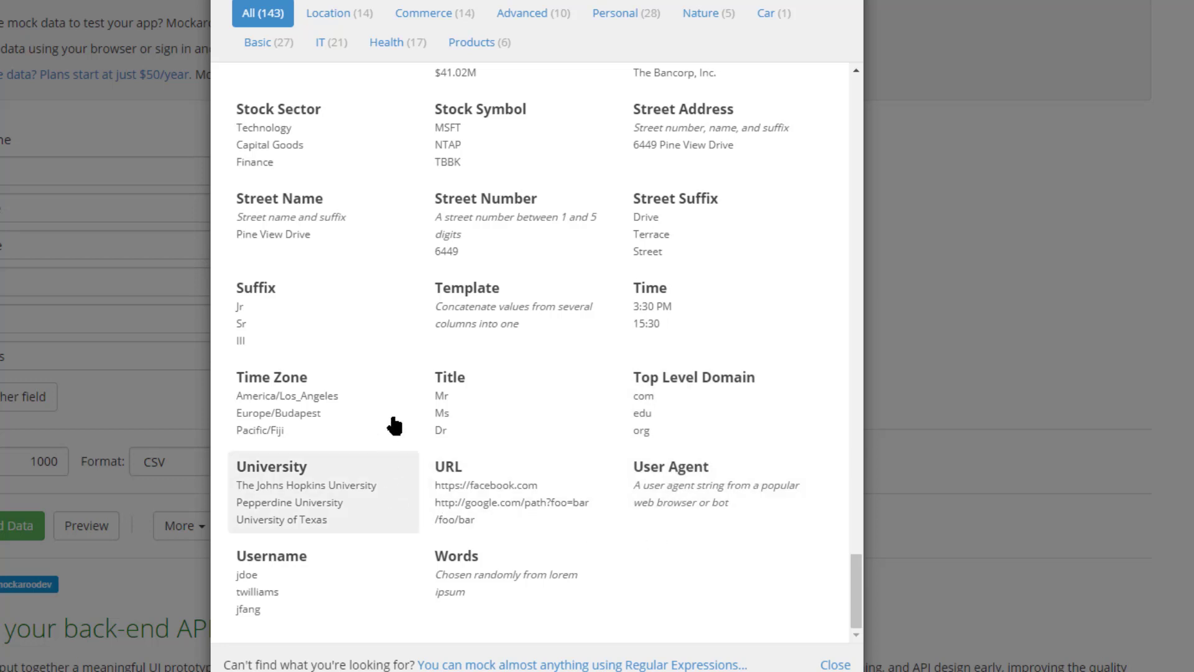
mouse_move(854, 91)
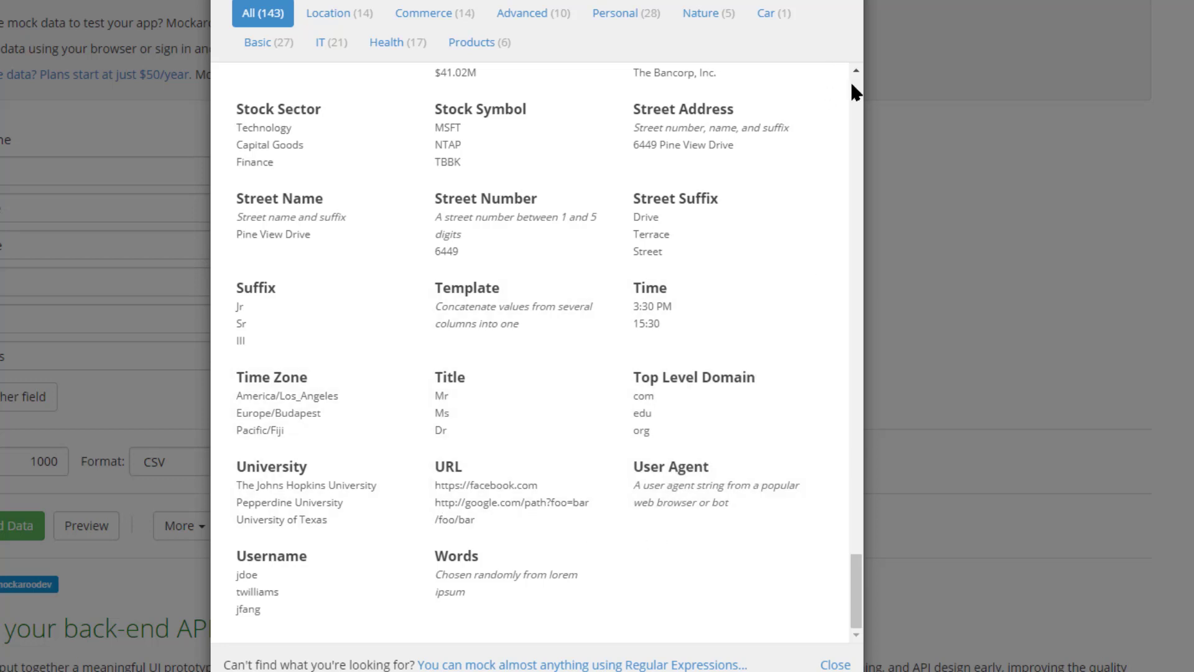
- Close the type catalogue and set the email field's blank percentage to 10
click(833, 664)
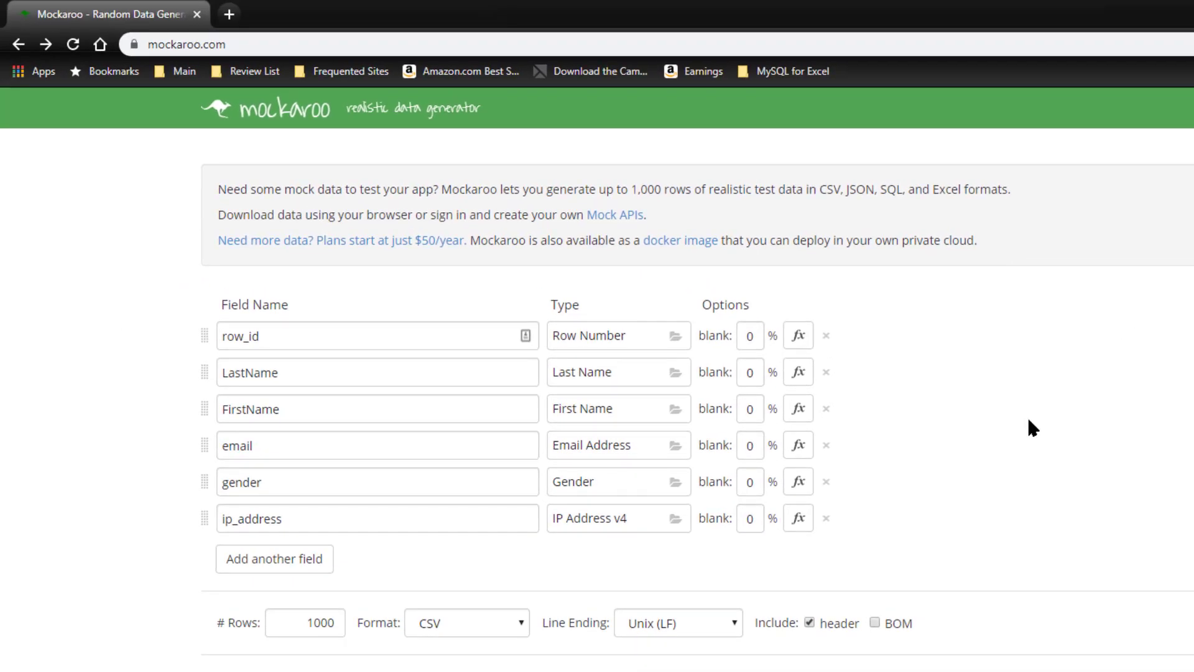
click(749, 335)
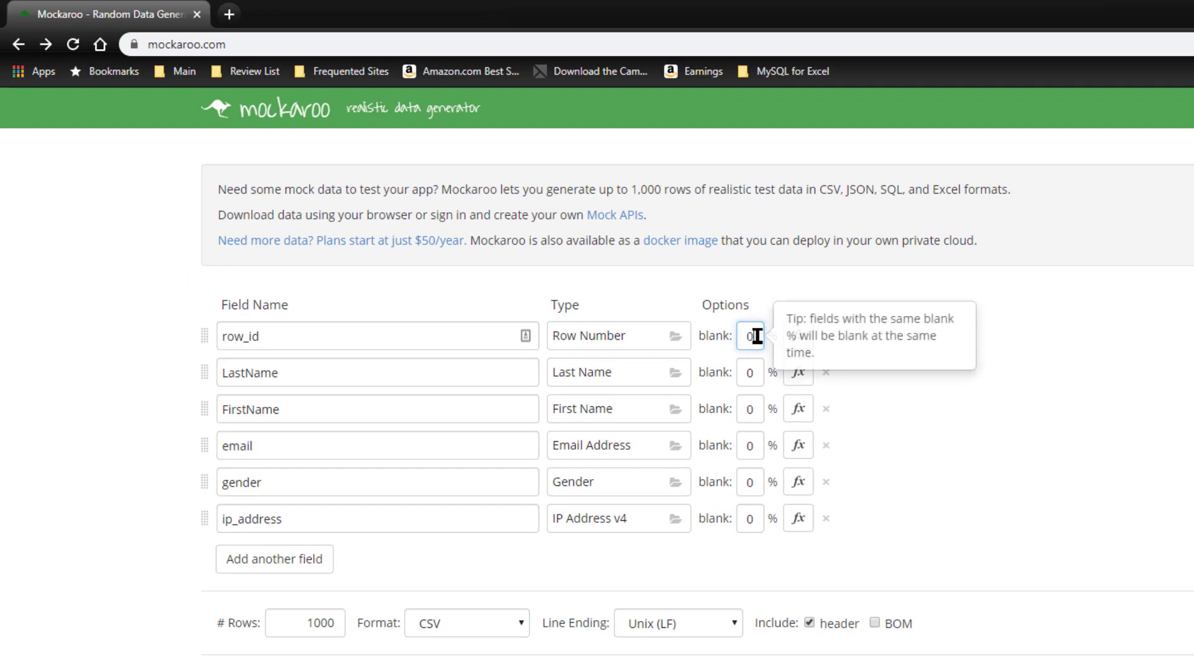
mouse_move(760, 434)
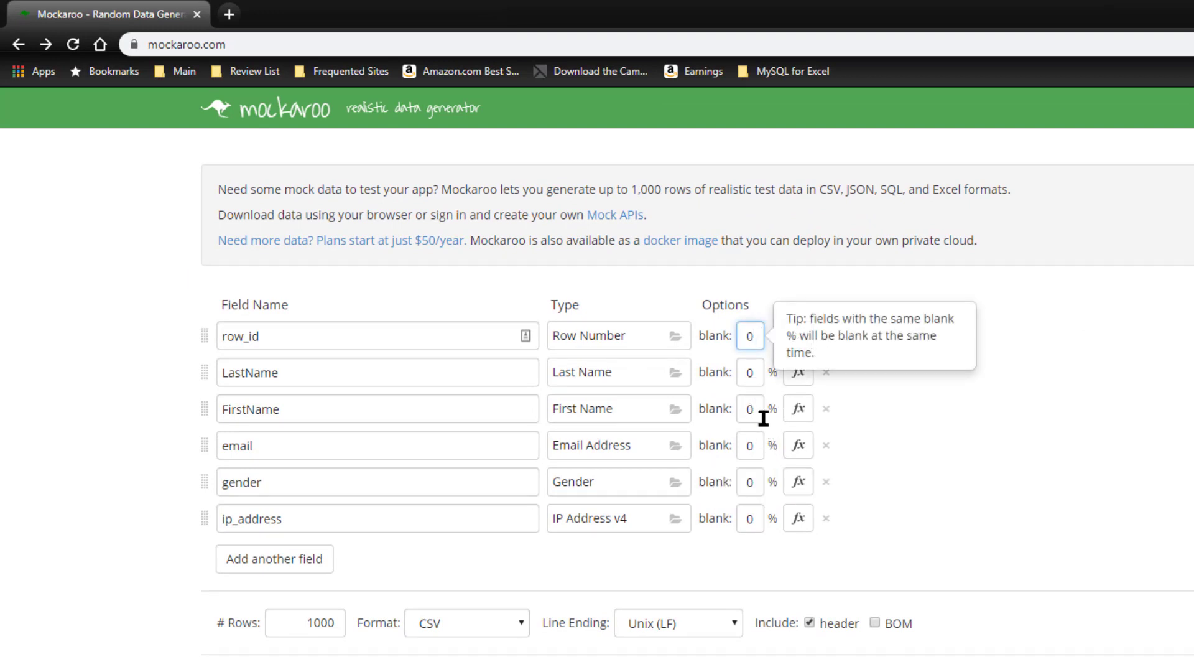
click(305, 445)
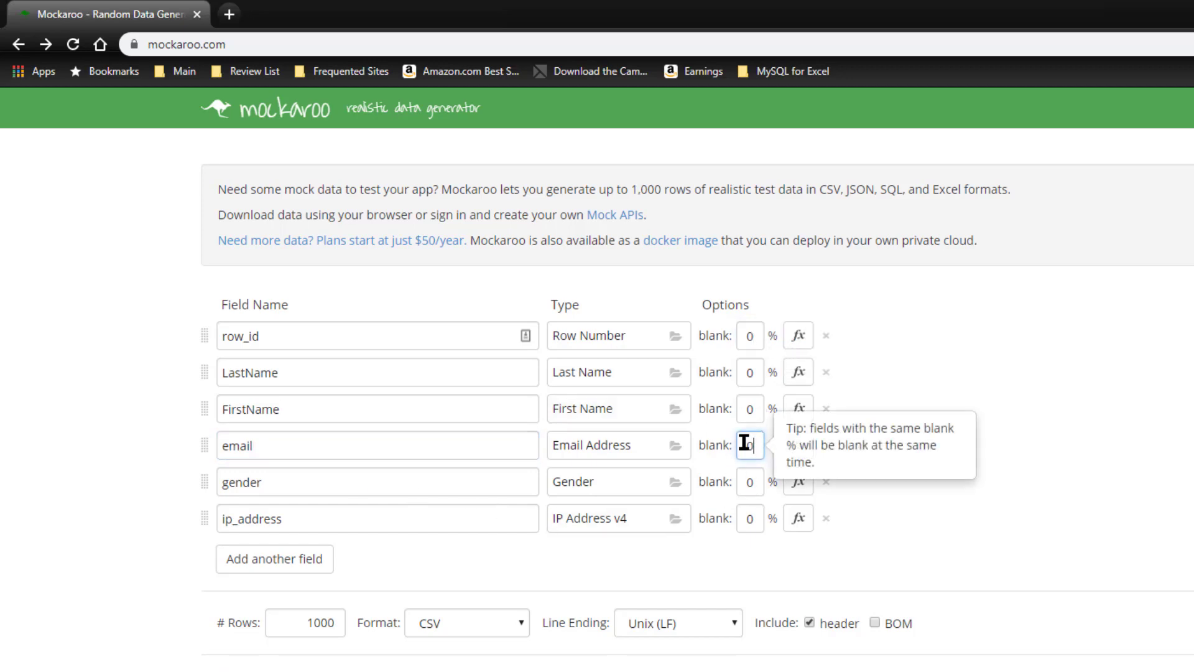
text(10)
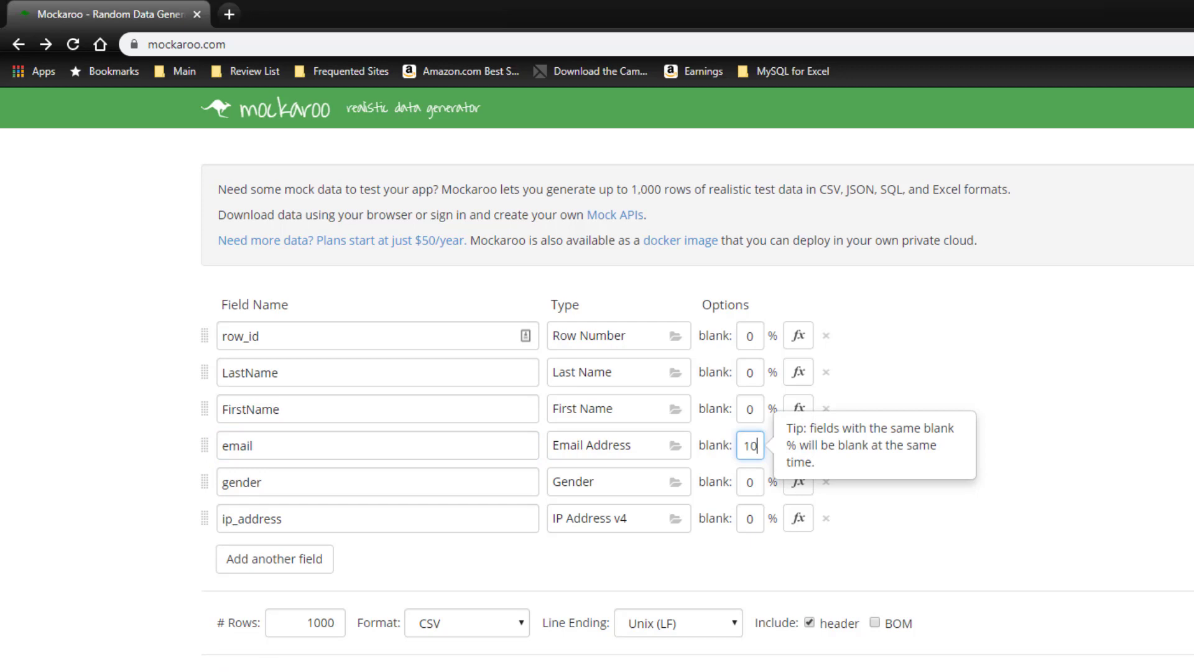
mouse_move(1137, 514)
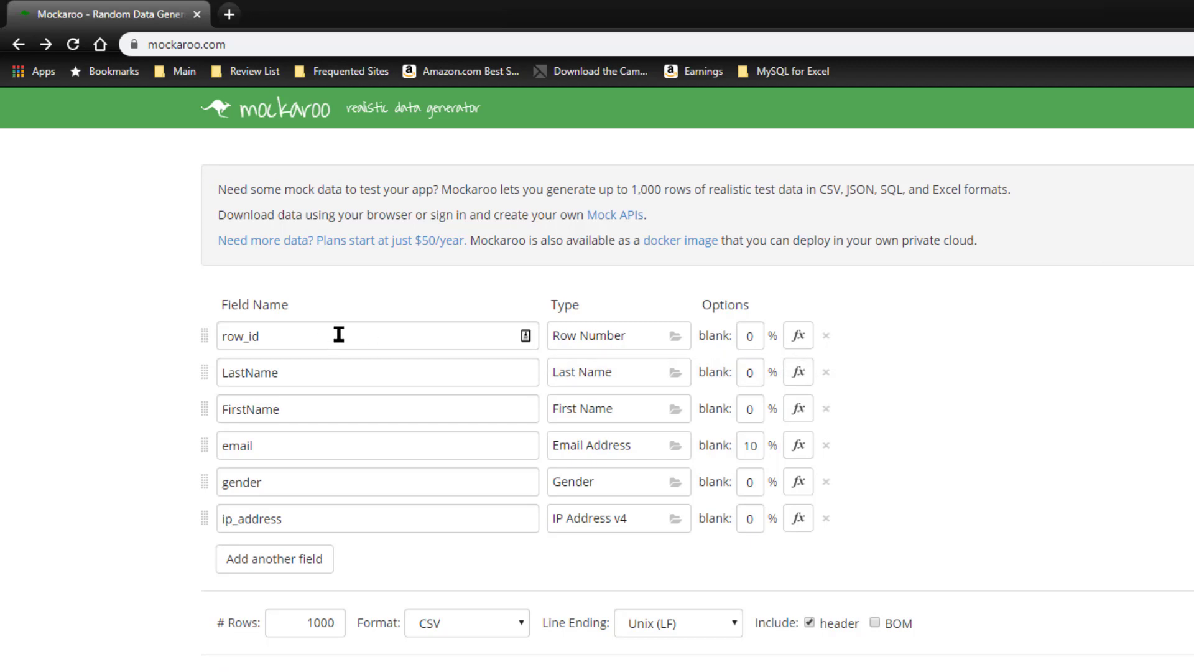
mouse_move(837, 335)
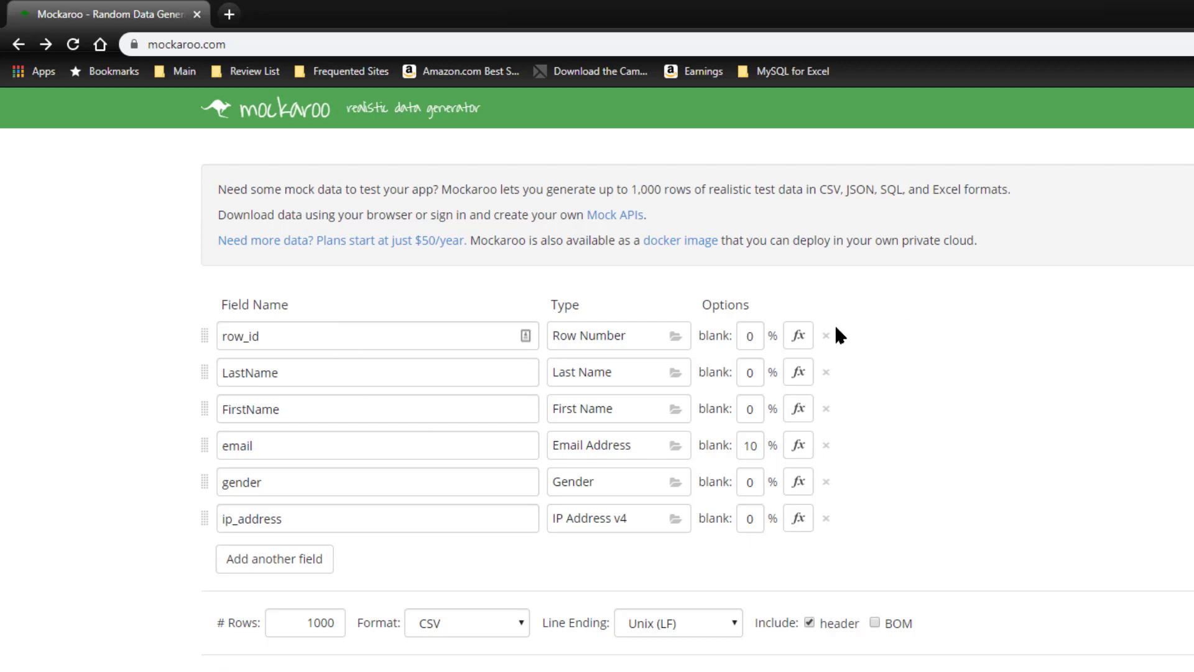
mouse_move(797, 335)
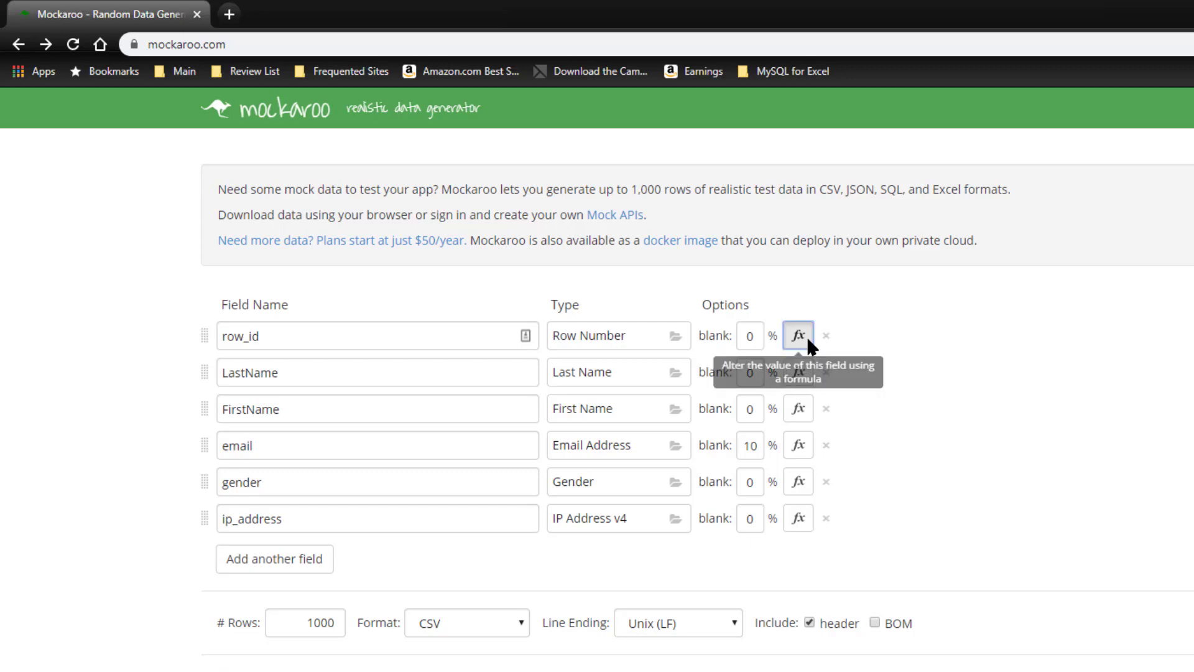
- Enter the formula this+100 for the row_id field
click(797, 335)
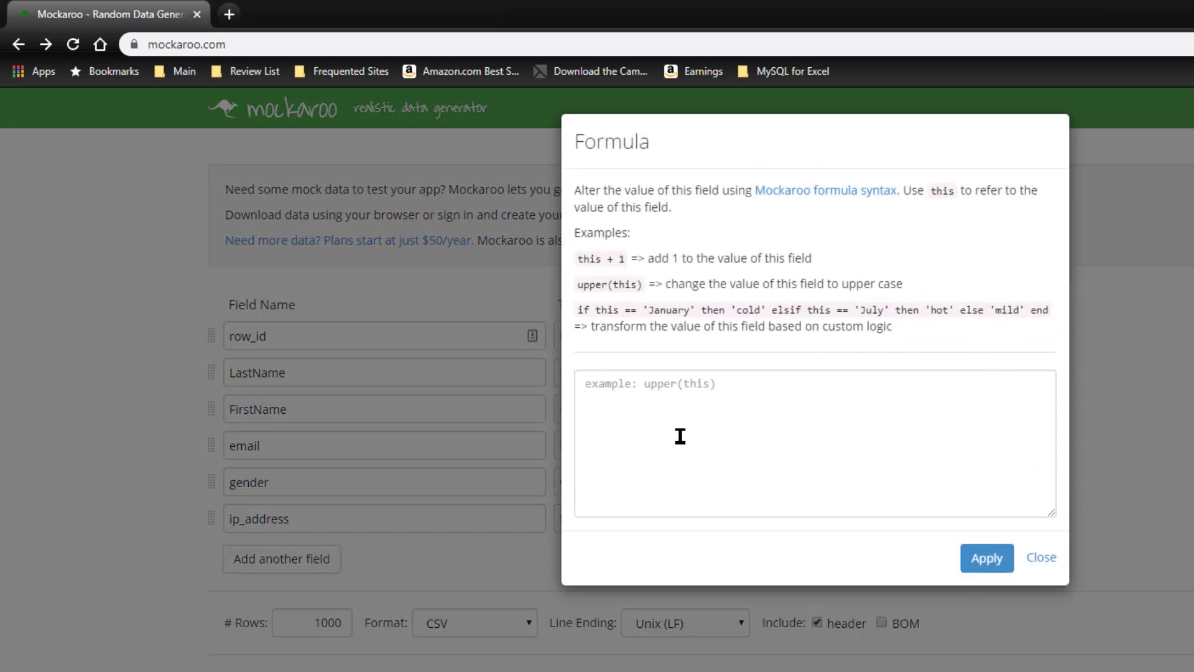
text(this)
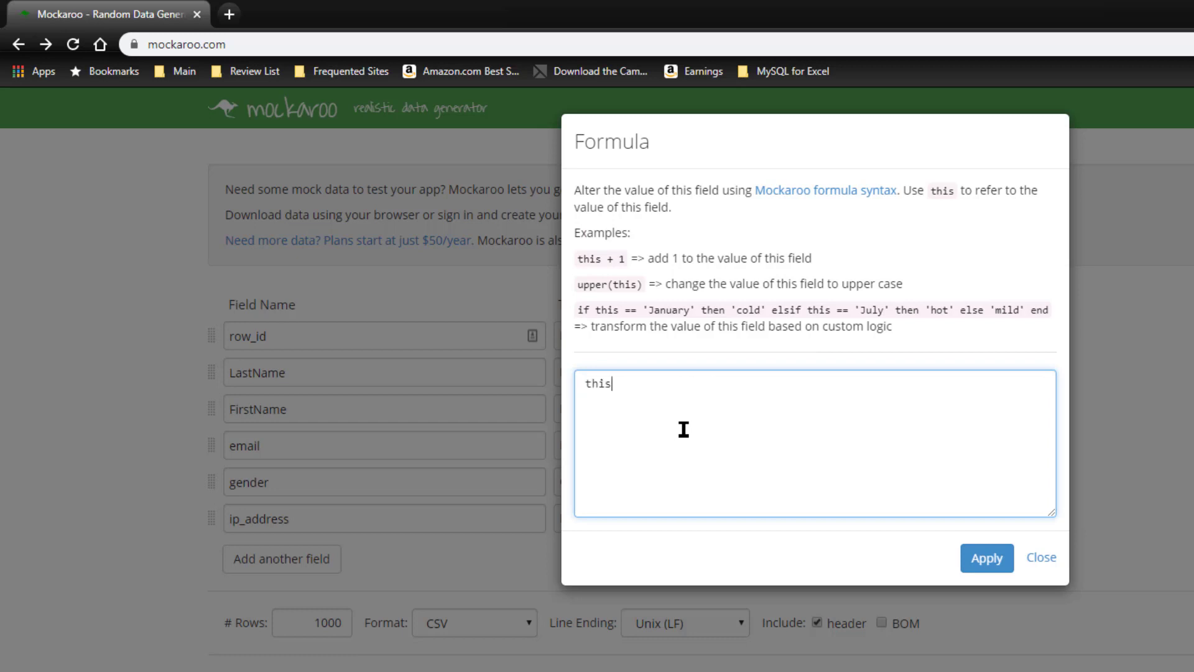
text(+100)
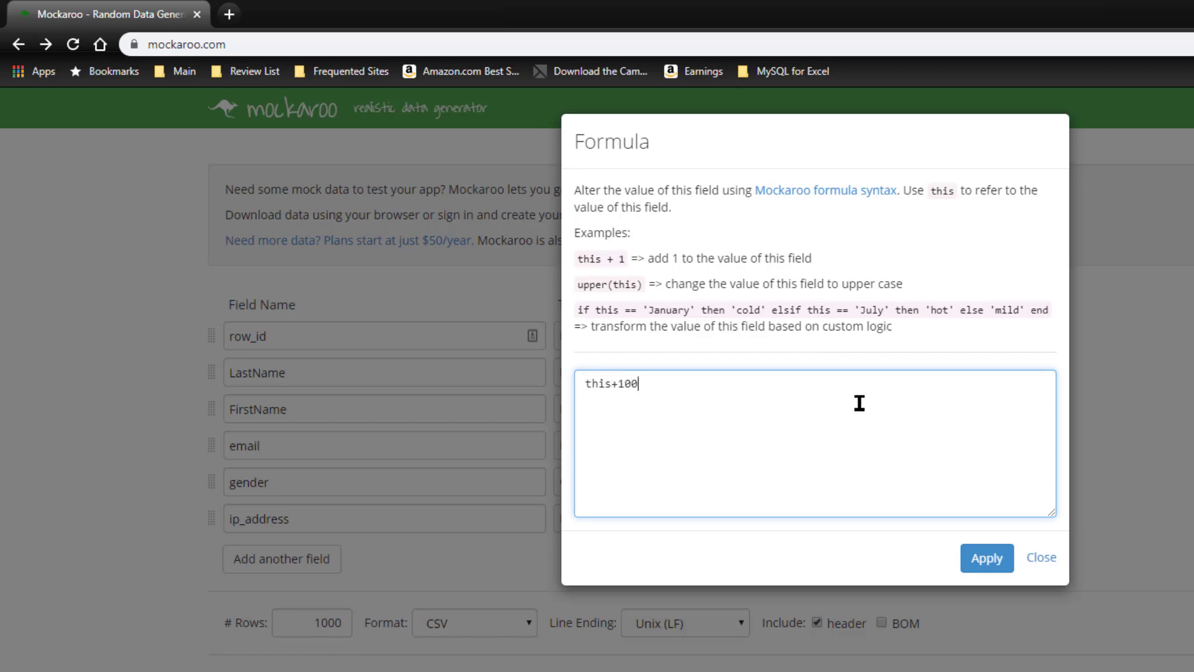
mouse_move(851, 233)
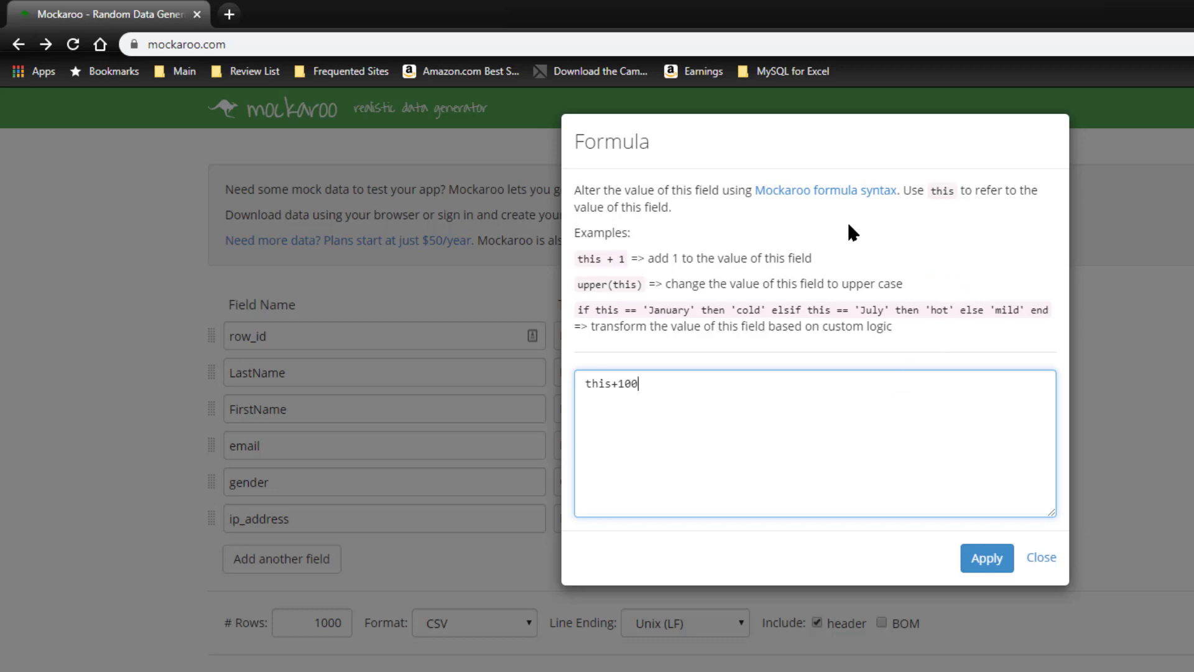
- Open the Mockaroo formula syntax help page and scroll through its functions
click(825, 190)
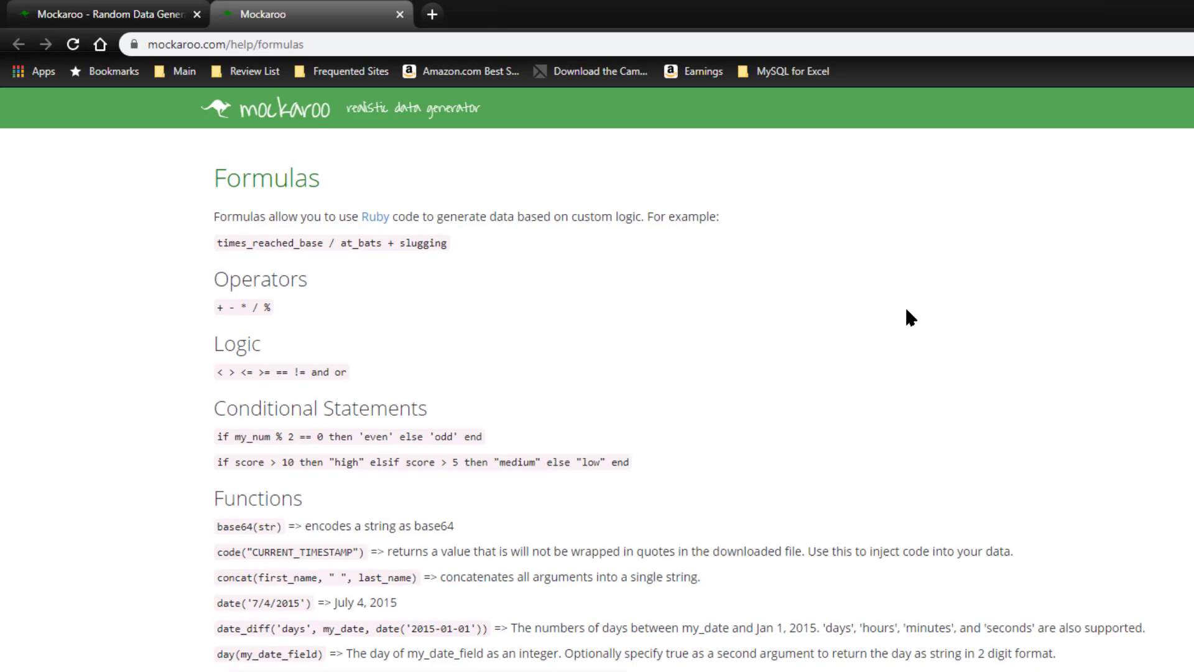
scroll(down, 3)
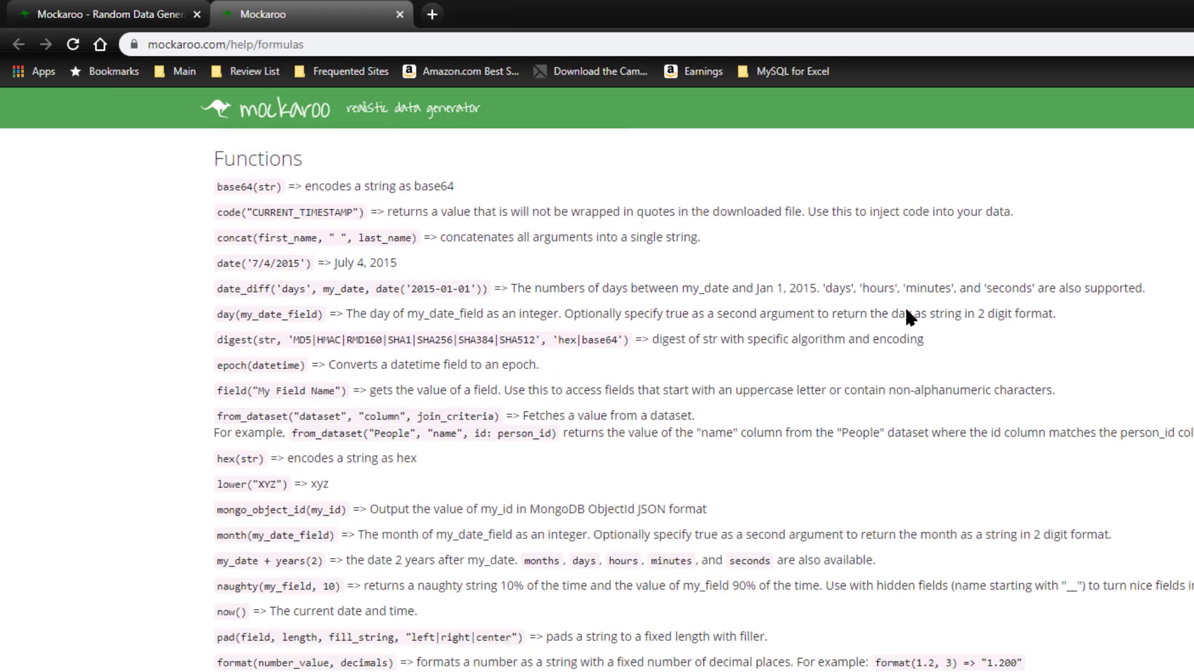
scroll(down, 3)
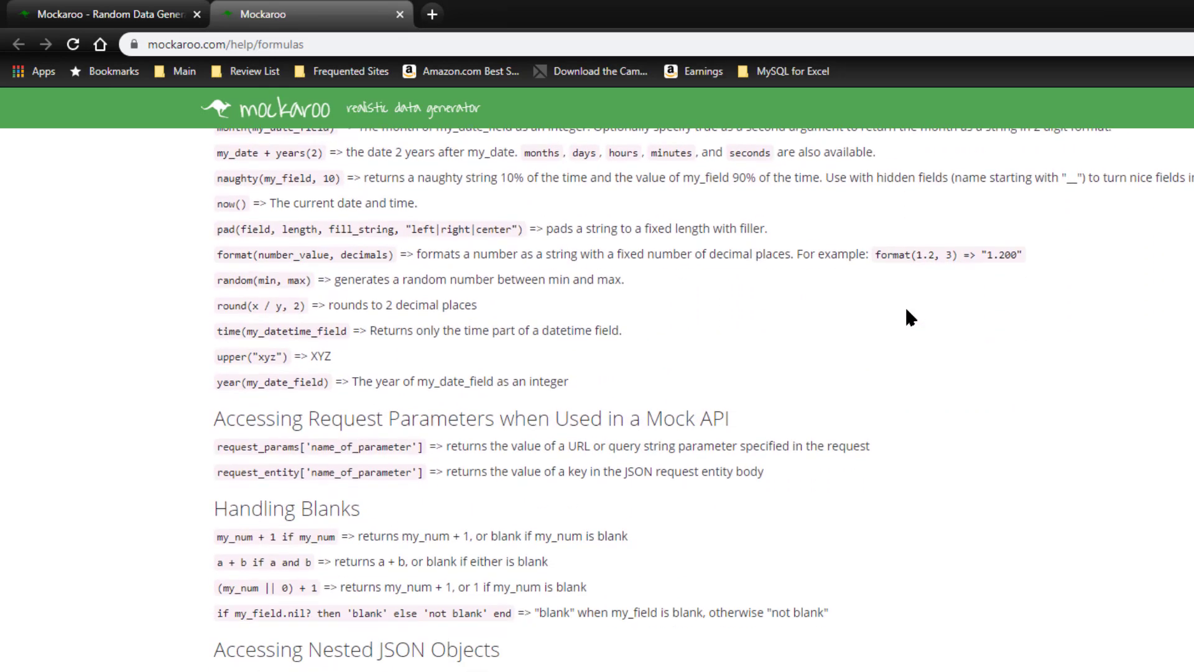
scroll(down, 3)
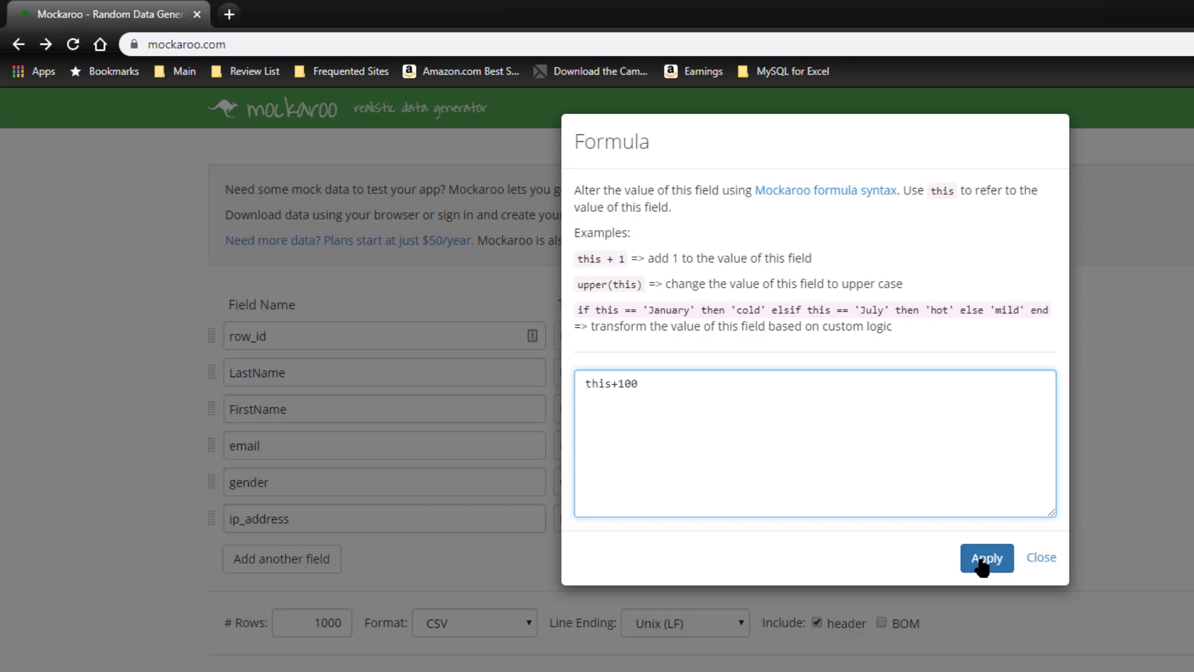
click(987, 557)
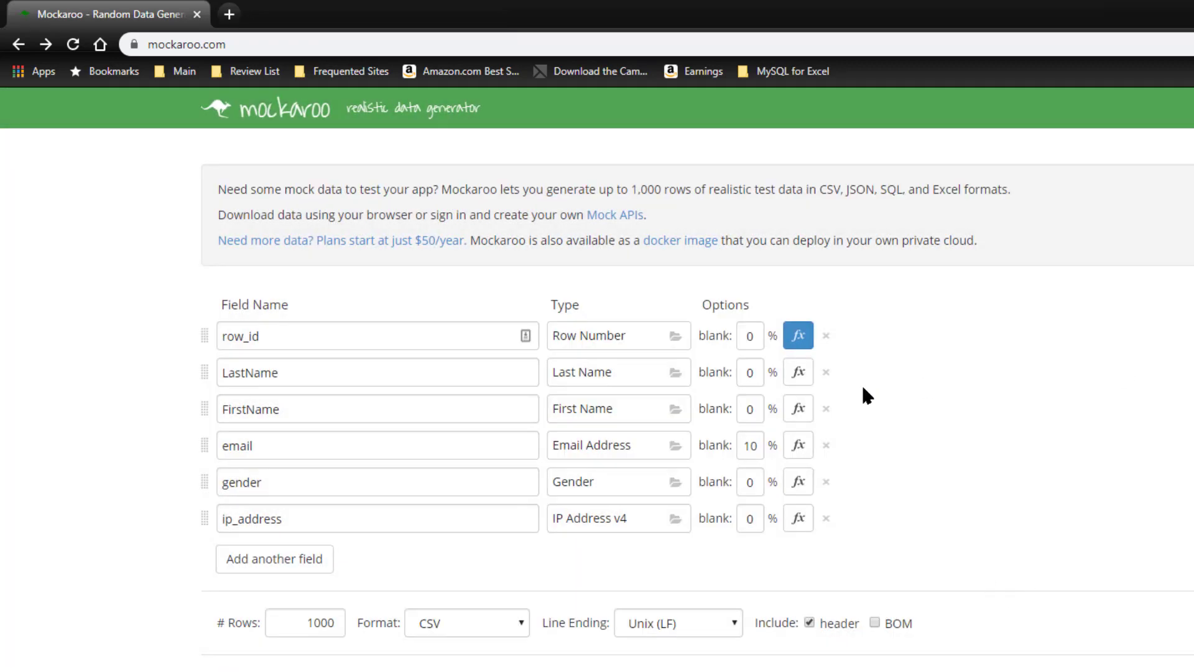
mouse_move(338, 363)
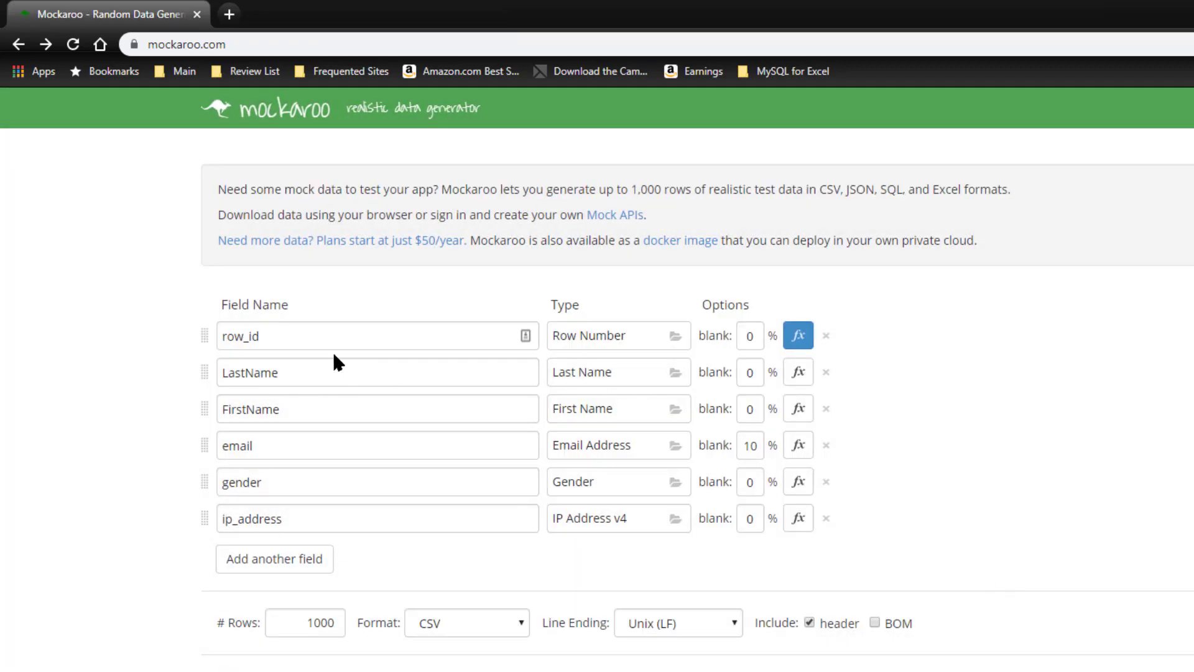
mouse_move(1078, 358)
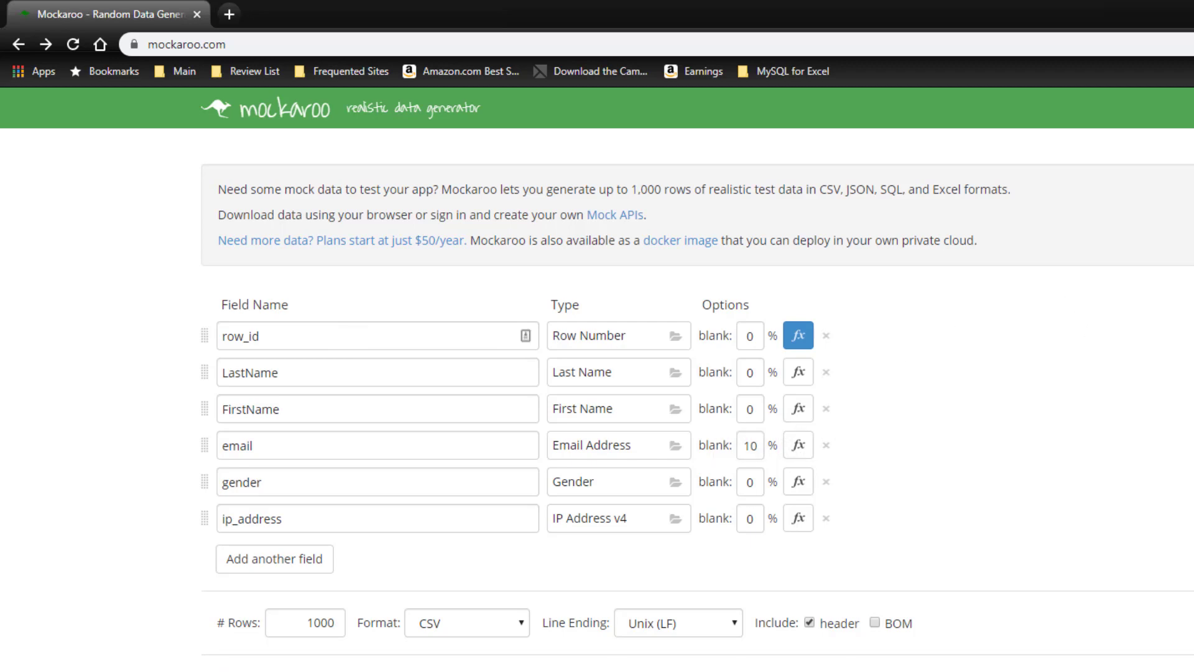
- Open the Preview dialog showing sample rows as a table
click(217, 536)
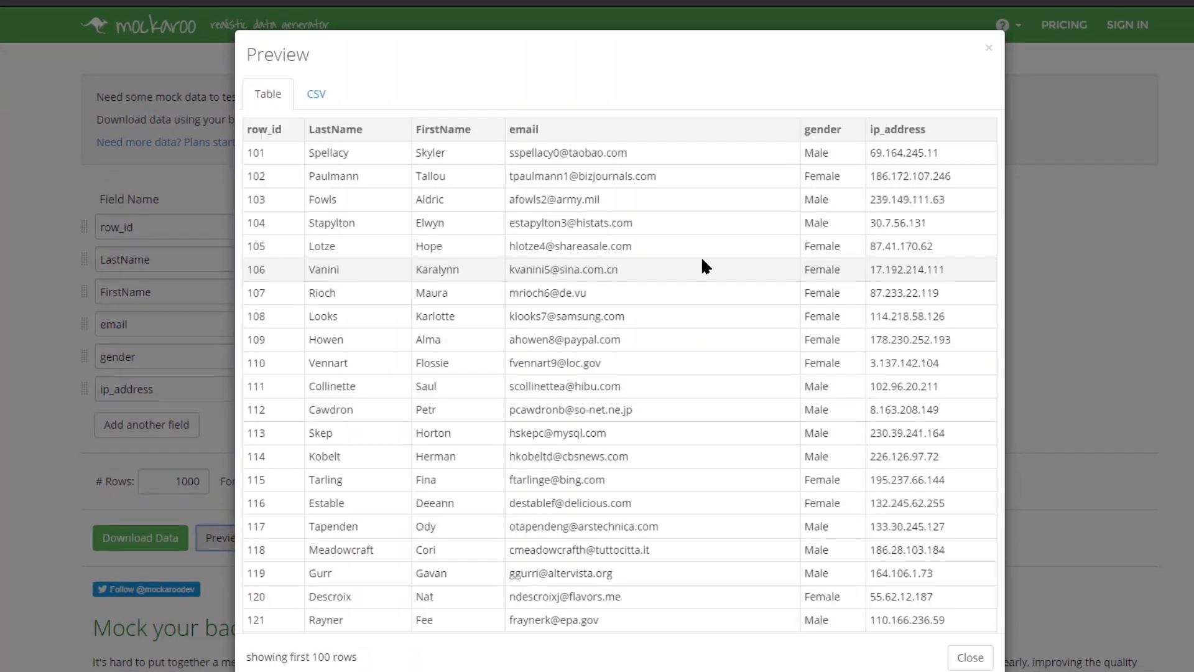
mouse_move(497, 374)
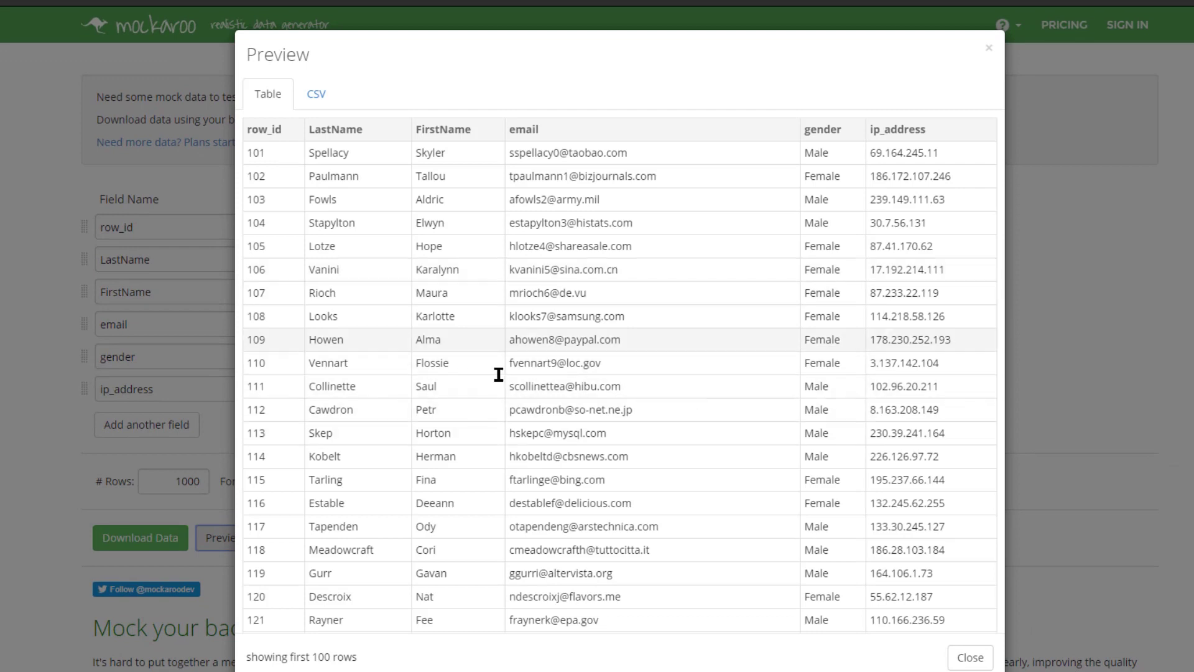
mouse_move(275, 164)
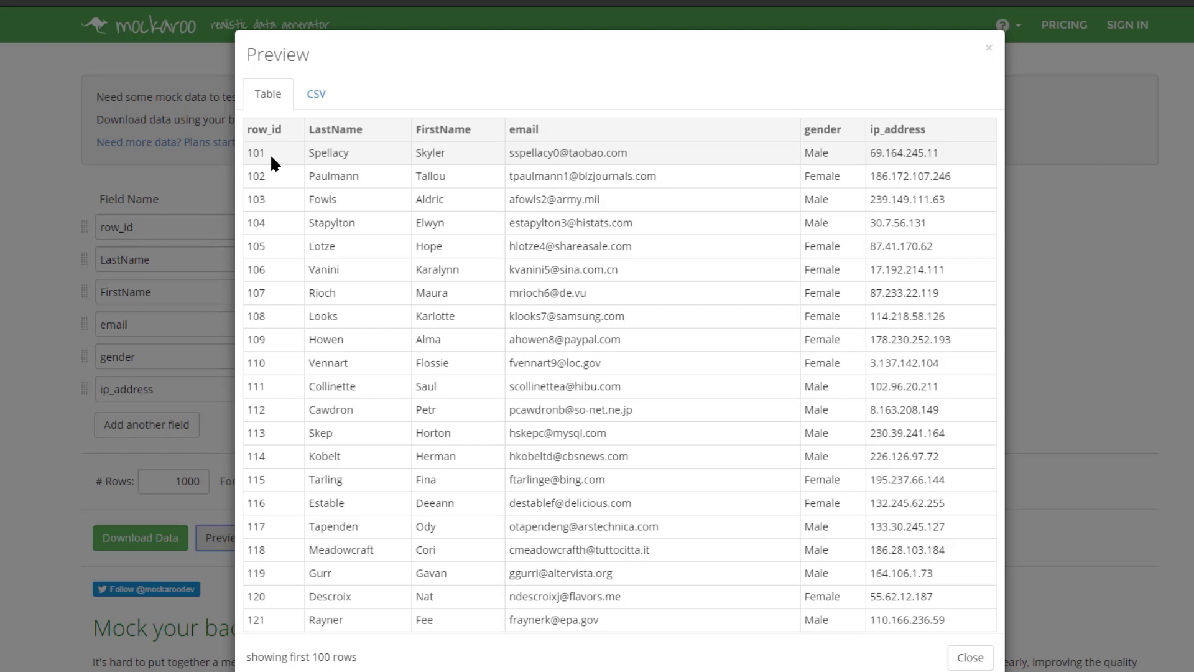
mouse_move(299, 196)
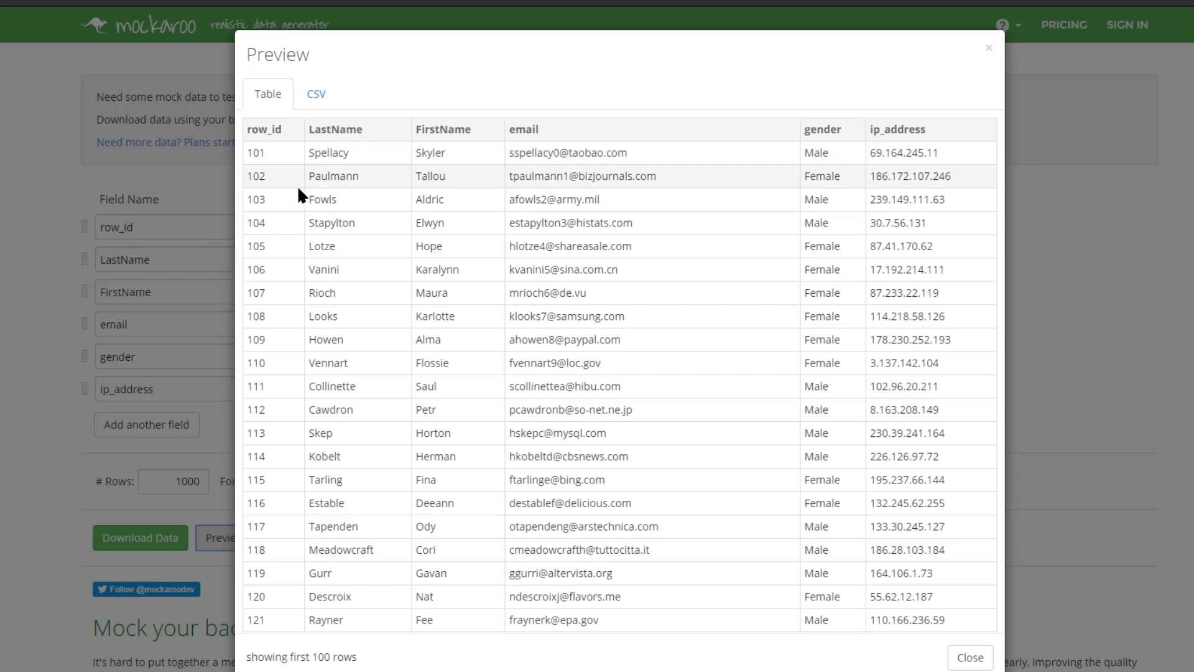
mouse_move(358, 131)
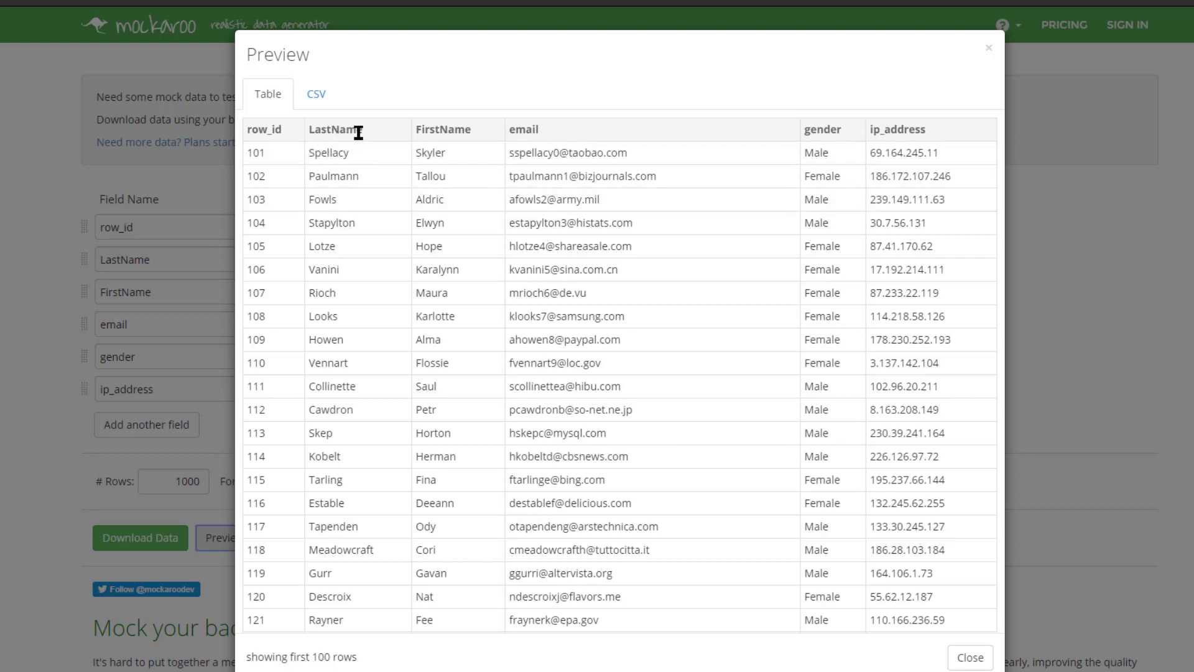
mouse_move(665, 152)
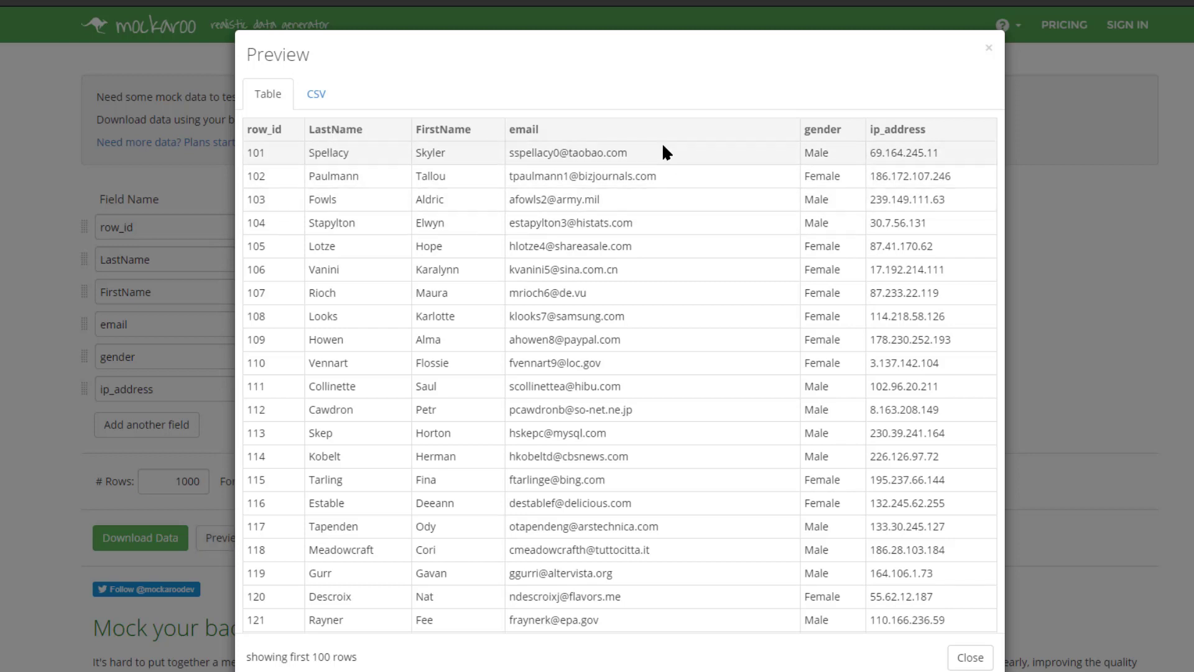
mouse_move(596, 246)
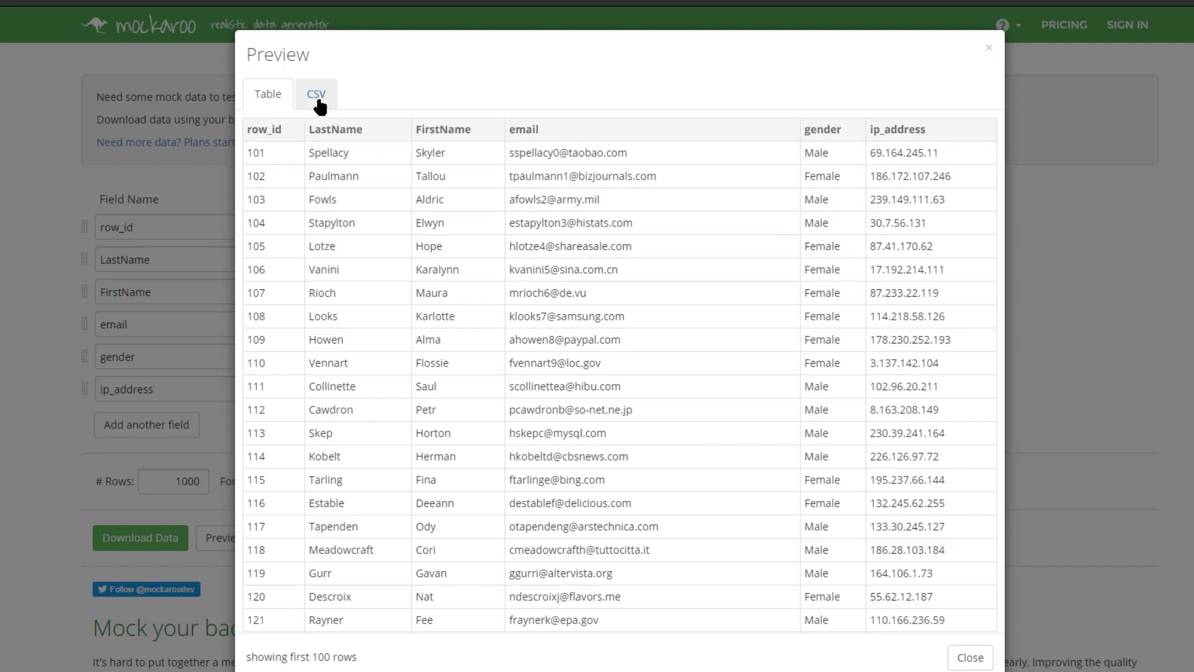
- Switch the preview to CSV text
click(316, 94)
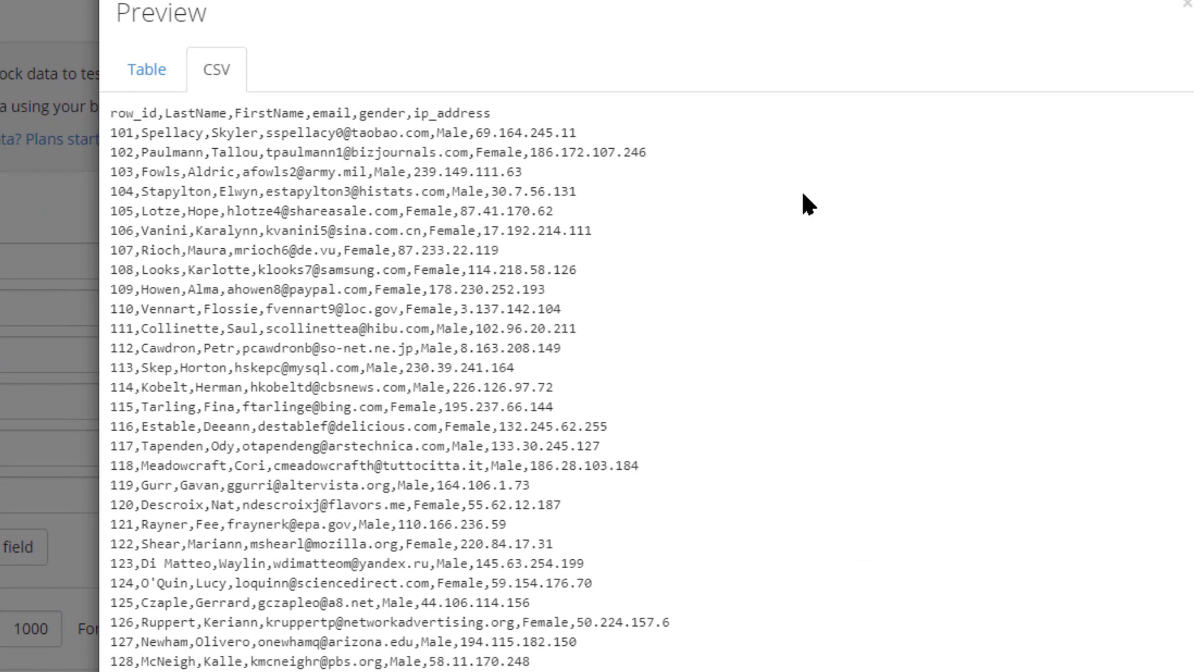
mouse_move(498, 290)
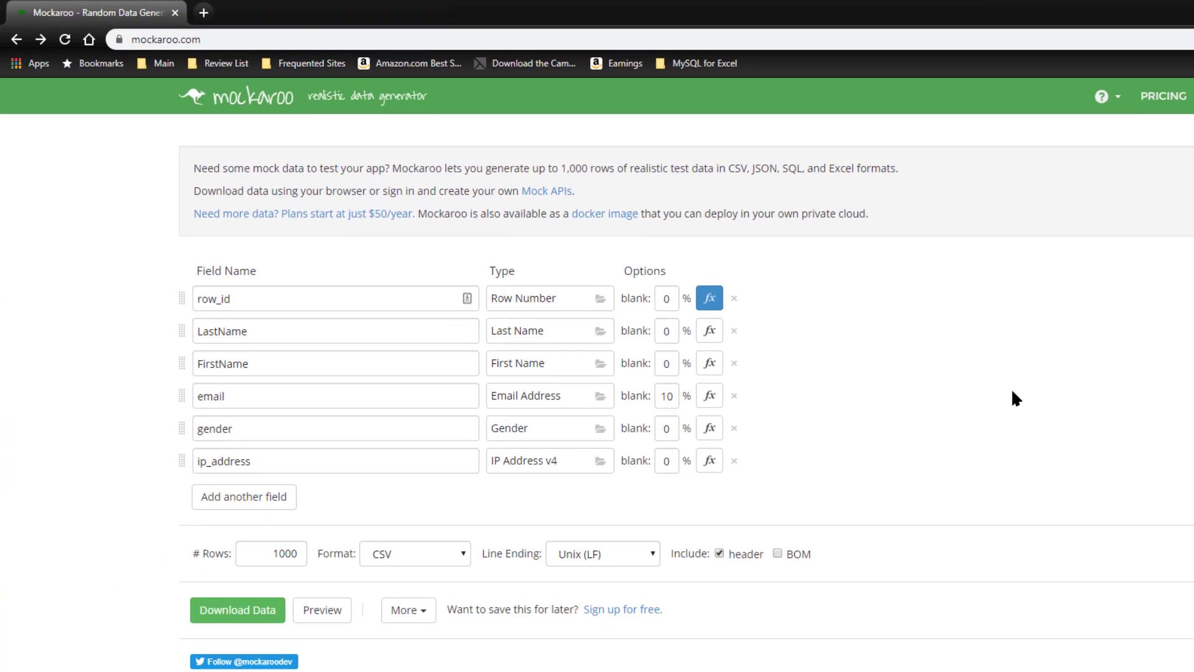
mouse_move(363, 603)
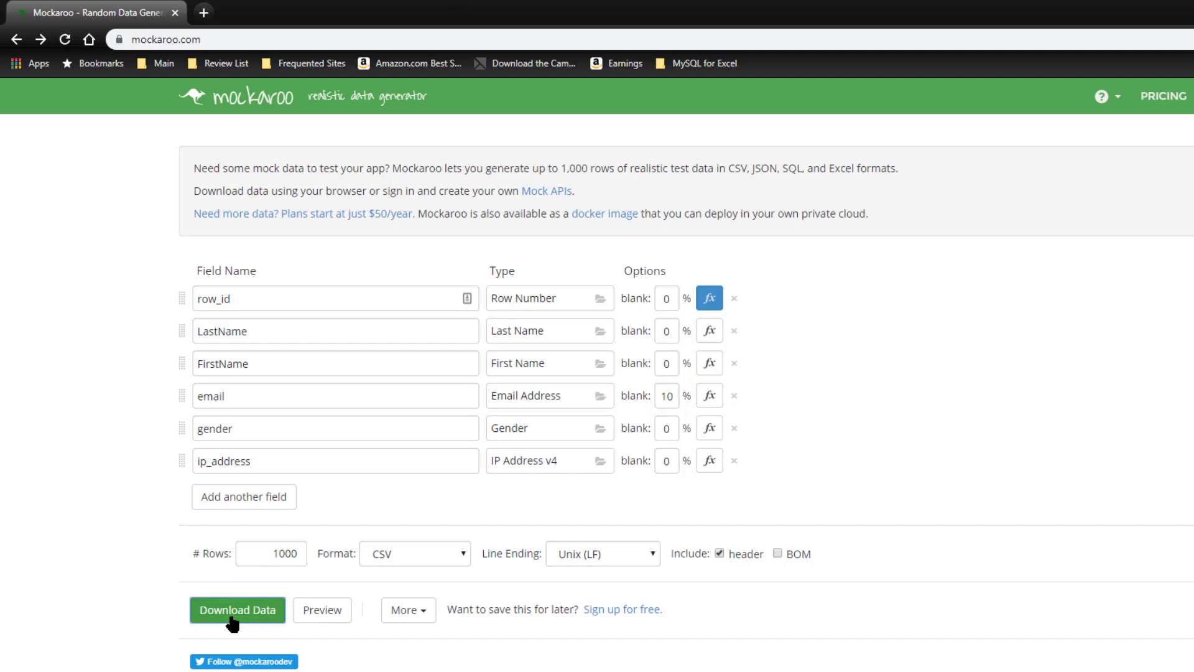
- Save the 1,000 generated rows as MOCK_DATA.csv in C:\Data
click(237, 610)
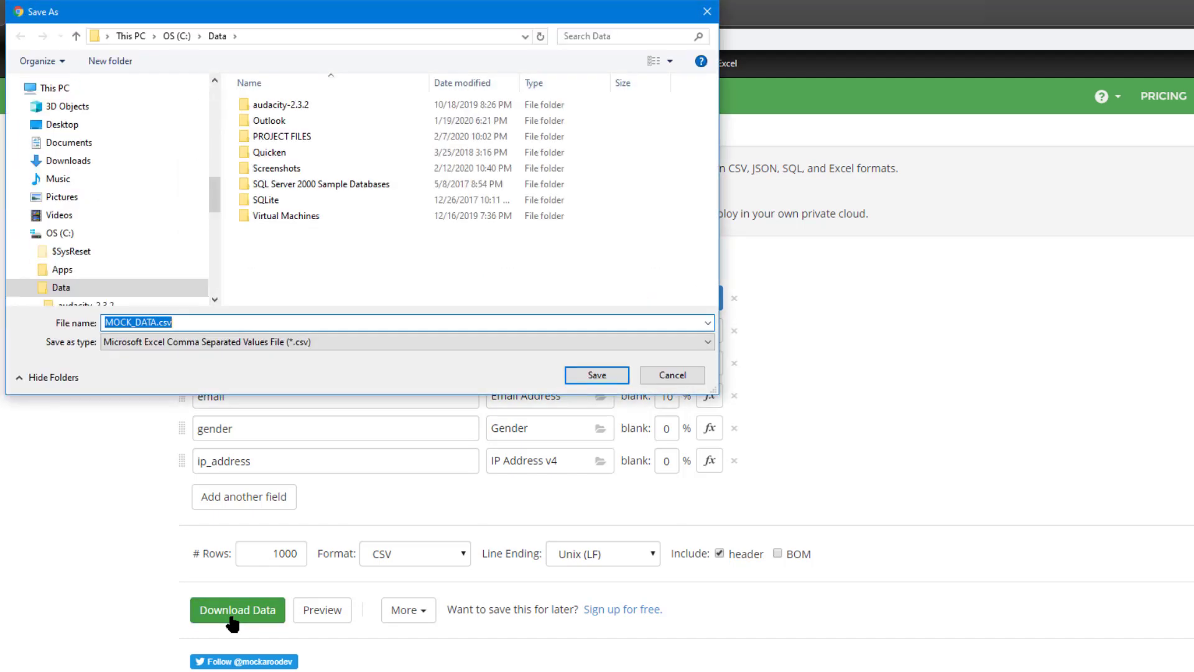
mouse_move(623, 438)
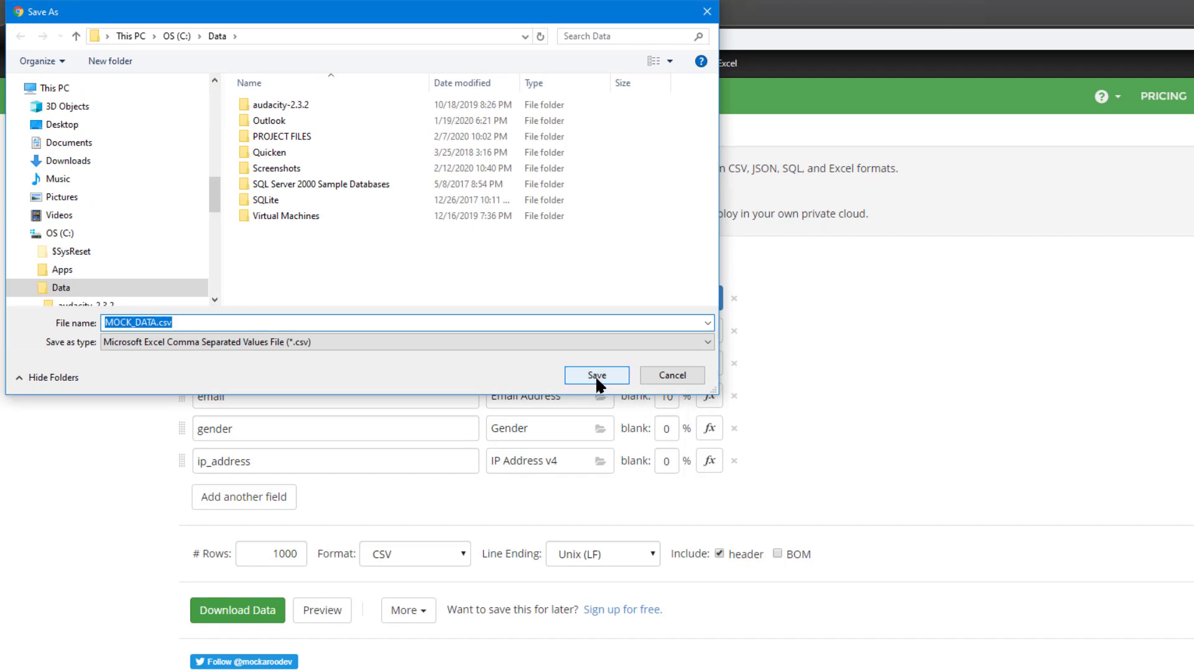
click(595, 374)
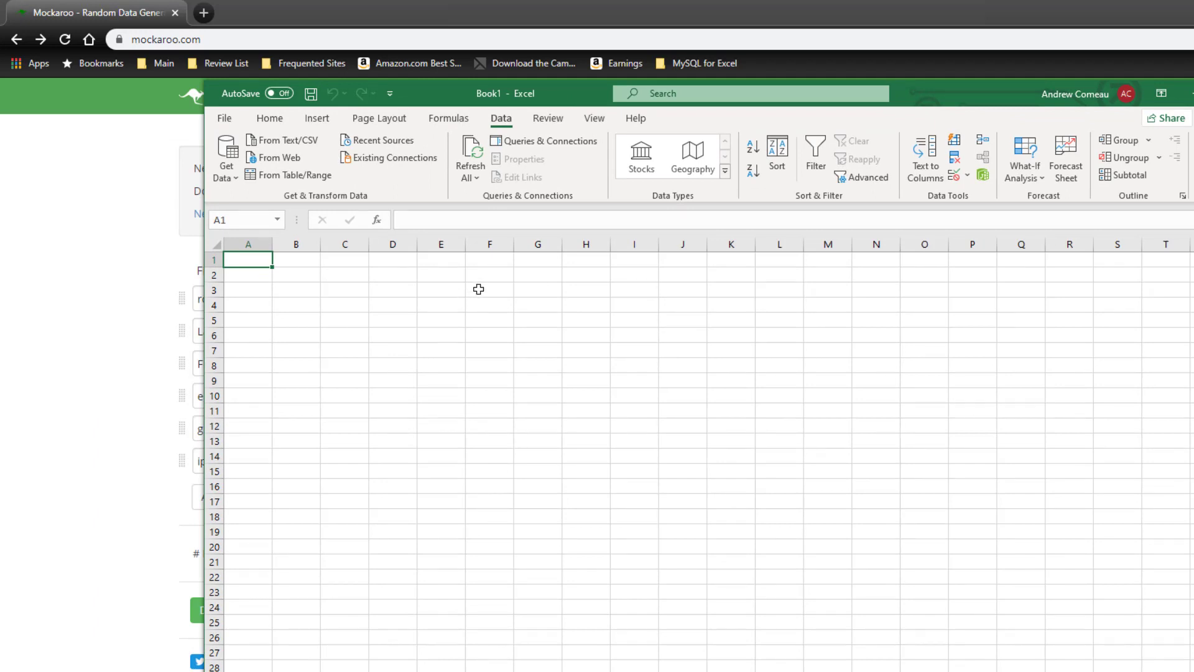
mouse_move(402, 255)
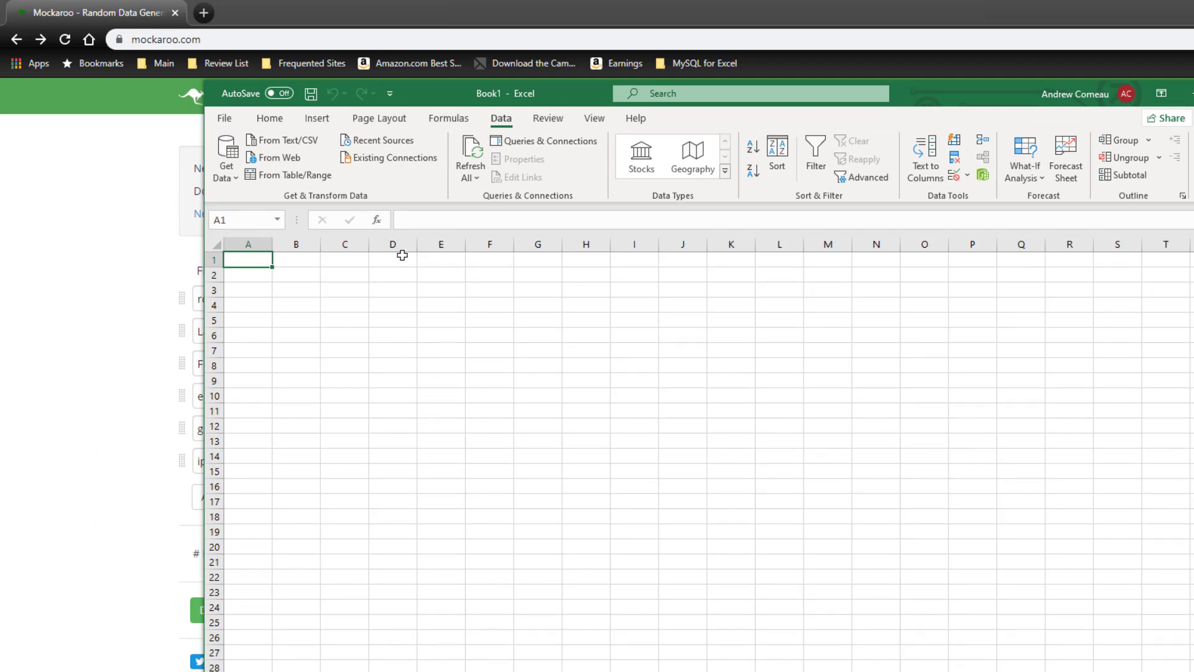
mouse_move(283, 140)
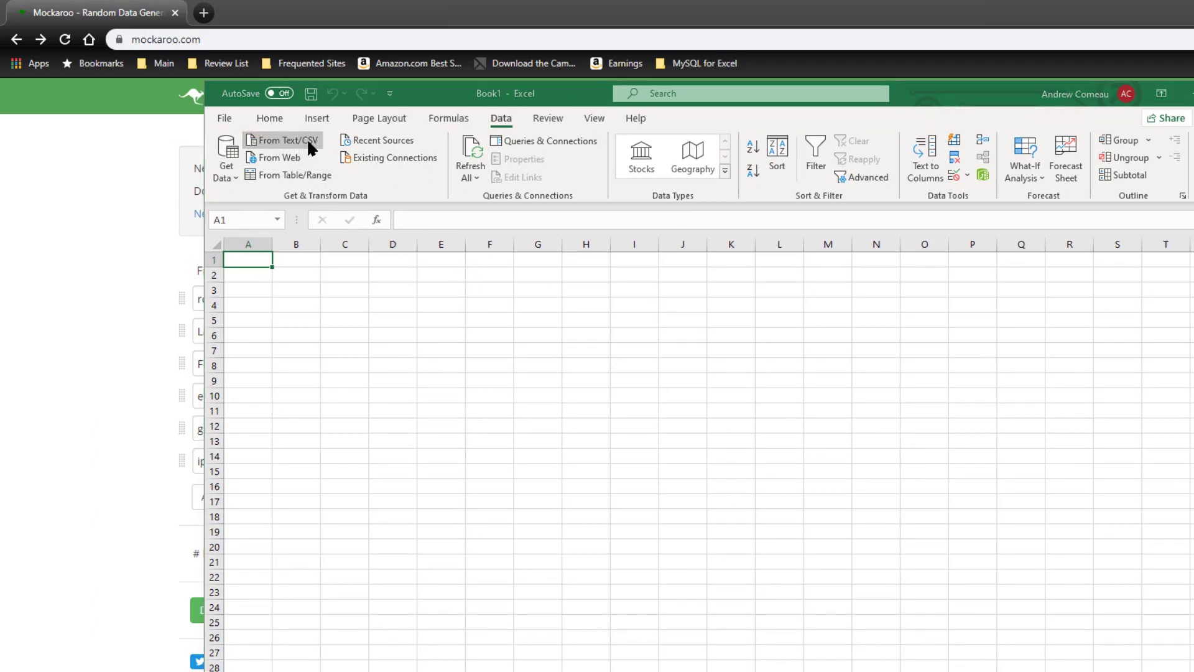
- Import MOCK_DATA.csv with From Text/CSV and load it as a table
click(283, 140)
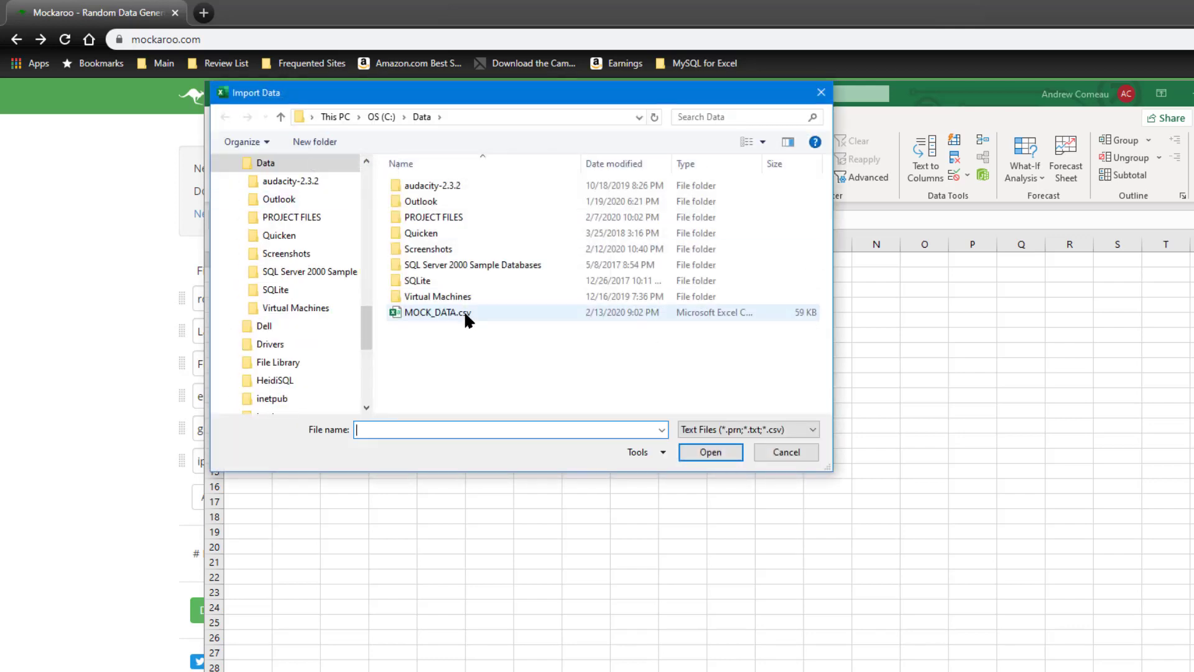
click(785, 451)
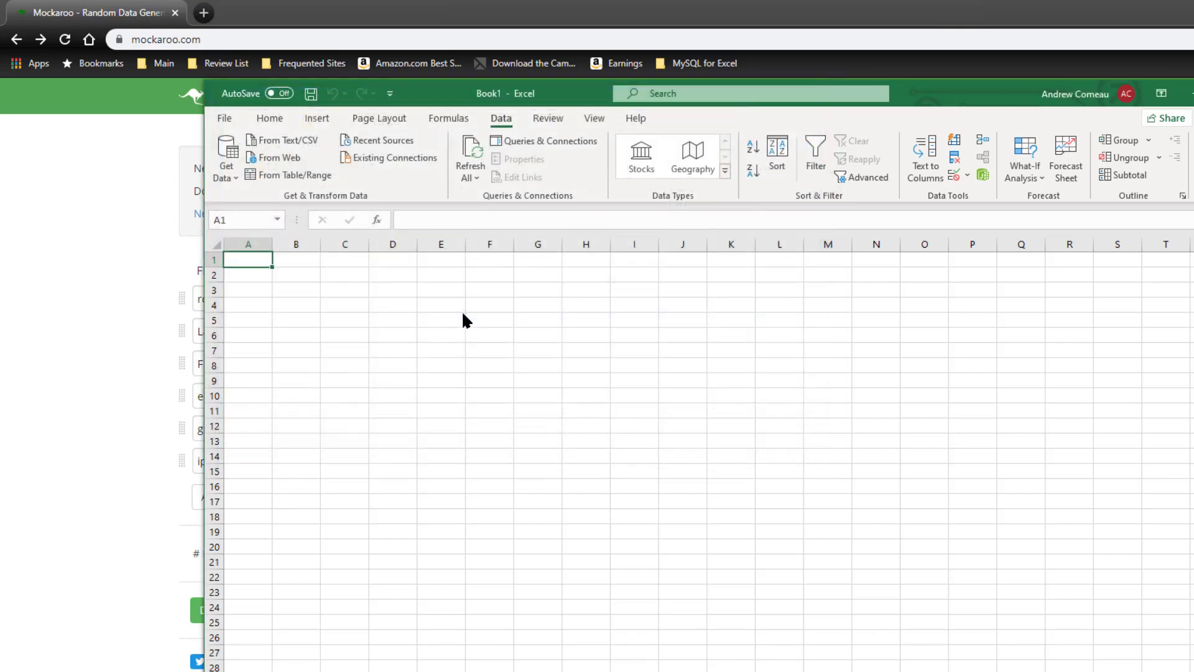
click(288, 140)
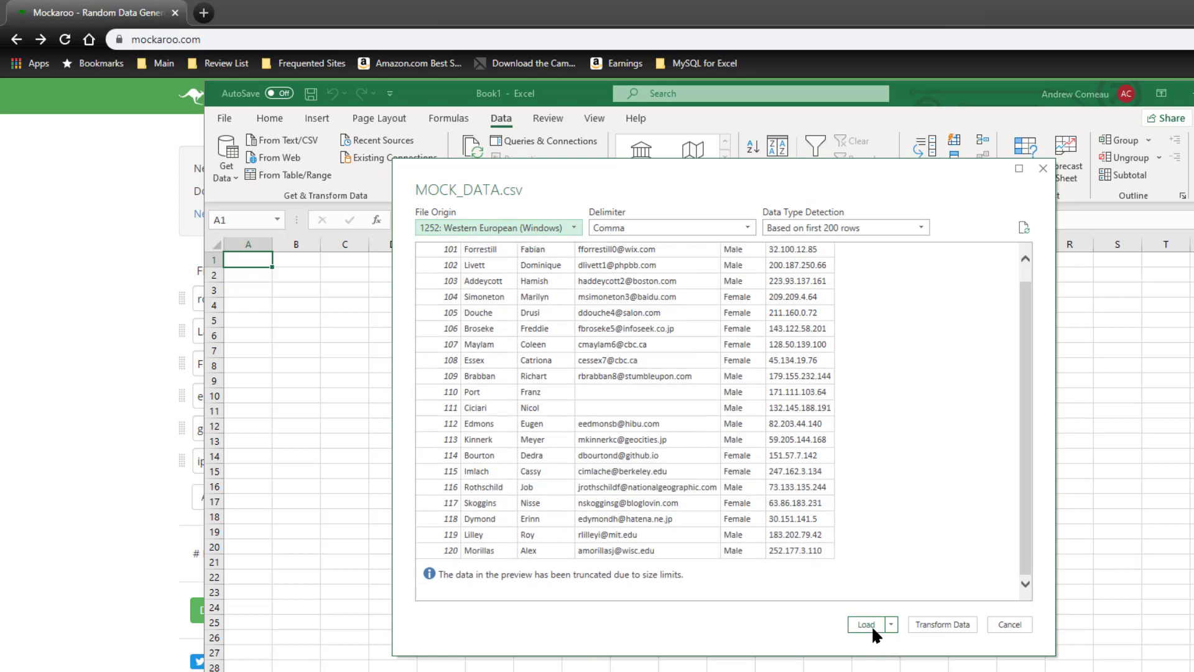
click(865, 624)
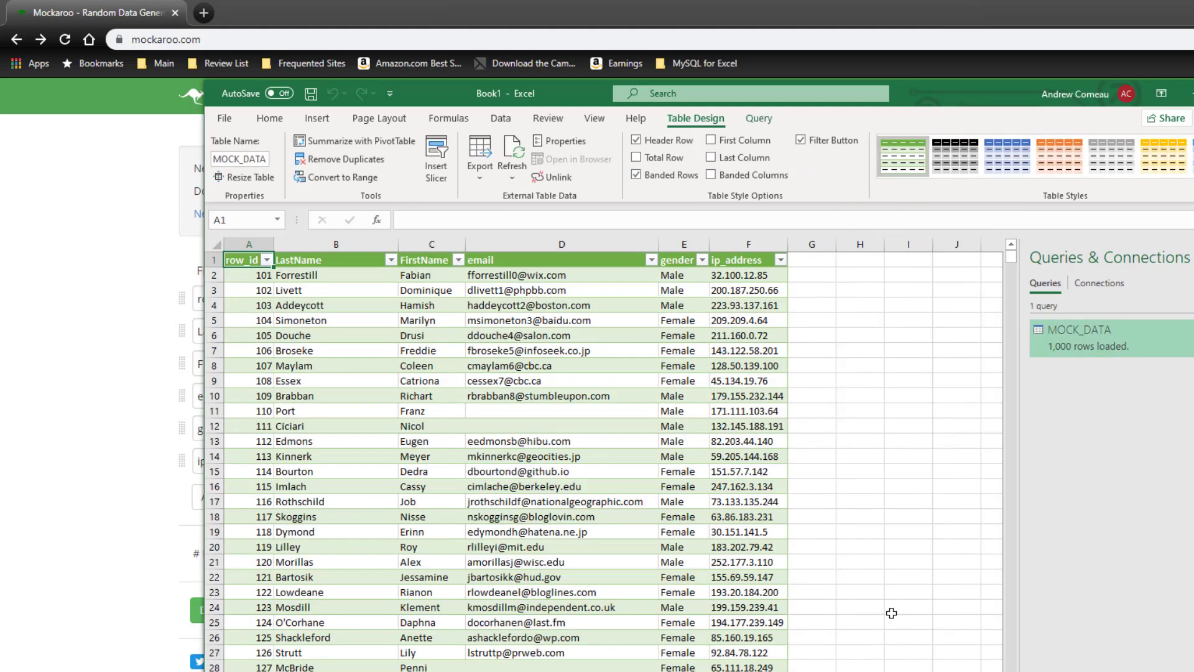
- Scroll the Excel MOCK_DATA table to row_id 1100, then return to the Mockaroo page
scroll(down, 3)
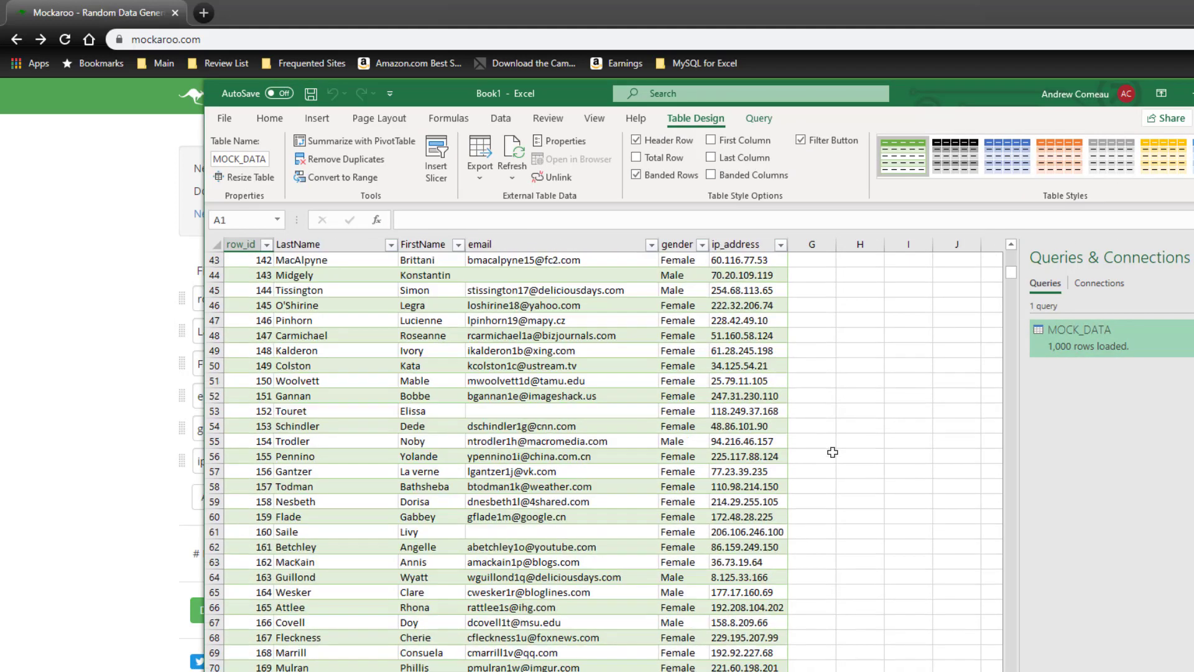
scroll(down, 3)
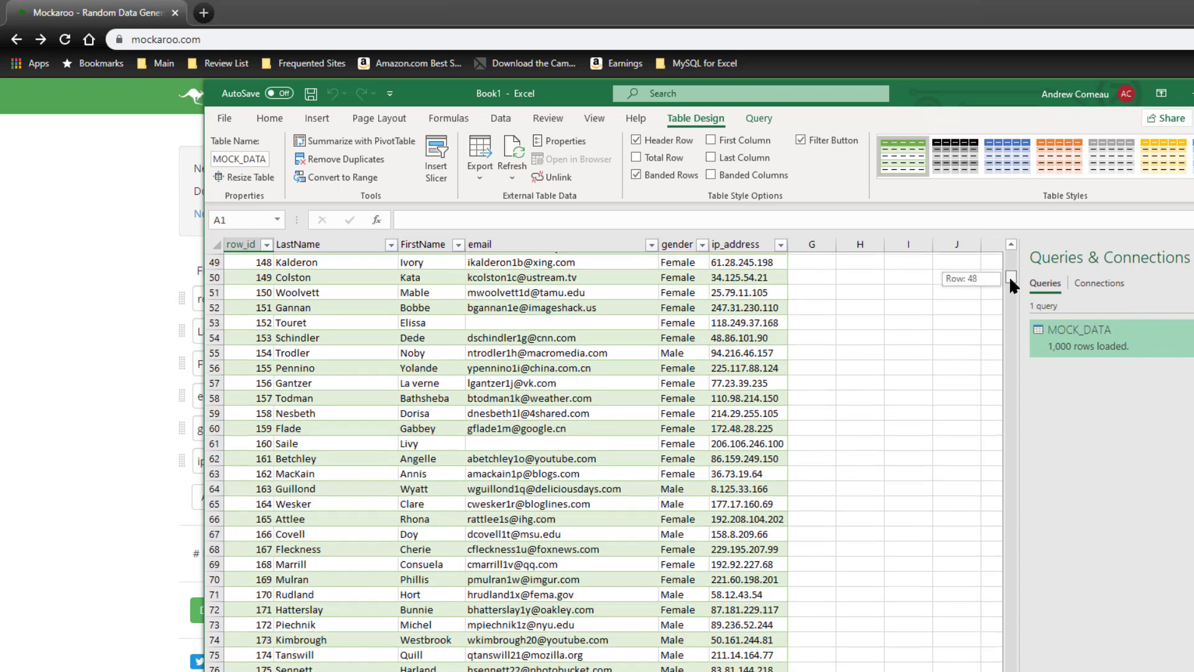
scroll(down, 3)
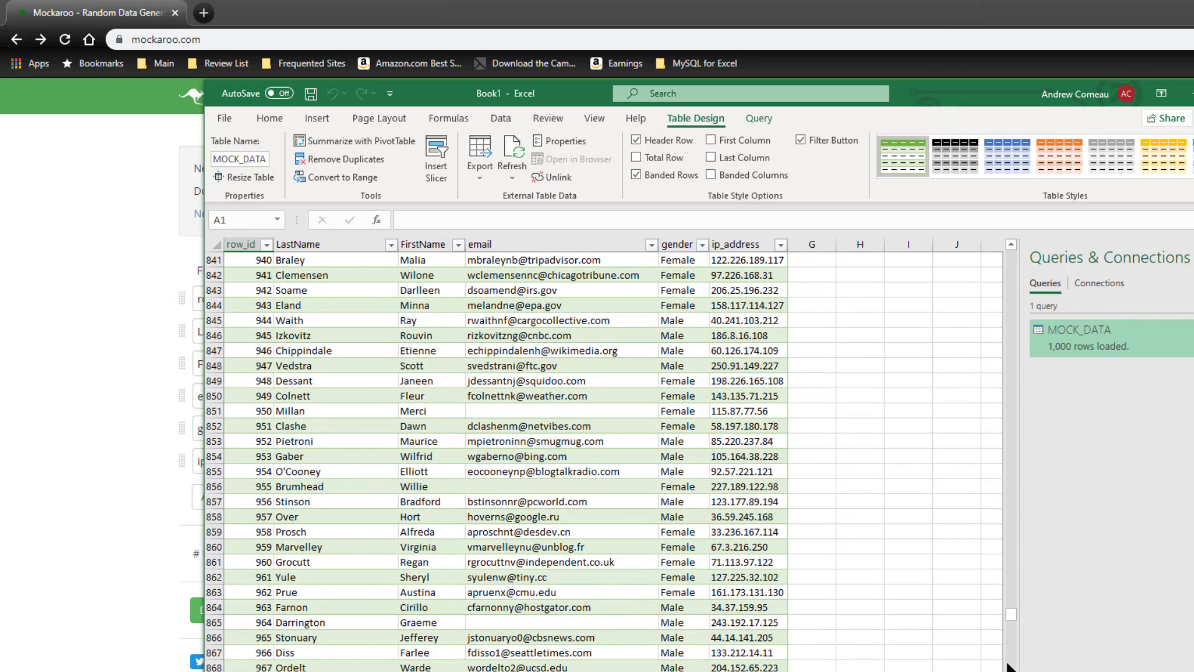
scroll(down, 3)
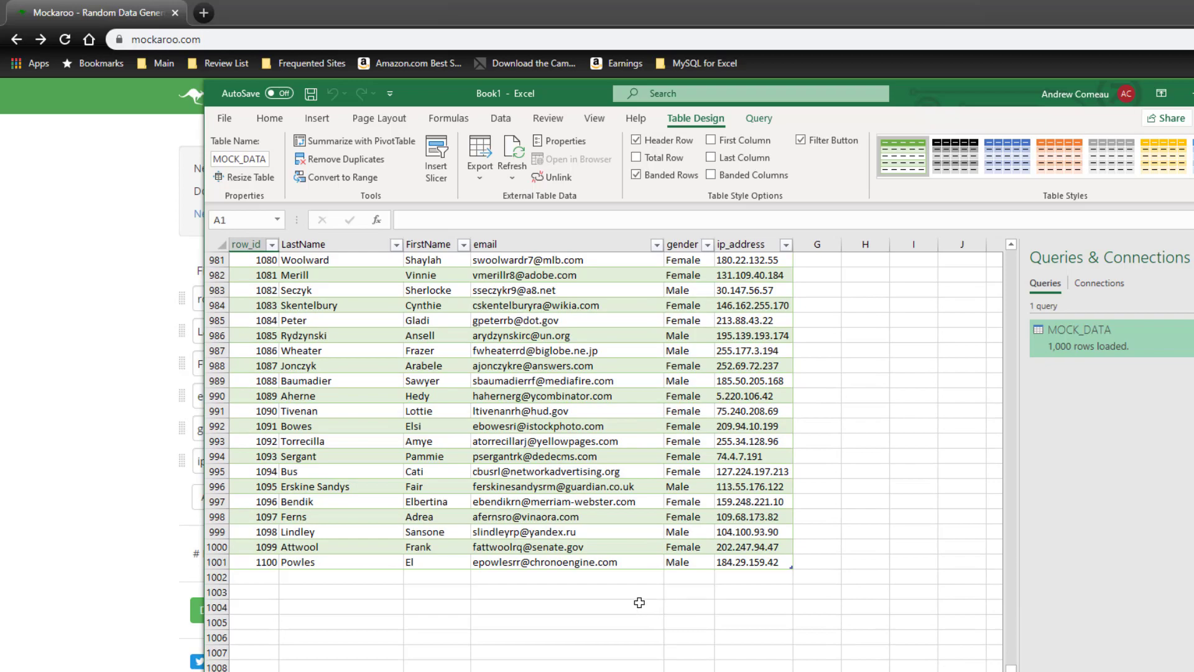
scroll(up, 3)
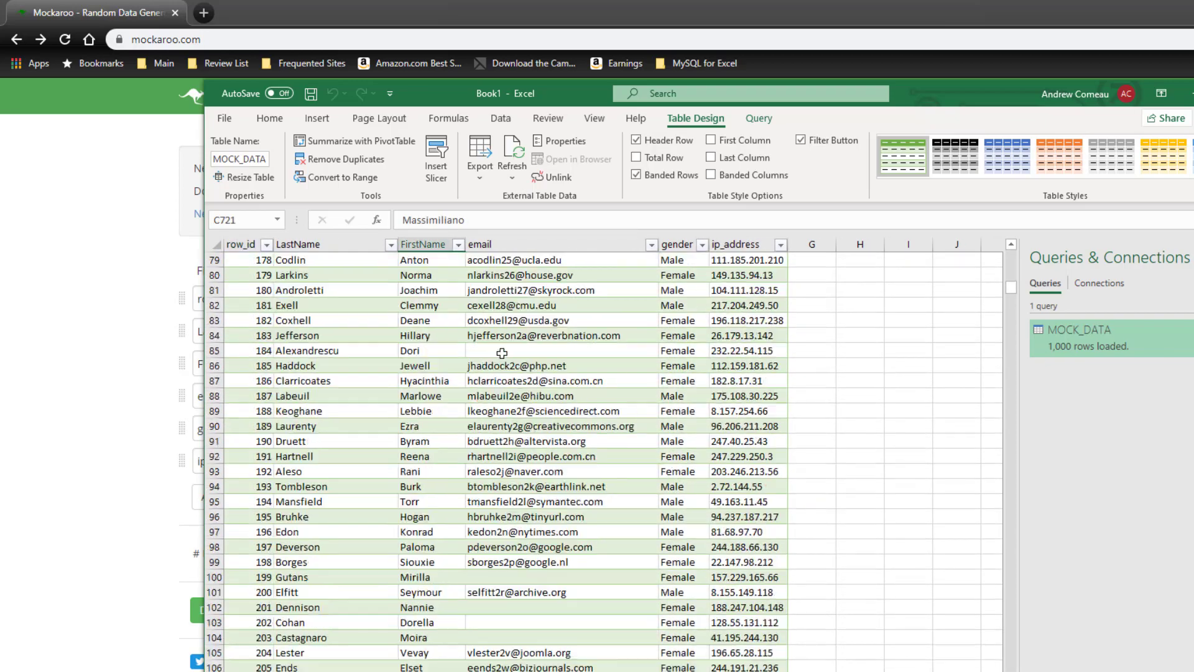
scroll(down, 3)
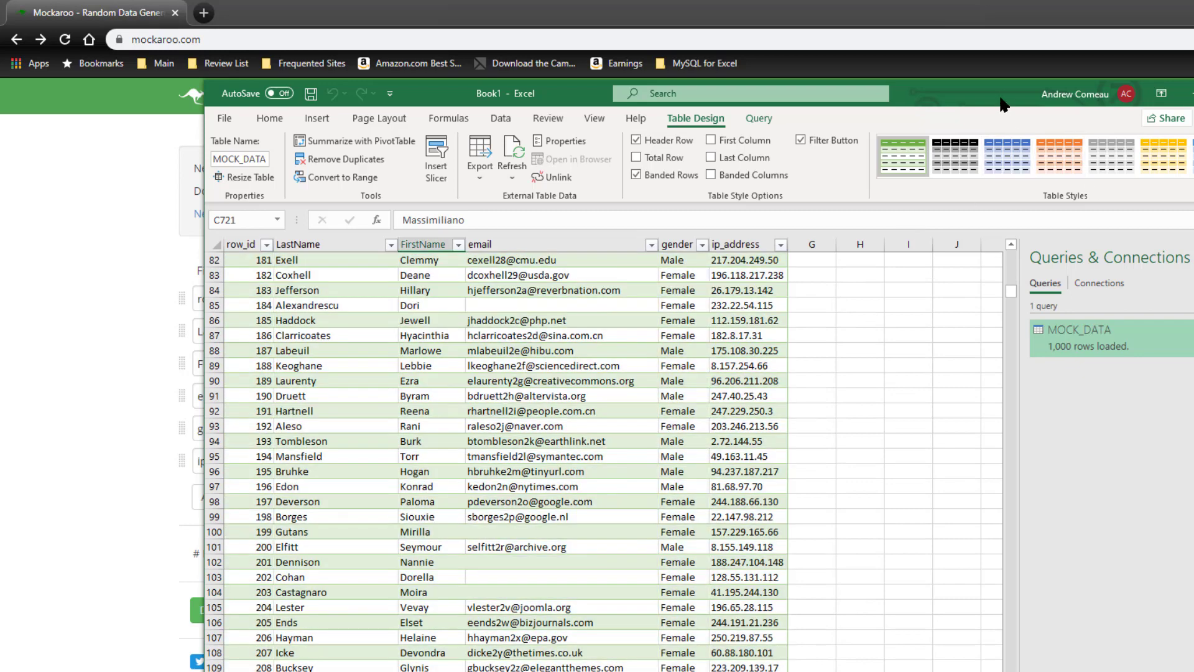
click(91, 13)
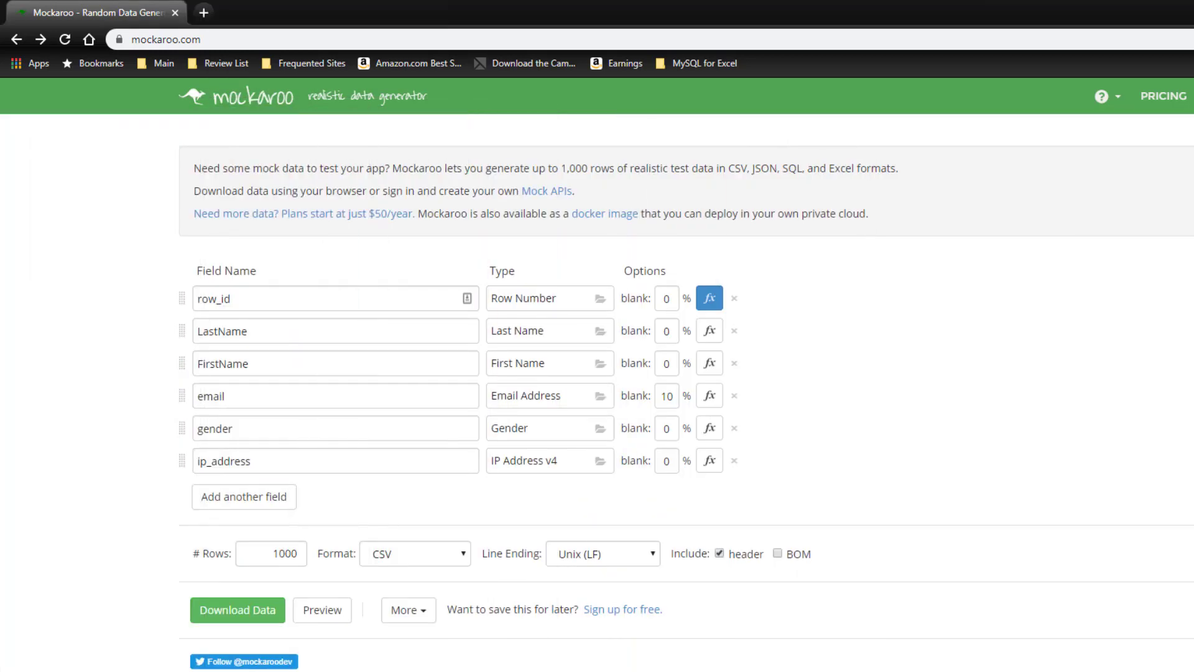
mouse_move(1061, 416)
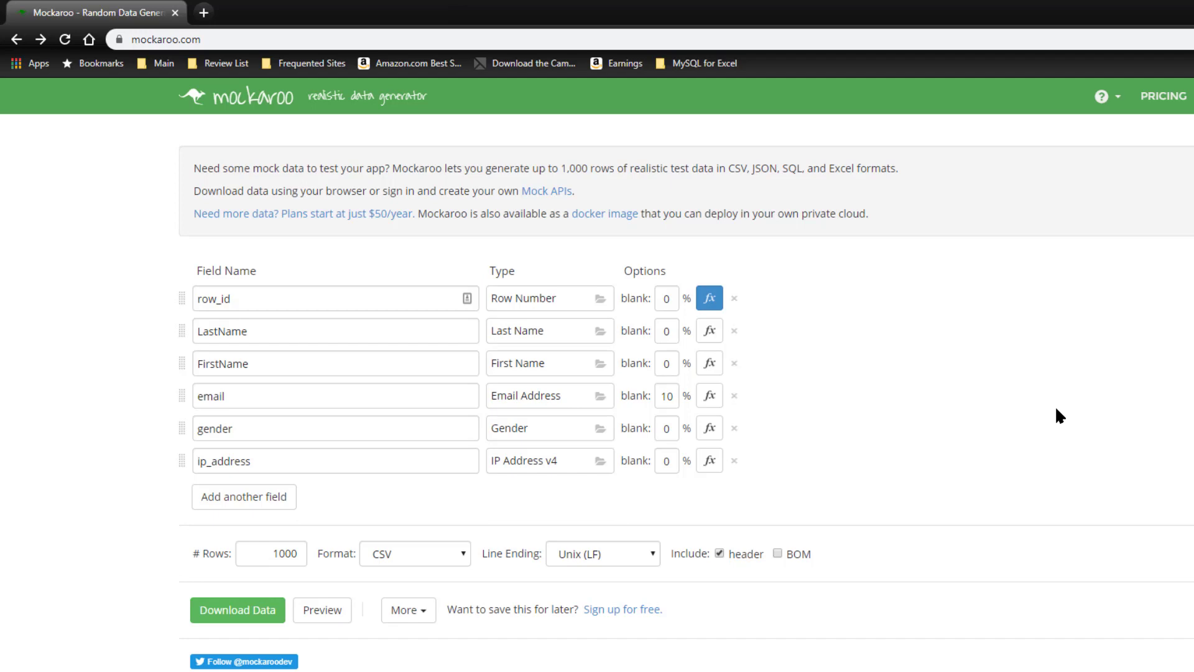
mouse_move(920, 488)
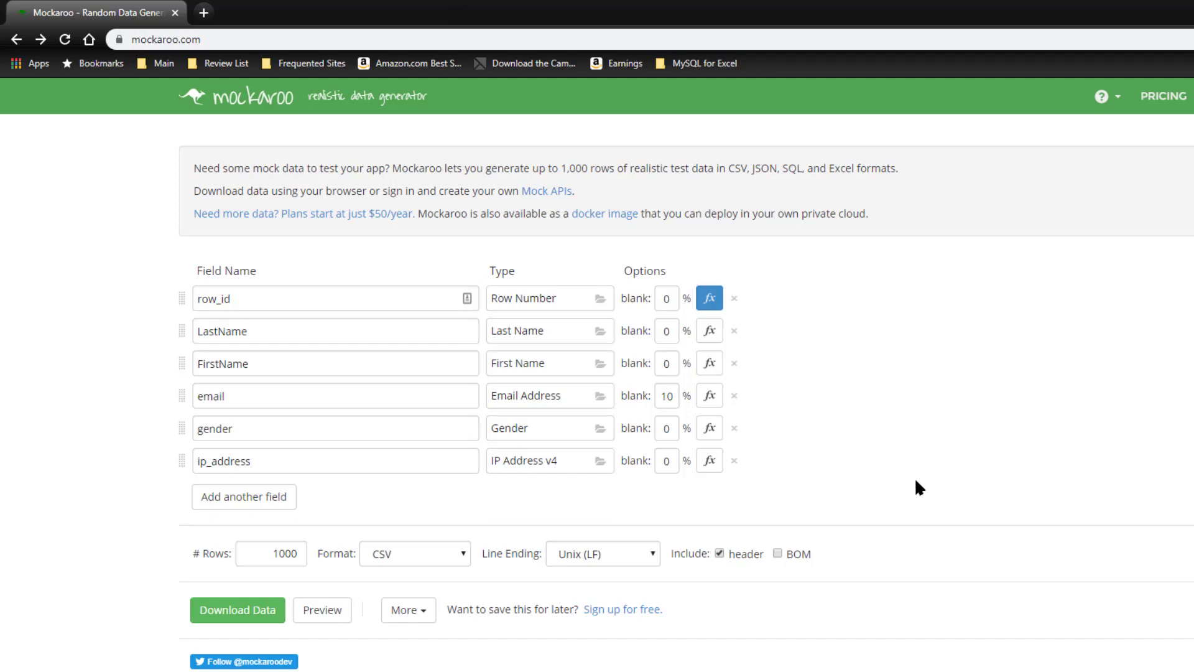
- Add a new schema field named Street_Number
click(244, 496)
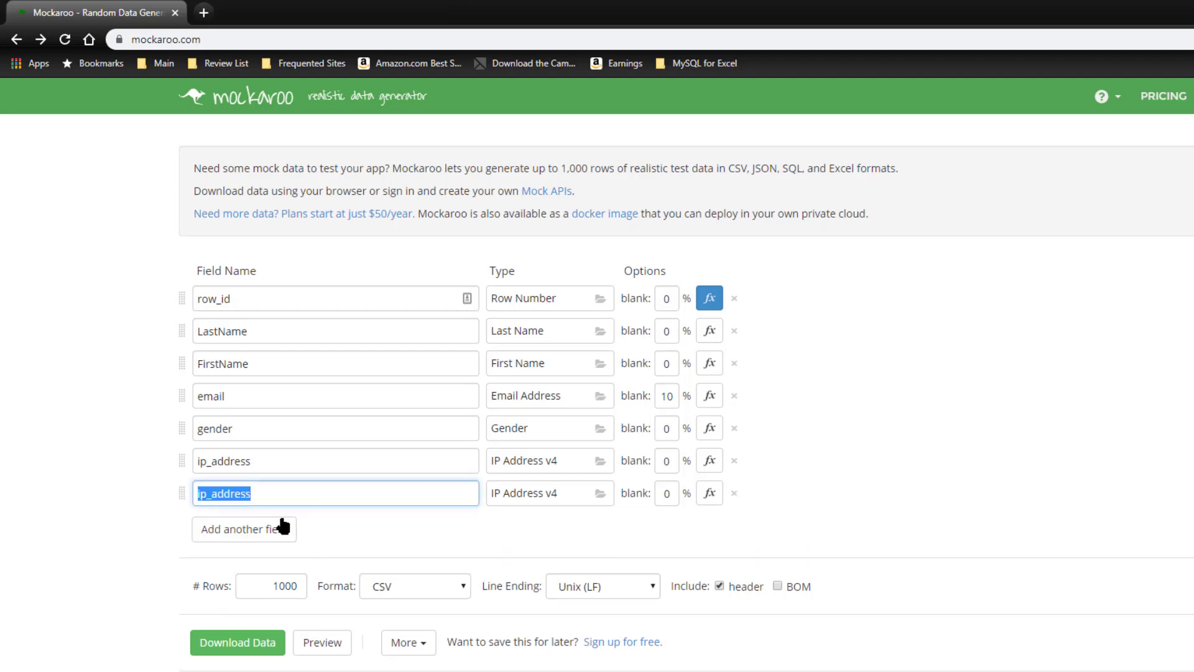
mouse_move(556, 521)
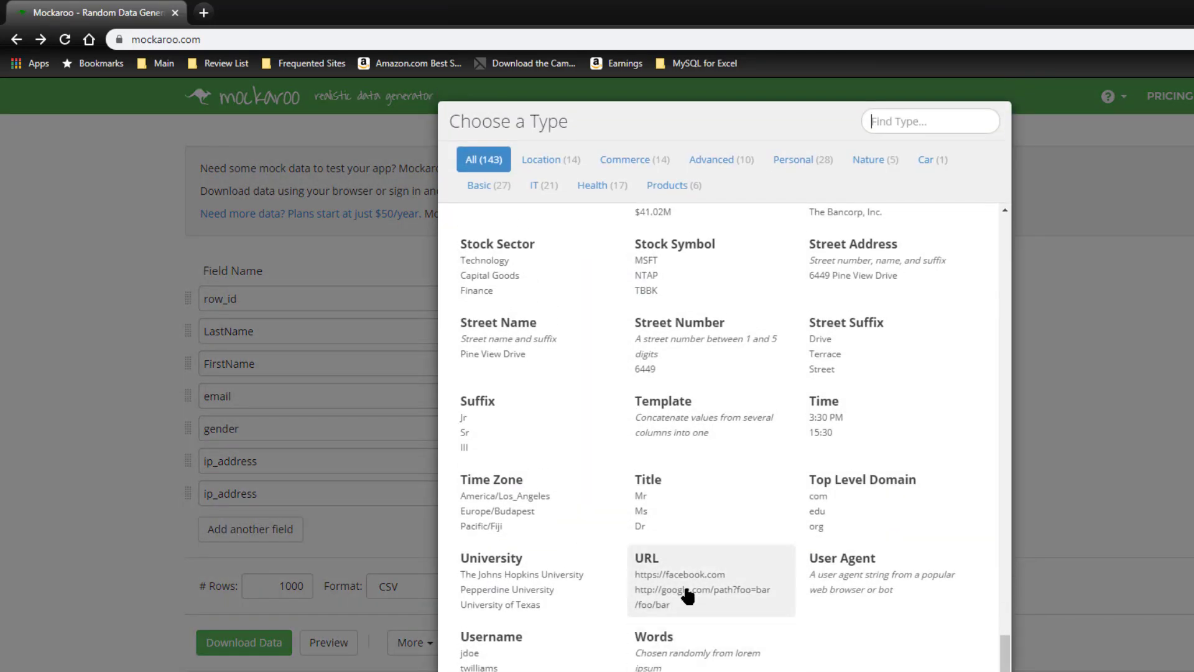
mouse_move(773, 545)
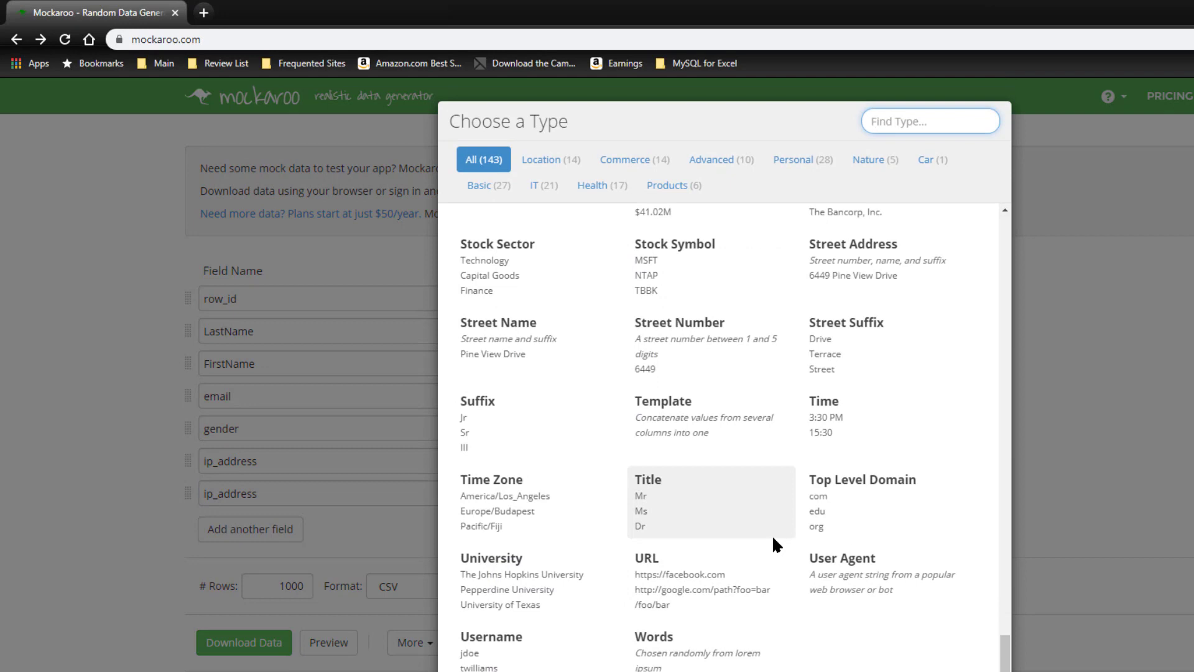
mouse_move(772, 546)
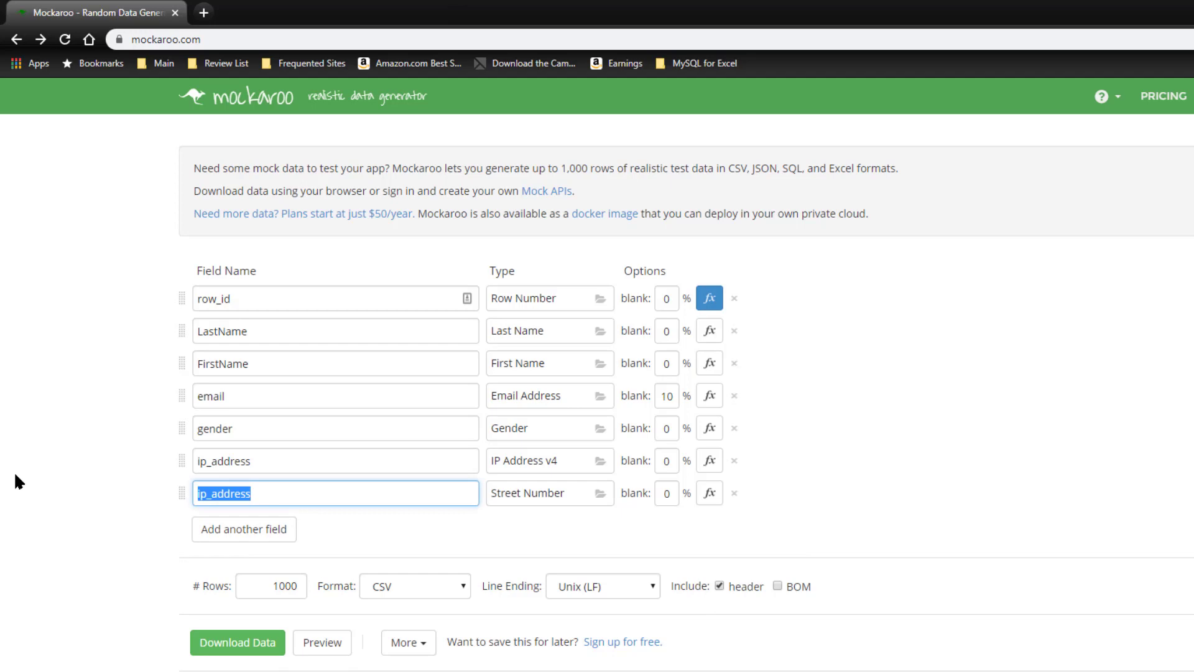
text(Street)
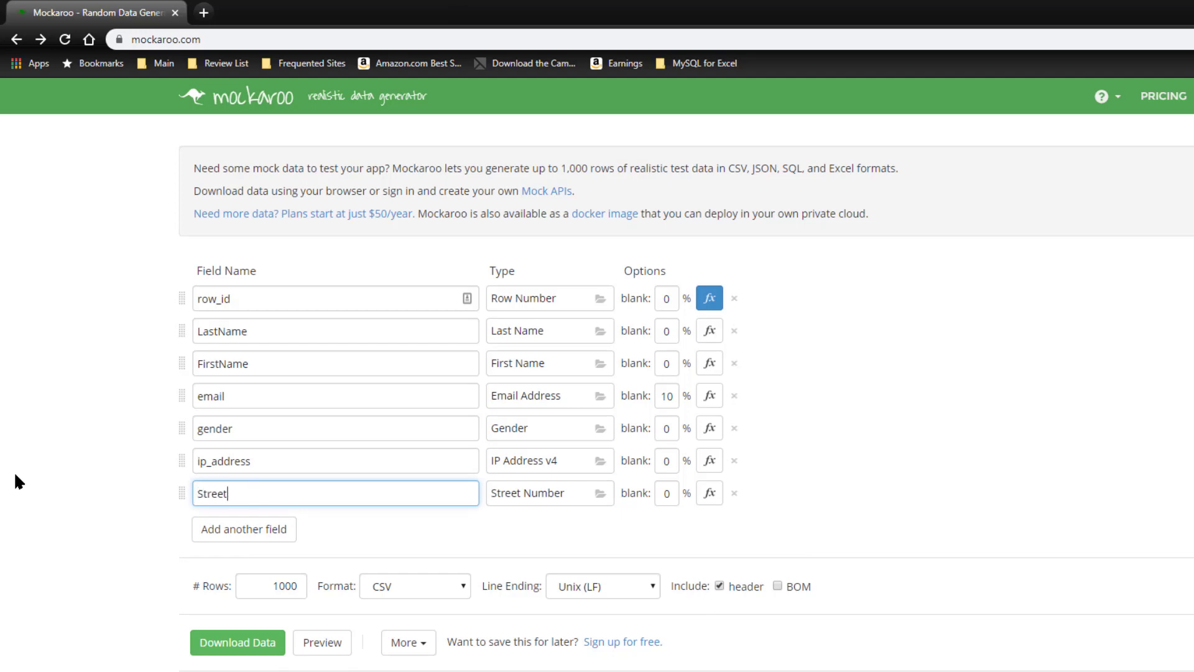
text(Numbe)
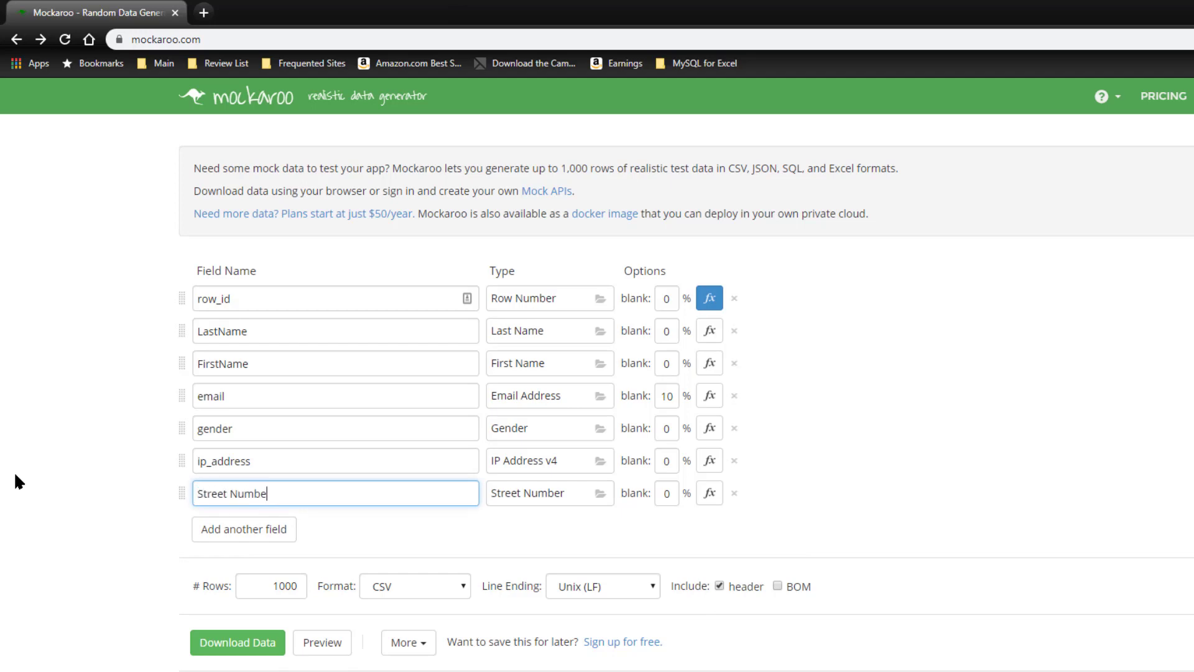
key(Backspace)
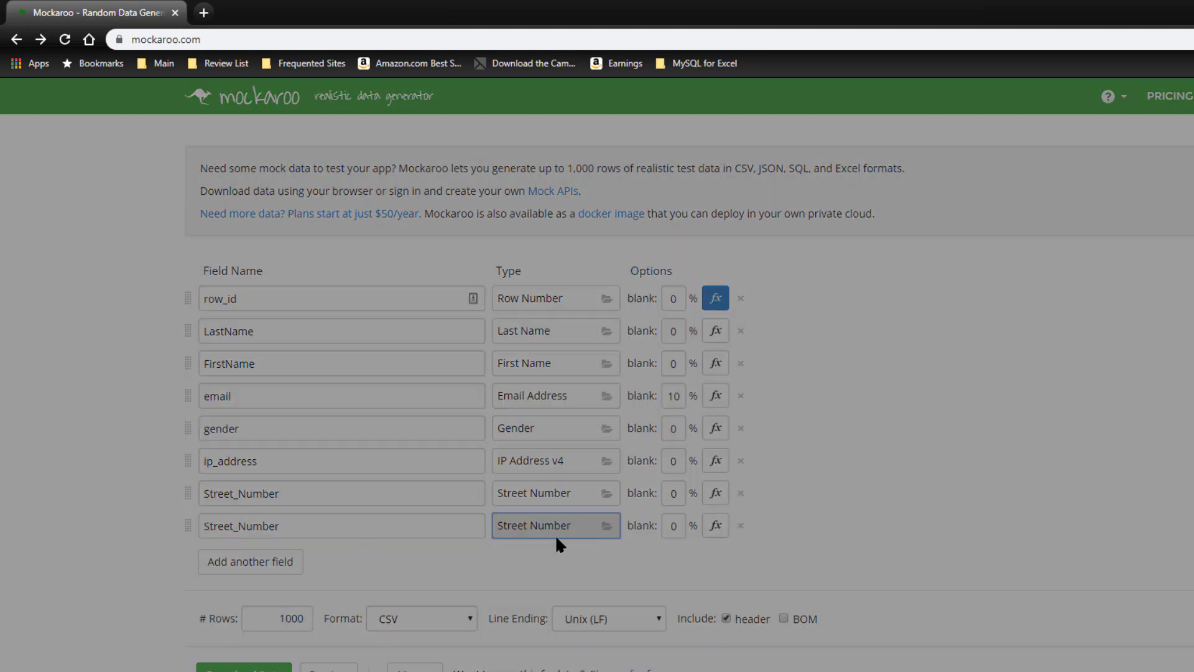
- Give the next field the Street Name type and name it Street_Name
click(554, 525)
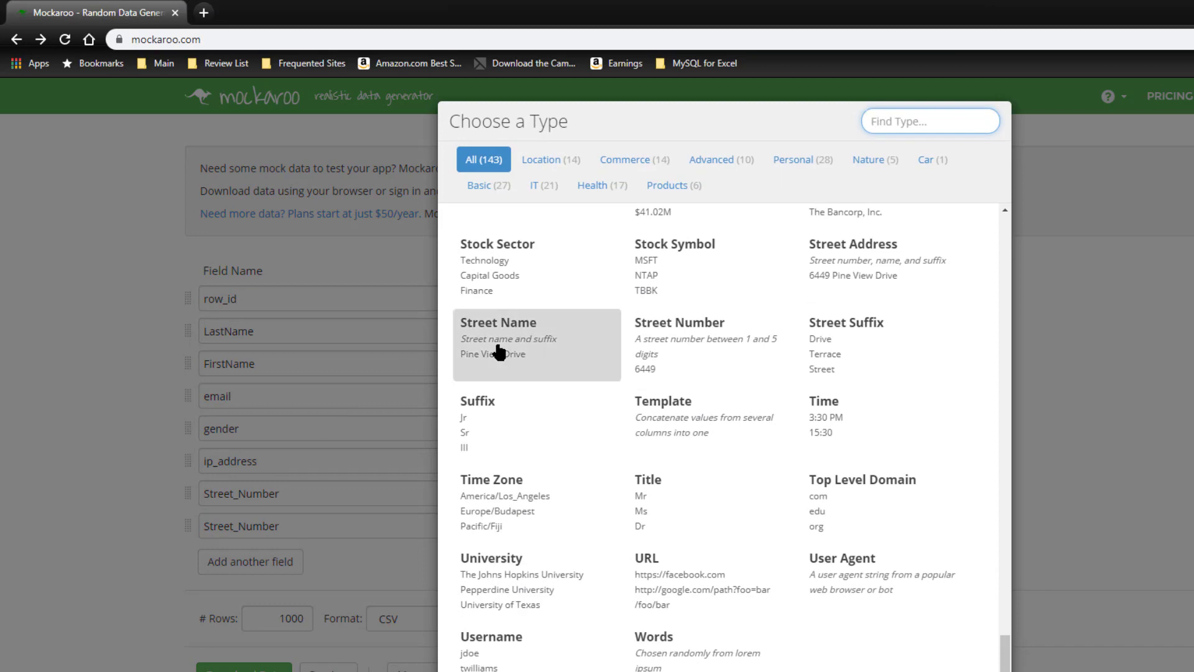
click(499, 322)
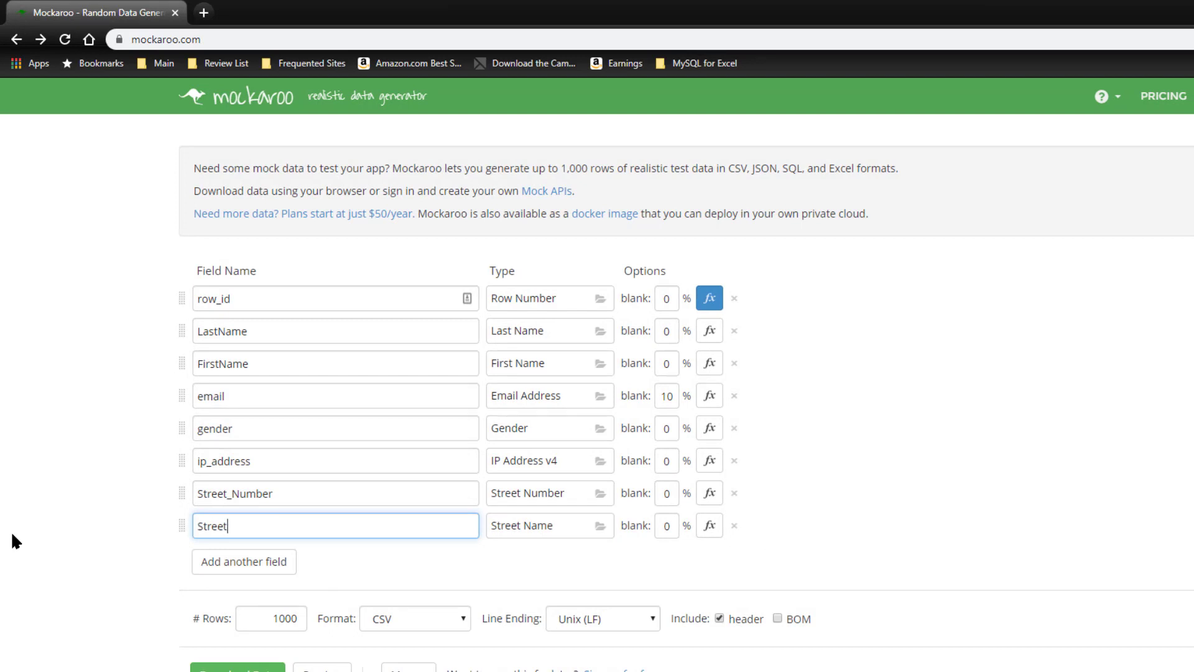
text(_Name)
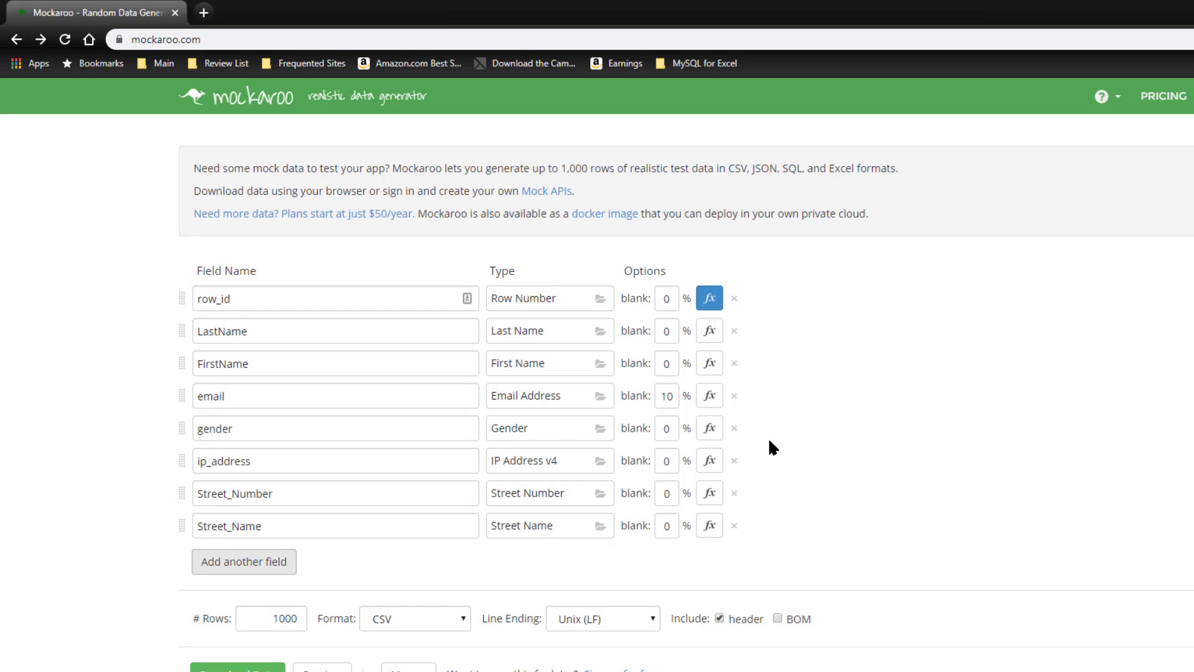
- Add a Street Address field and delete the Street_Number and street-name-only rows
click(243, 561)
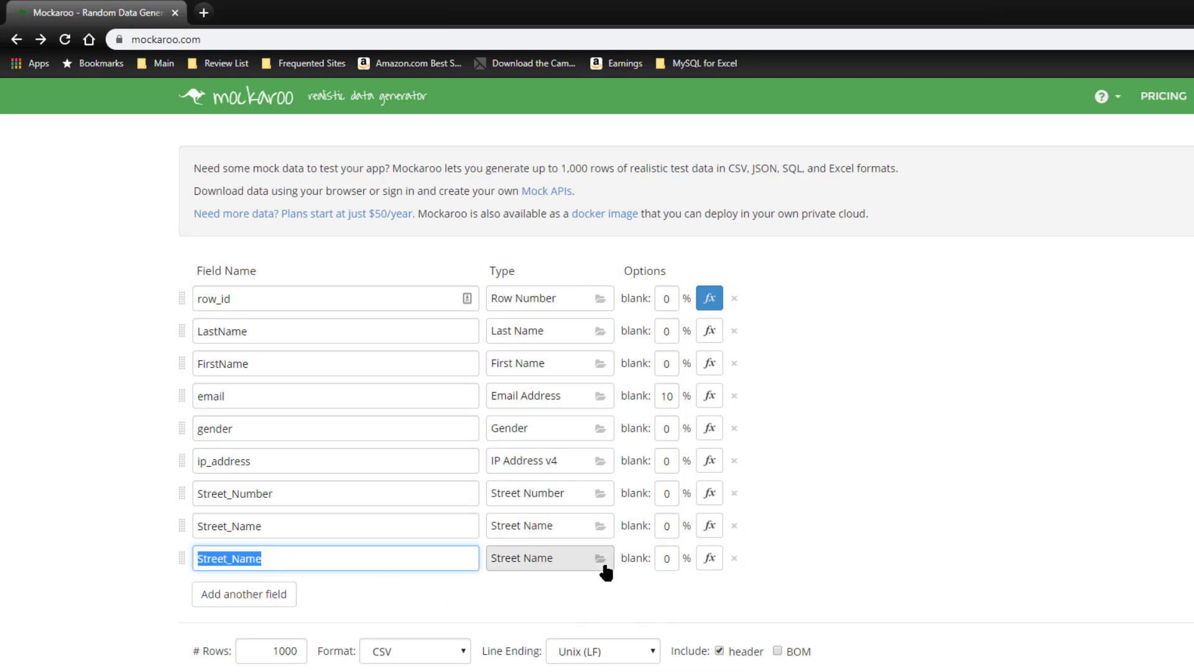
click(600, 557)
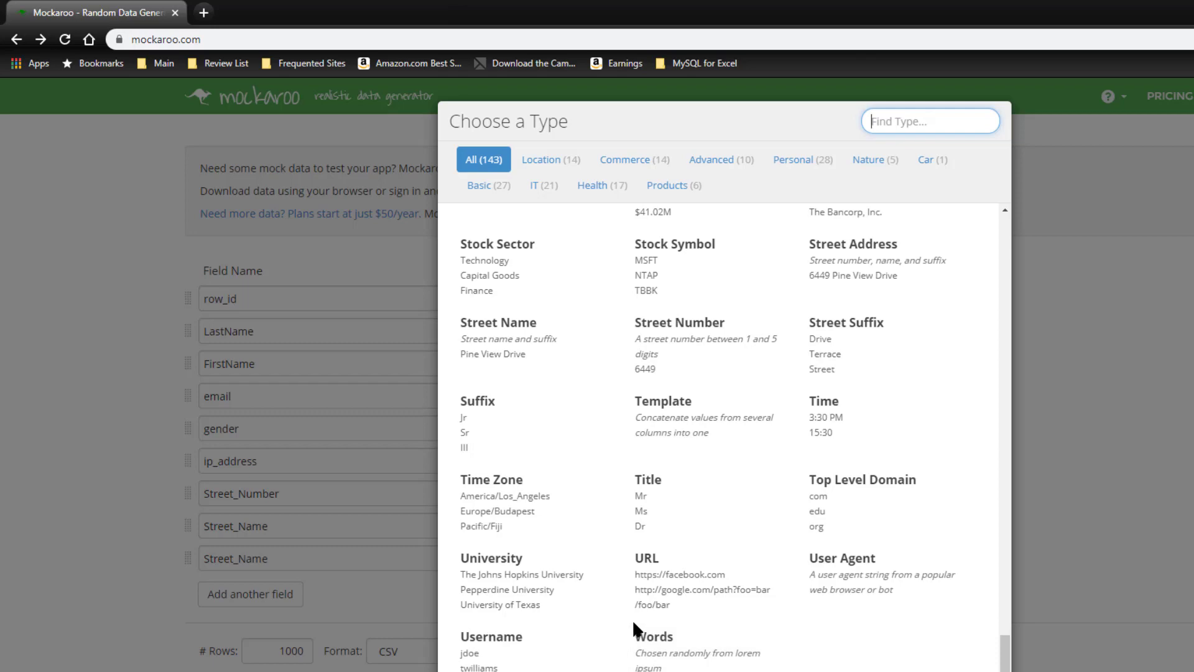
mouse_move(883, 335)
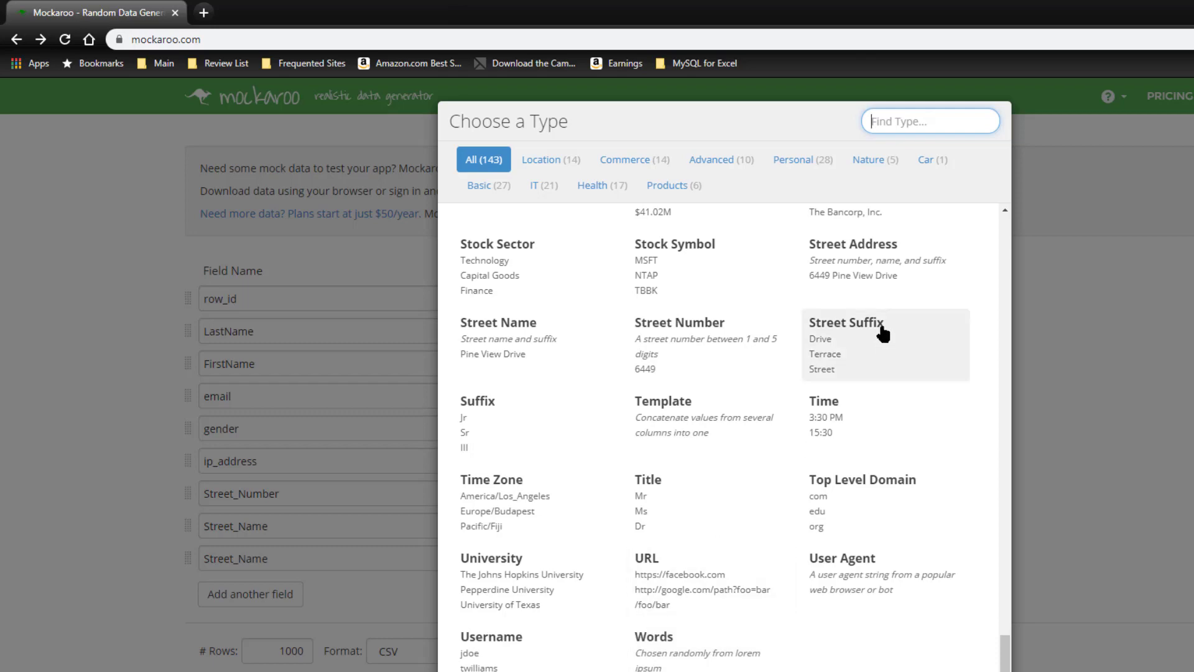
click(852, 244)
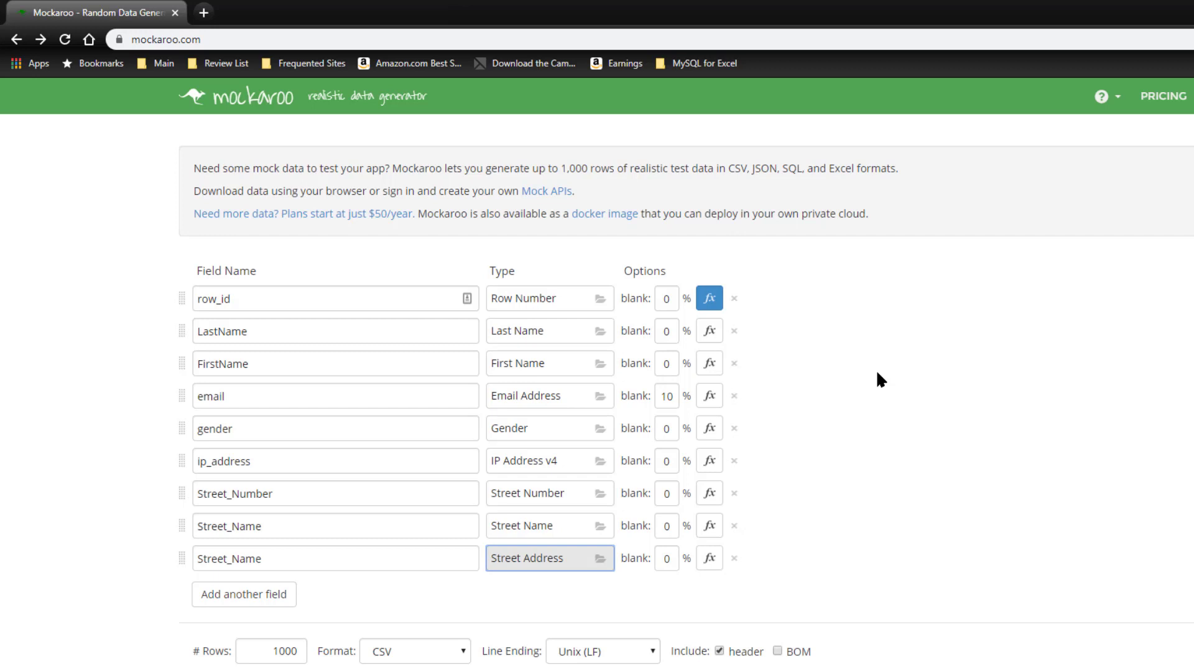
mouse_move(743, 494)
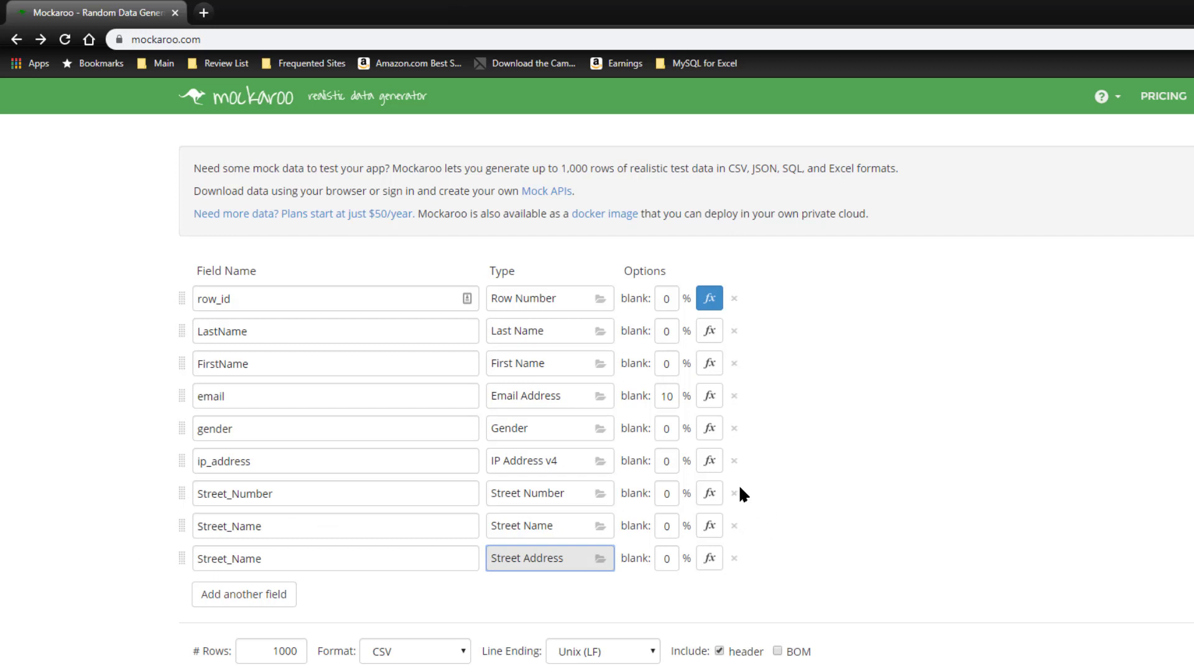
click(733, 493)
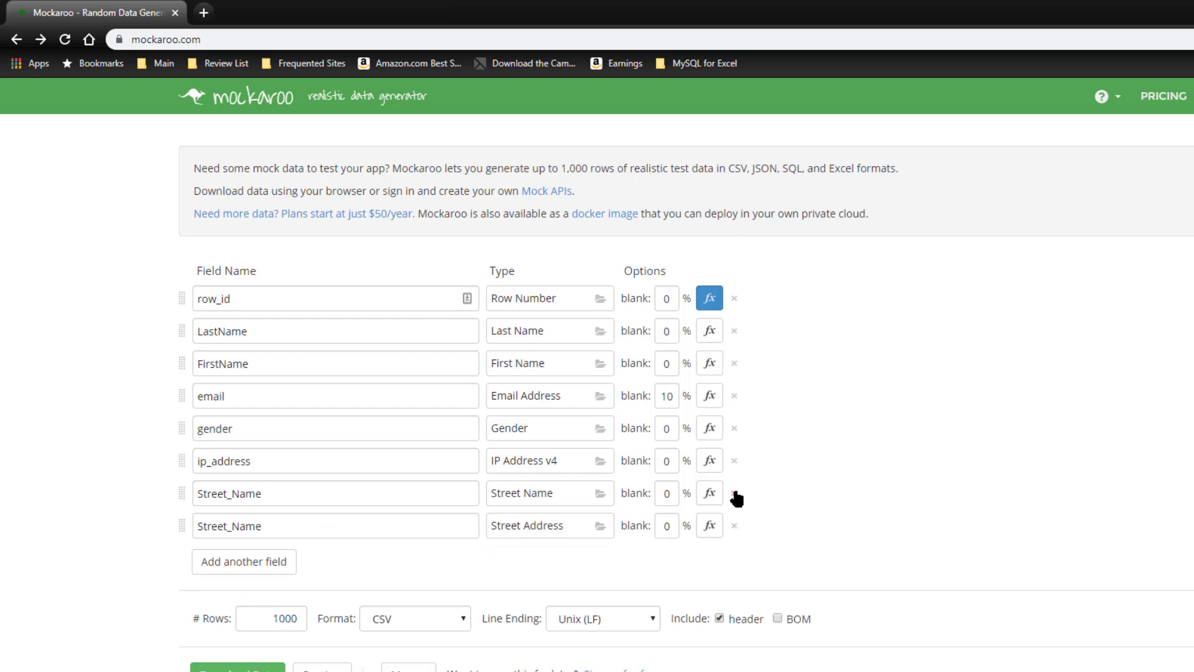
click(733, 492)
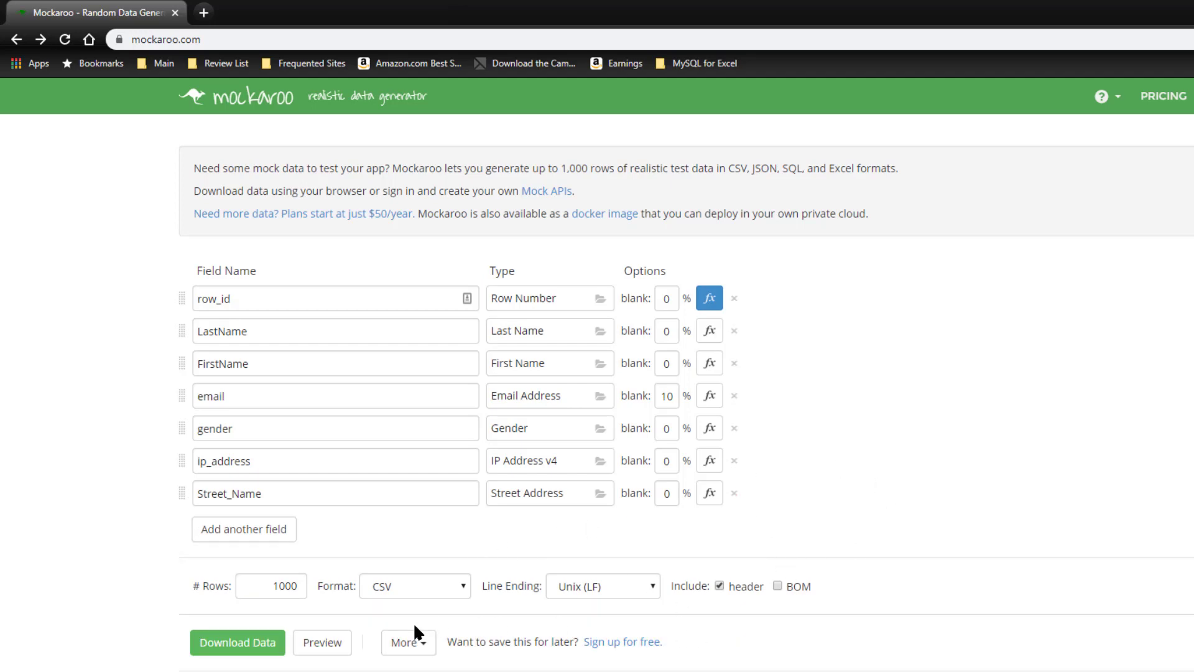
- Preview the sample table, showing addresses like 3812 Manitowish Point in Street_Name
click(321, 641)
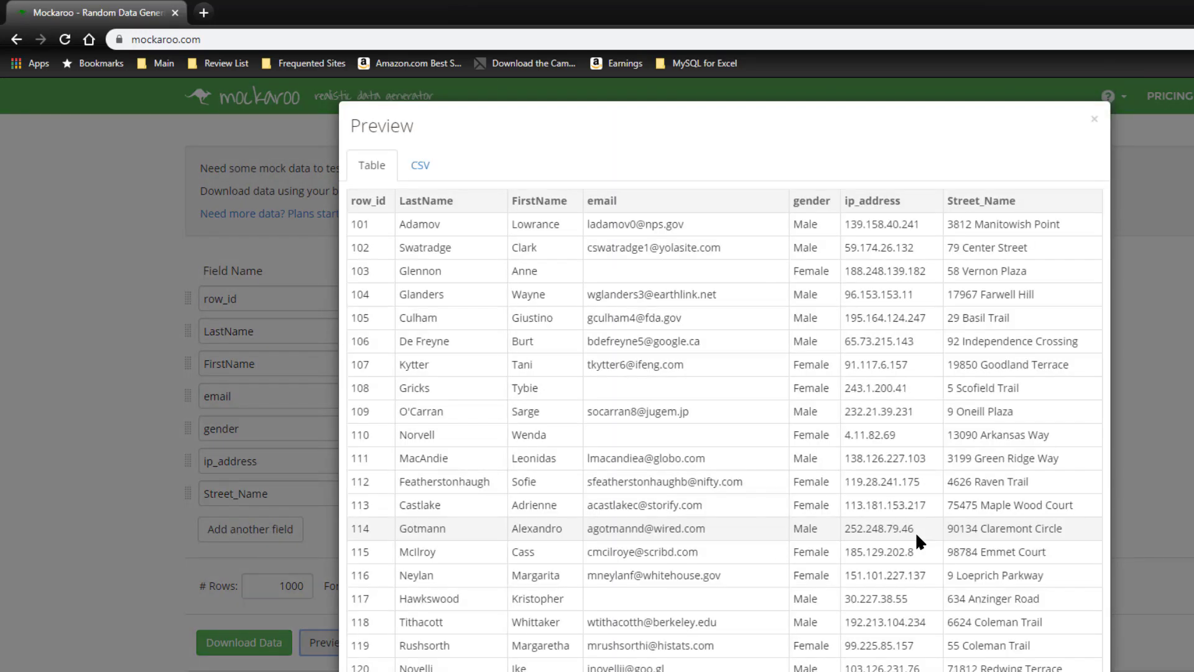
mouse_move(1013, 221)
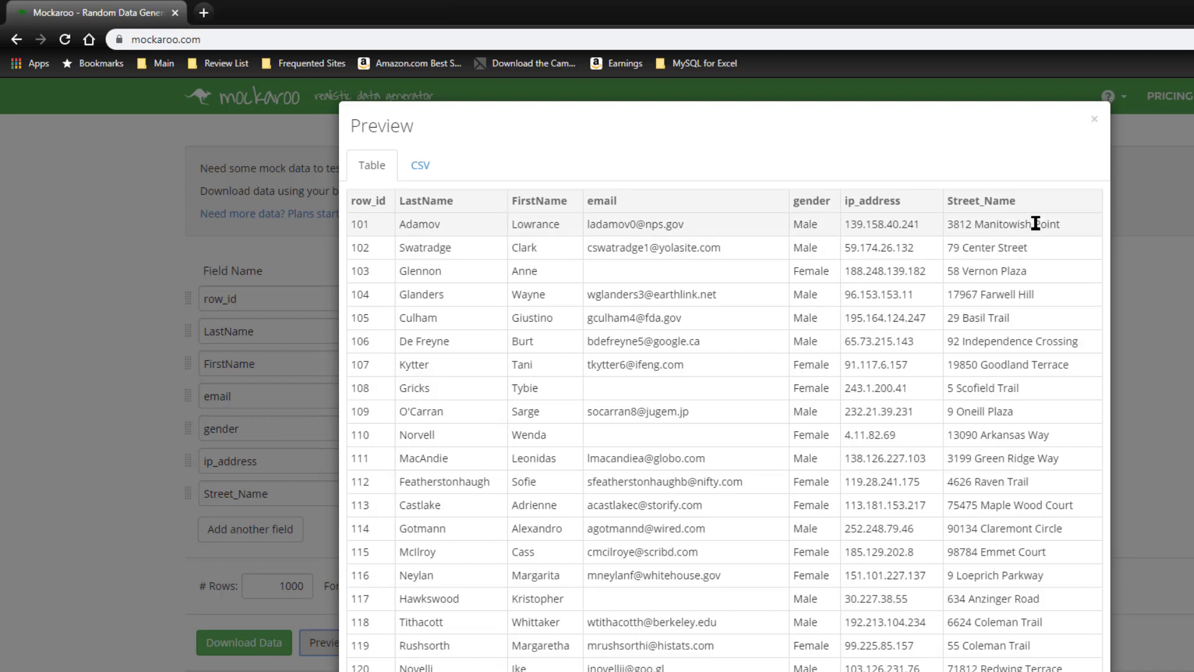
mouse_move(1048, 247)
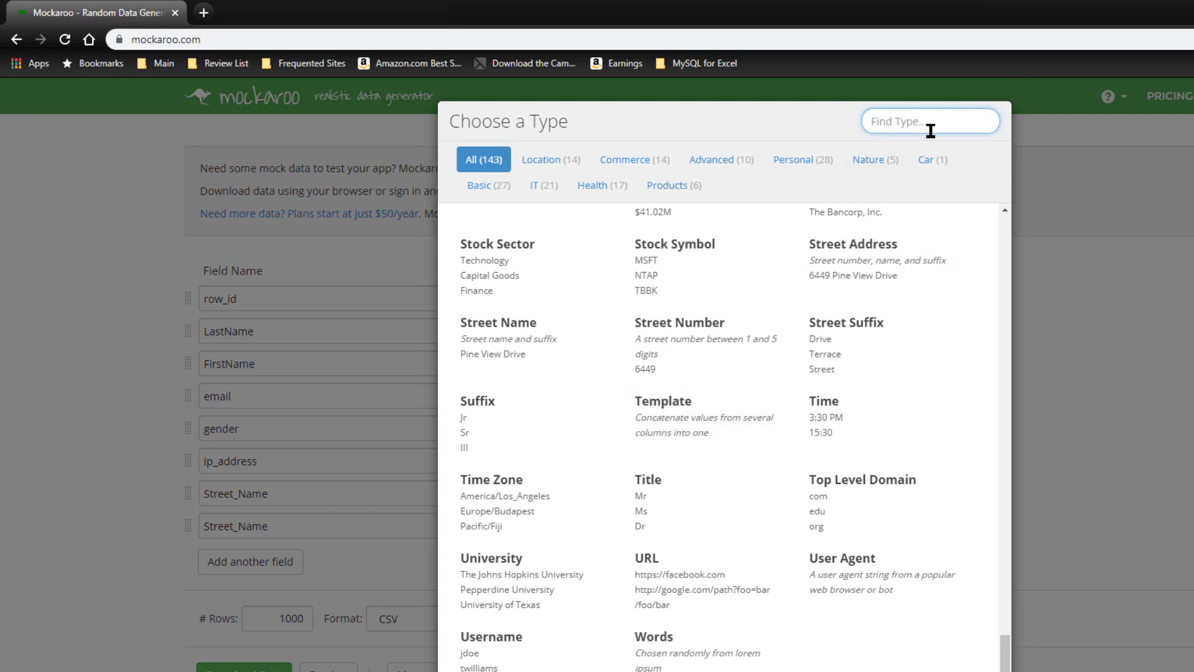
- Add City and State fields, rename Street_Name to Address, and uncheck US-only locations
text(c)
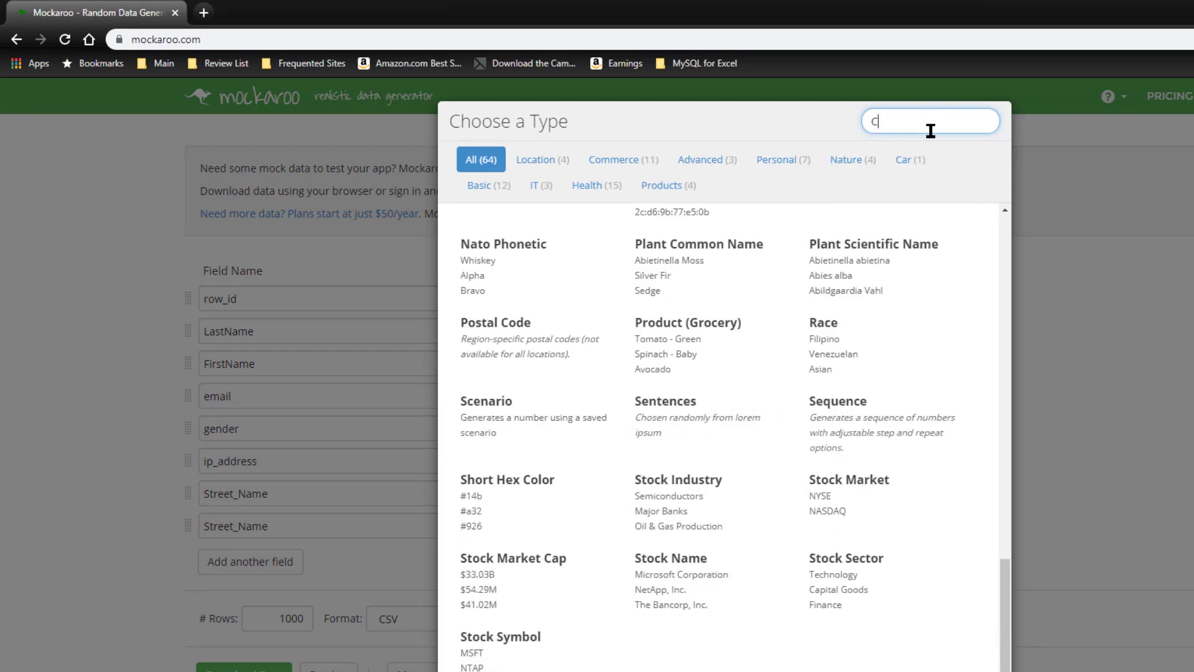
text(i)
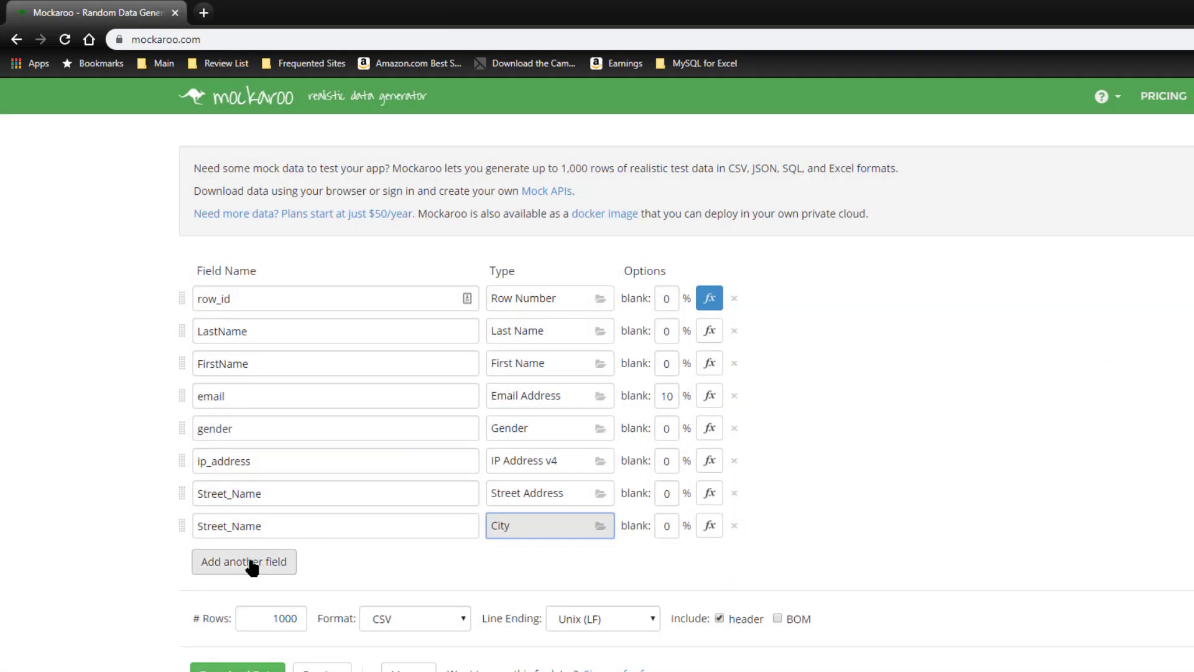
click(244, 561)
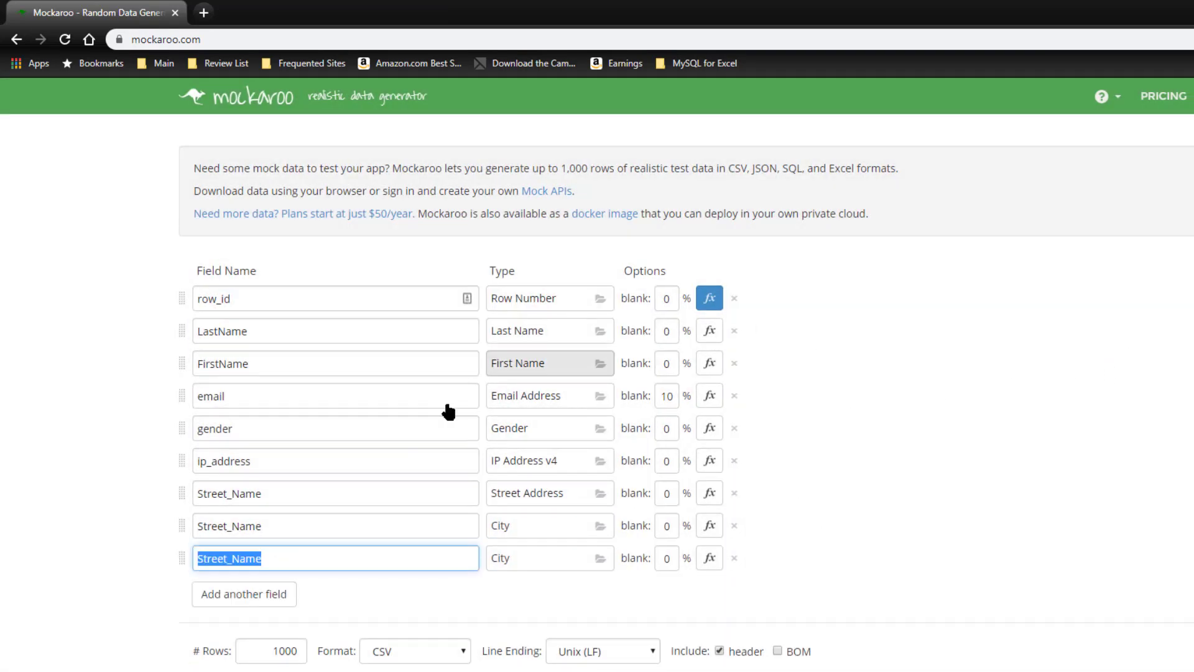
text(City)
text(State)
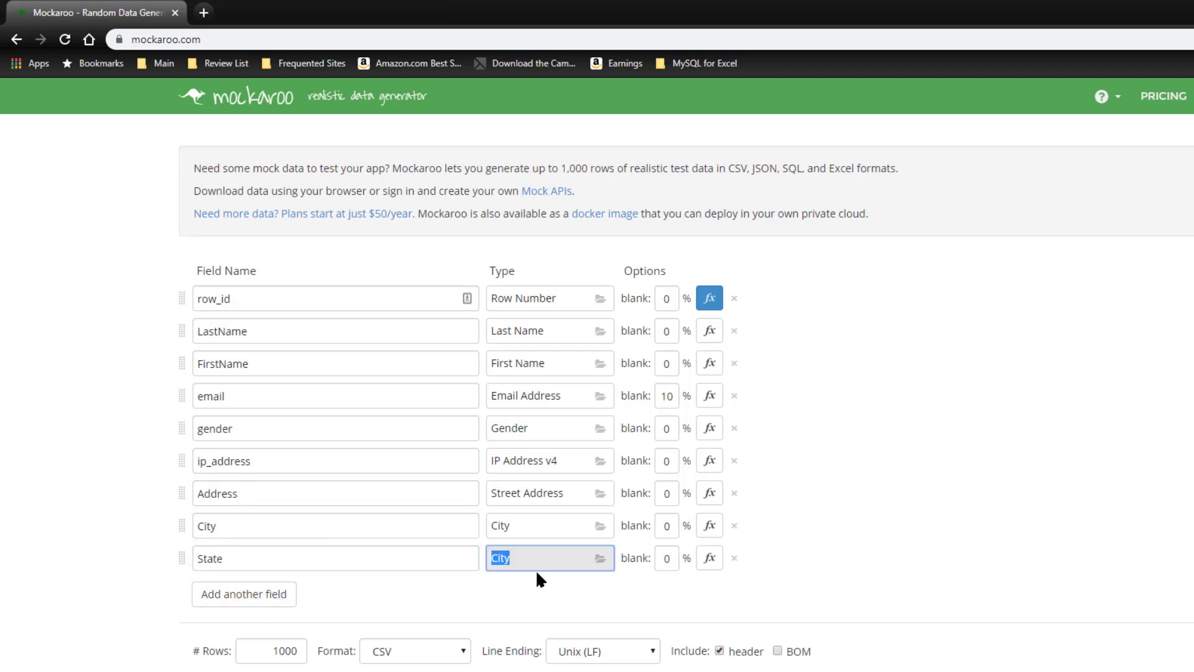
click(541, 557)
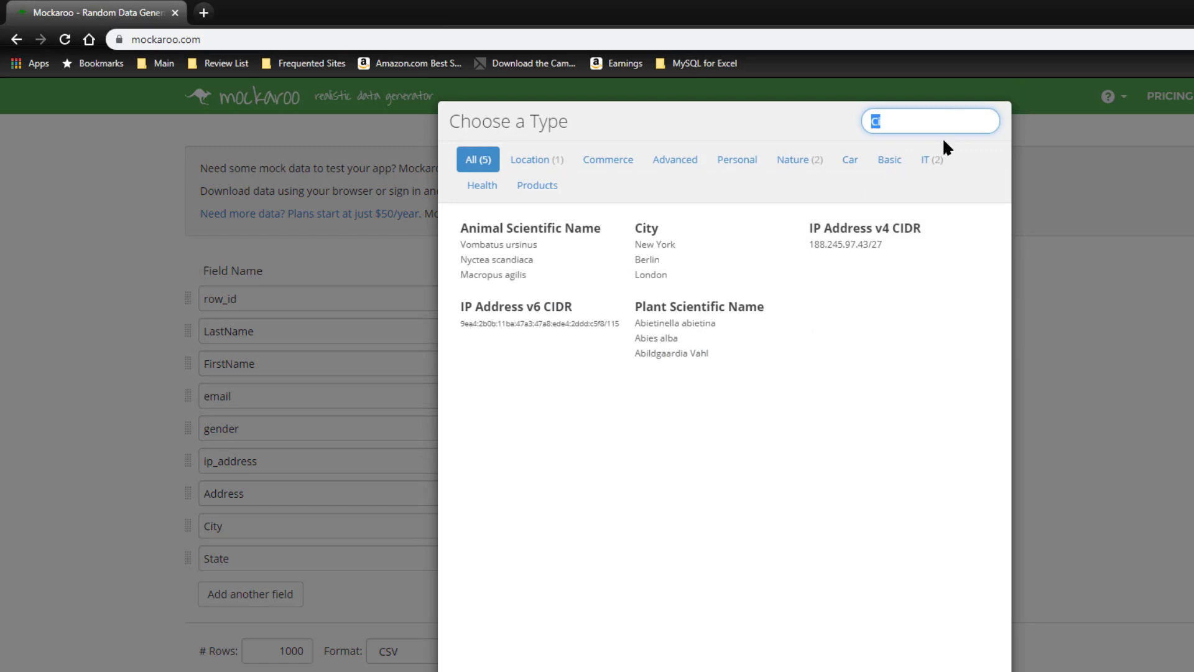
mouse_move(927, 125)
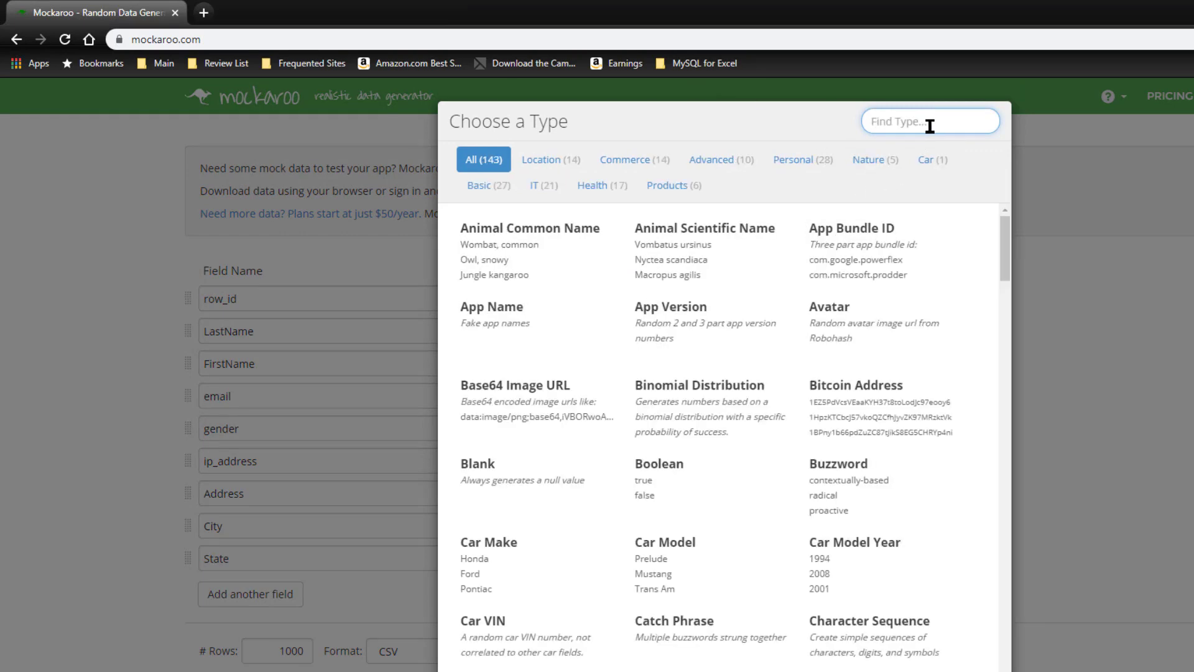
text(State)
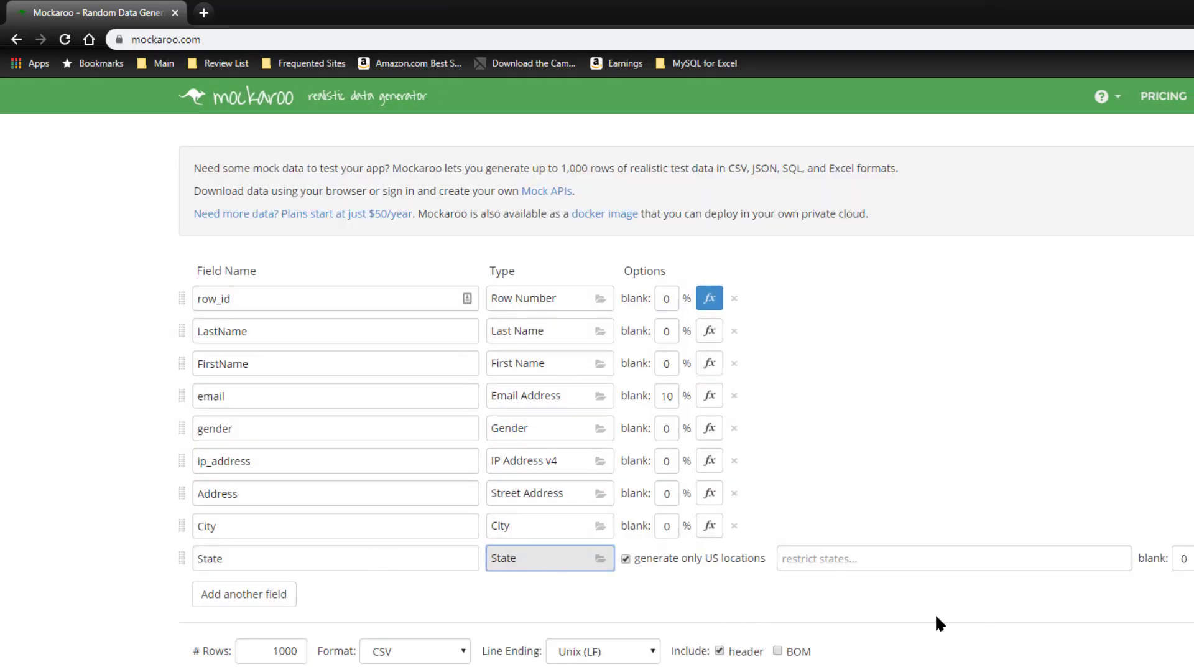
mouse_move(683, 593)
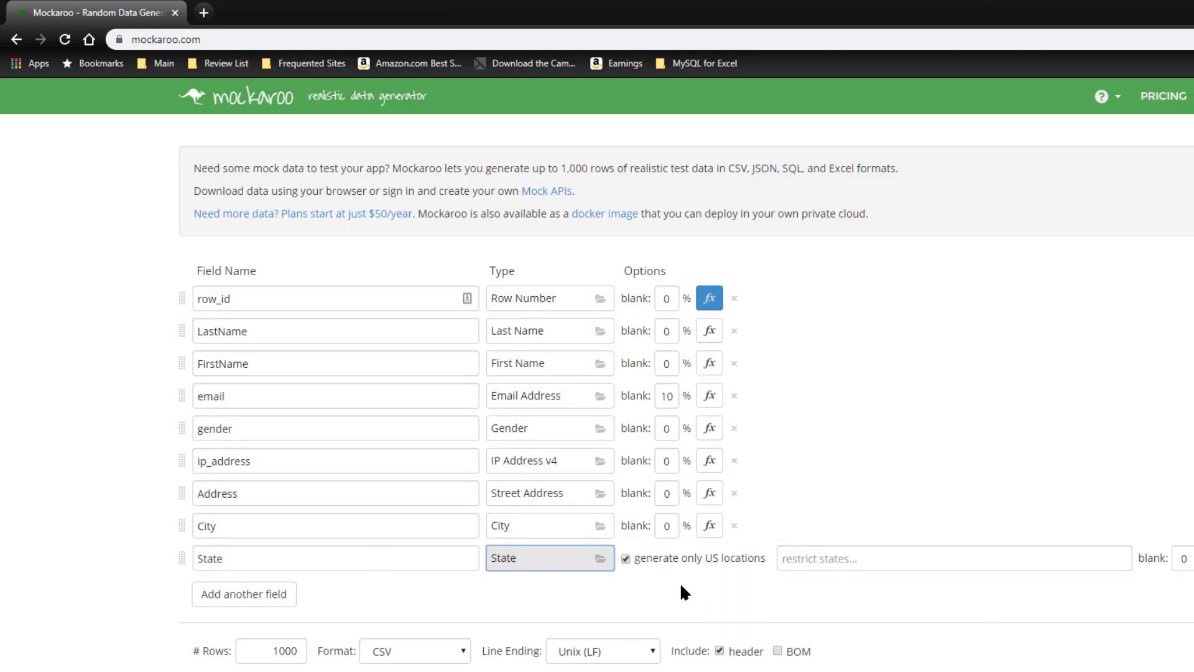
mouse_move(656, 581)
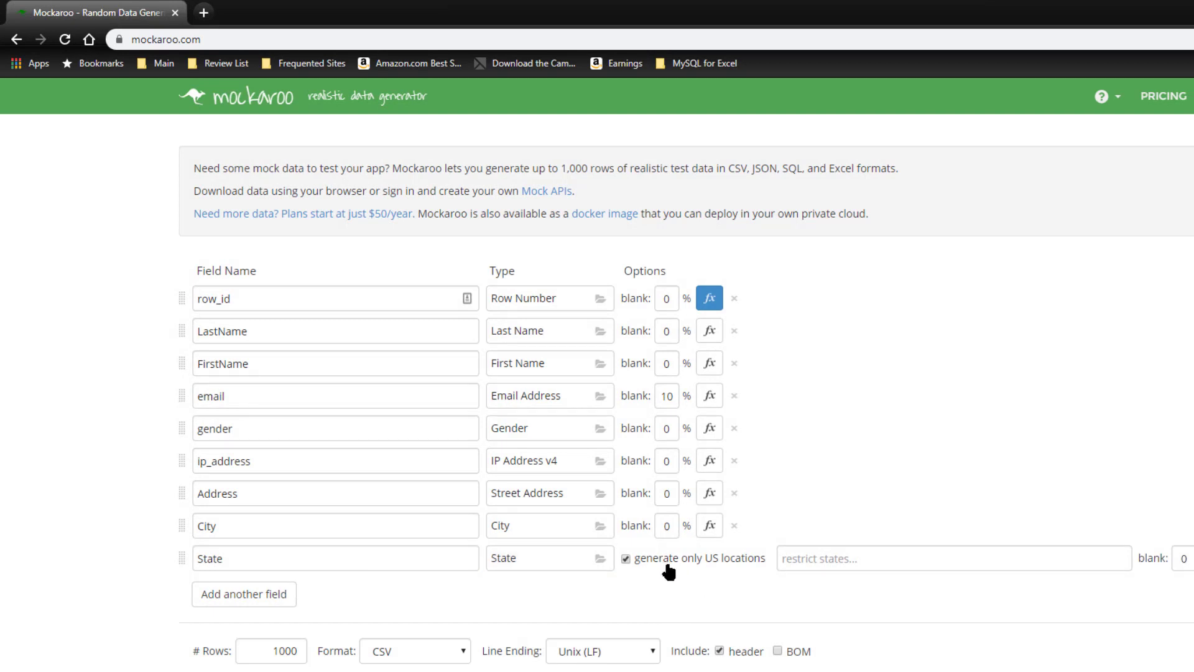
click(627, 557)
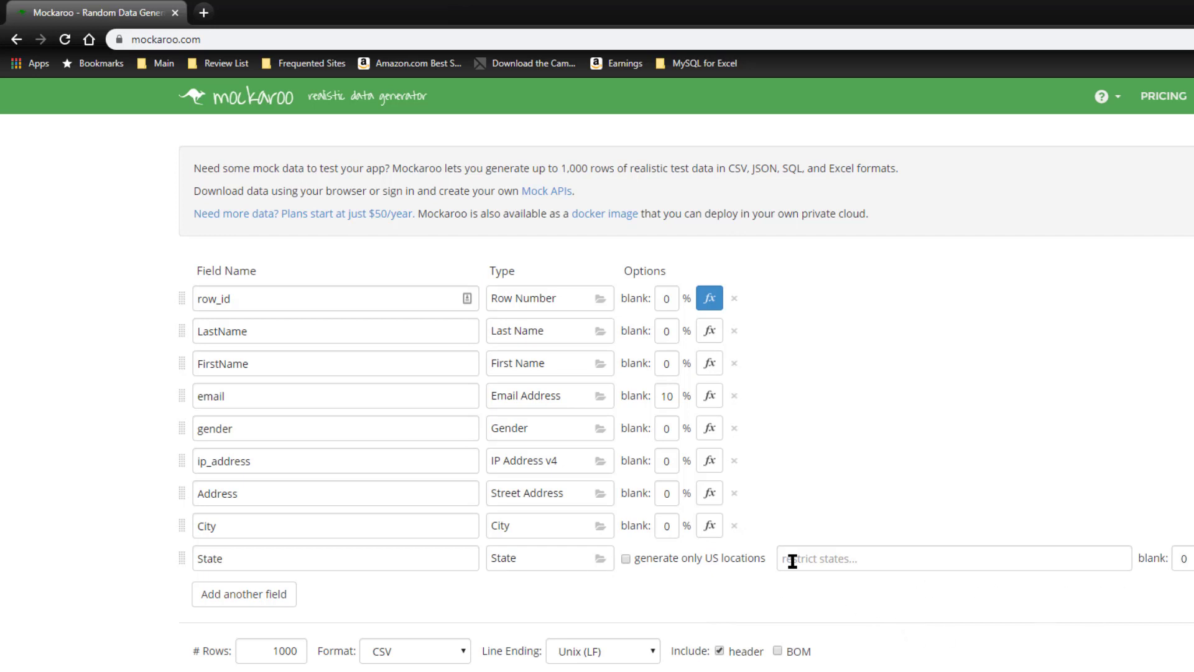
mouse_move(669, 606)
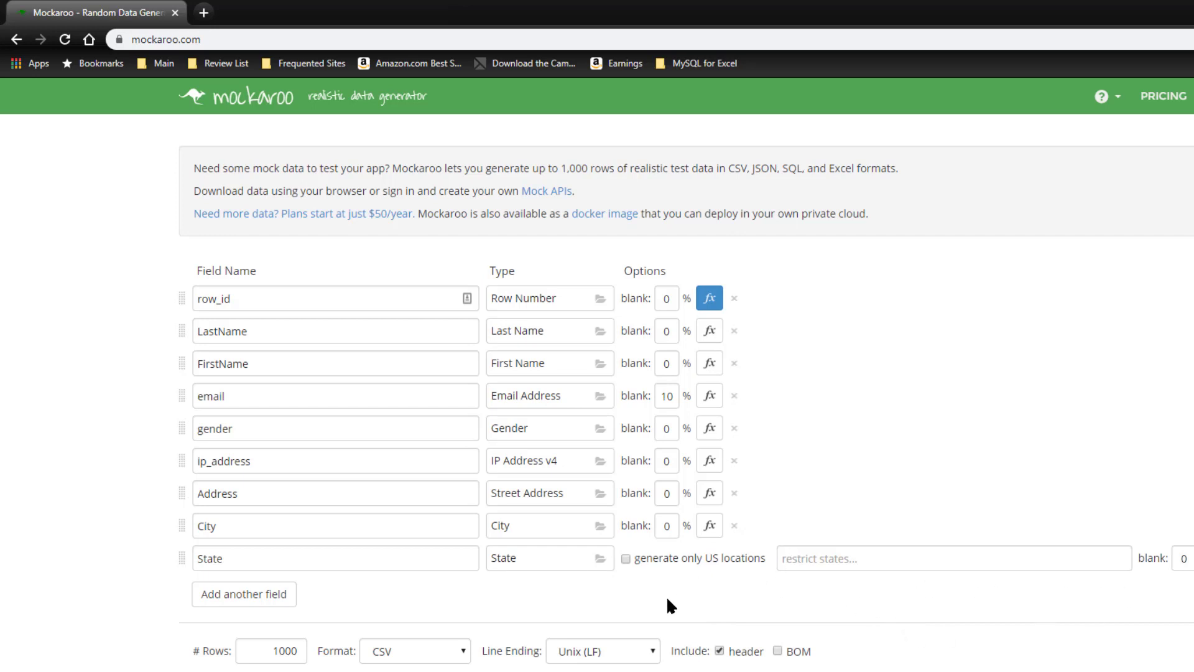
- Add a field typed Postal Code, found by searching 'po', named PostalCode
click(244, 594)
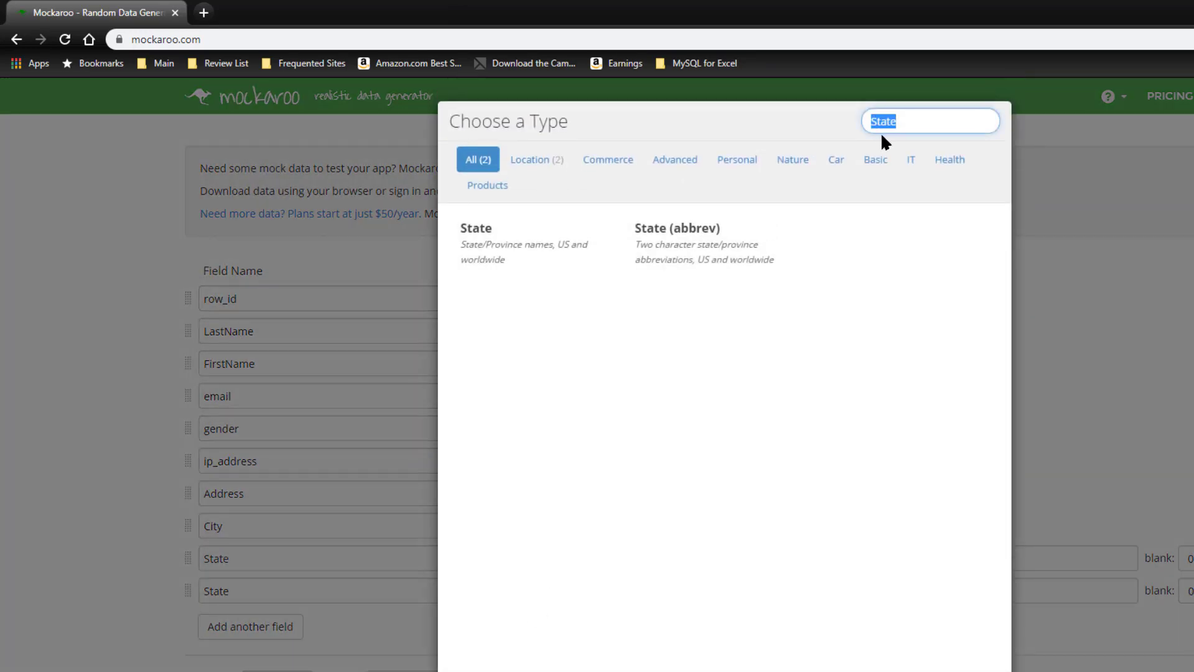
text(po)
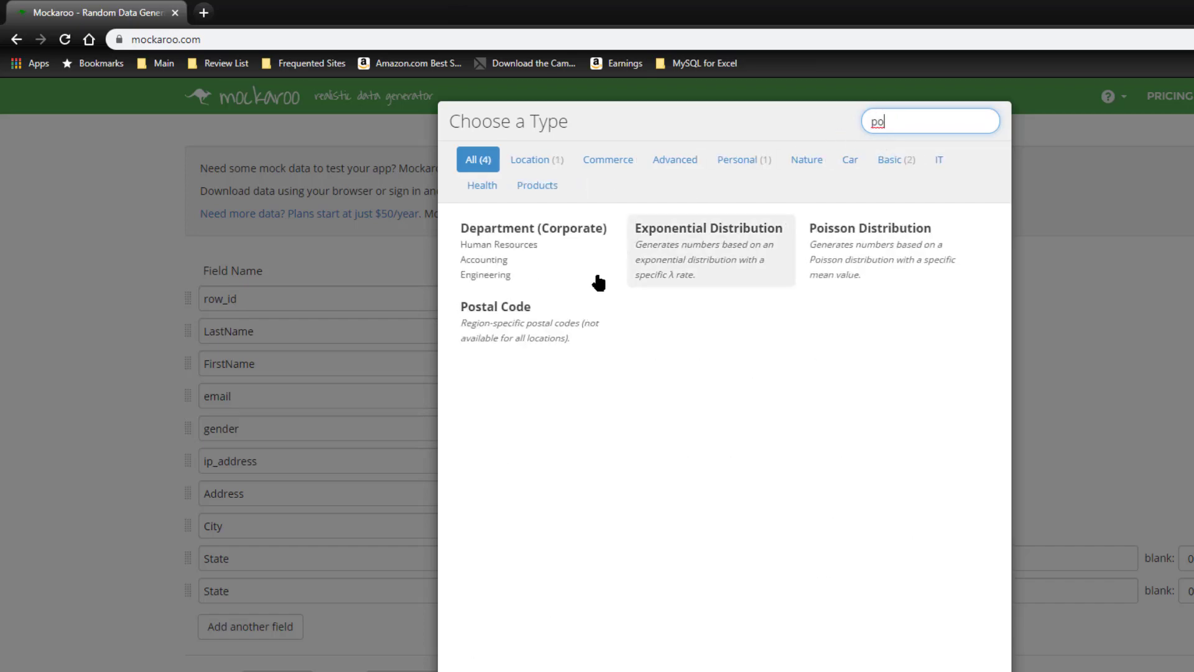
click(494, 306)
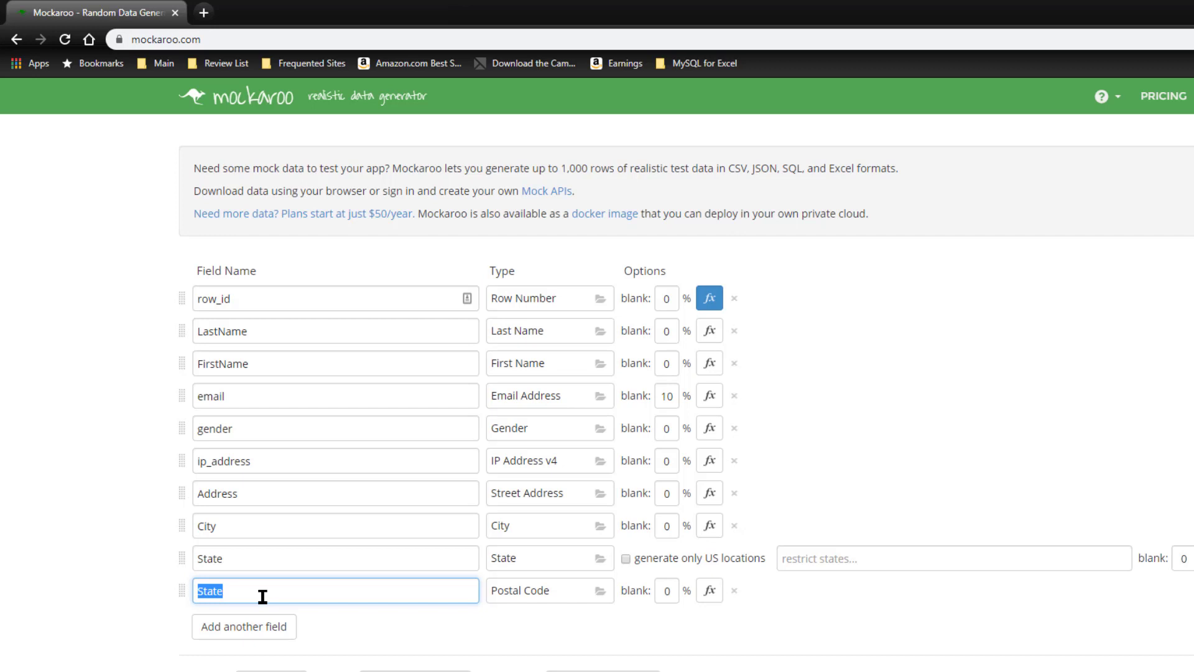
text(PostalCod)
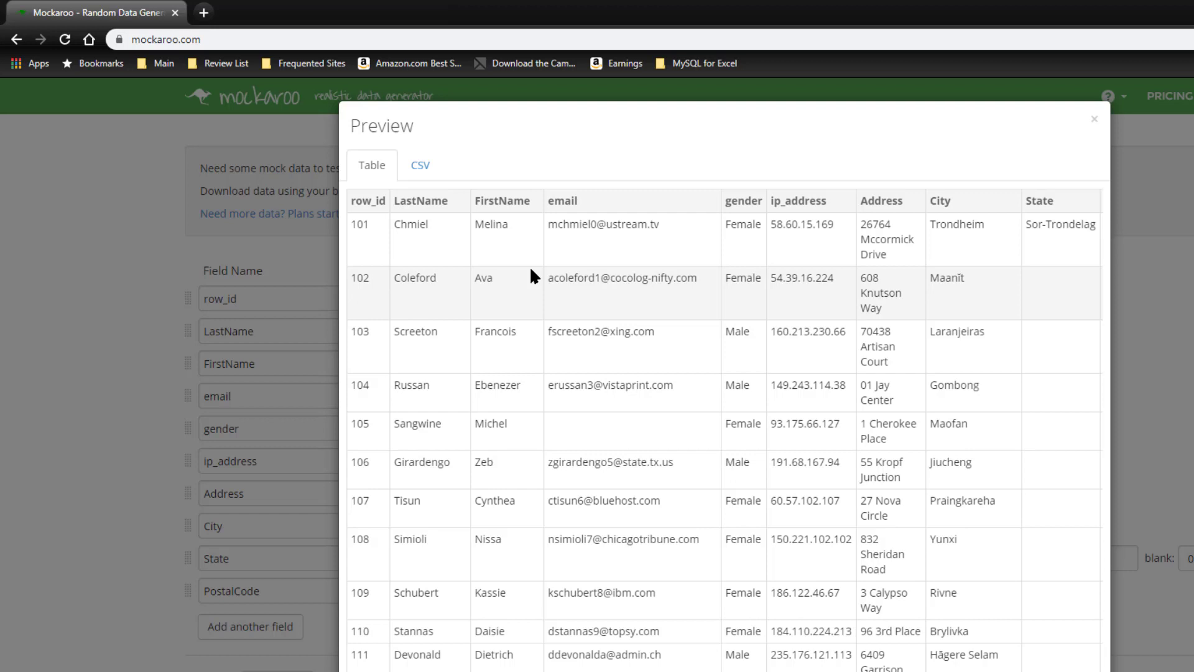
mouse_move(1004, 223)
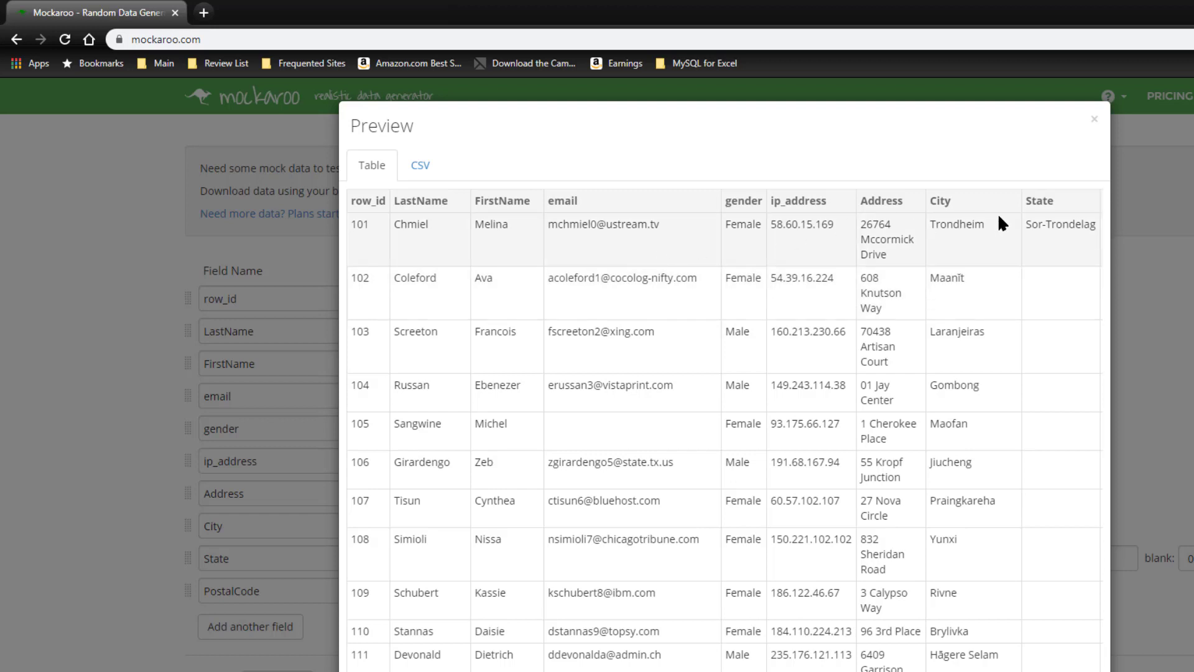
mouse_move(1001, 451)
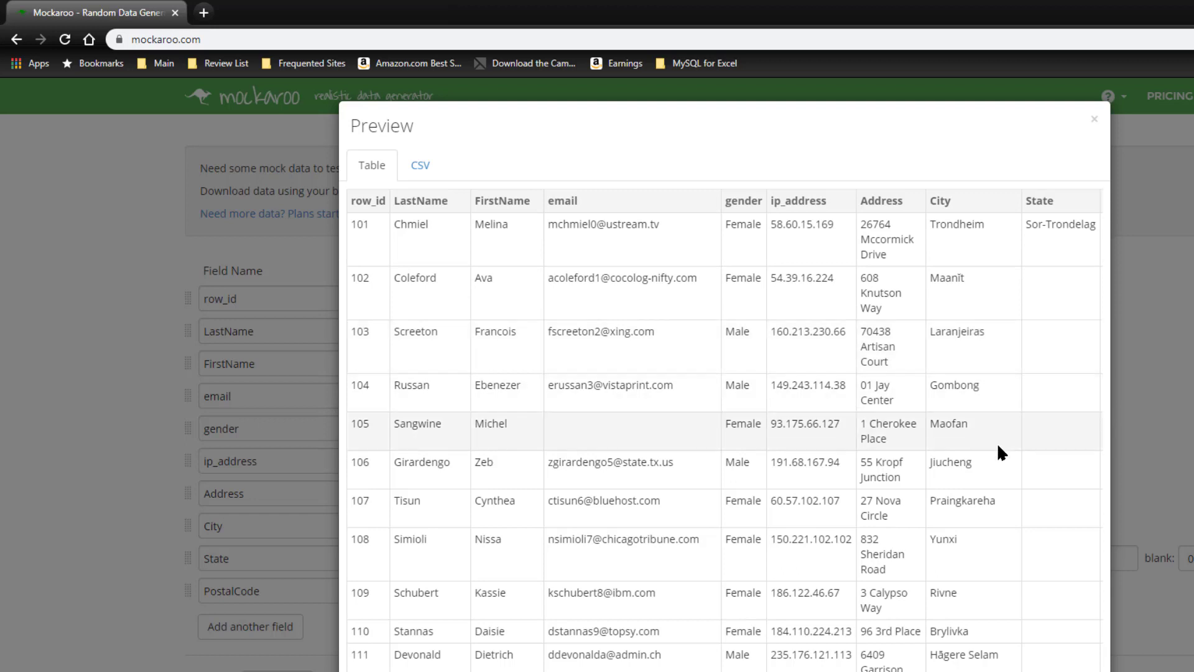
mouse_move(826, 264)
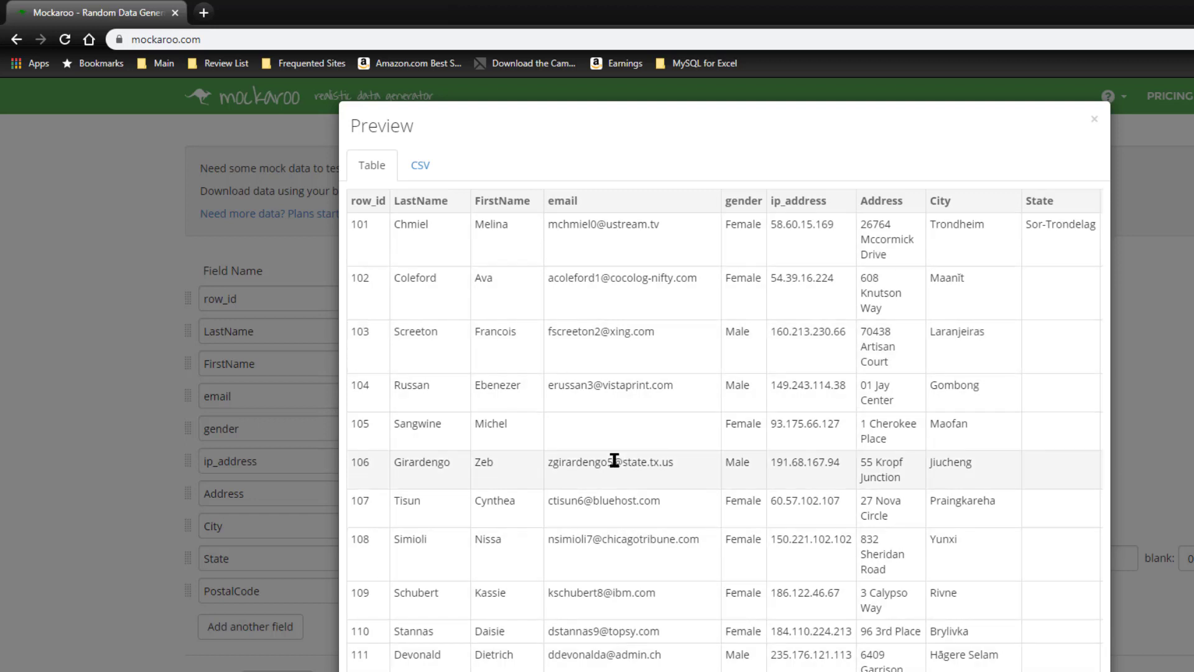
mouse_move(420, 164)
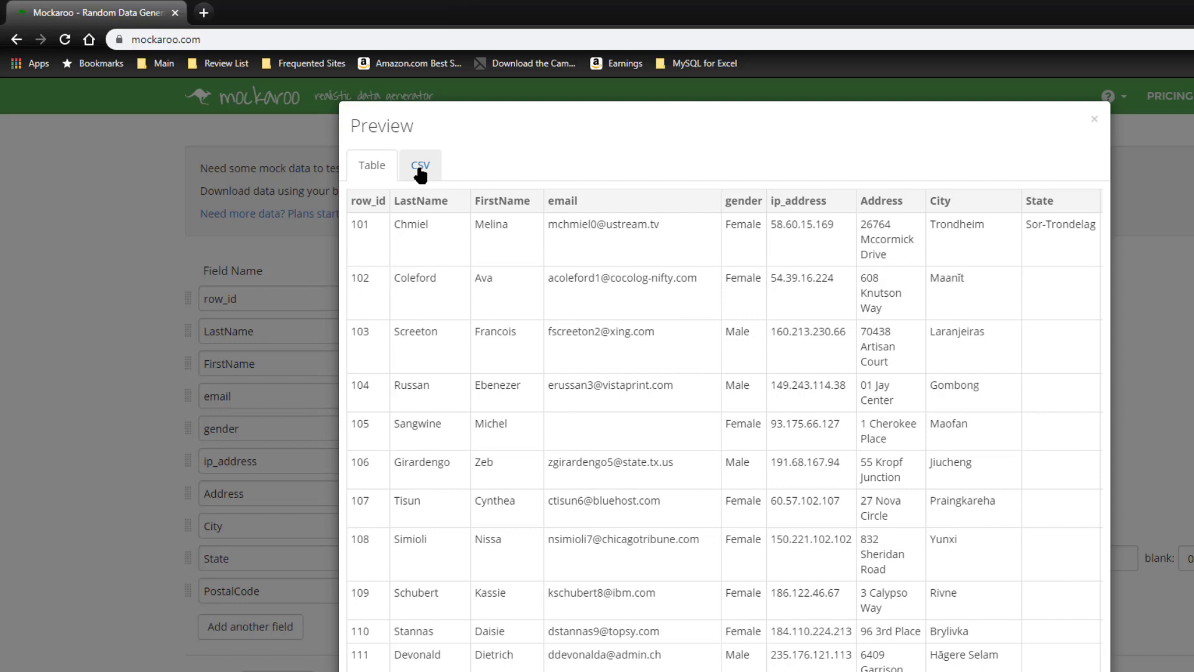
- View the sample data as CSV text with the PostalCode column, then close the preview
click(418, 165)
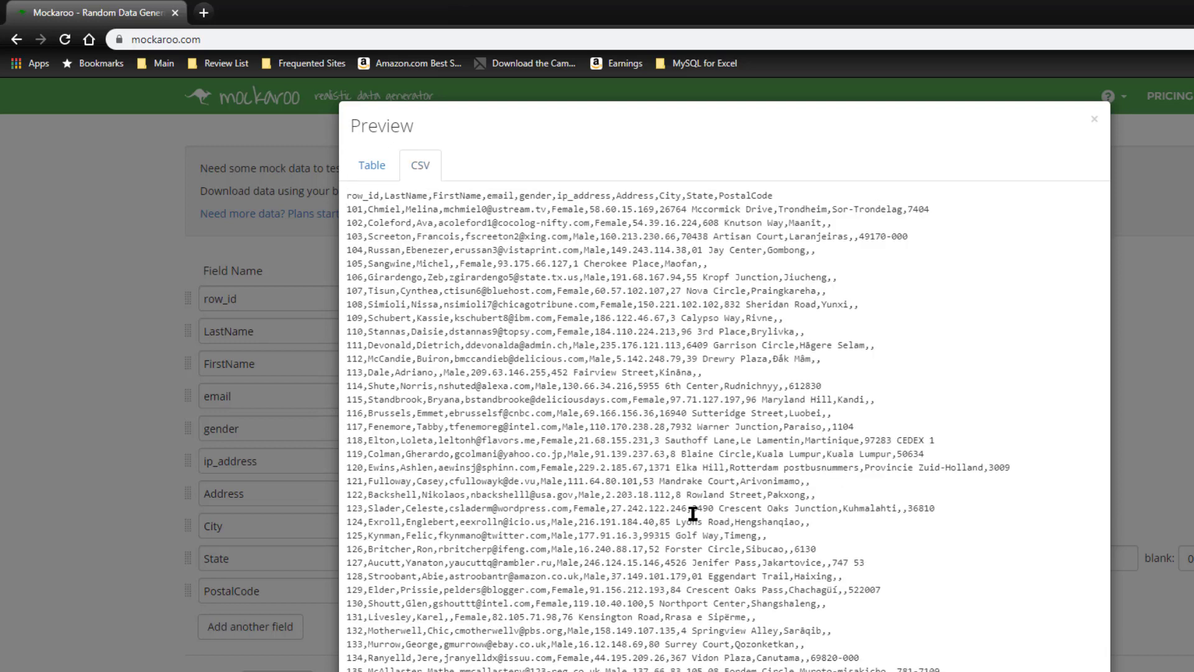
mouse_move(964, 337)
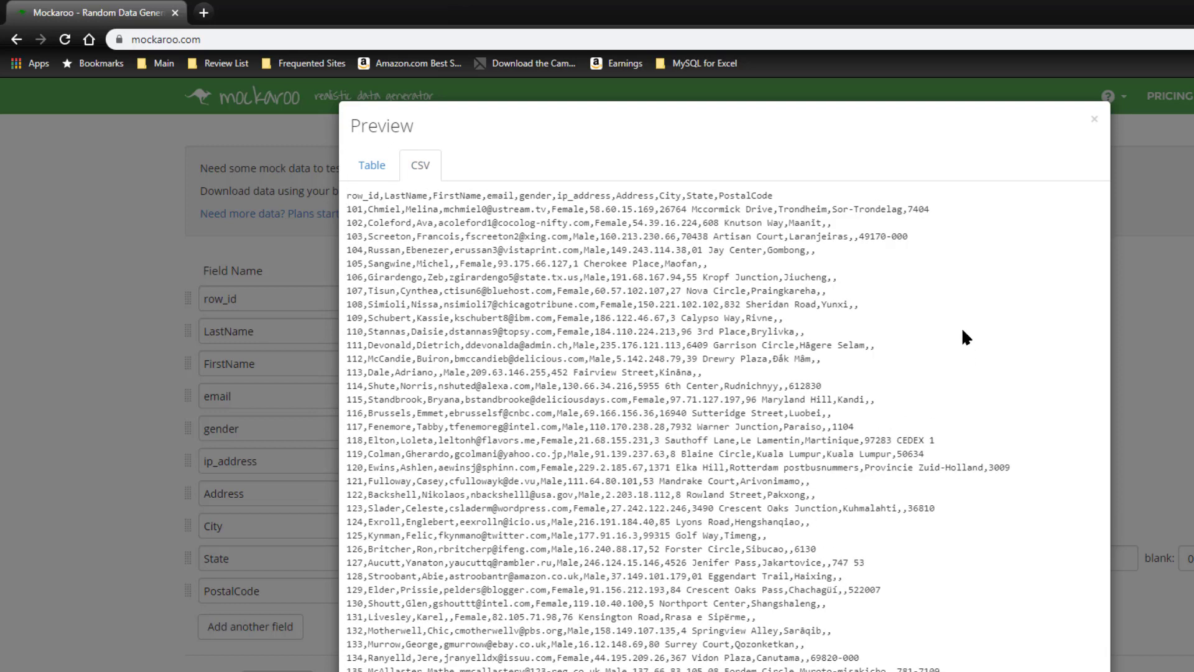
mouse_move(829, 254)
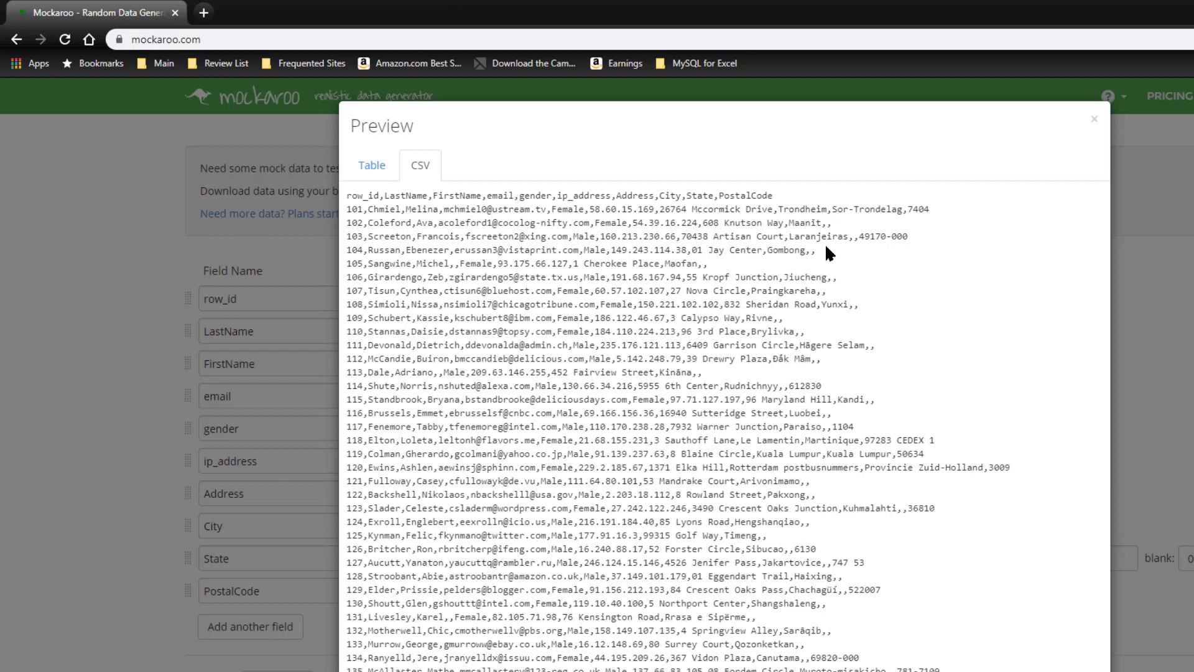
mouse_move(857, 316)
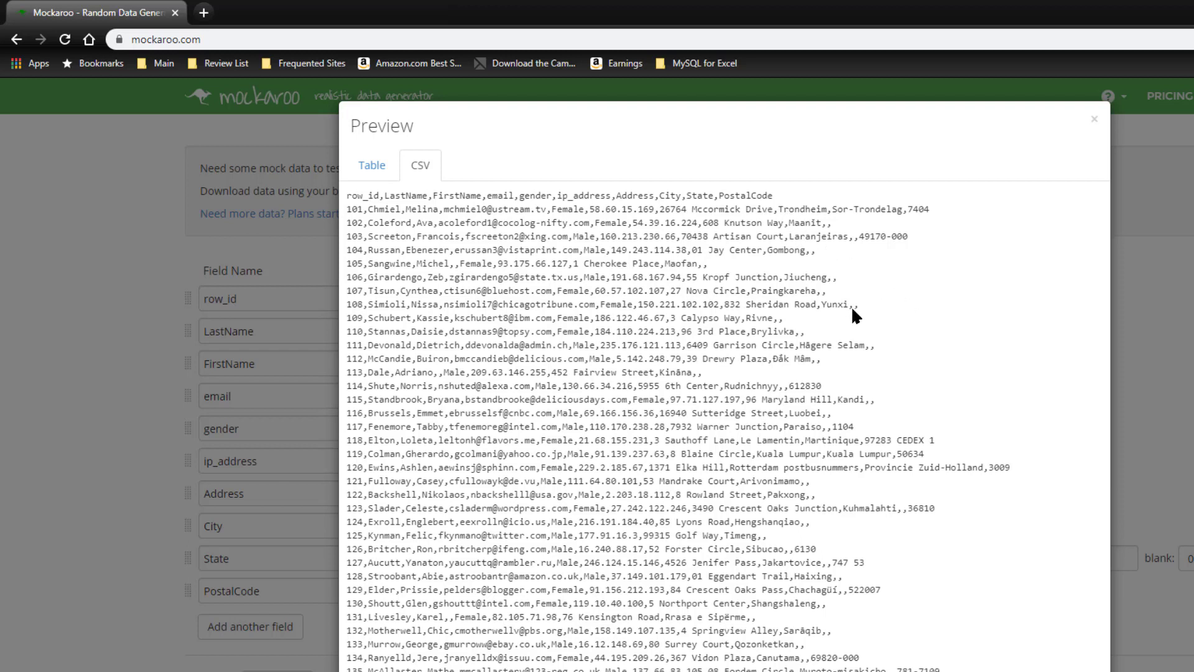
mouse_move(852, 310)
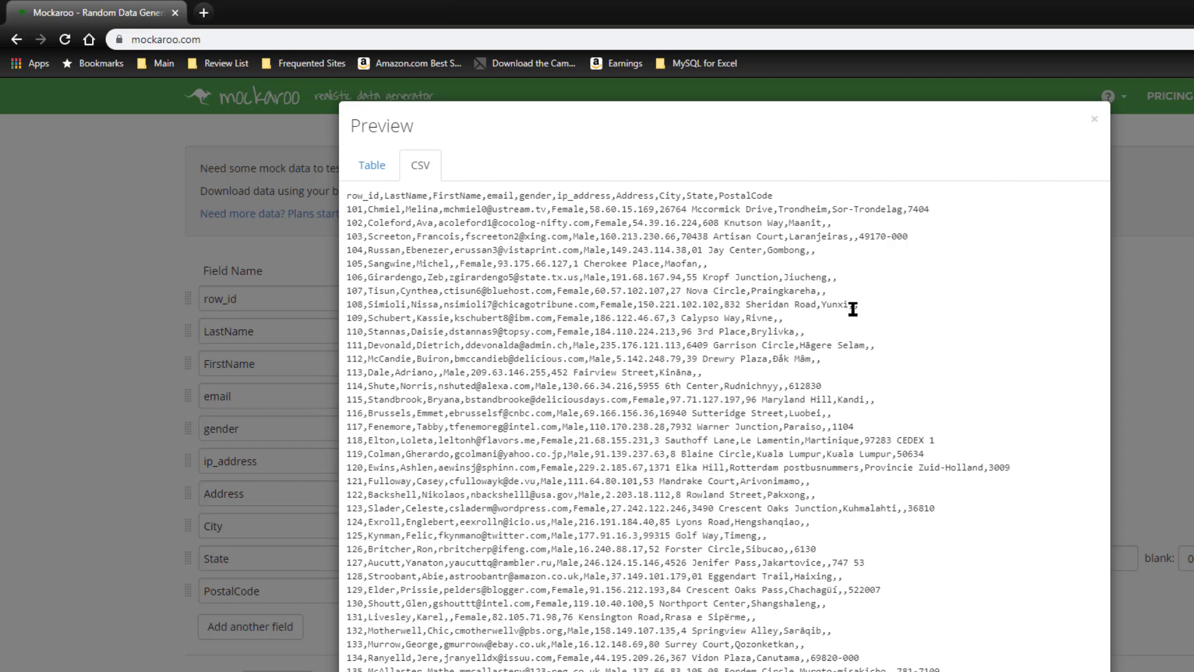
mouse_move(870, 489)
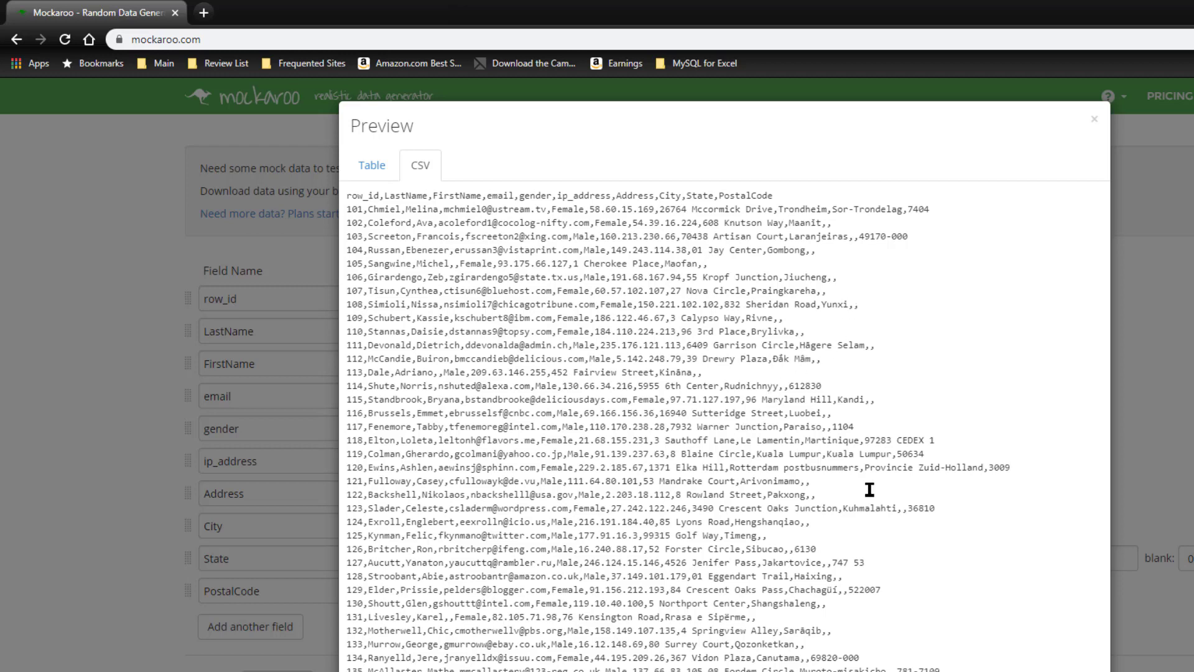
click(1095, 120)
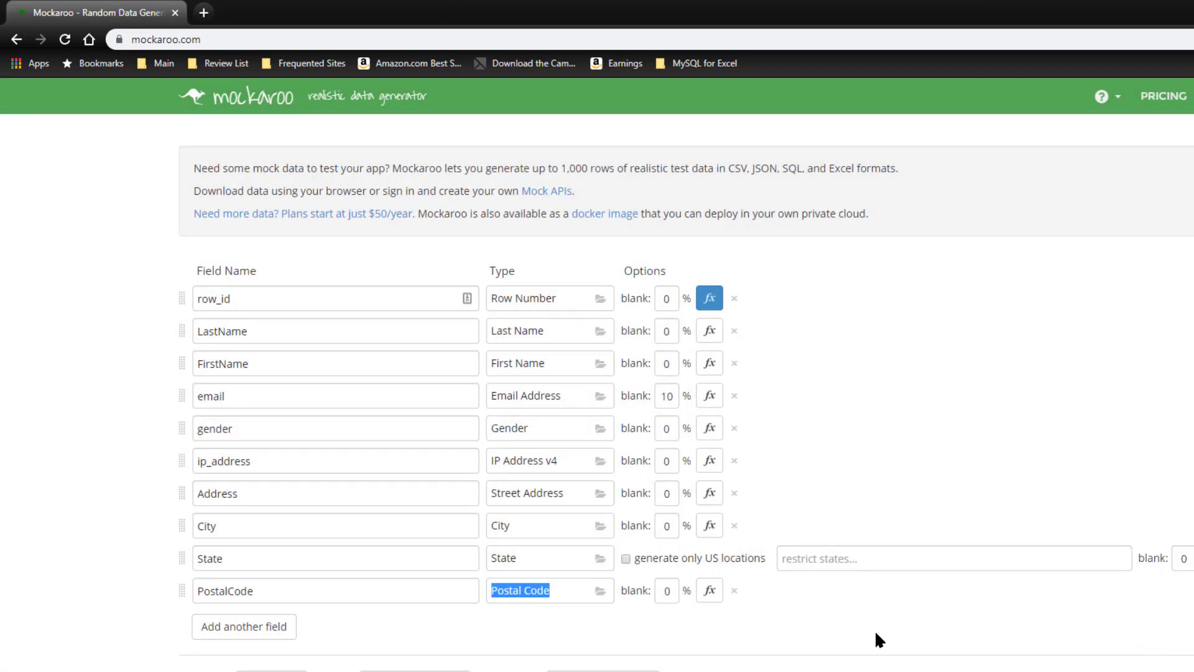
- Turn on 'generate only US locations' for the State field
click(626, 558)
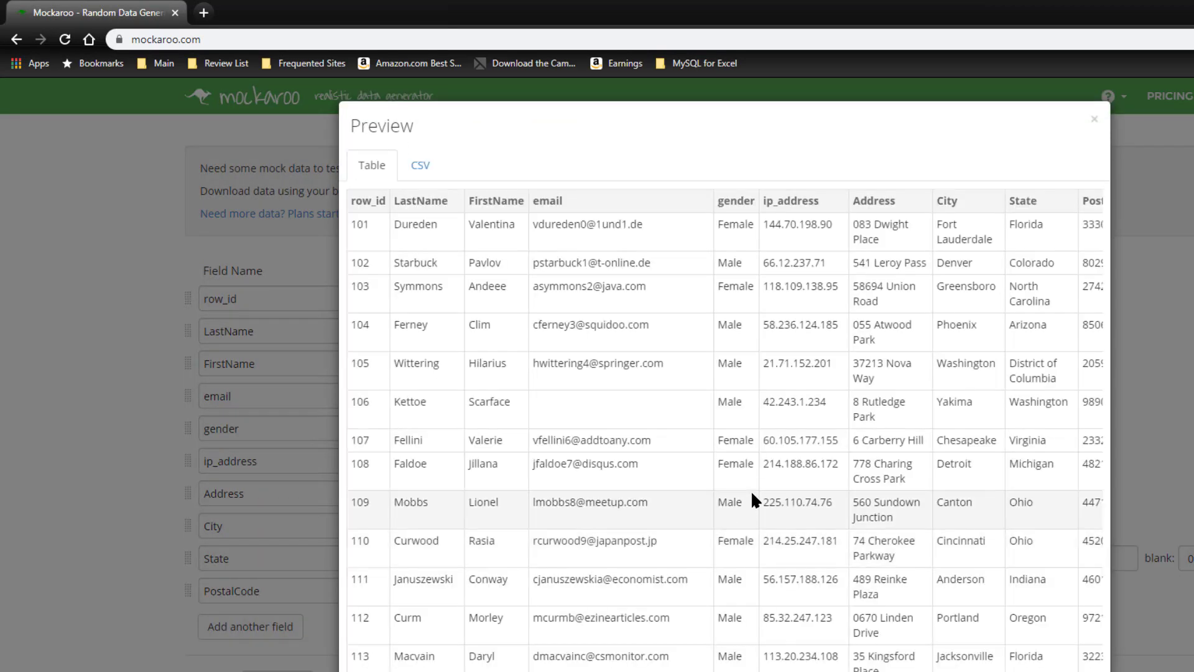
mouse_move(830, 384)
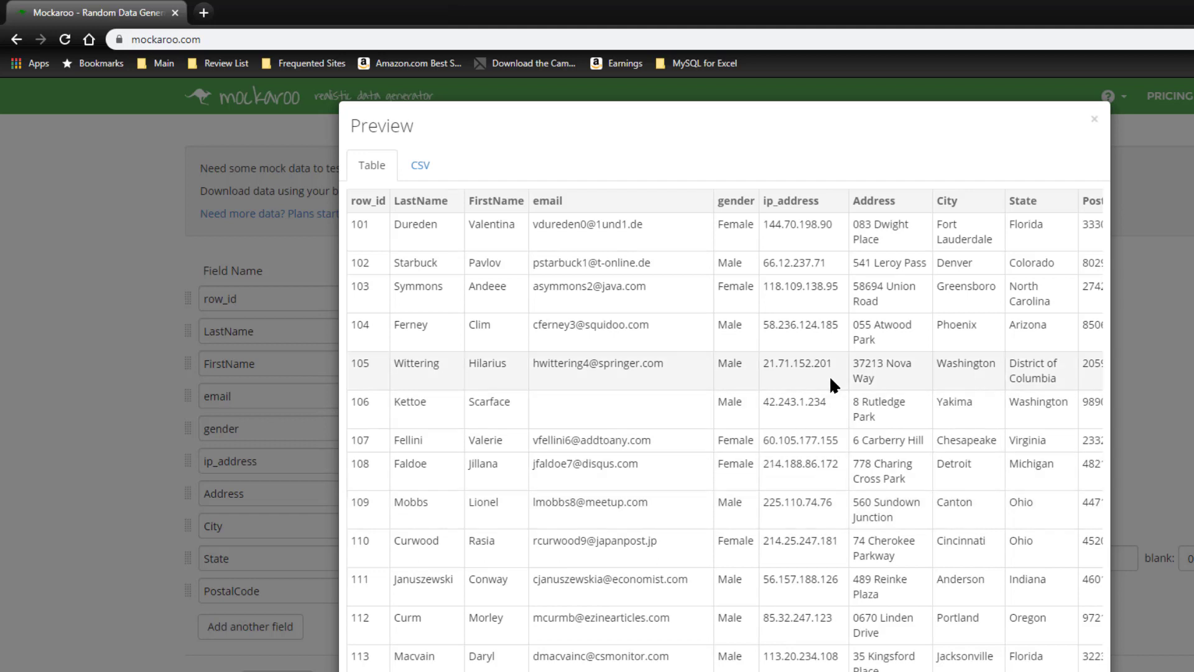
mouse_move(1004, 258)
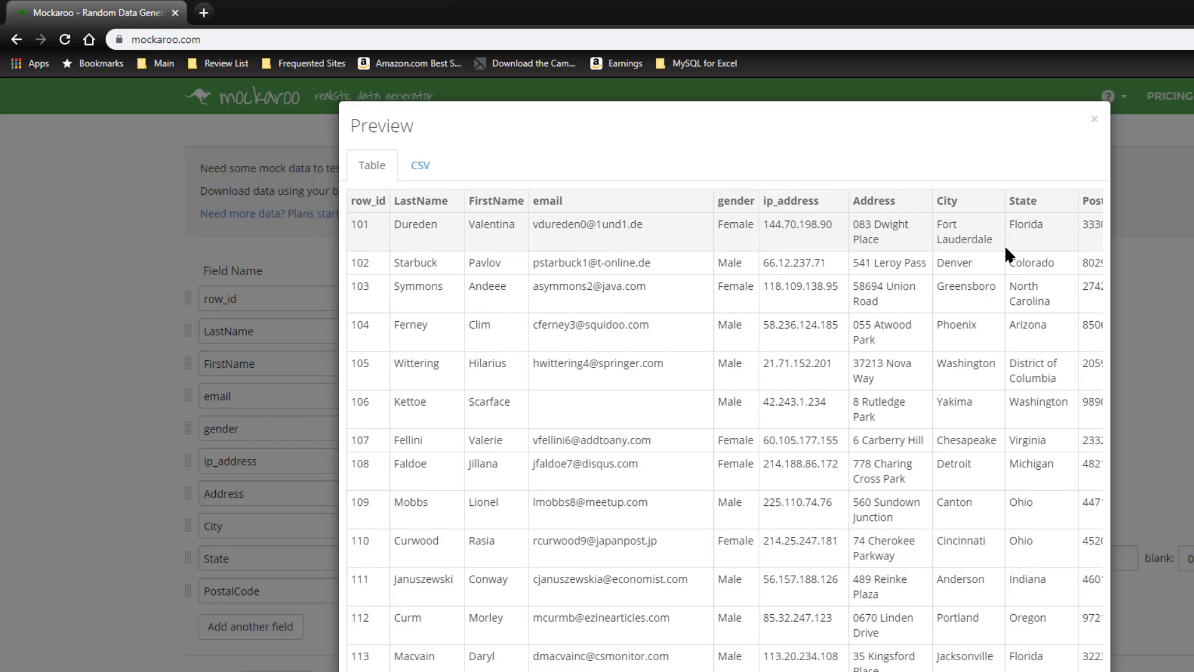
mouse_move(1074, 236)
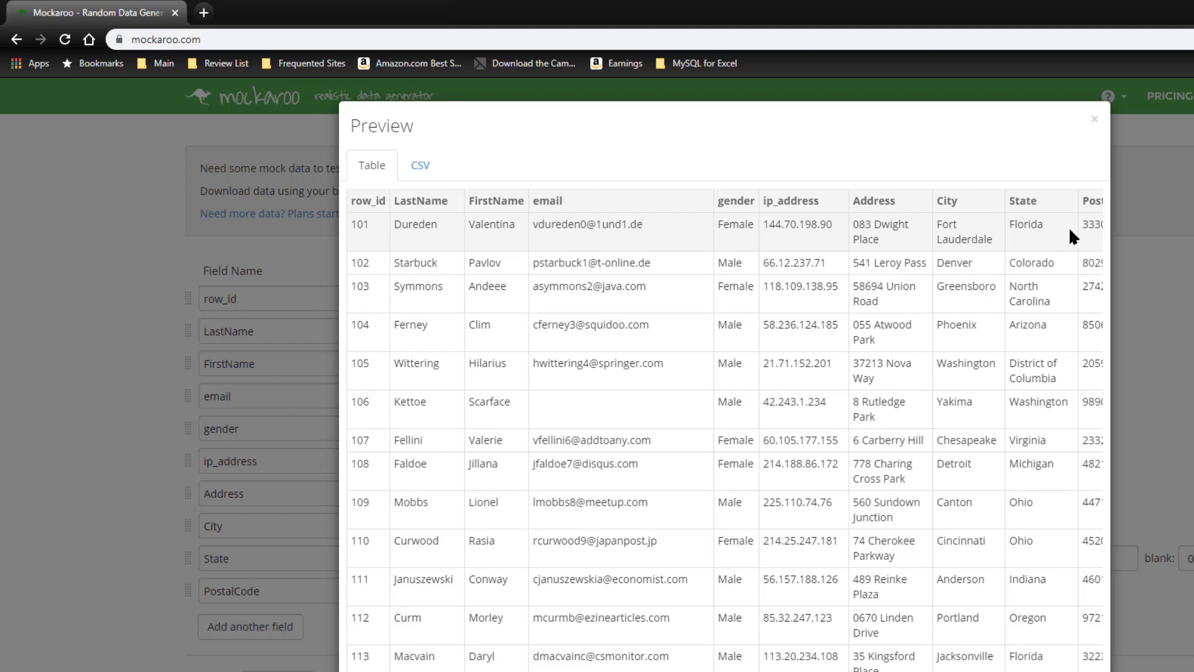
mouse_move(991, 241)
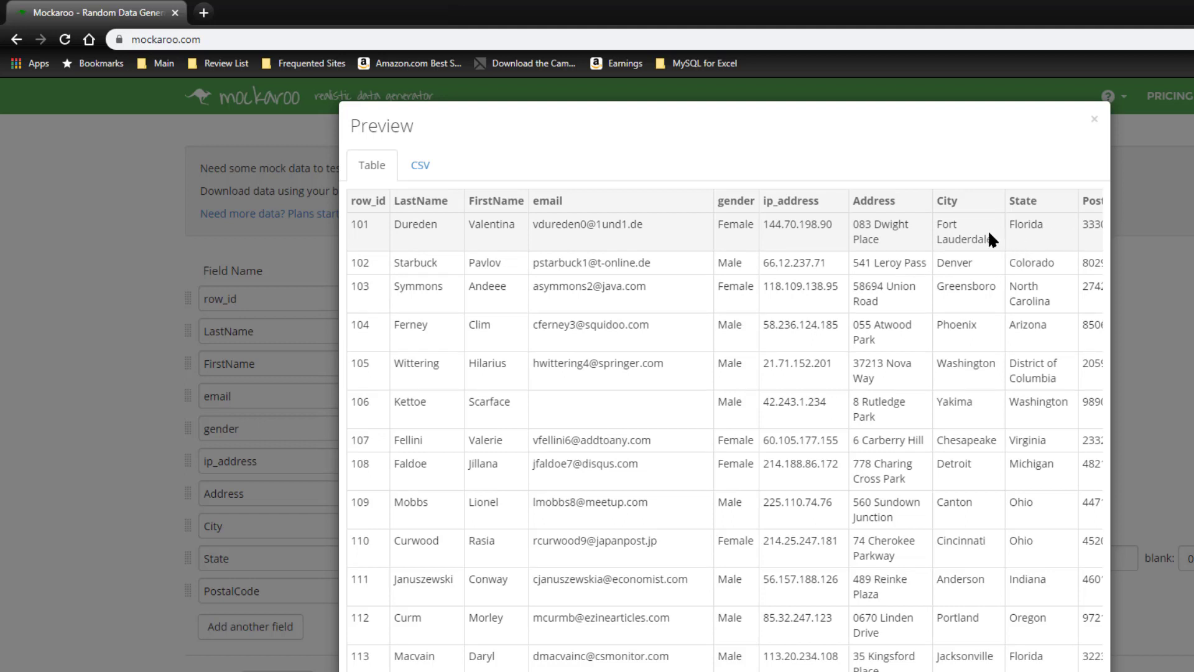
mouse_move(1028, 246)
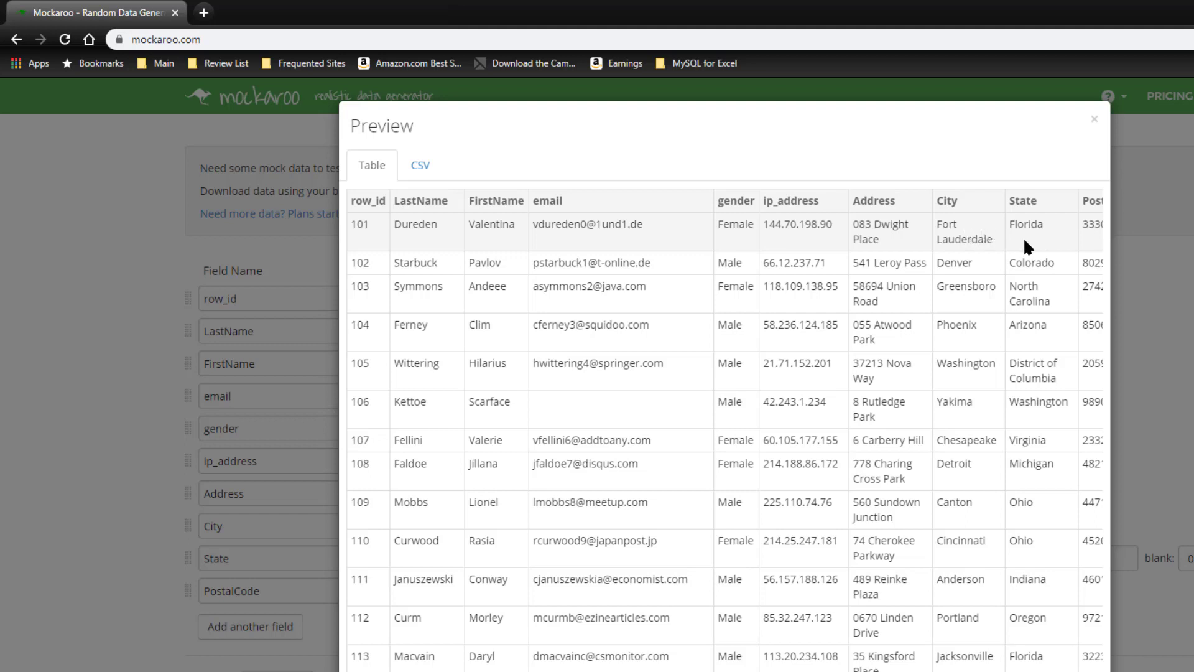
mouse_move(1034, 245)
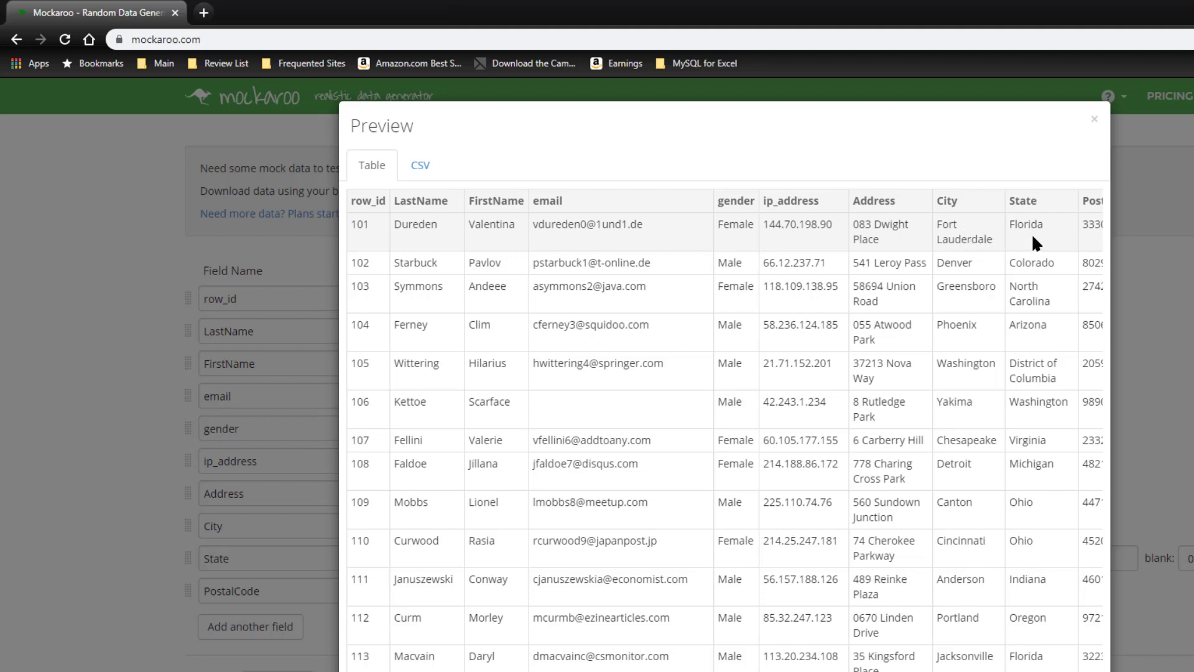
mouse_move(1029, 572)
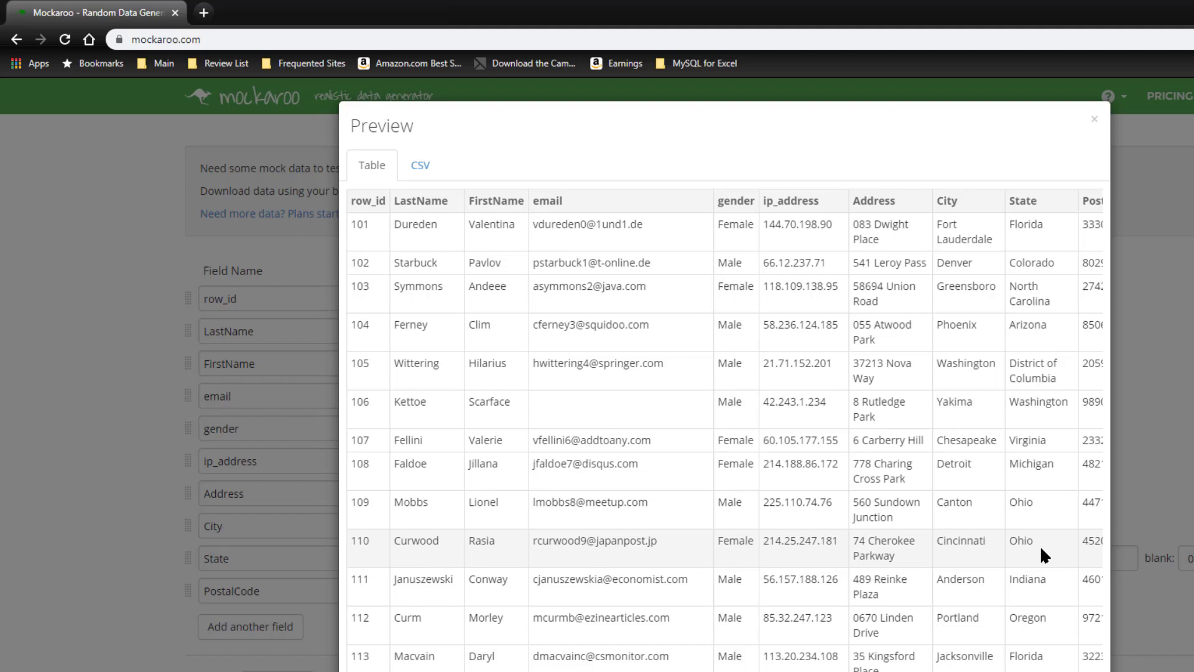
mouse_move(1031, 493)
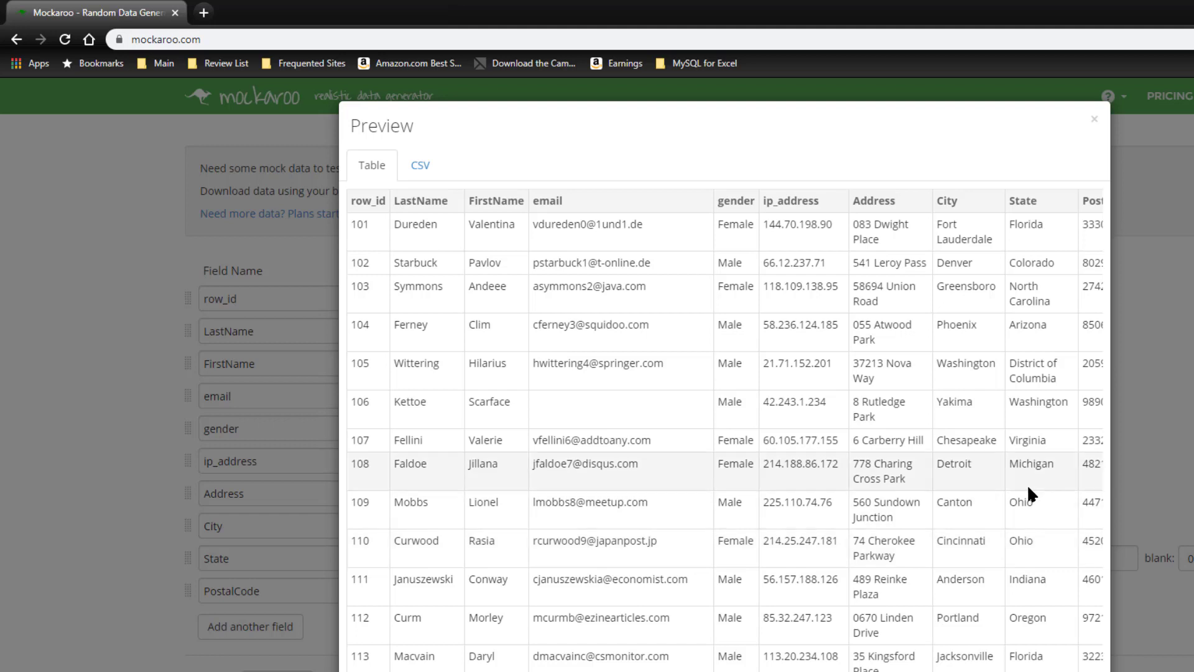
mouse_move(879, 222)
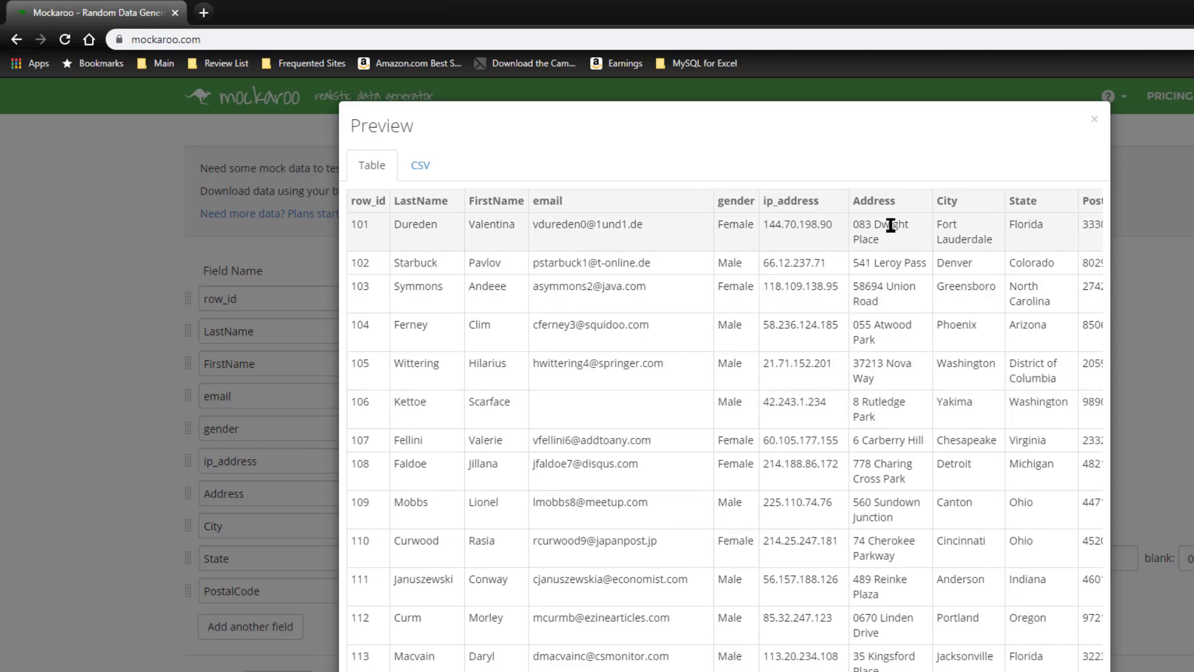
mouse_move(885, 214)
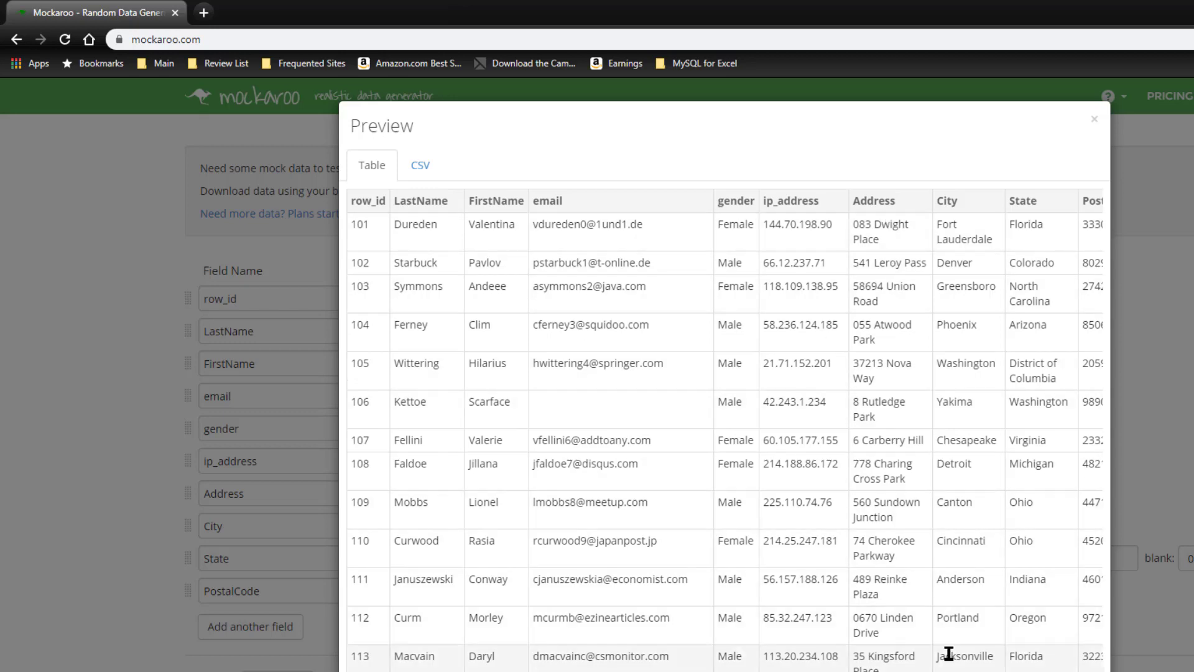
- Show the US-located sample rows as raw CSV in the preview
click(419, 166)
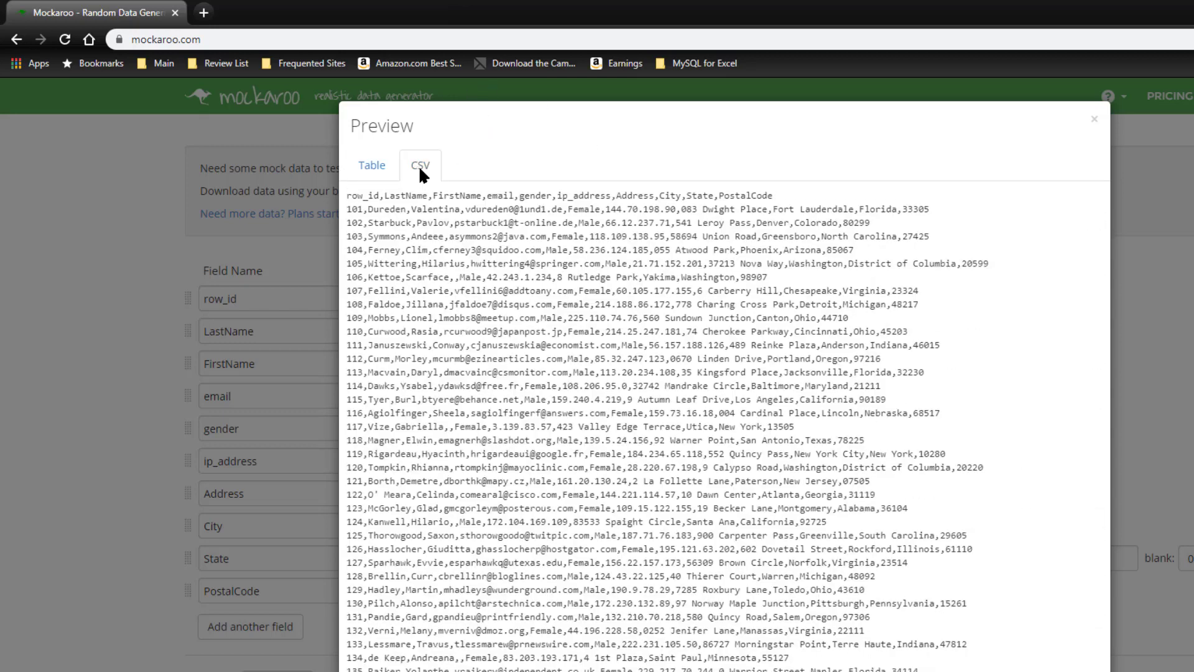
mouse_move(968, 444)
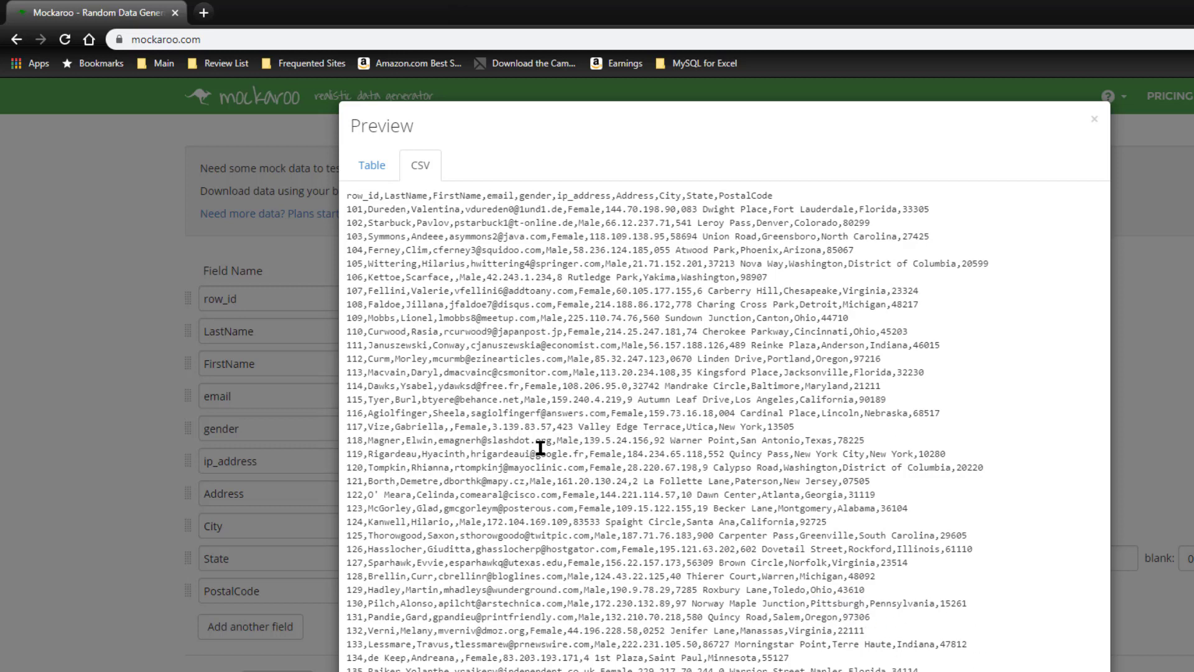
mouse_move(1005, 242)
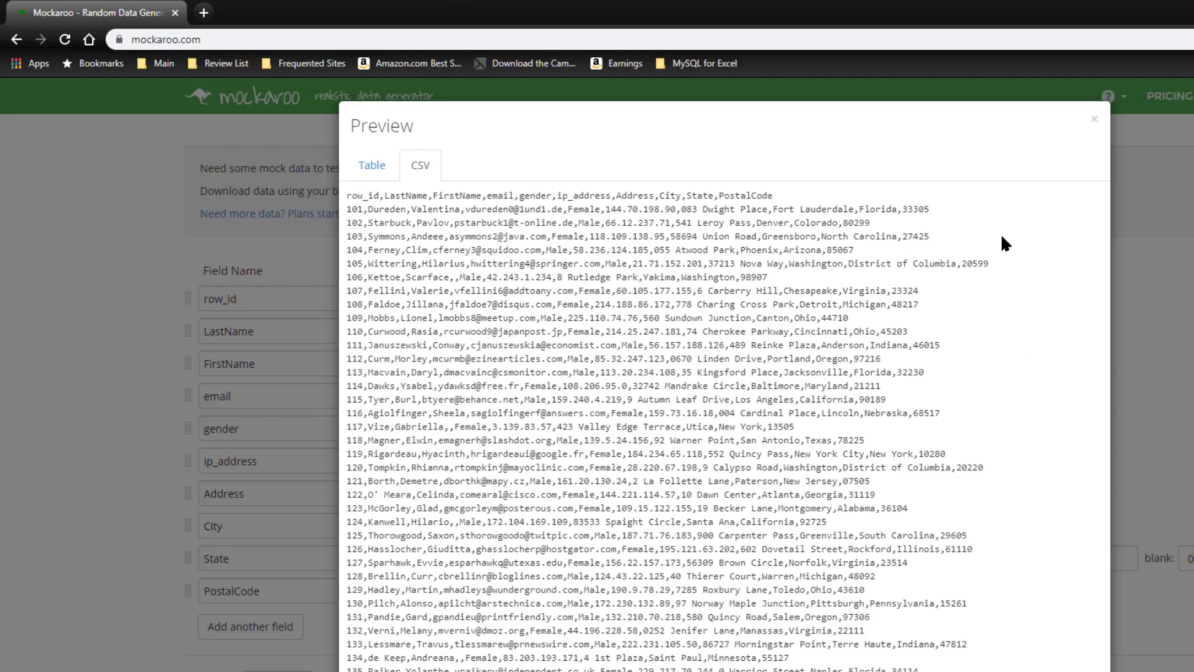
- Close the preview, set the output format to SQL, and preview the rows again
click(1094, 119)
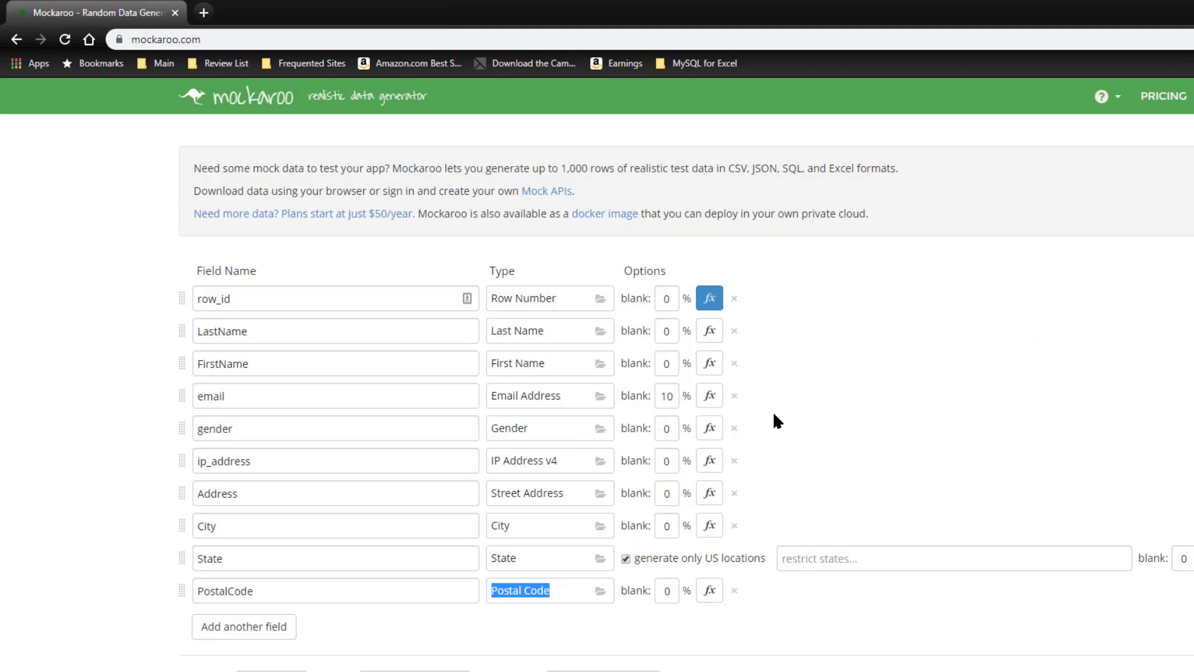
scroll(down, 3)
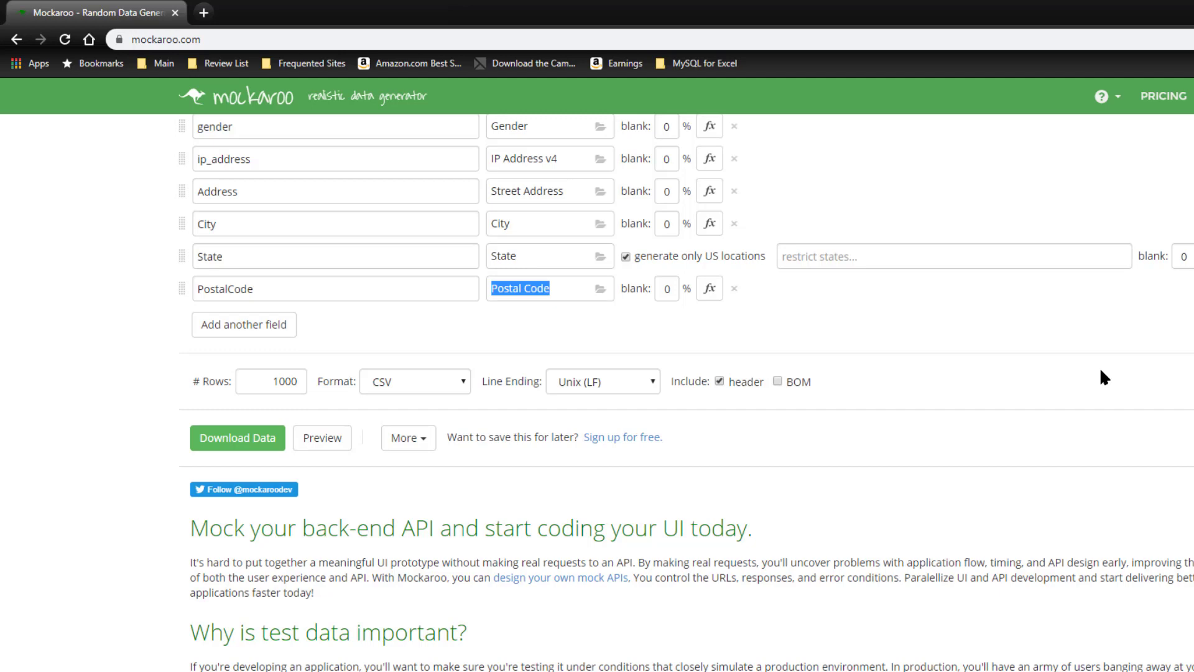
mouse_move(470, 413)
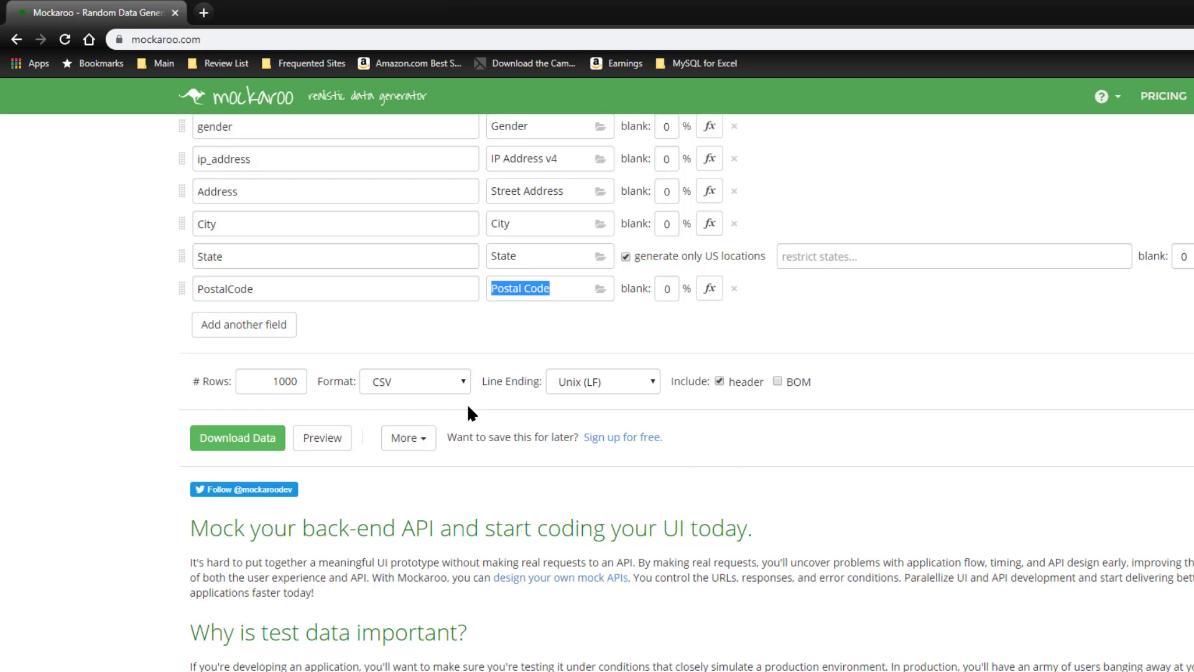
mouse_move(431, 389)
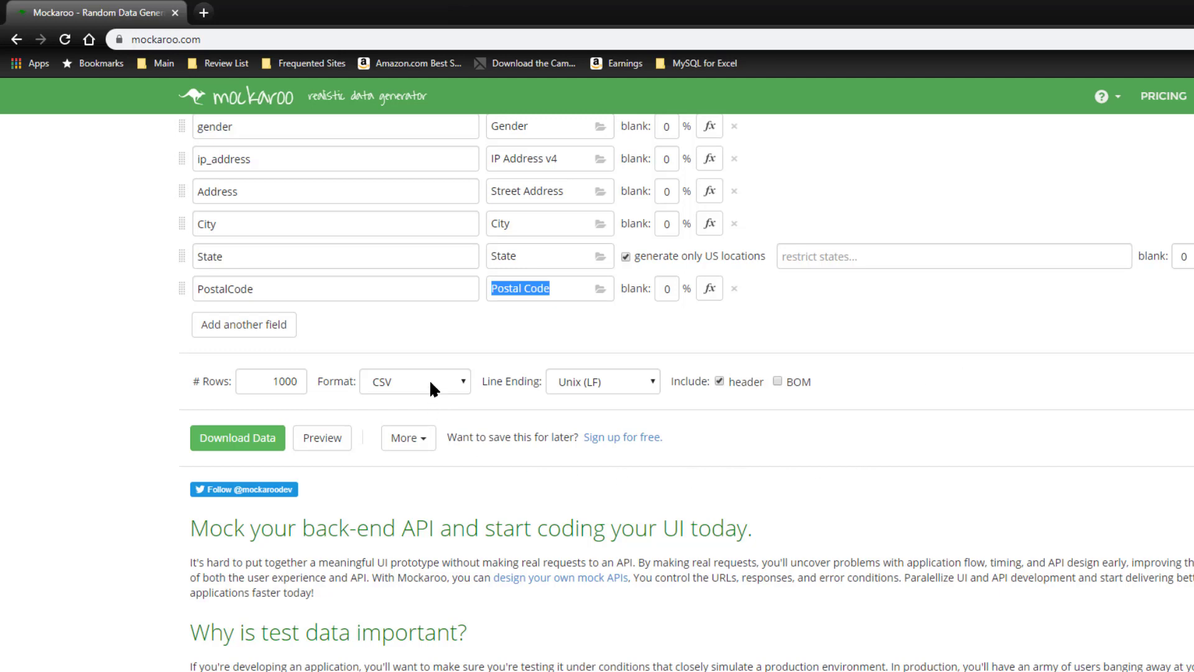
click(413, 381)
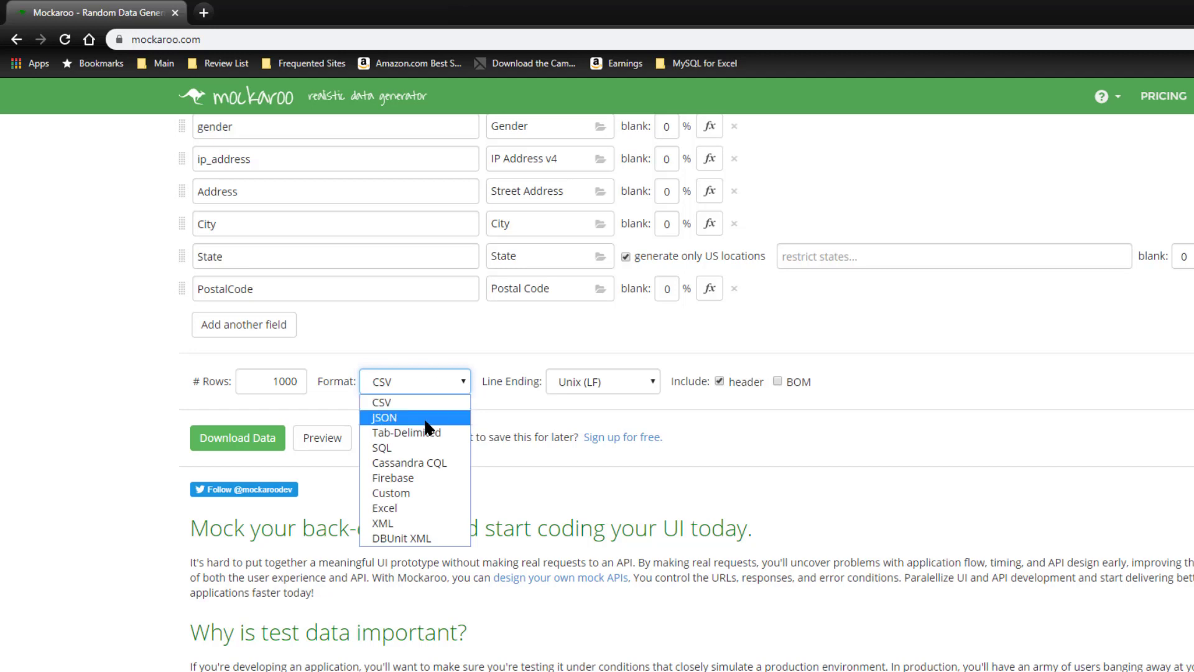
click(382, 448)
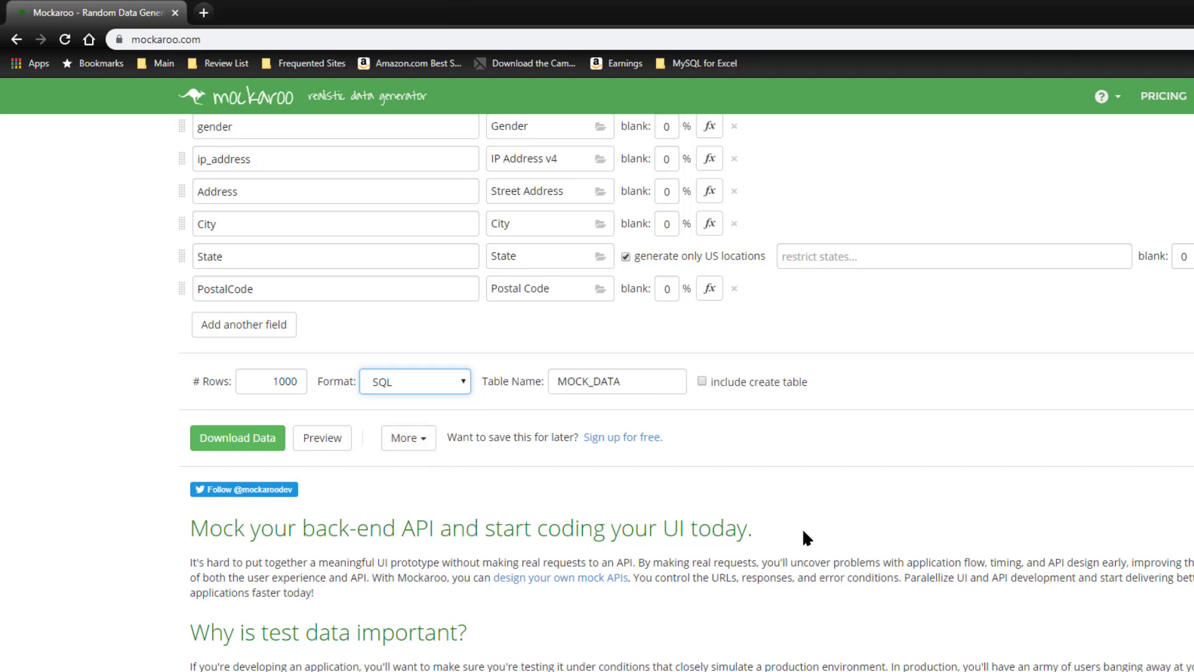
click(322, 437)
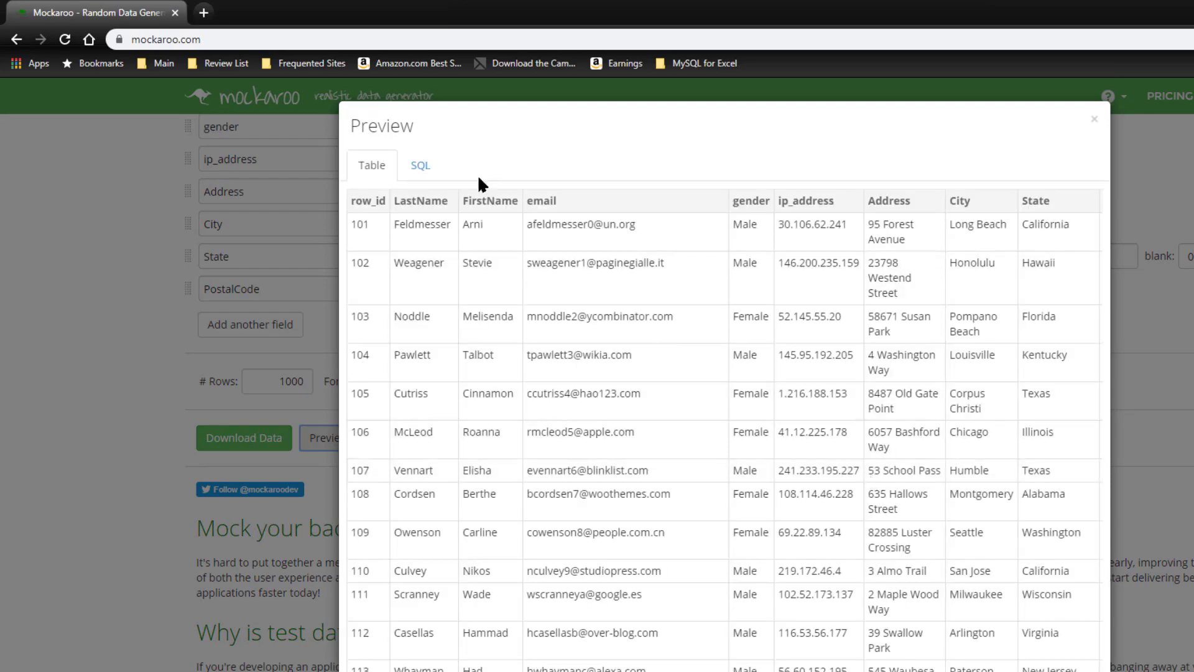
- Switch the preview to the SQL tab to see INSERT statements into MOCK_DATA
click(420, 164)
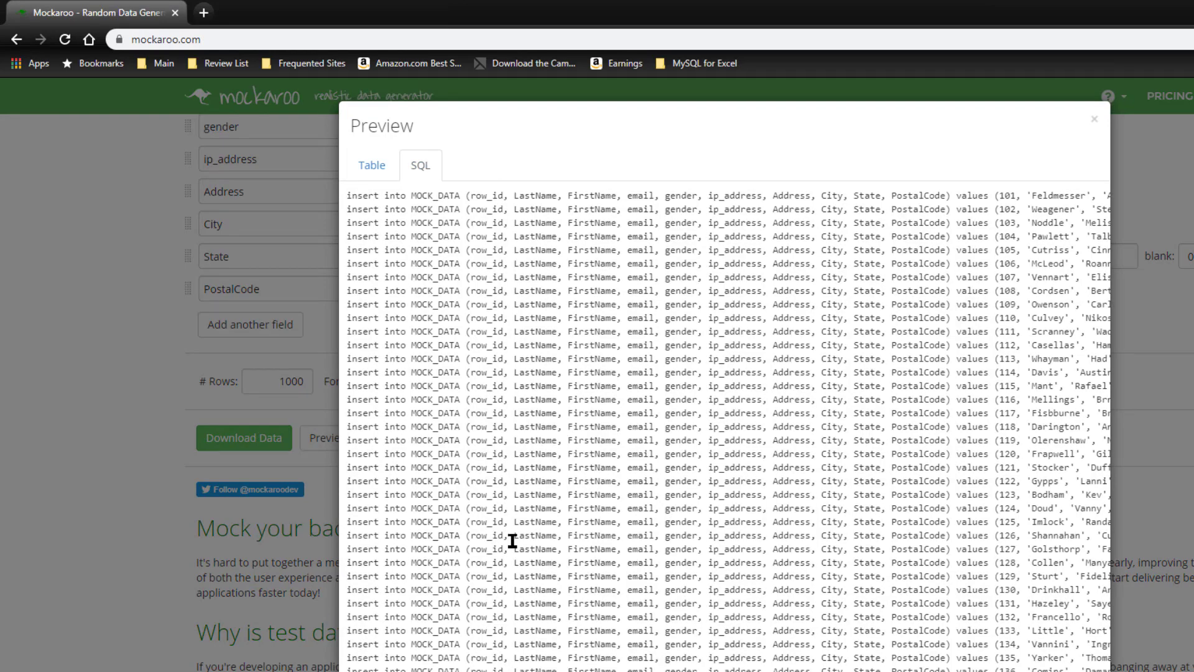
mouse_move(1033, 630)
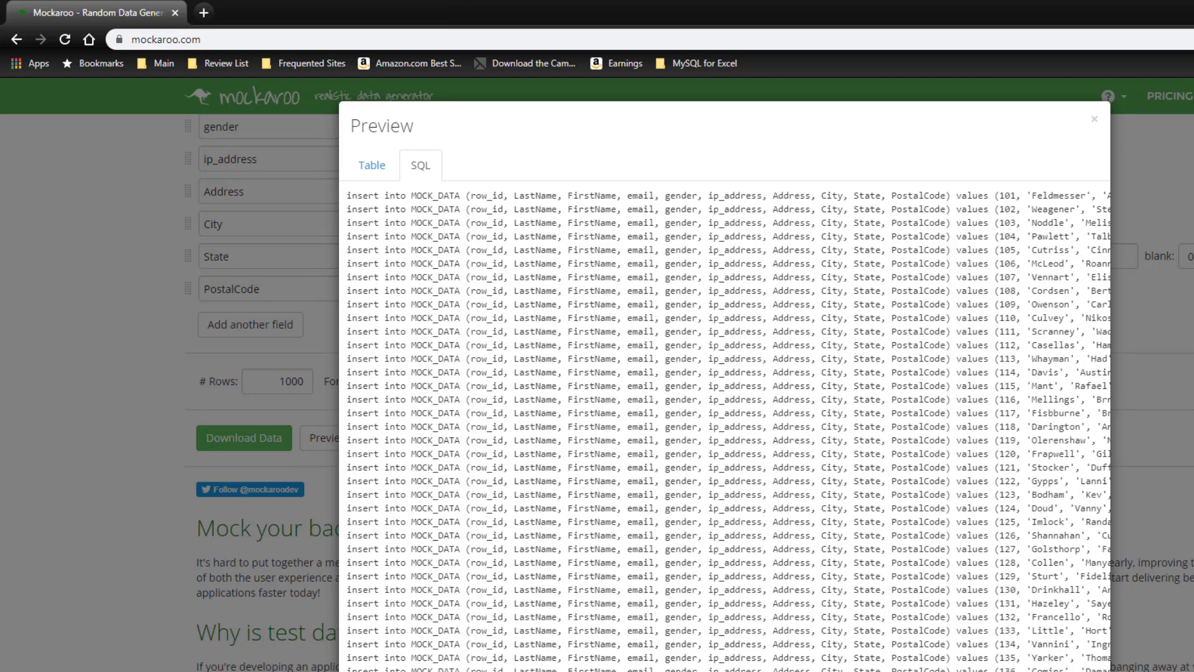
mouse_move(1058, 617)
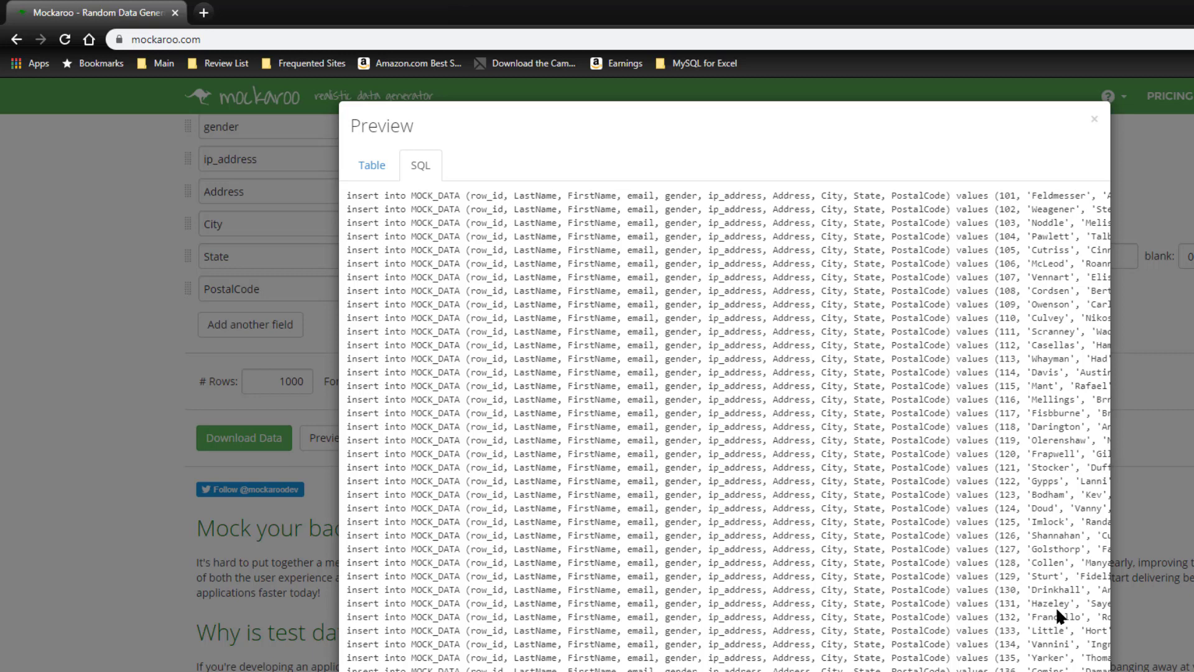
mouse_move(1059, 617)
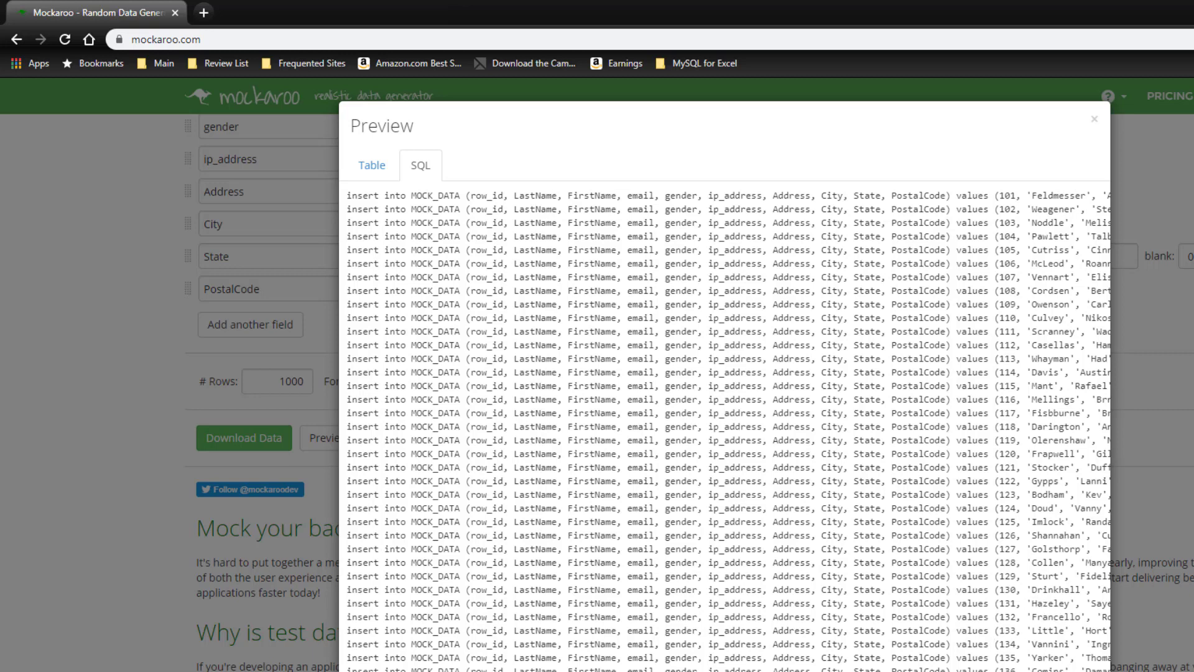
- Close the preview and choose XML as the output format
click(1094, 119)
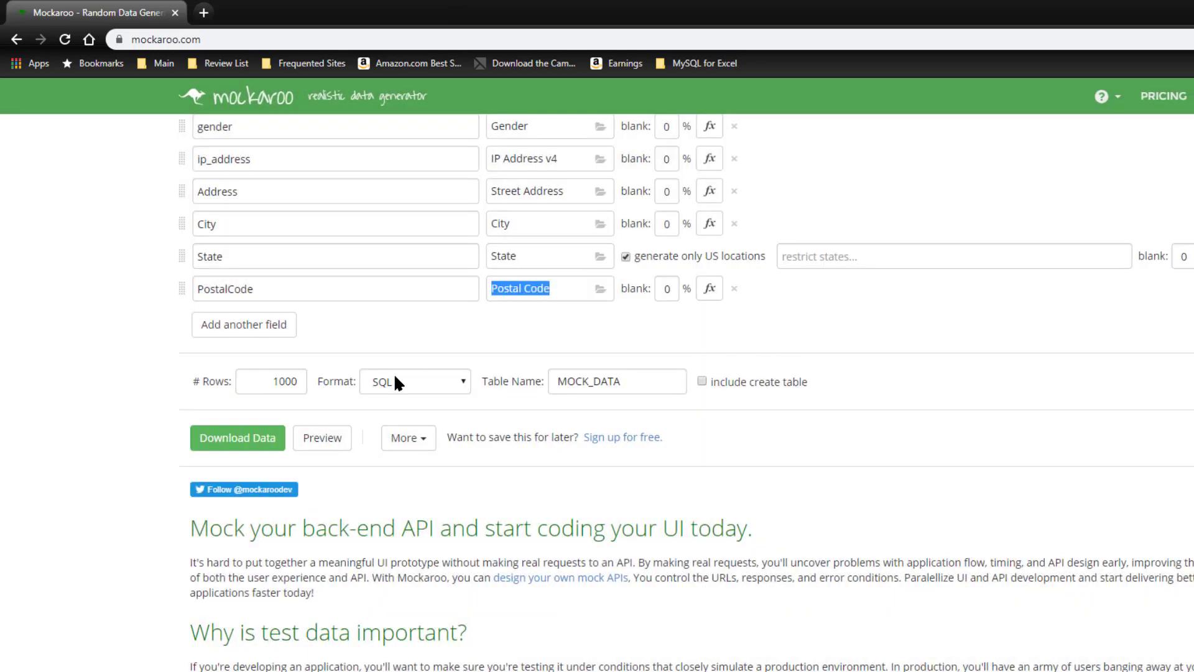
click(414, 381)
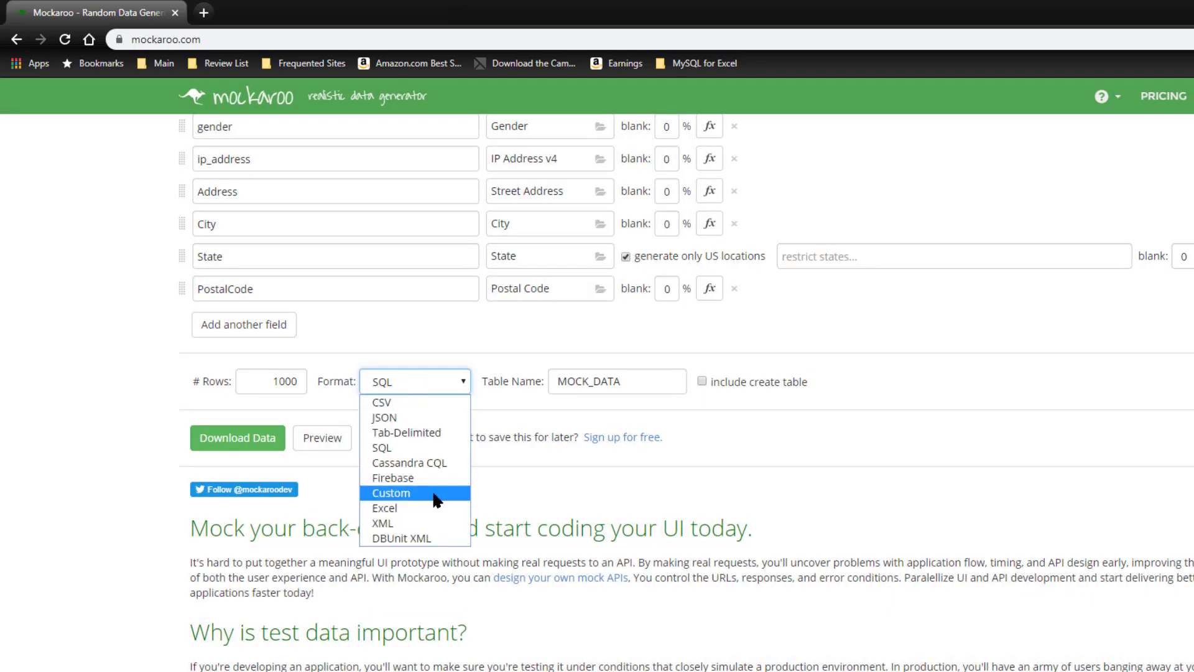
mouse_move(385, 508)
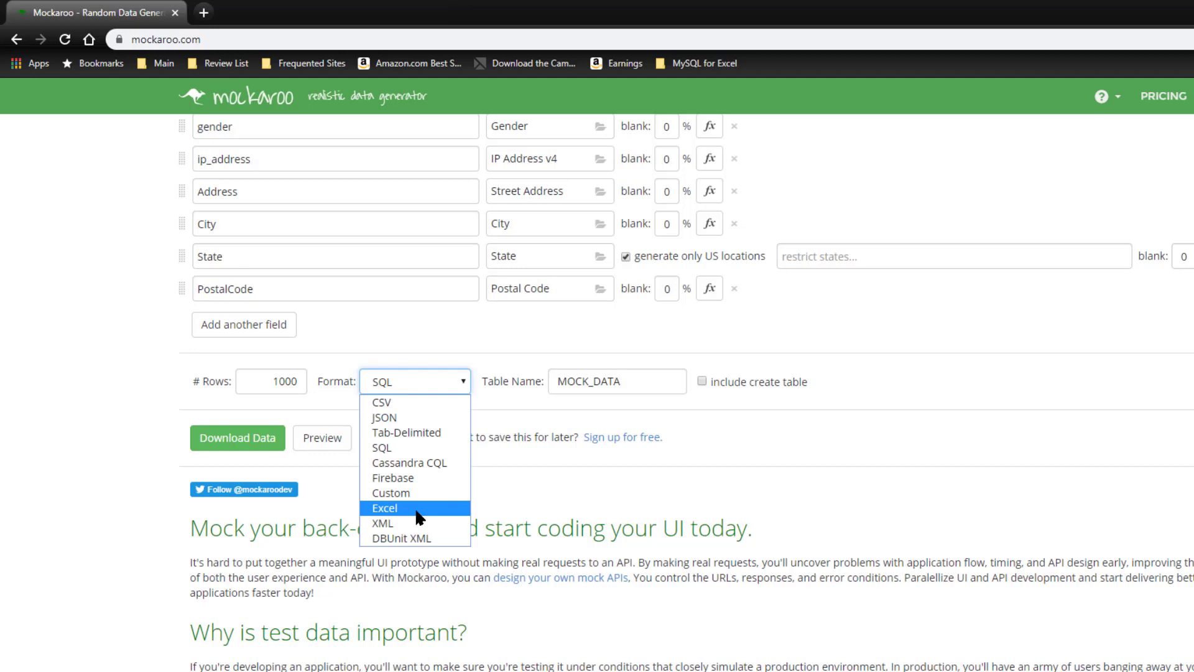
mouse_move(404, 523)
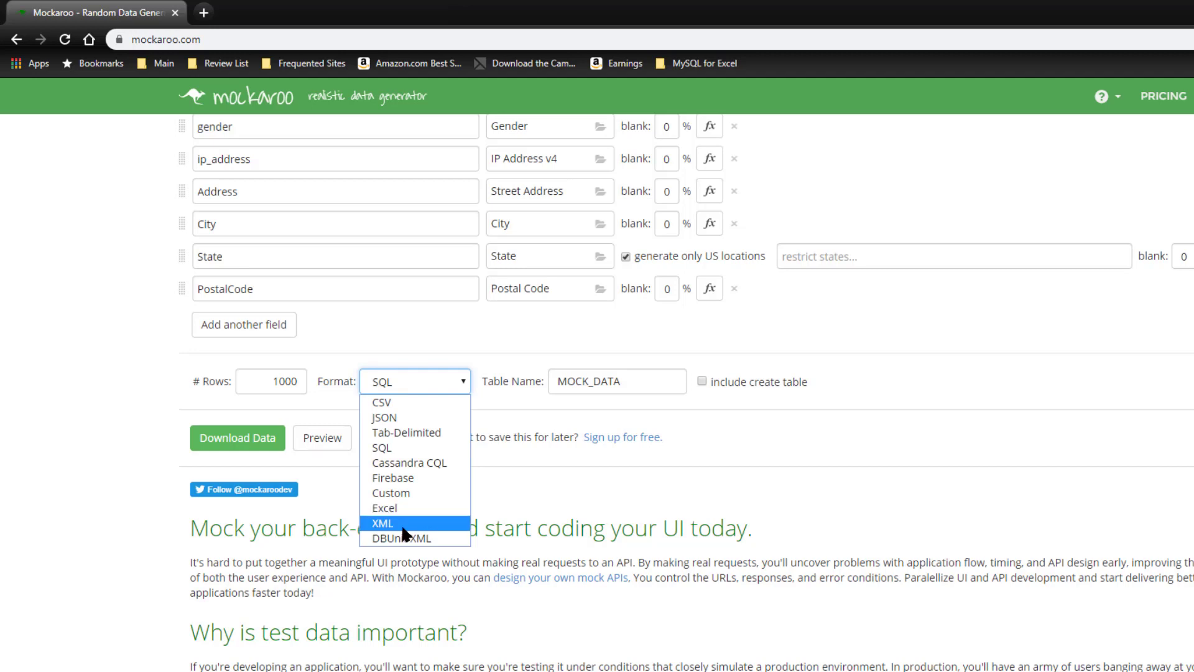
click(382, 523)
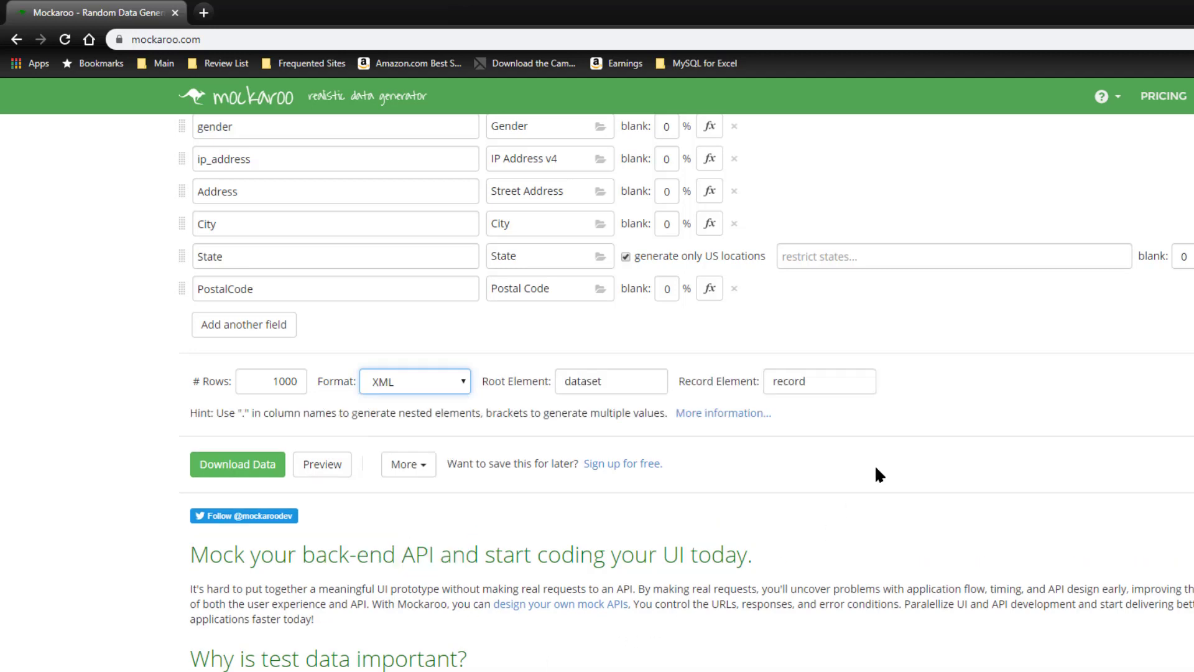
click(321, 464)
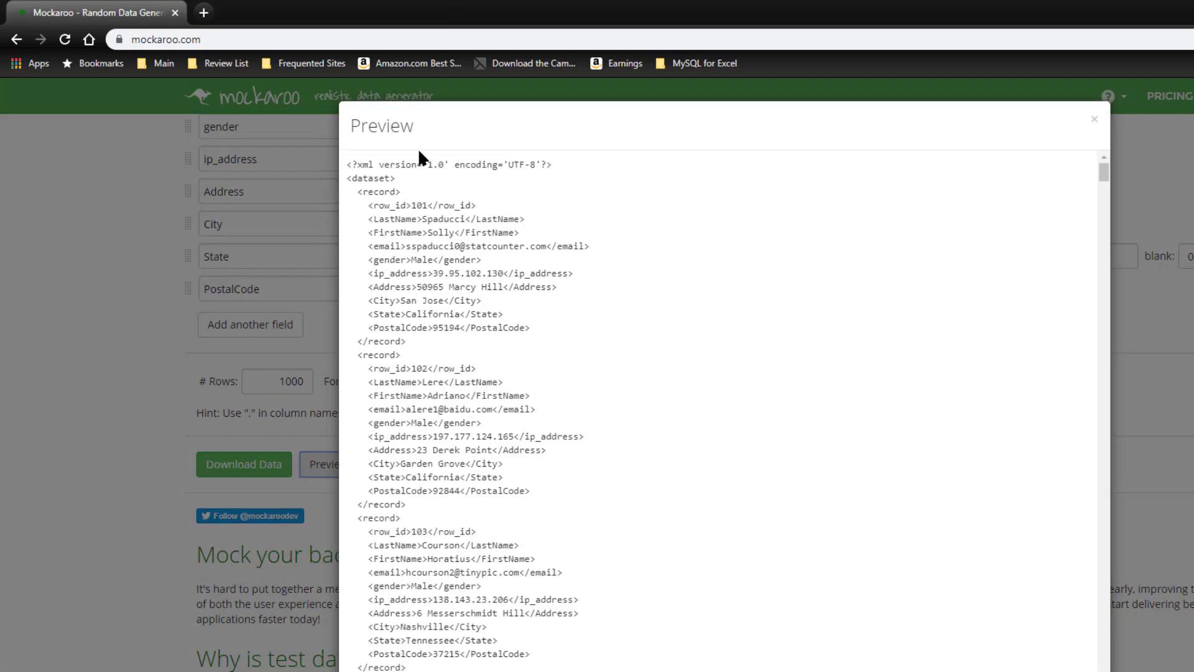
mouse_move(866, 522)
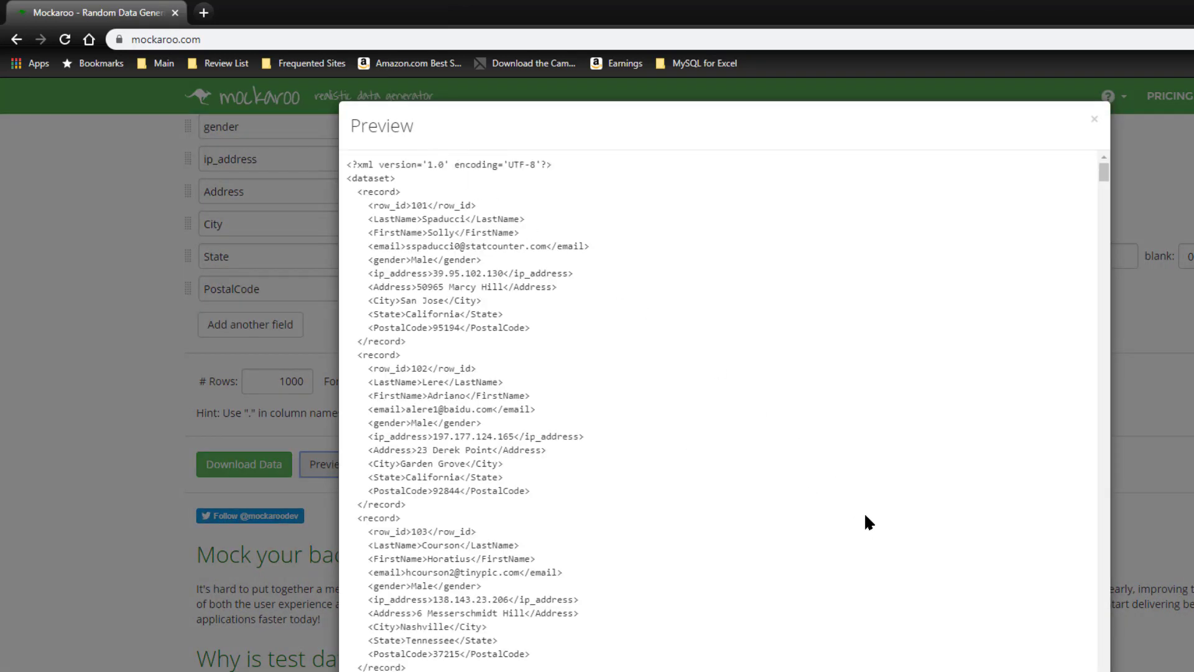
scroll(down, 3)
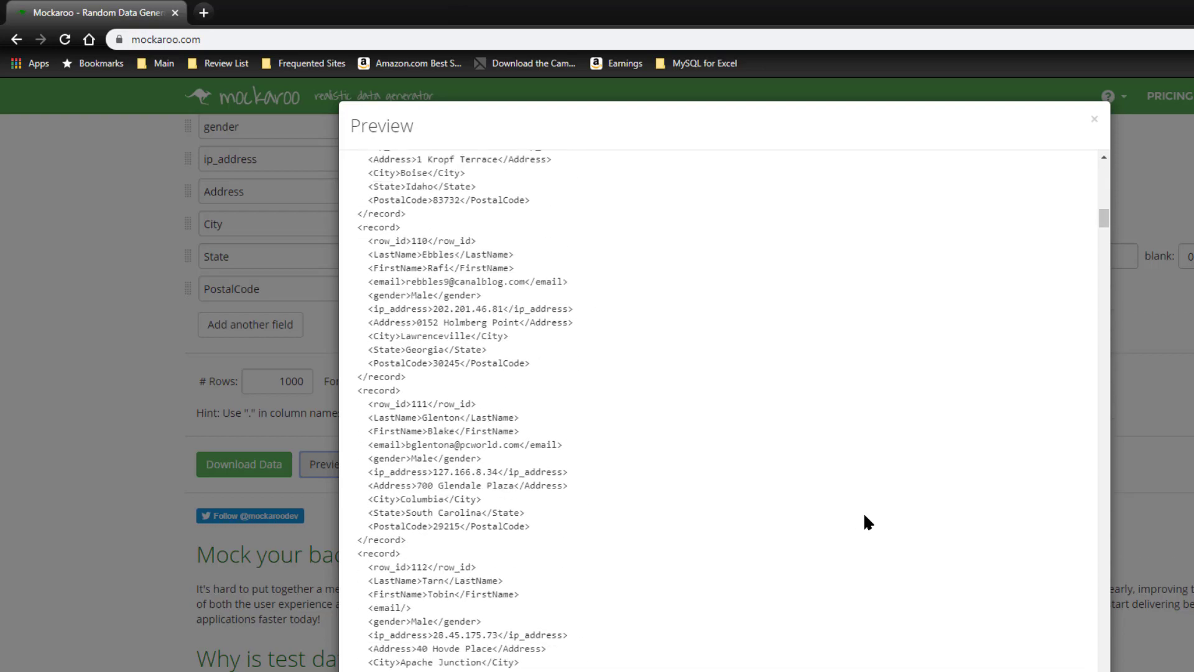
scroll(down, 3)
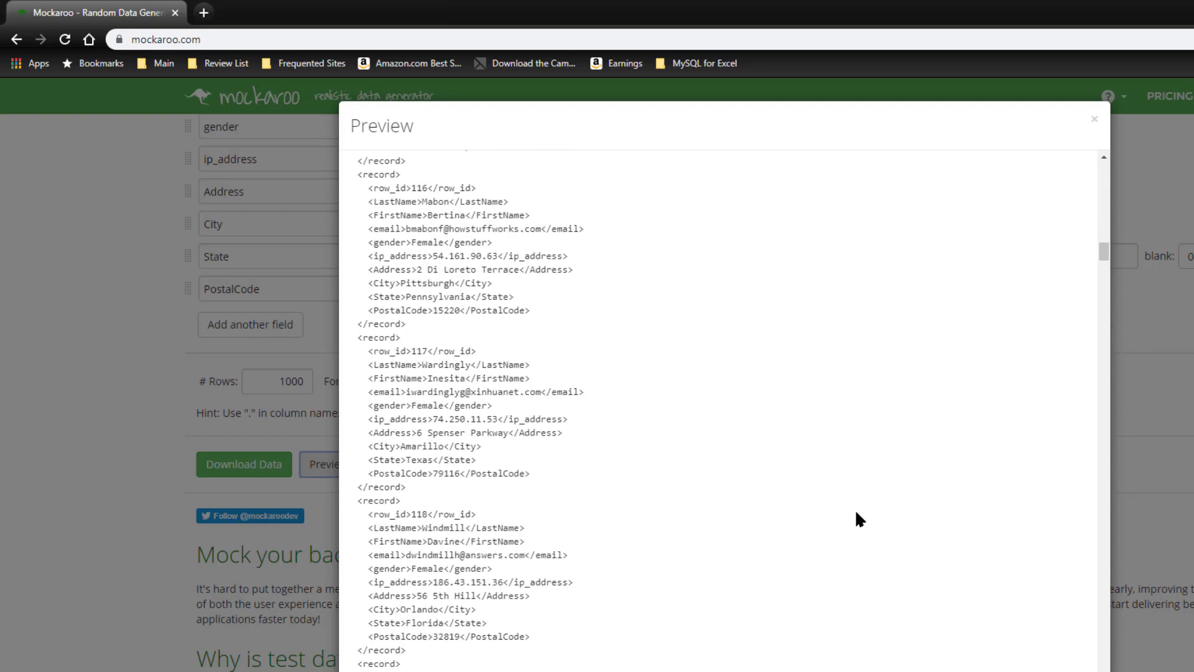
scroll(up, 3)
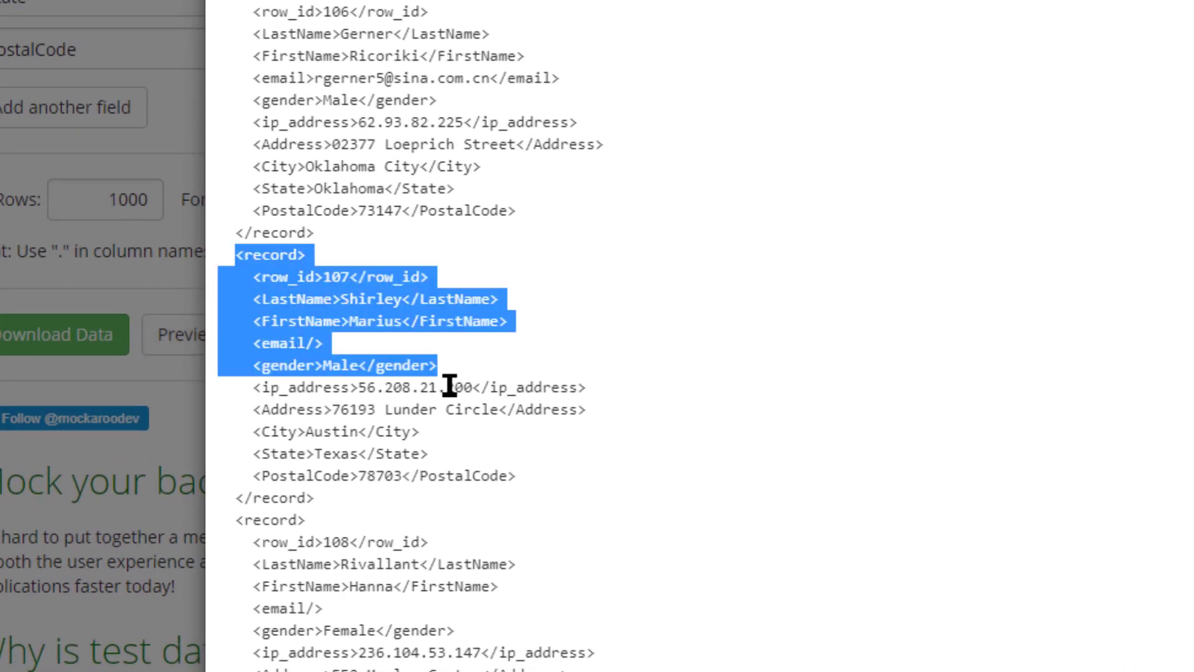
click(731, 251)
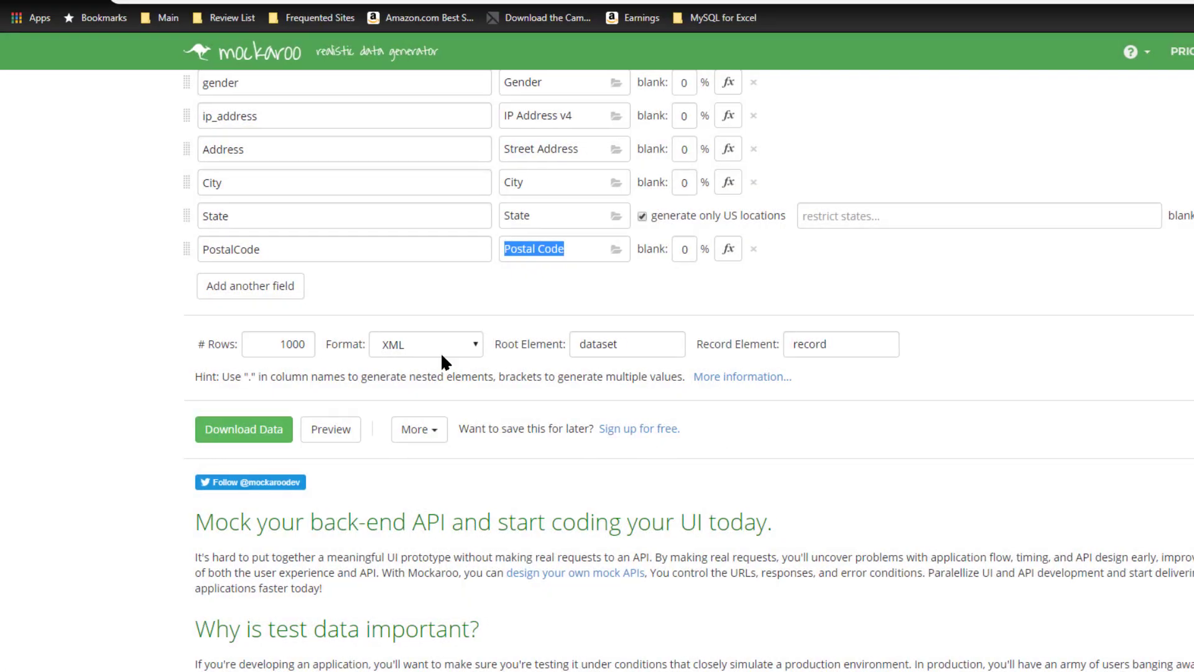
click(425, 344)
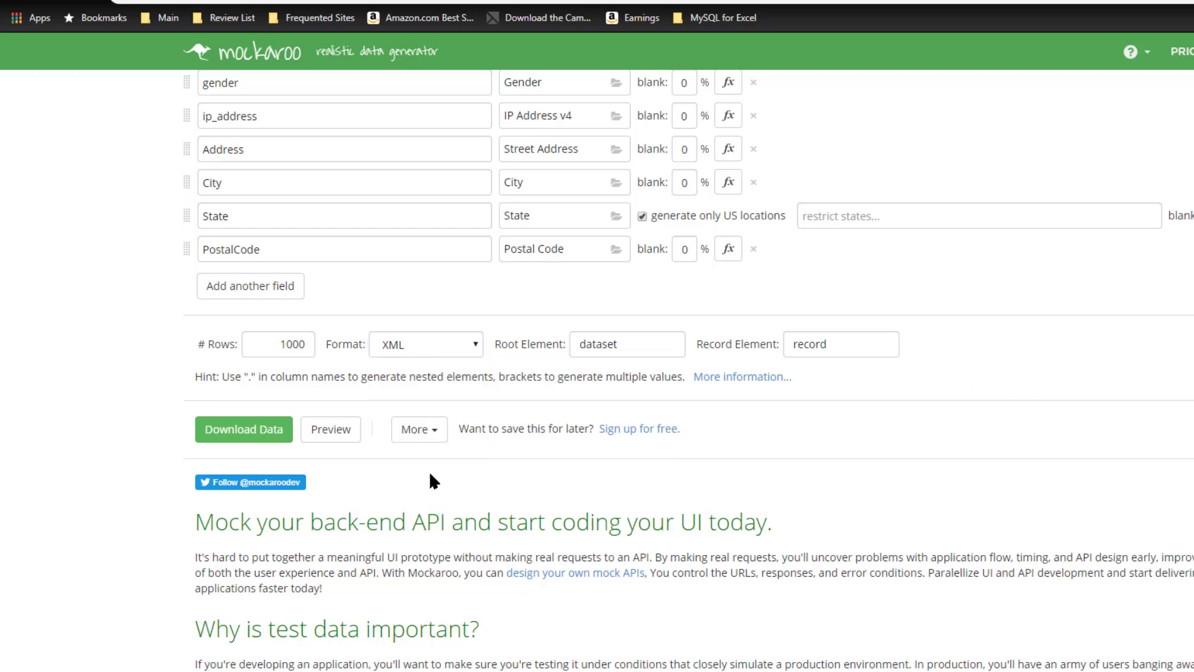
- Open the More menu below the schema to see cloning, deletion and import options
click(418, 429)
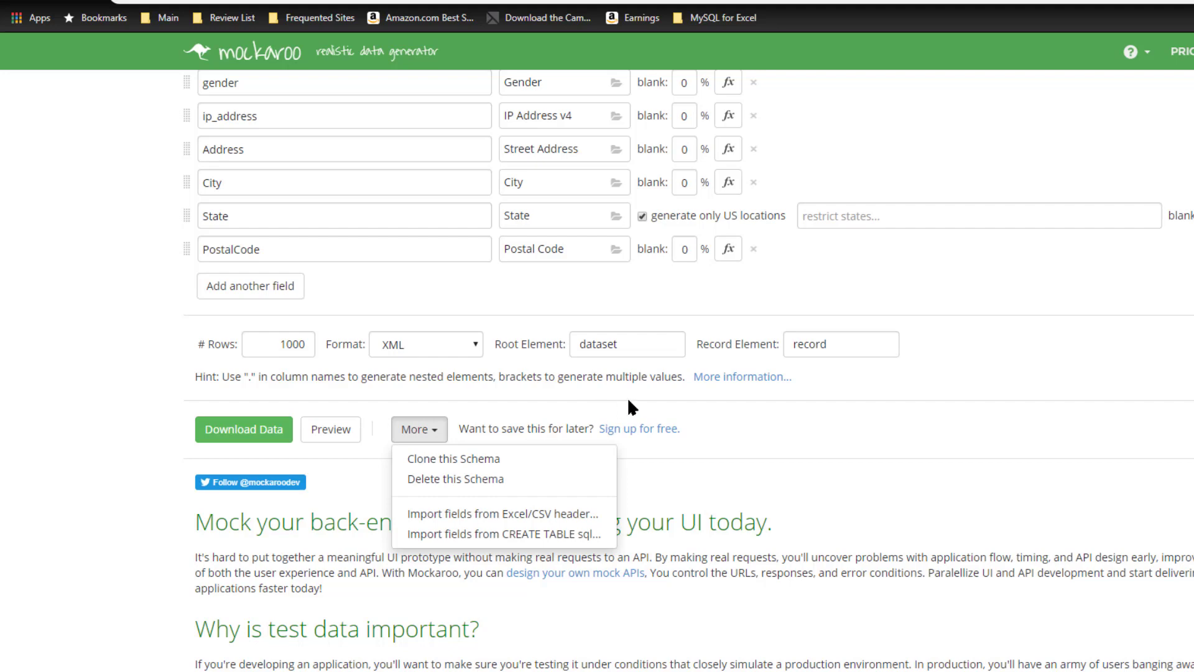
mouse_move(536, 465)
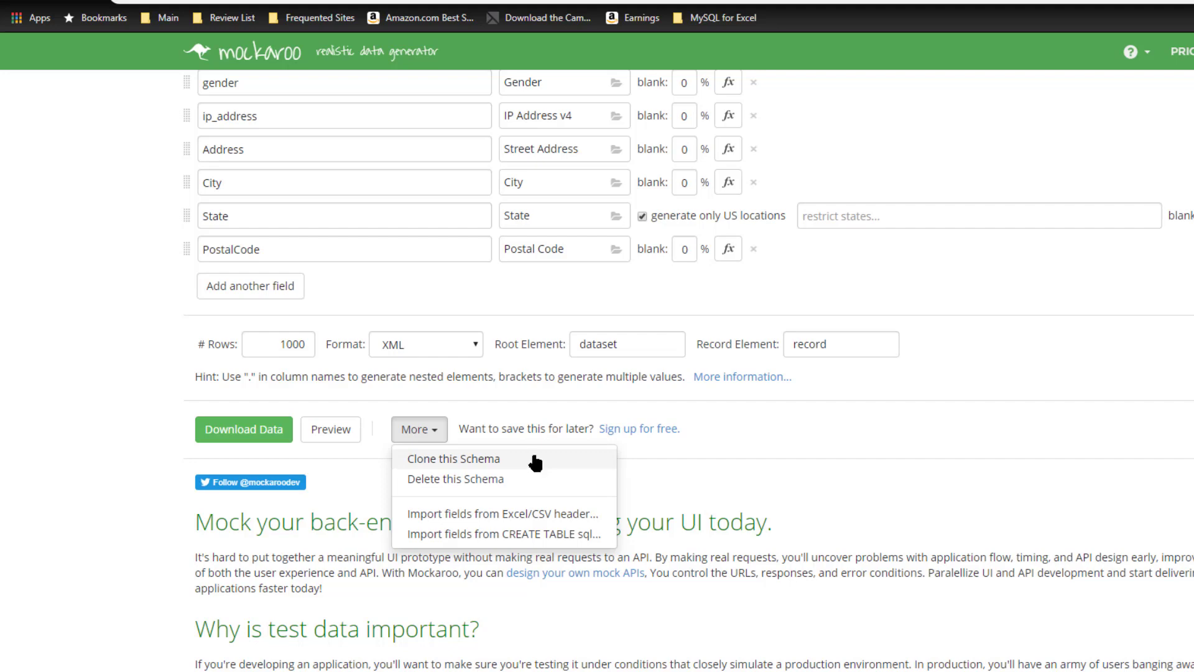
mouse_move(540, 465)
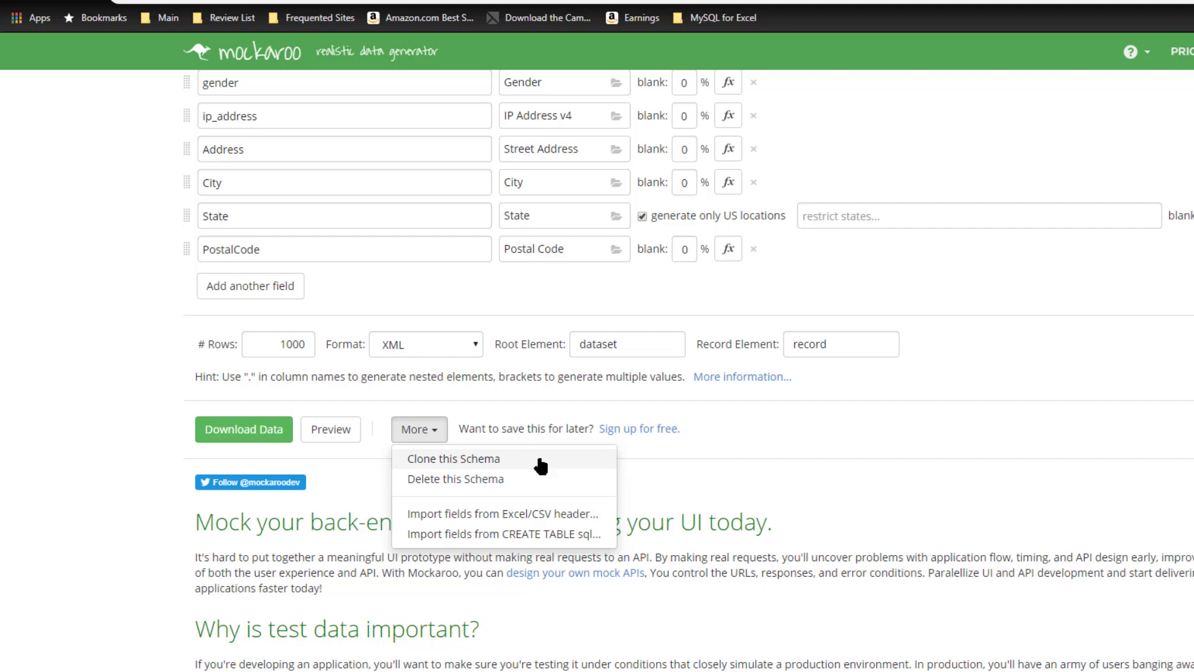
mouse_move(580, 467)
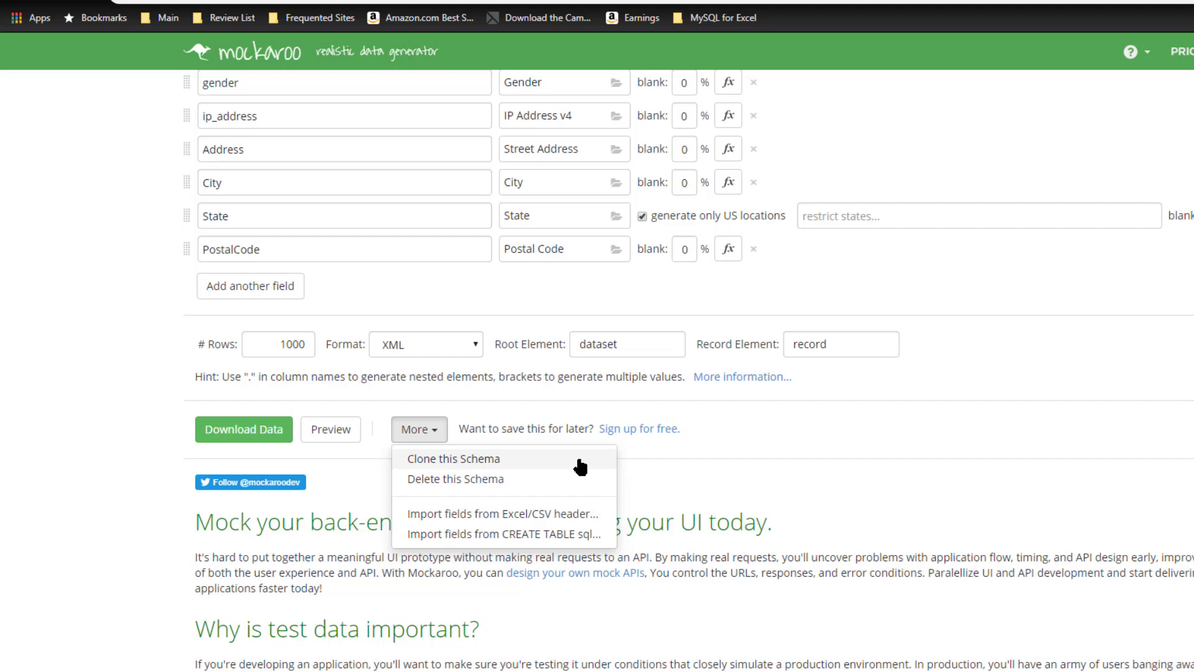
mouse_move(581, 465)
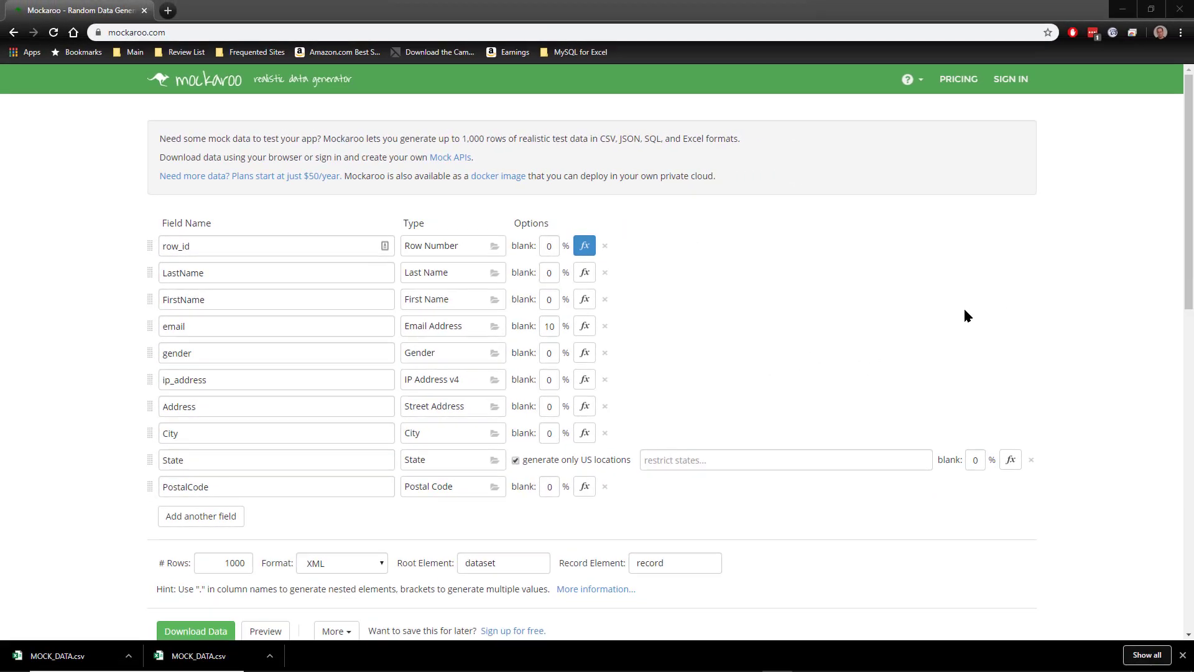
mouse_move(957, 333)
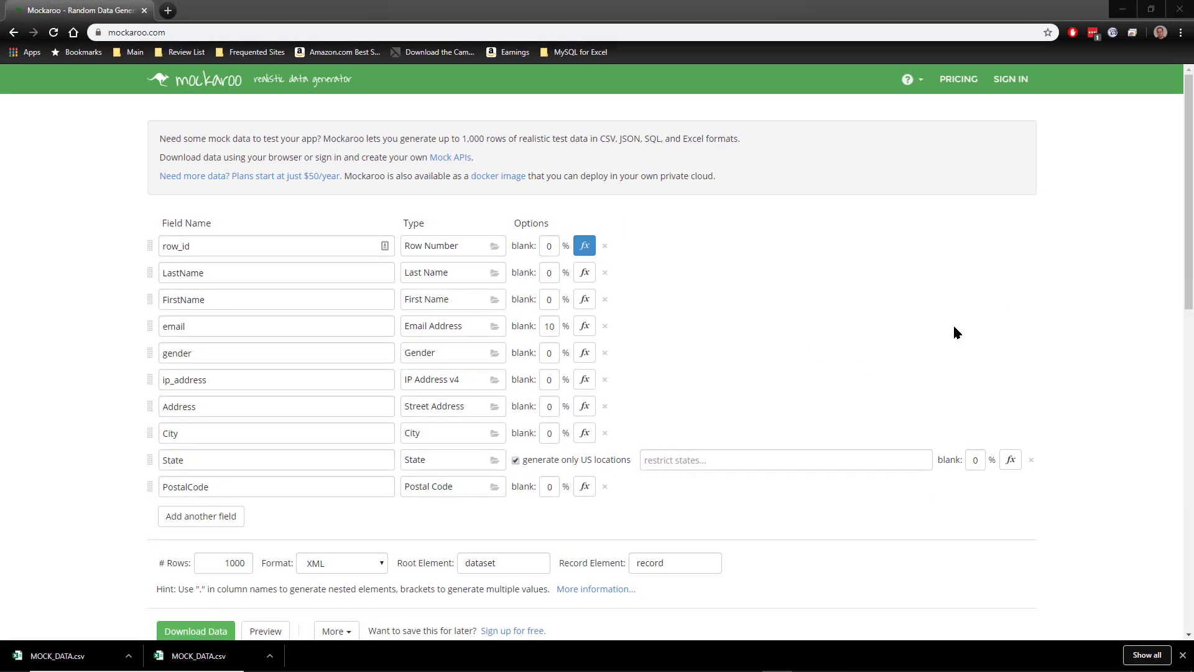
mouse_move(1096, 295)
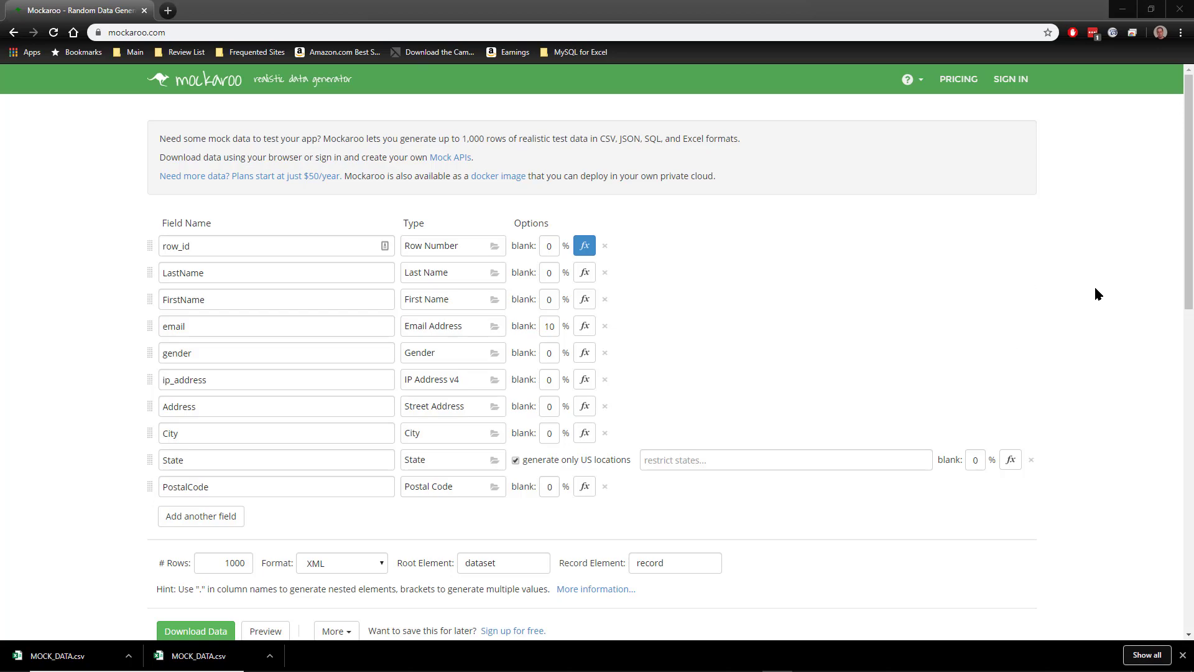
mouse_move(1090, 299)
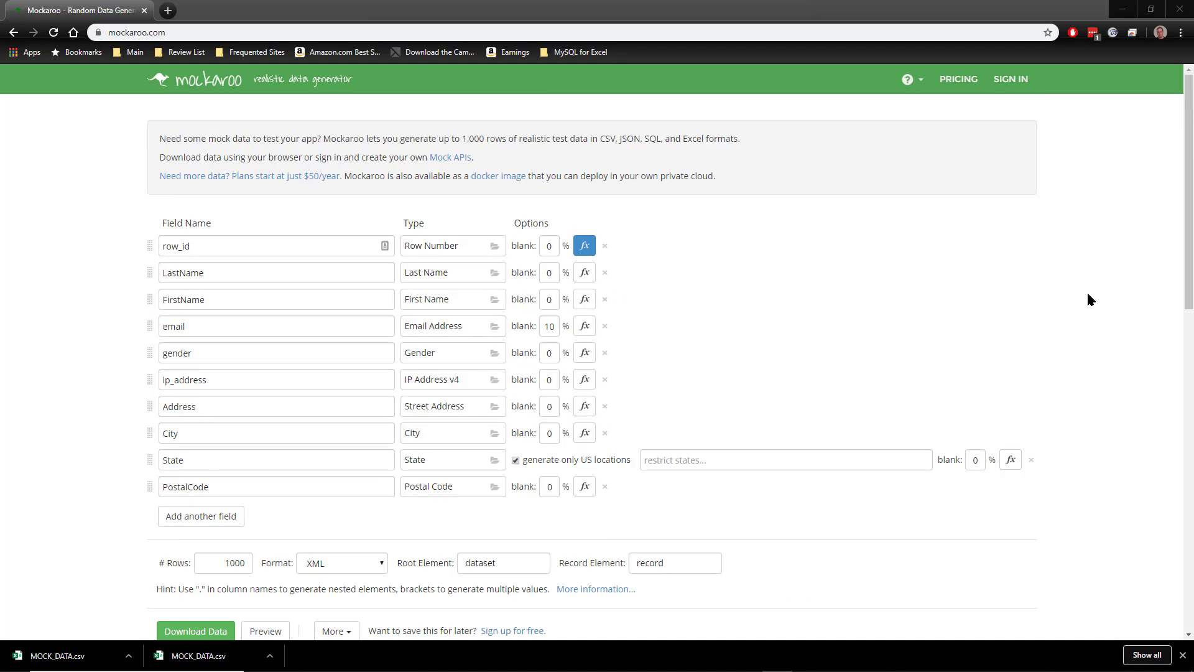
mouse_move(1078, 306)
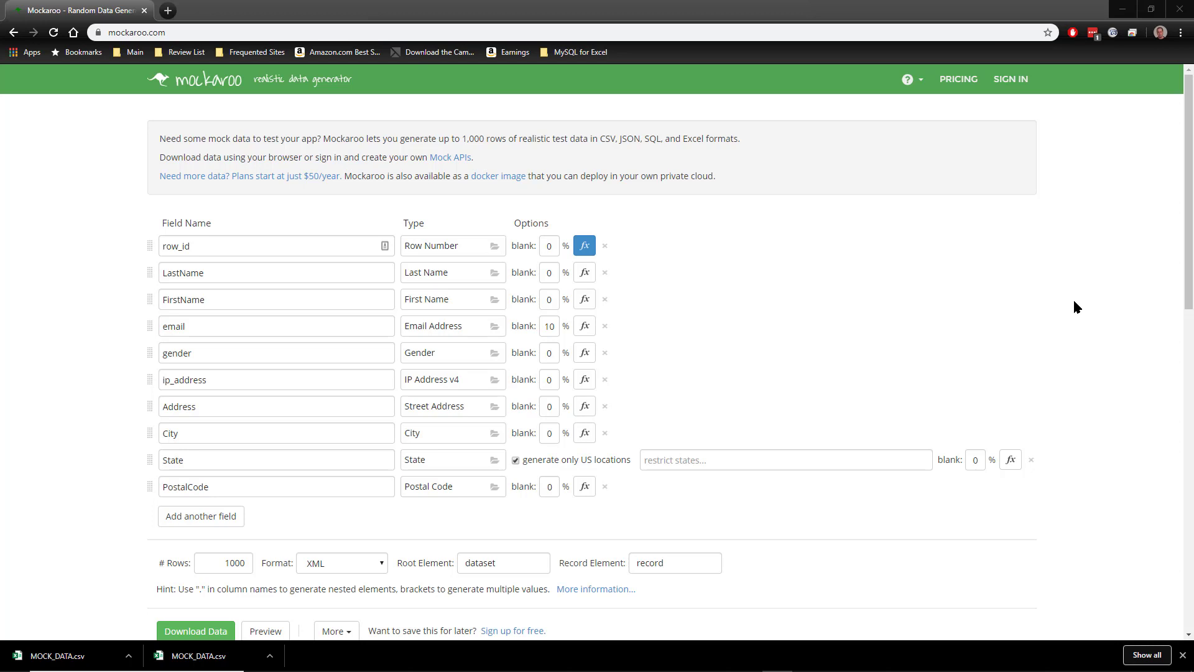
mouse_move(1105, 288)
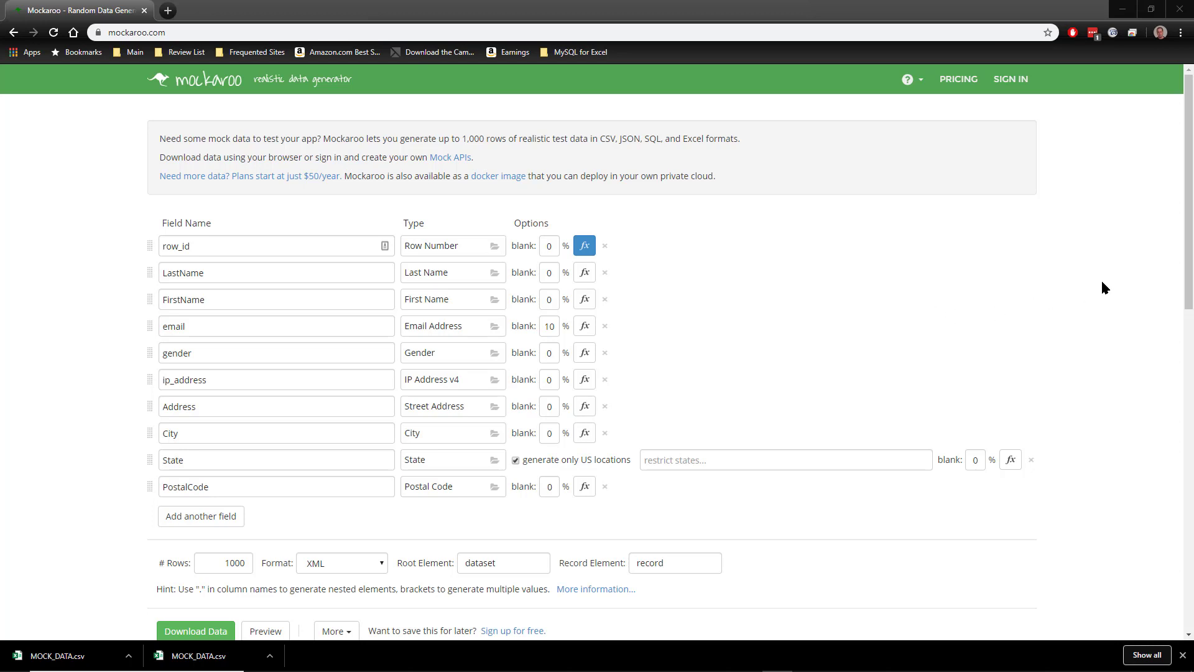
mouse_move(891, 264)
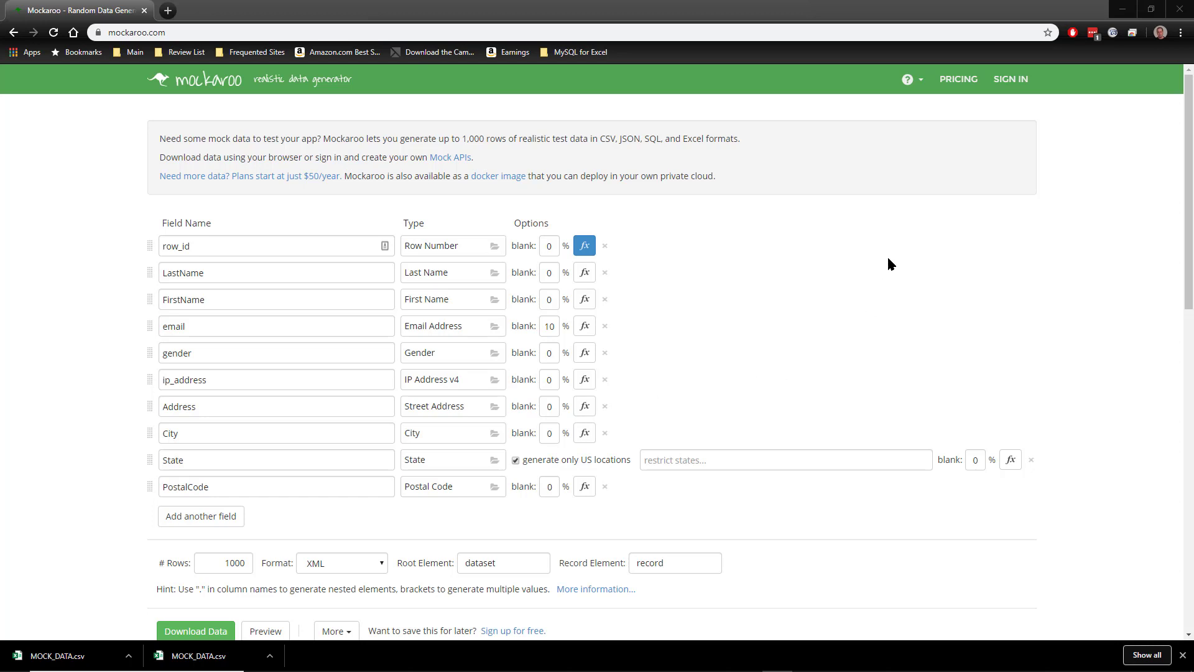
- Check the XML root element 'dataset' and record element 'record', then go to Pricing
scroll(down, 3)
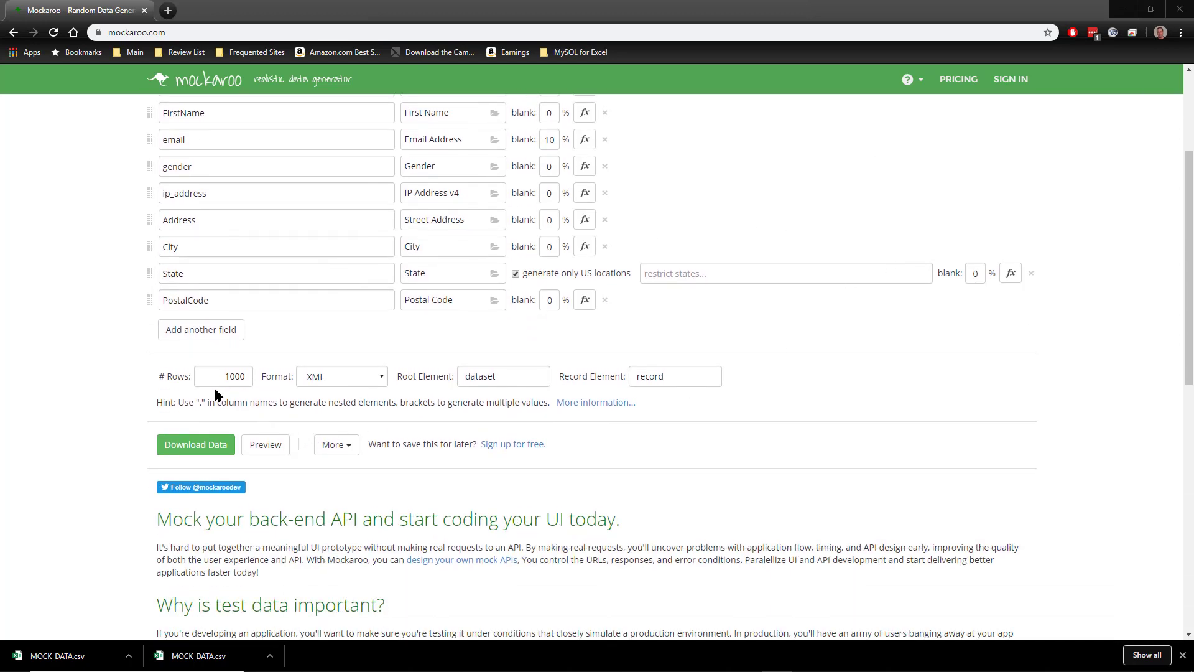
mouse_move(714, 408)
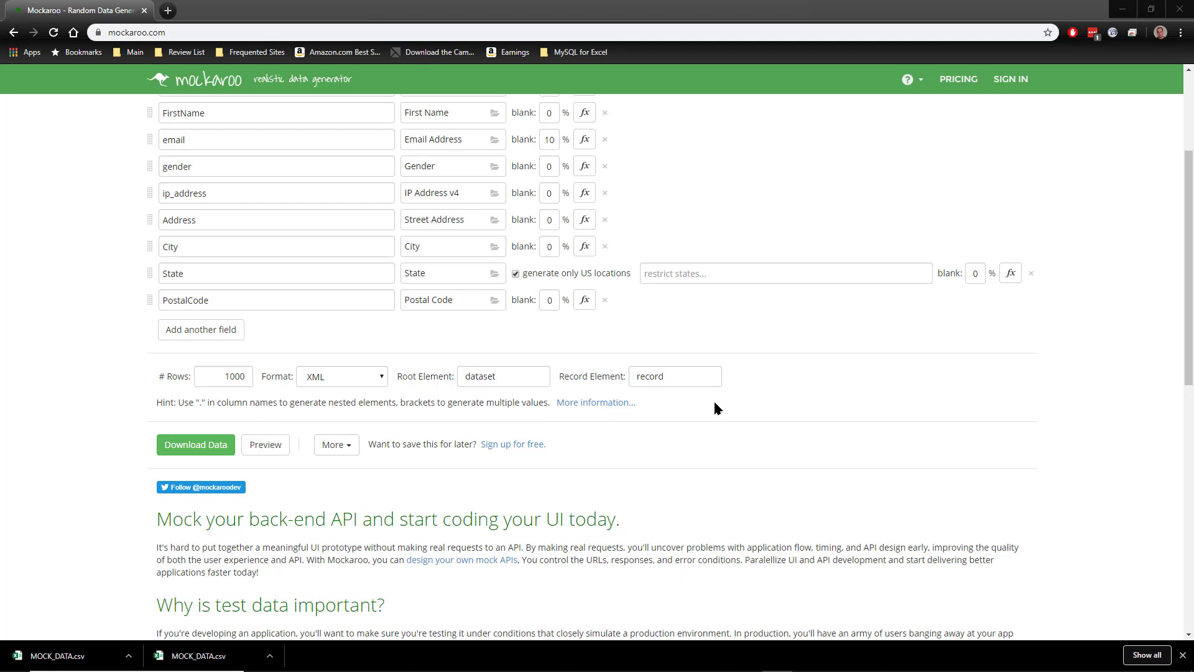
scroll(up, 3)
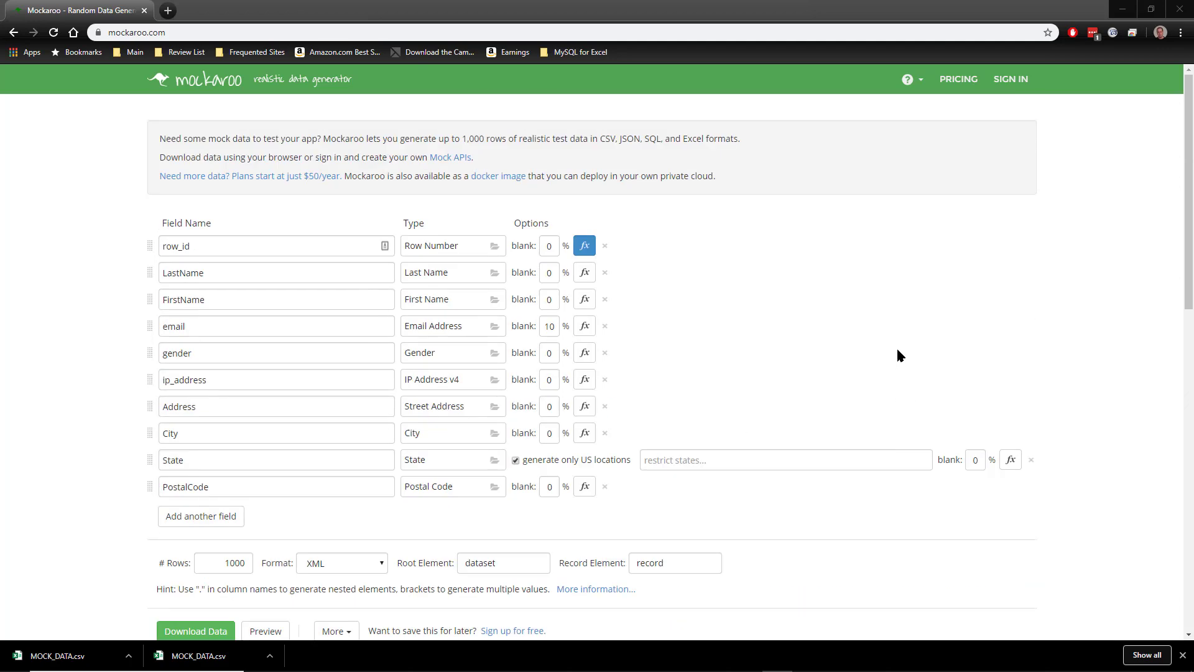
click(957, 79)
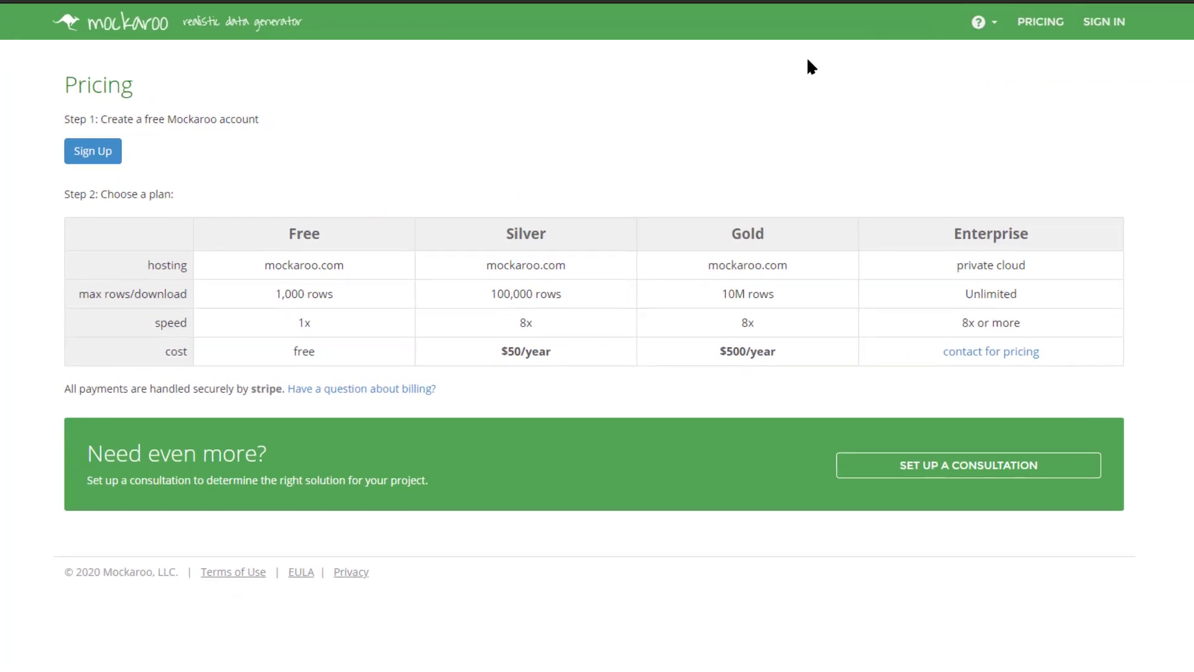
mouse_move(778, 287)
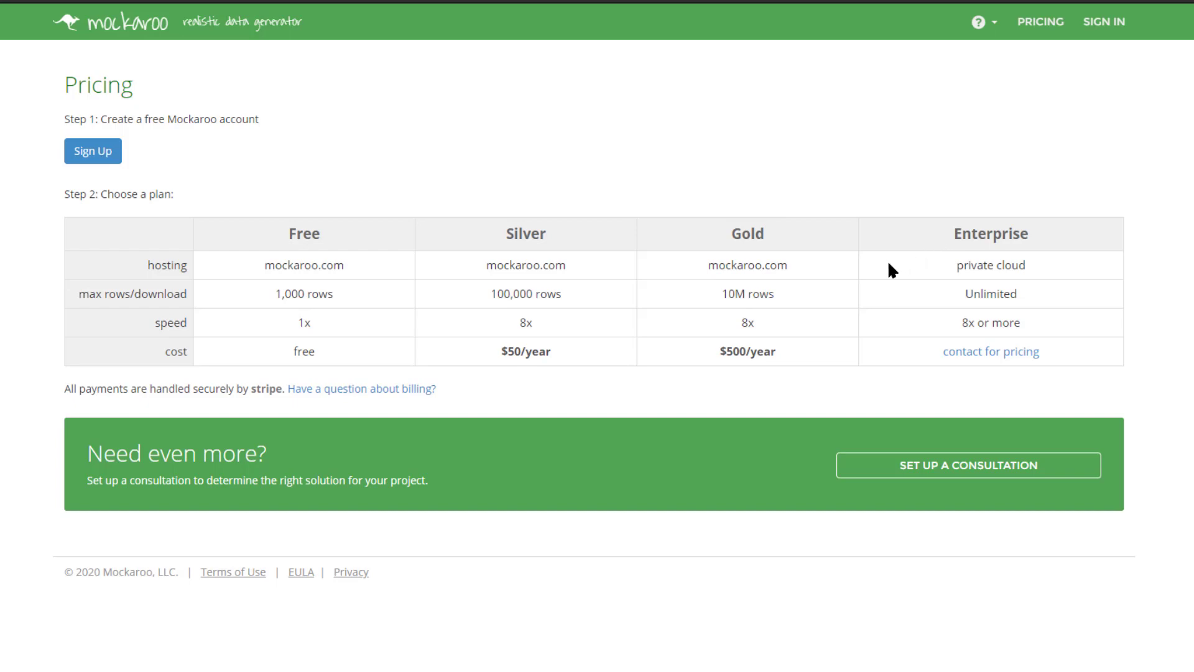
mouse_move(791, 305)
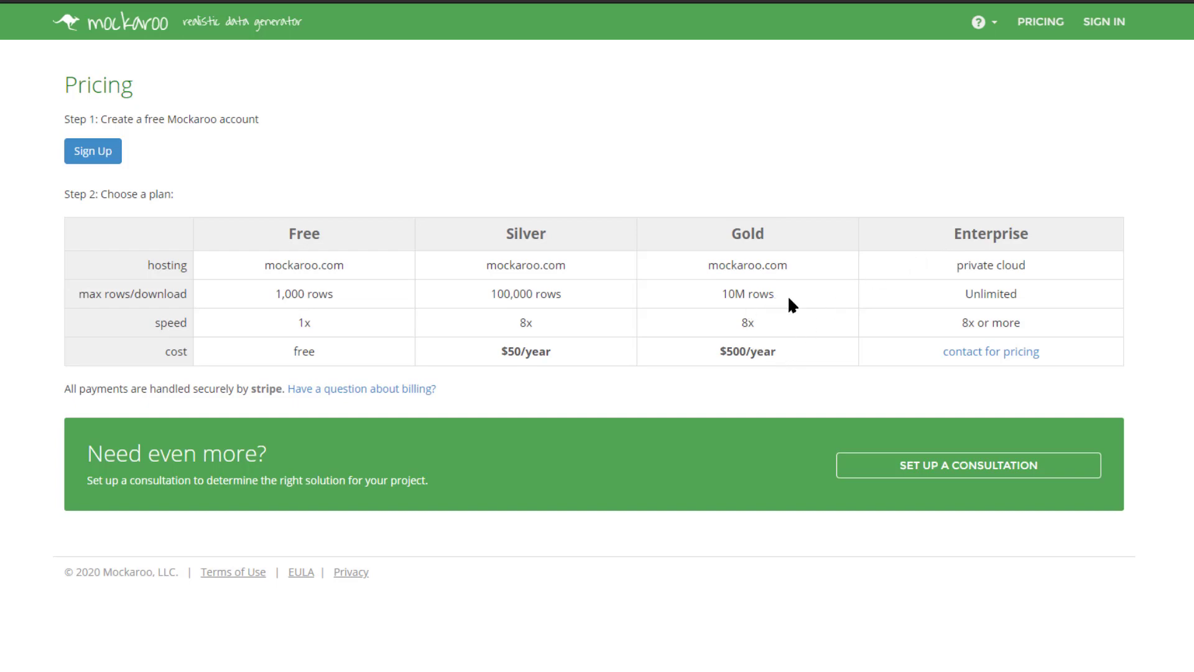
mouse_move(787, 239)
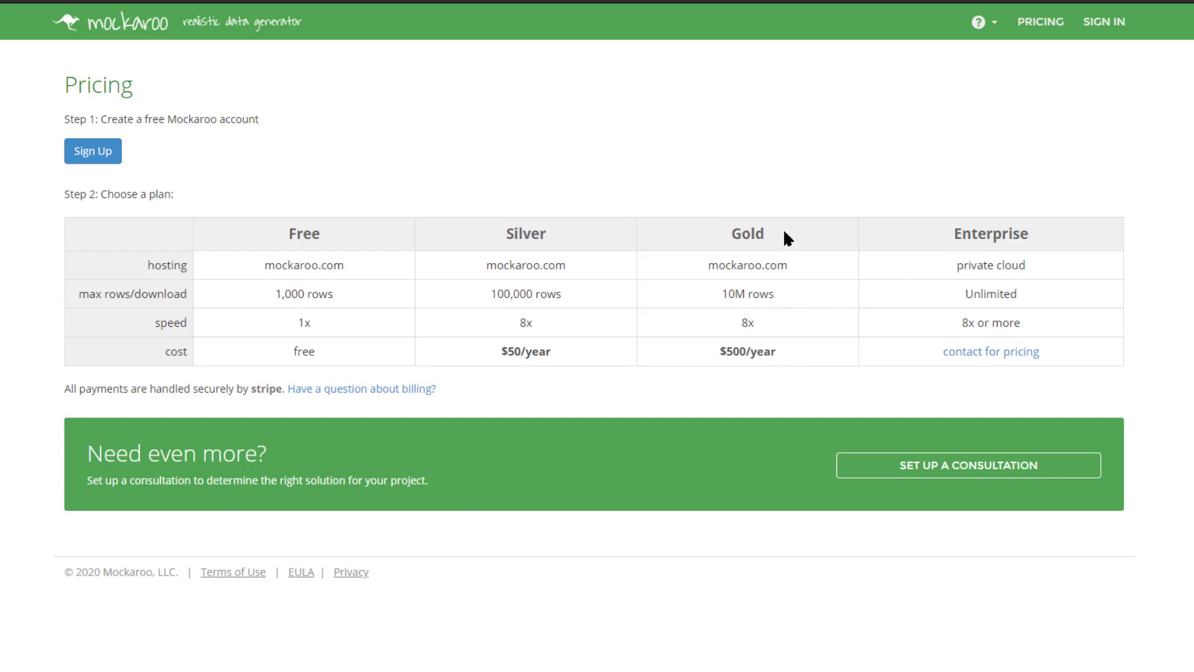
mouse_move(630, 349)
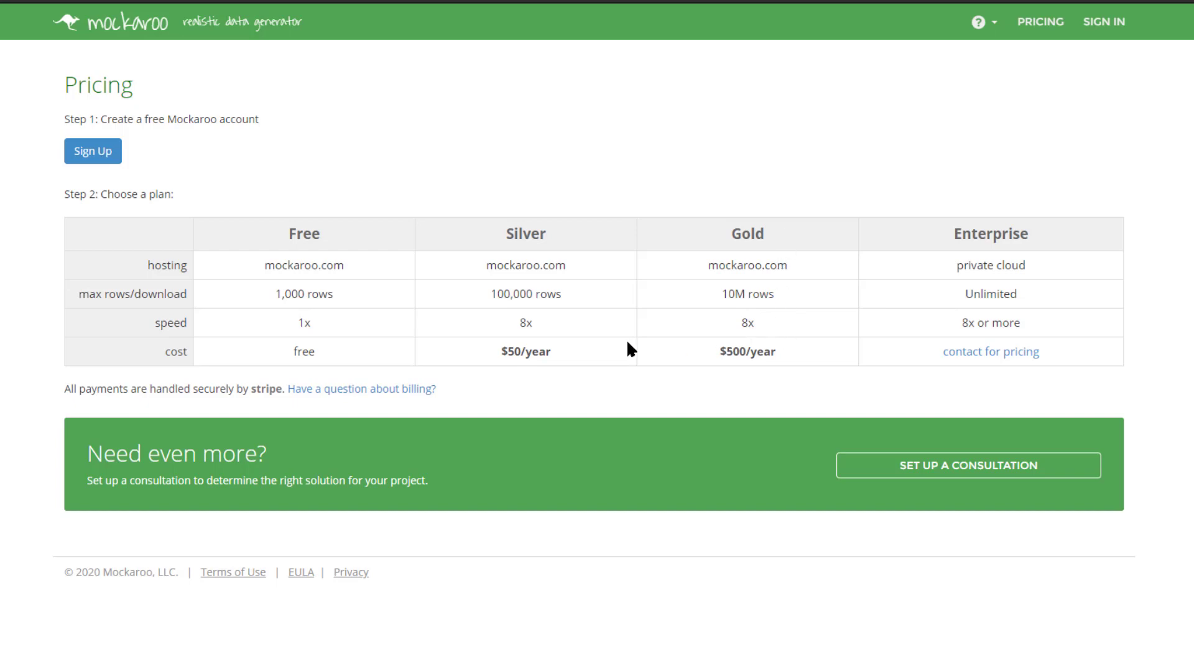
mouse_move(1001, 322)
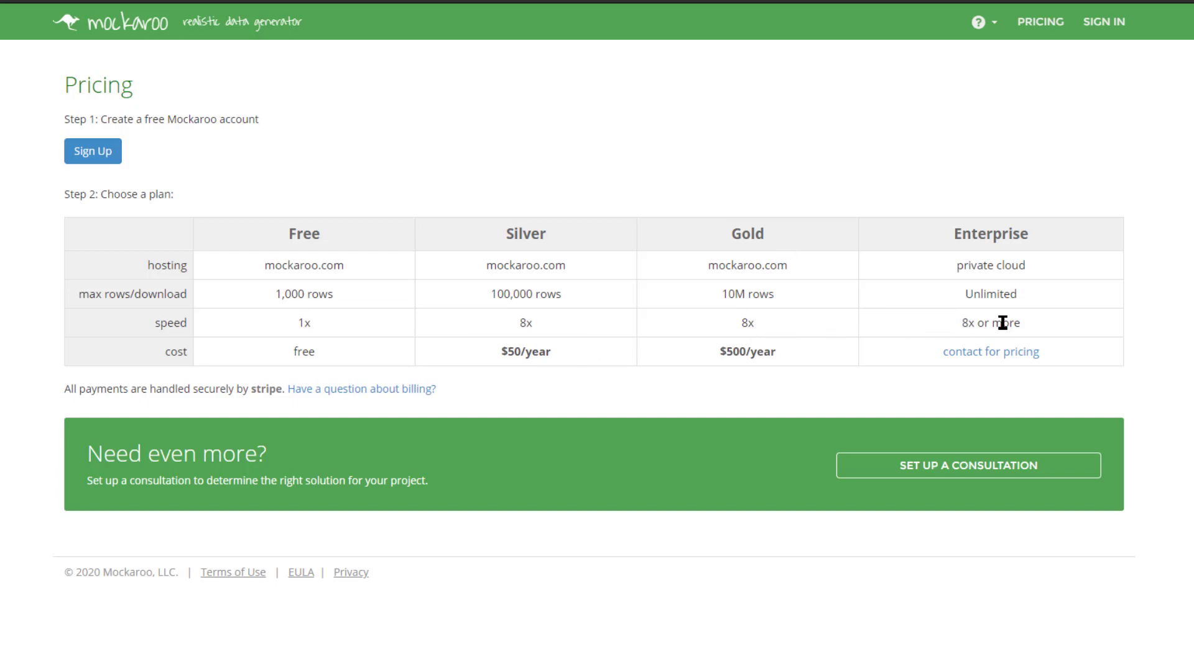
mouse_move(776, 244)
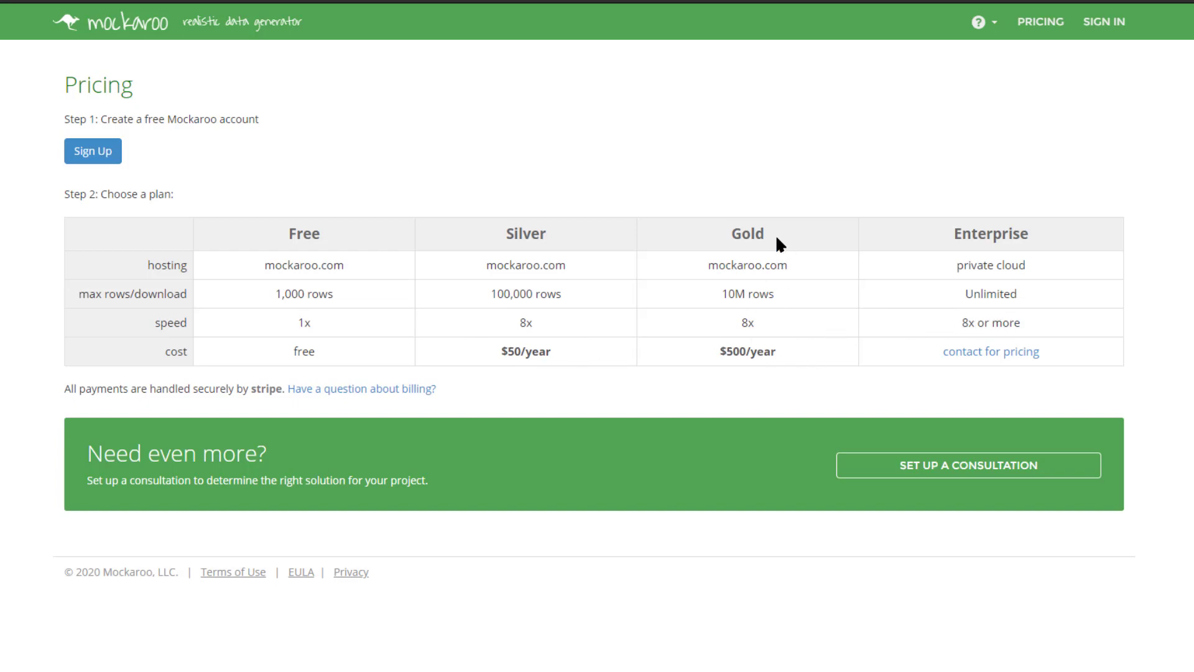
mouse_move(519, 373)
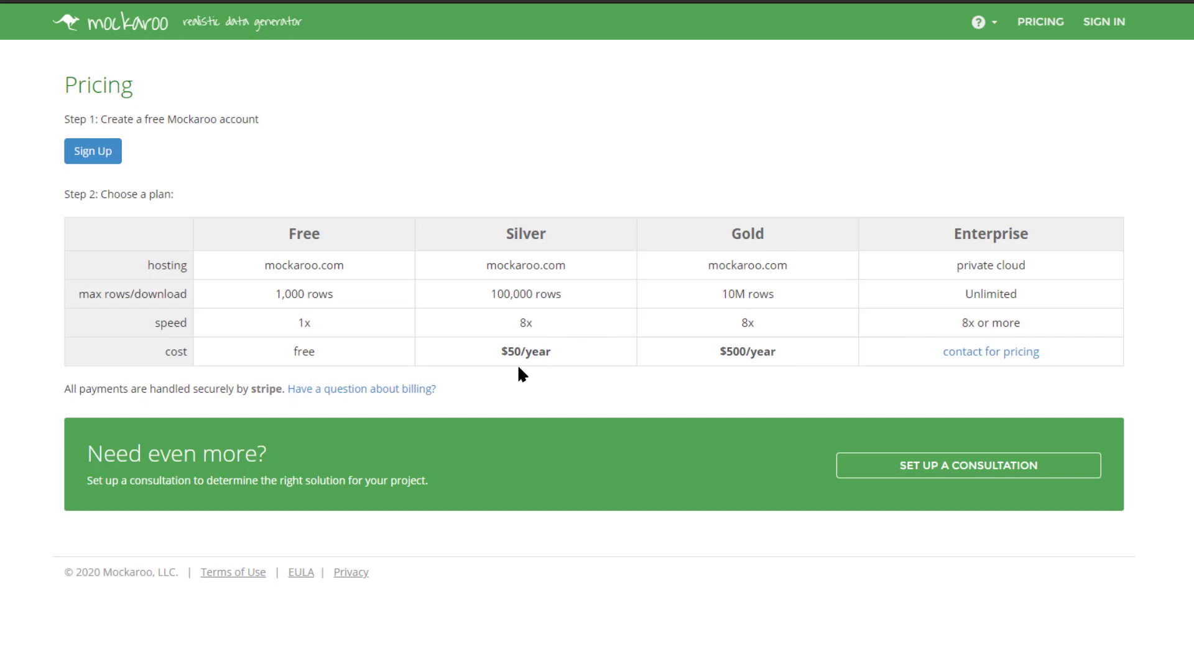
mouse_move(519, 372)
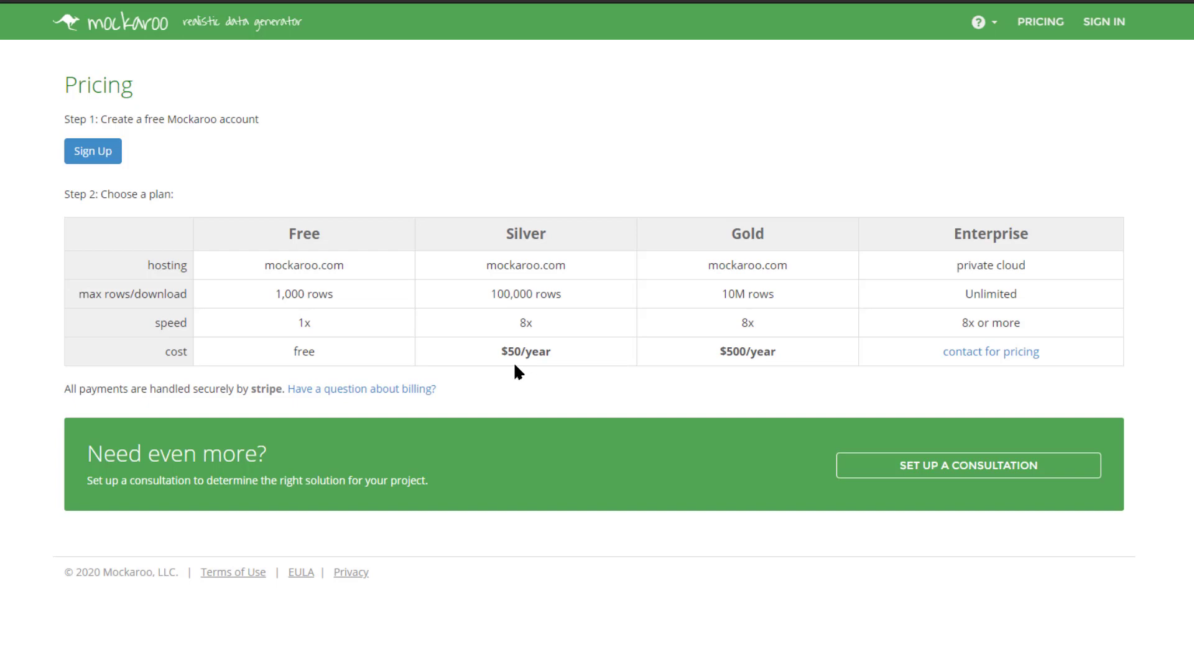
mouse_move(533, 366)
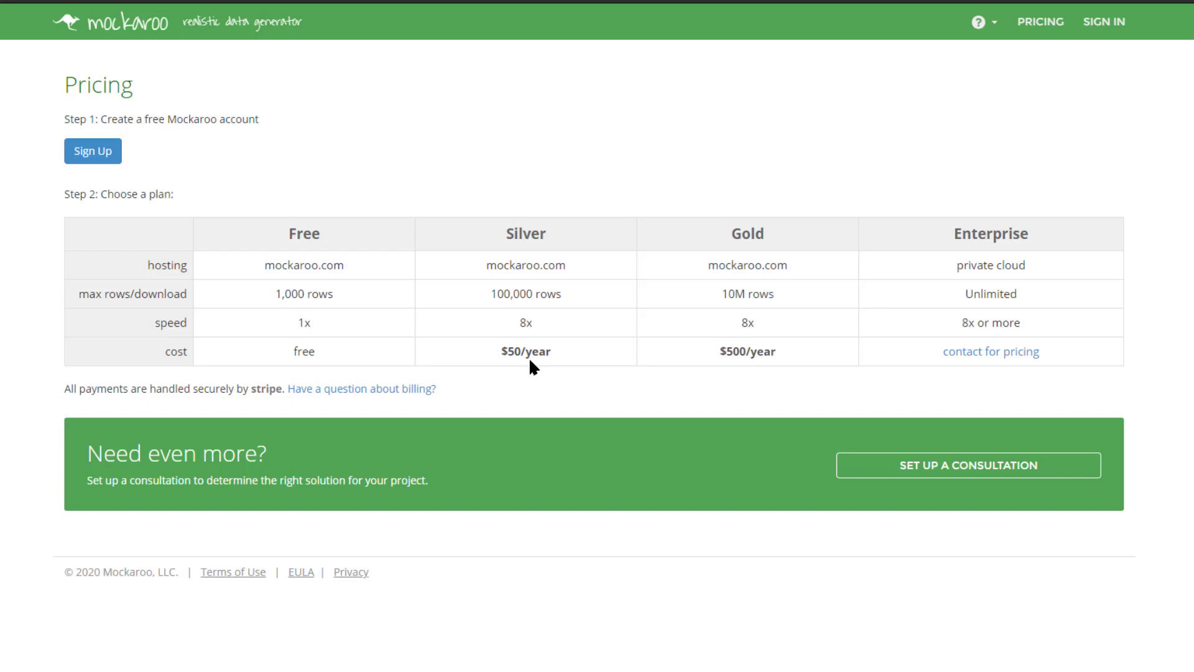
mouse_move(496, 322)
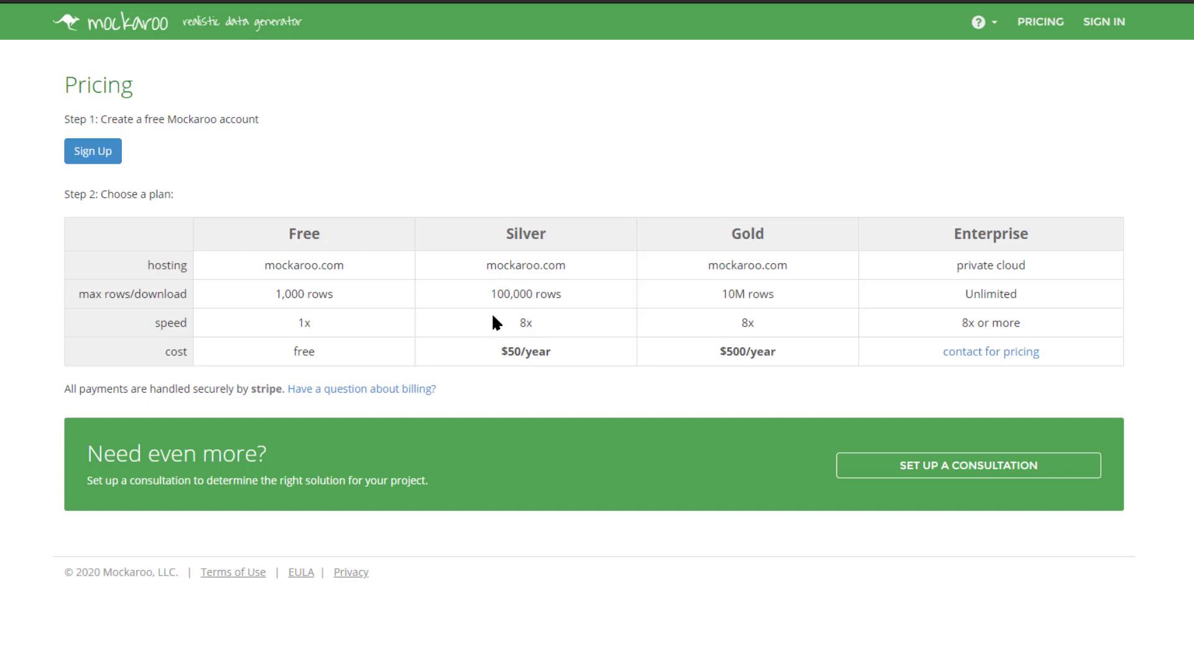
- Highlight the Silver plan's '100,000 rows' download limit in the pricing table
double_click(525, 293)
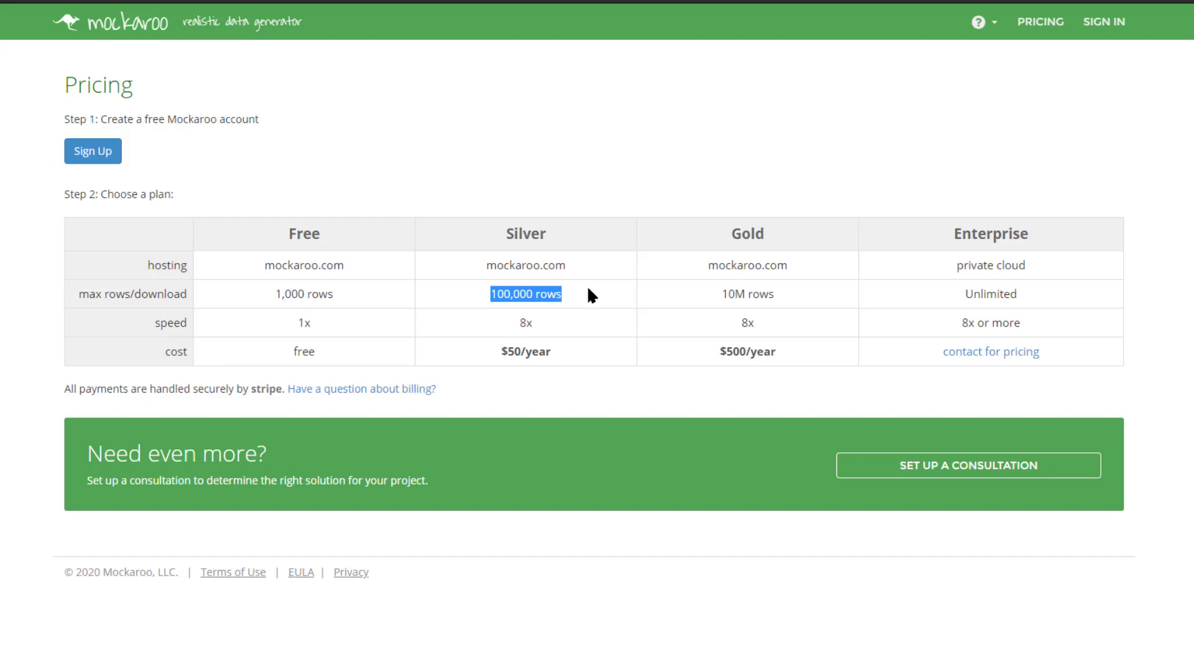
mouse_move(786, 380)
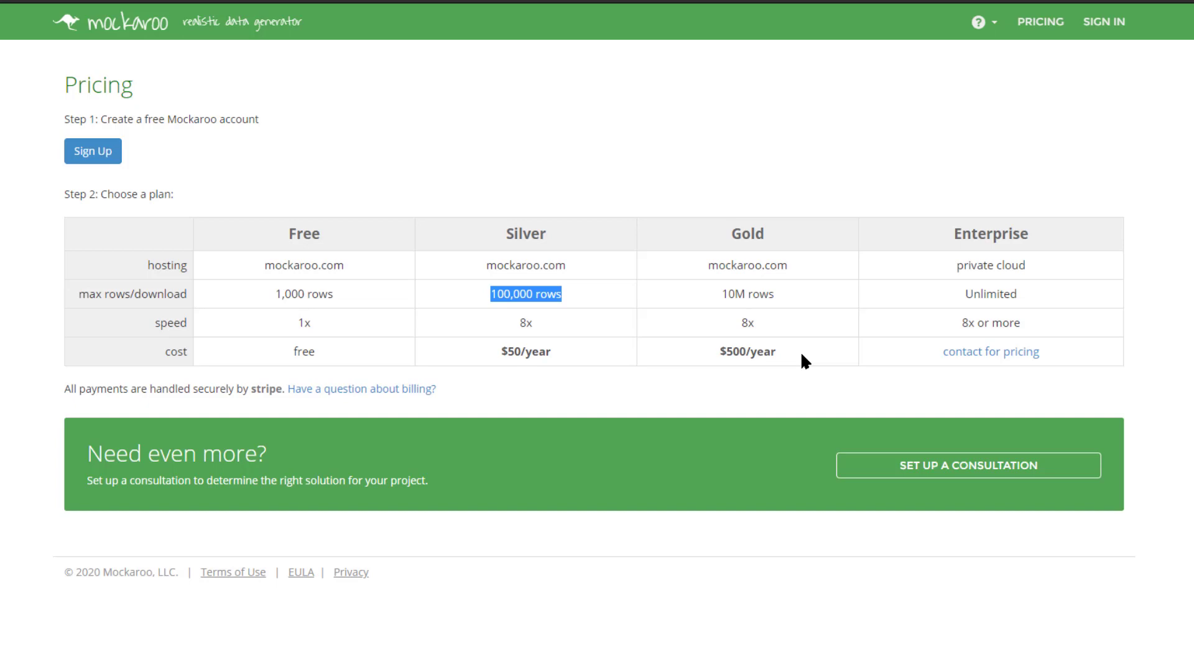
mouse_move(1125, 139)
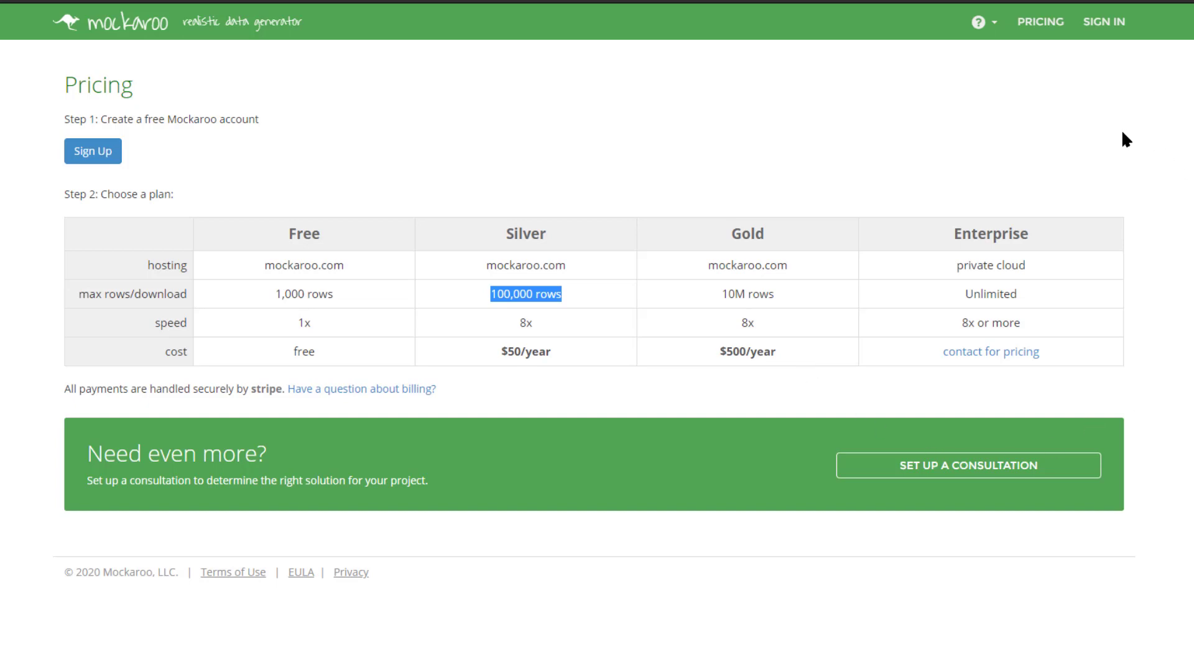
mouse_move(1114, 276)
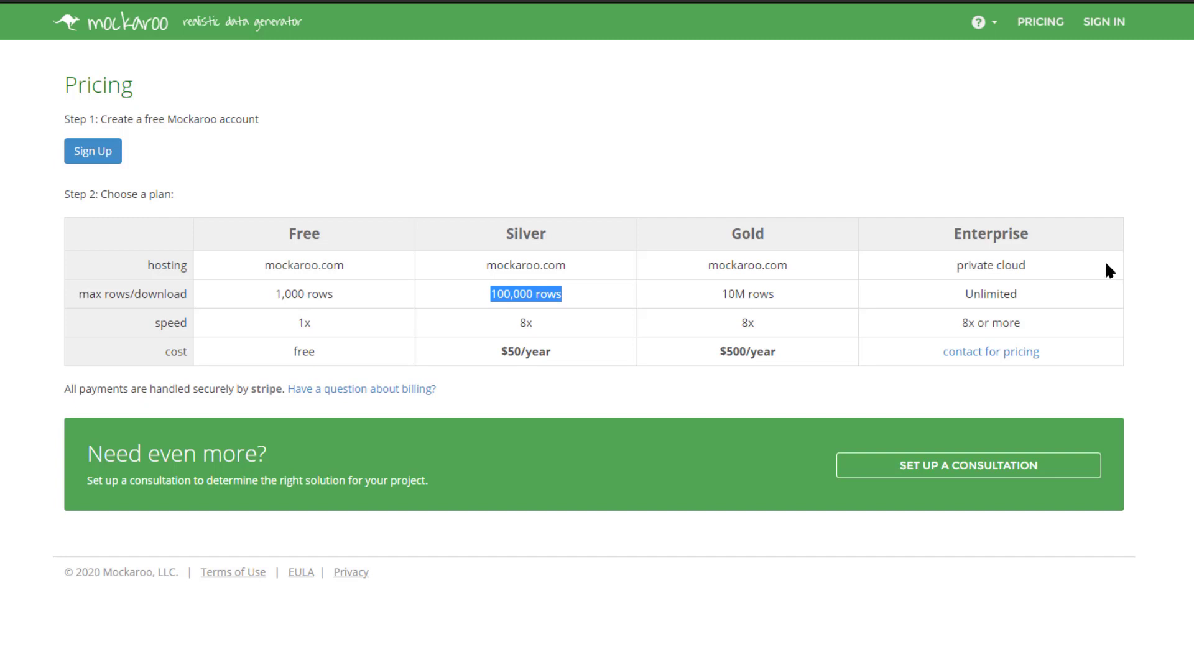
mouse_move(1026, 393)
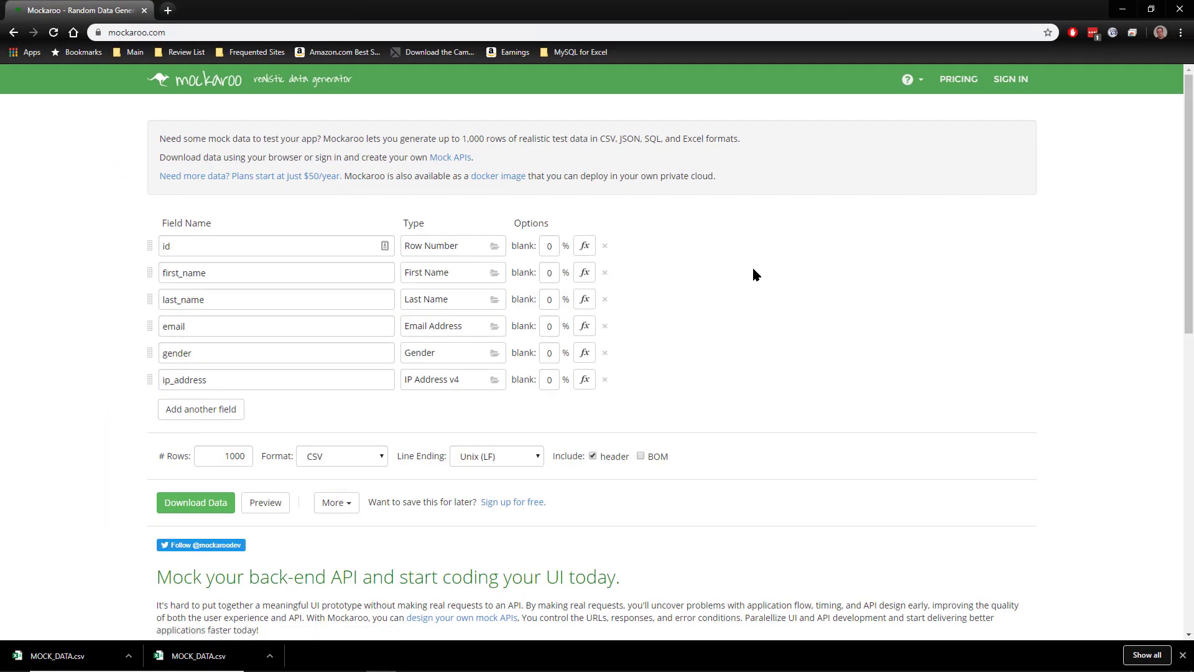
- Scroll through the home generator page and back up to the default six-field schema
scroll(down, 3)
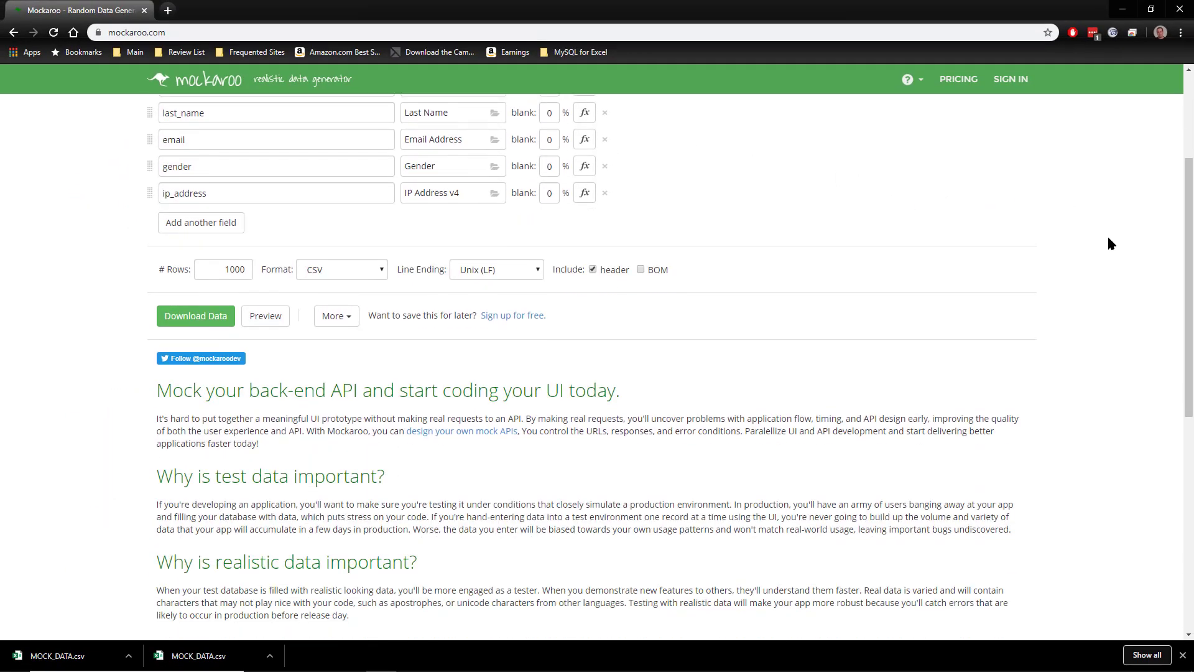
scroll(down, 3)
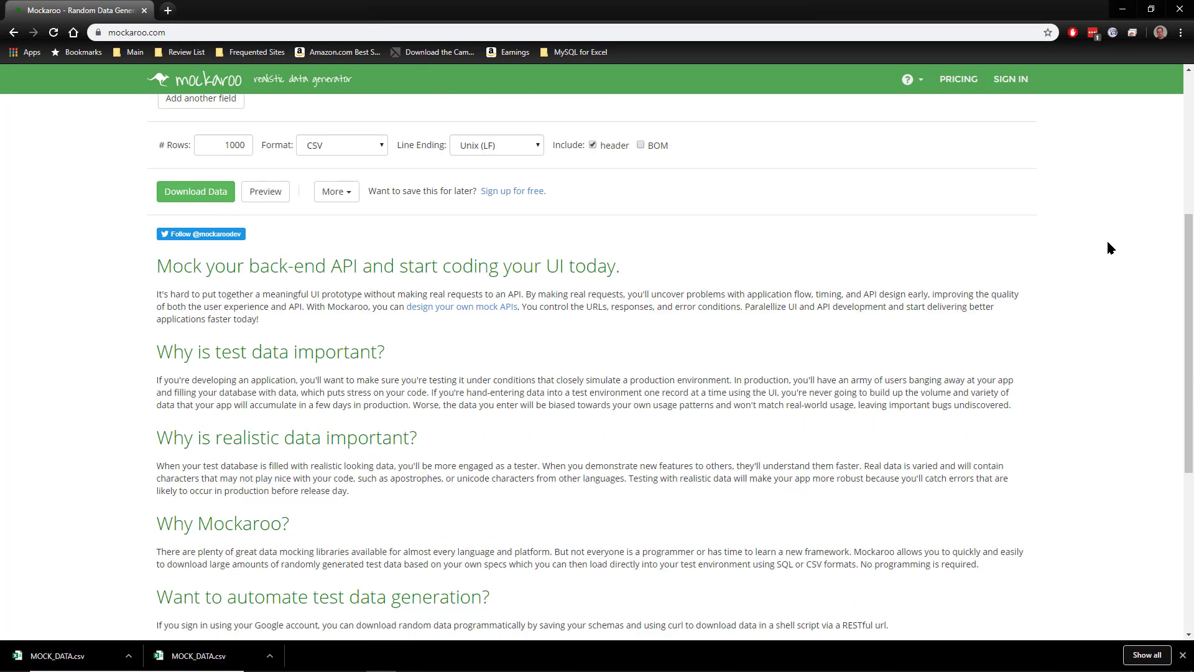
scroll(up, 3)
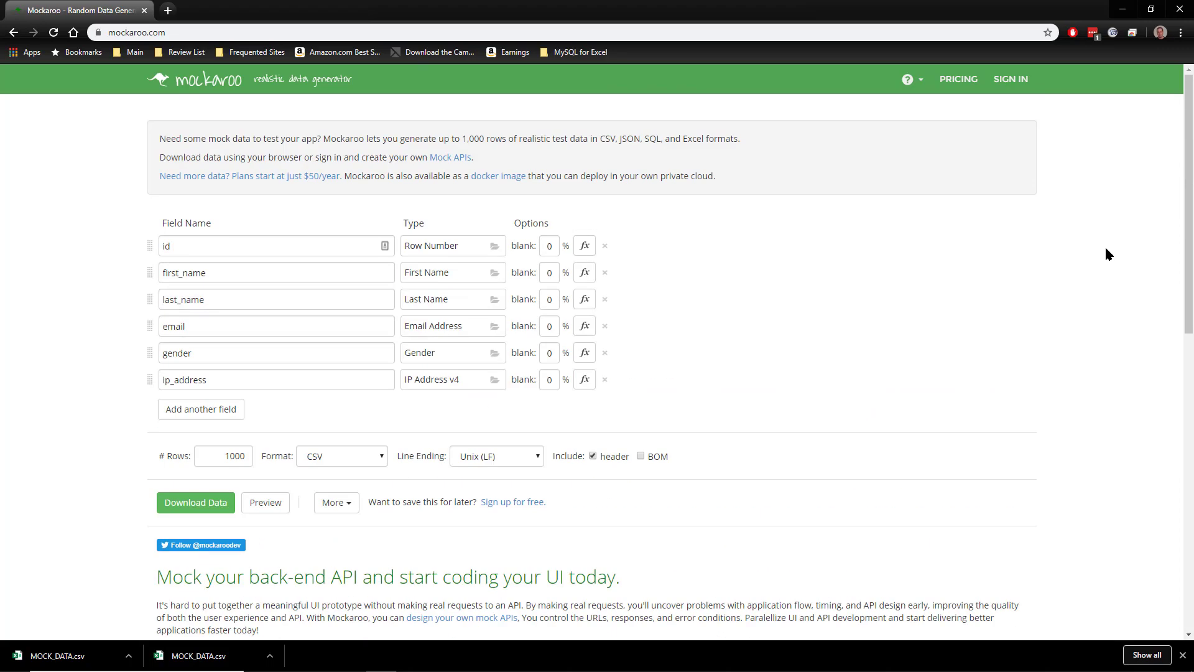
mouse_move(598, 97)
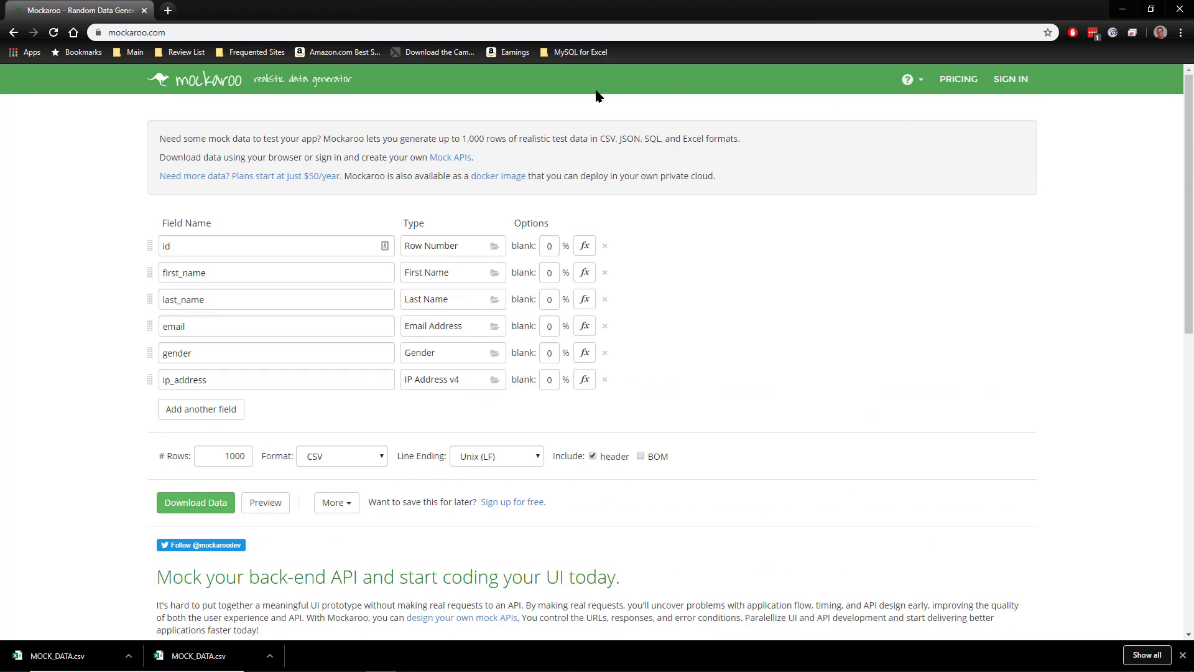